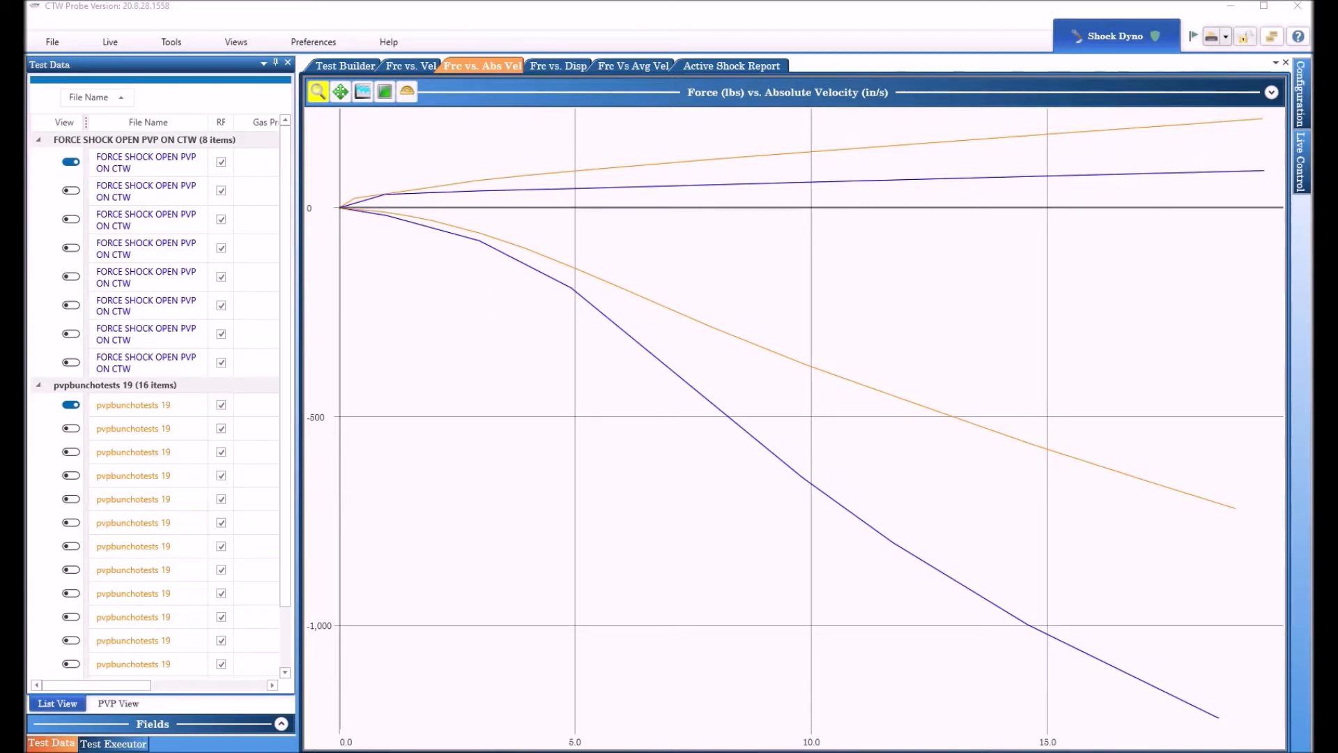
mouse_move(203, 18)
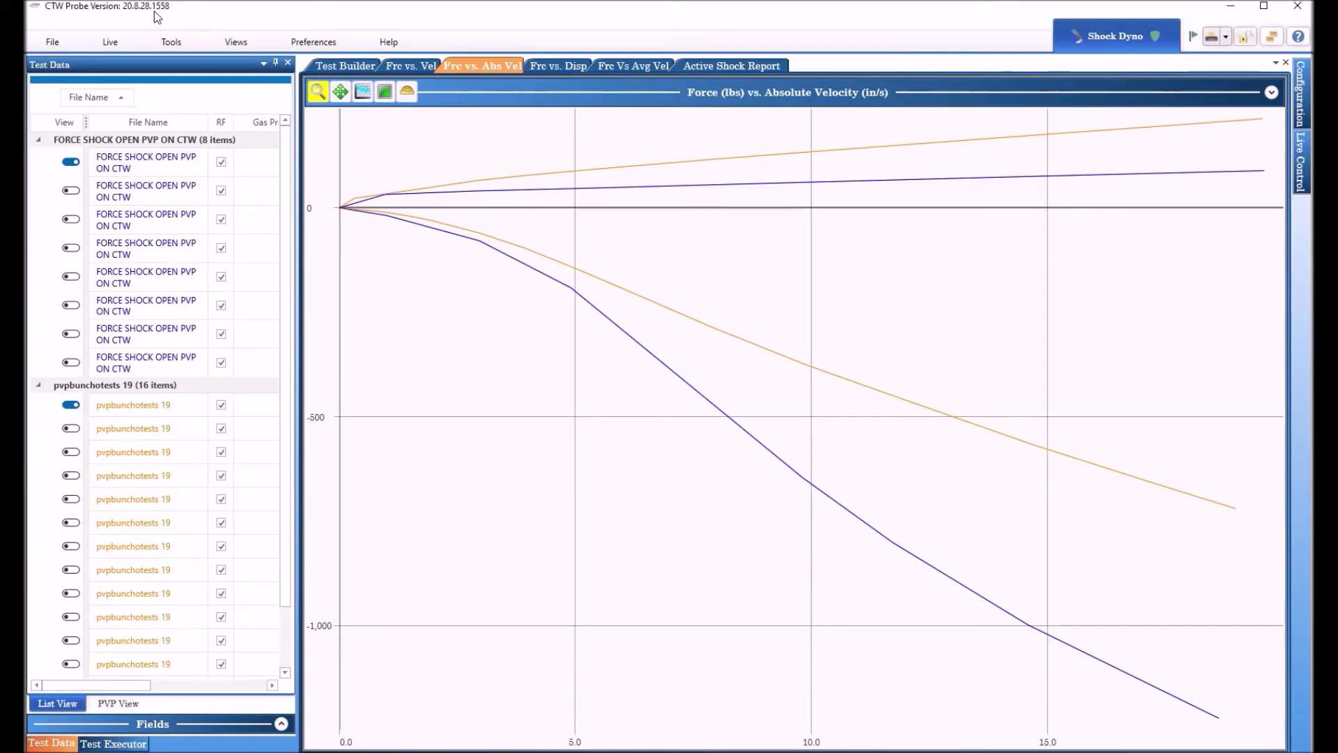
mouse_move(141, 18)
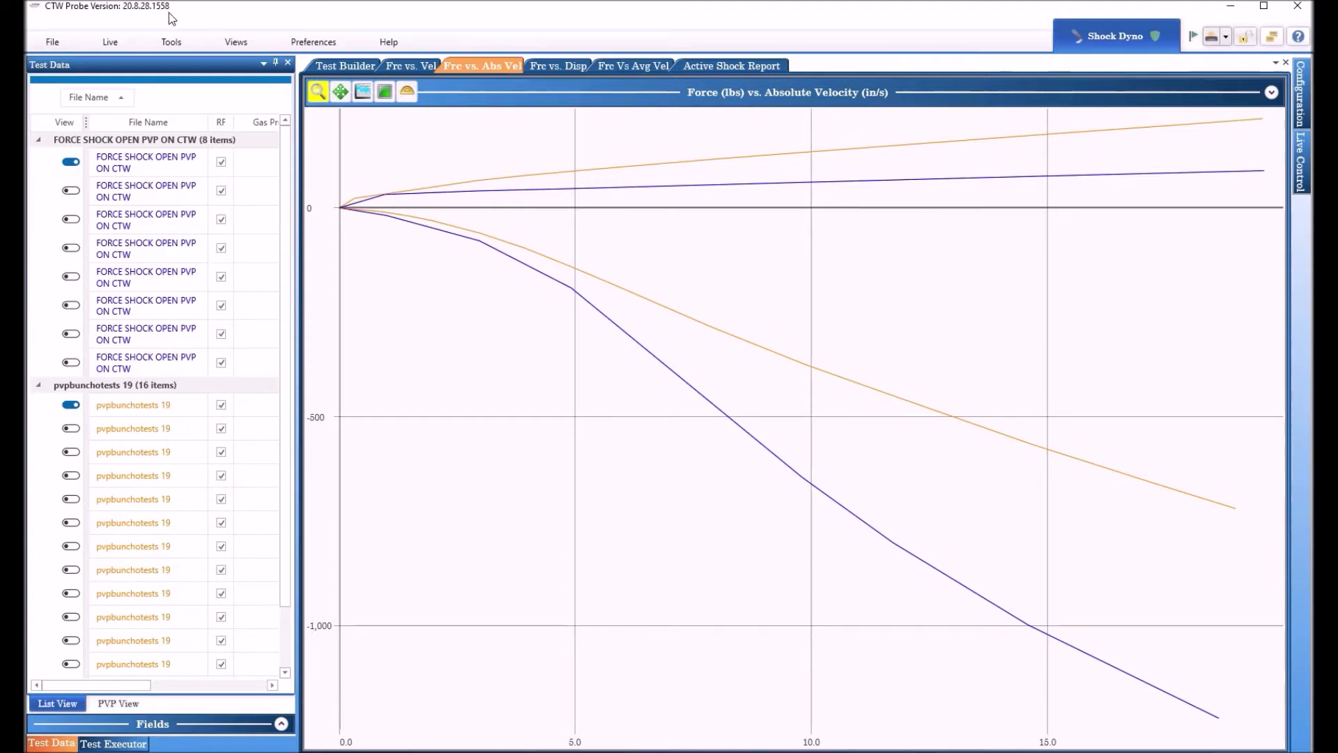
mouse_move(130, 17)
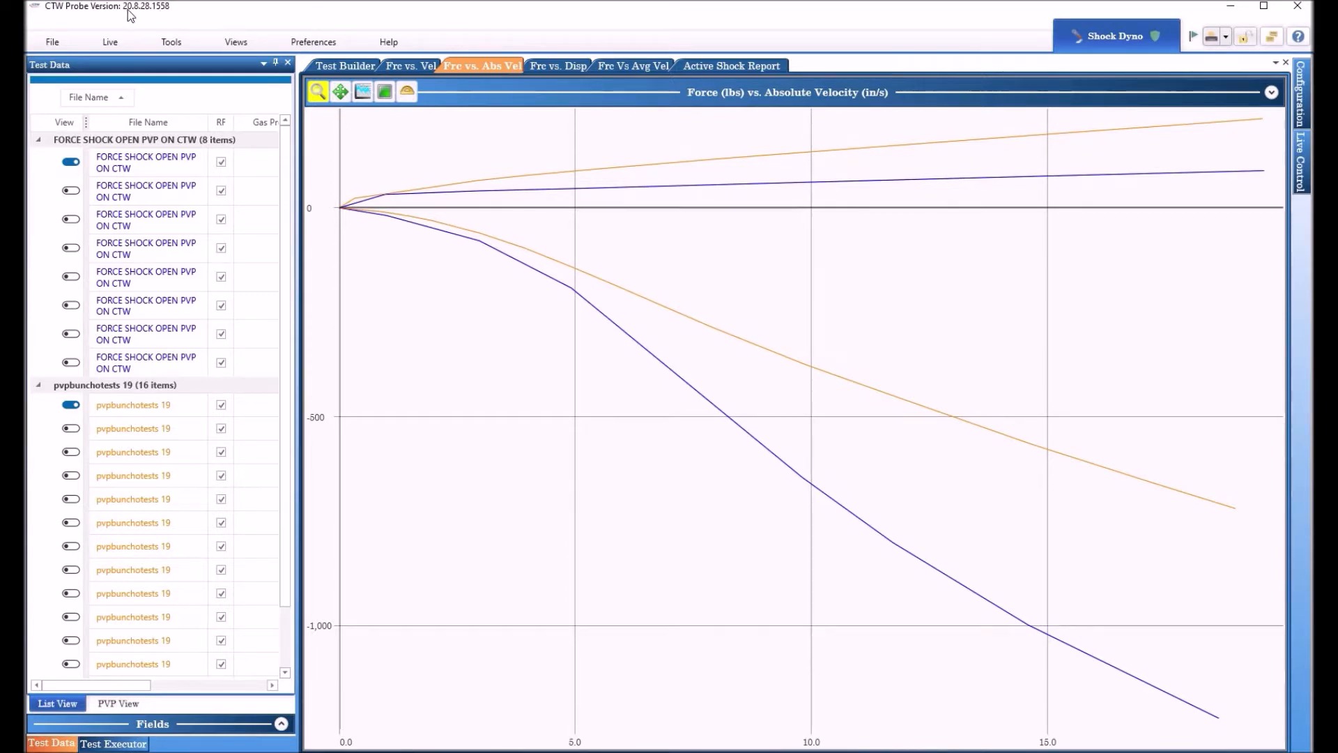
mouse_move(146, 21)
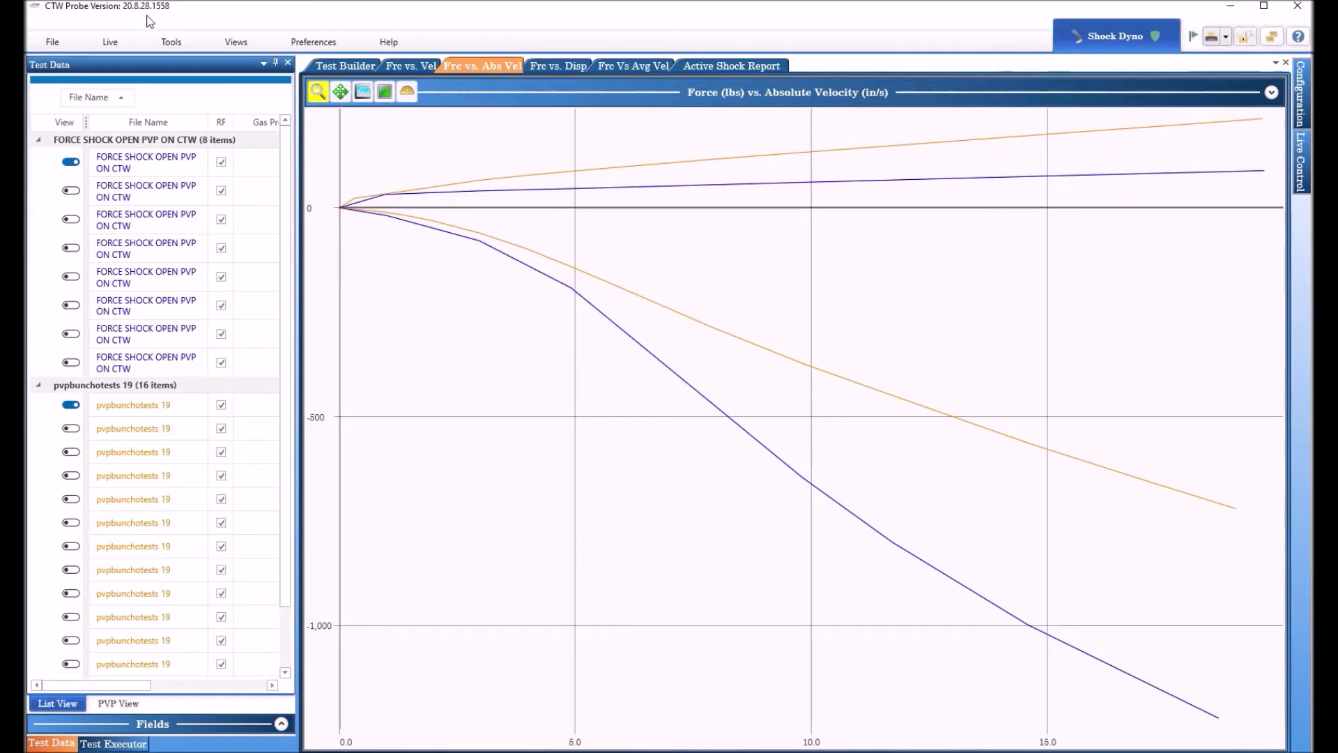
mouse_move(259, 24)
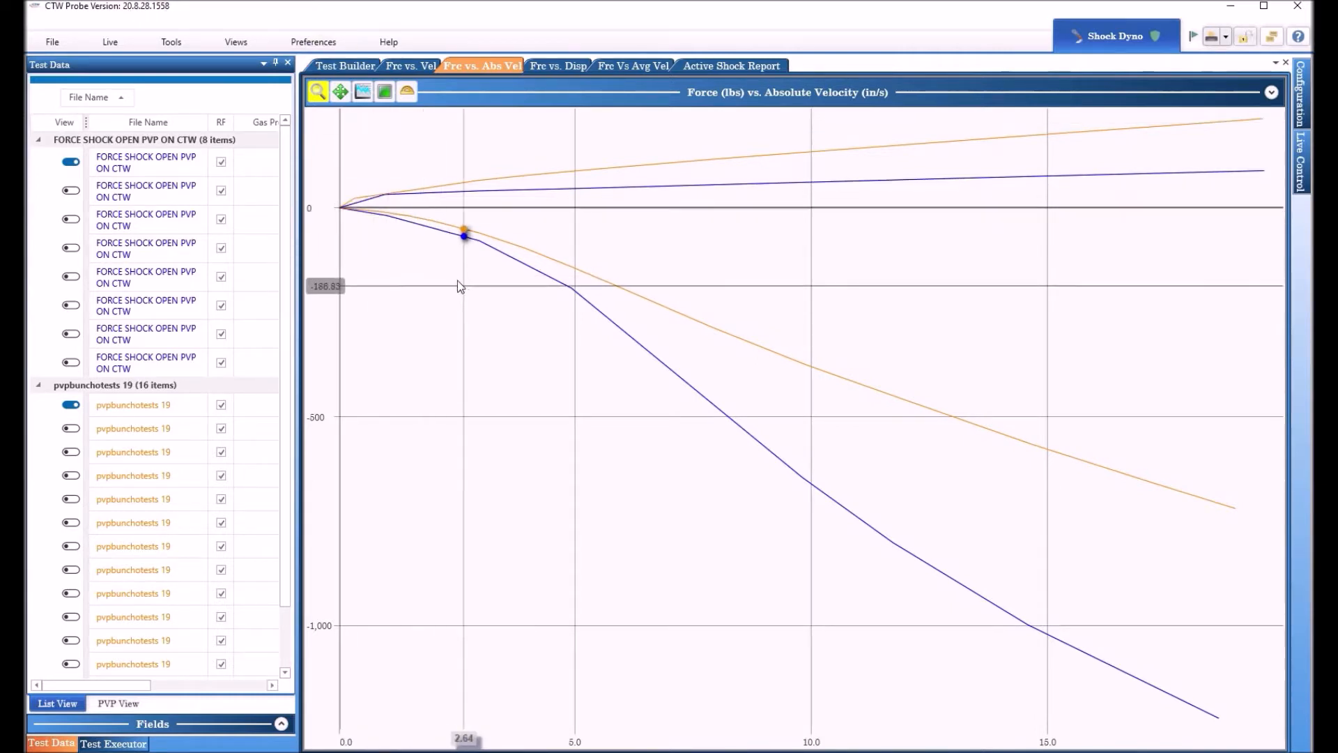
mouse_move(474, 220)
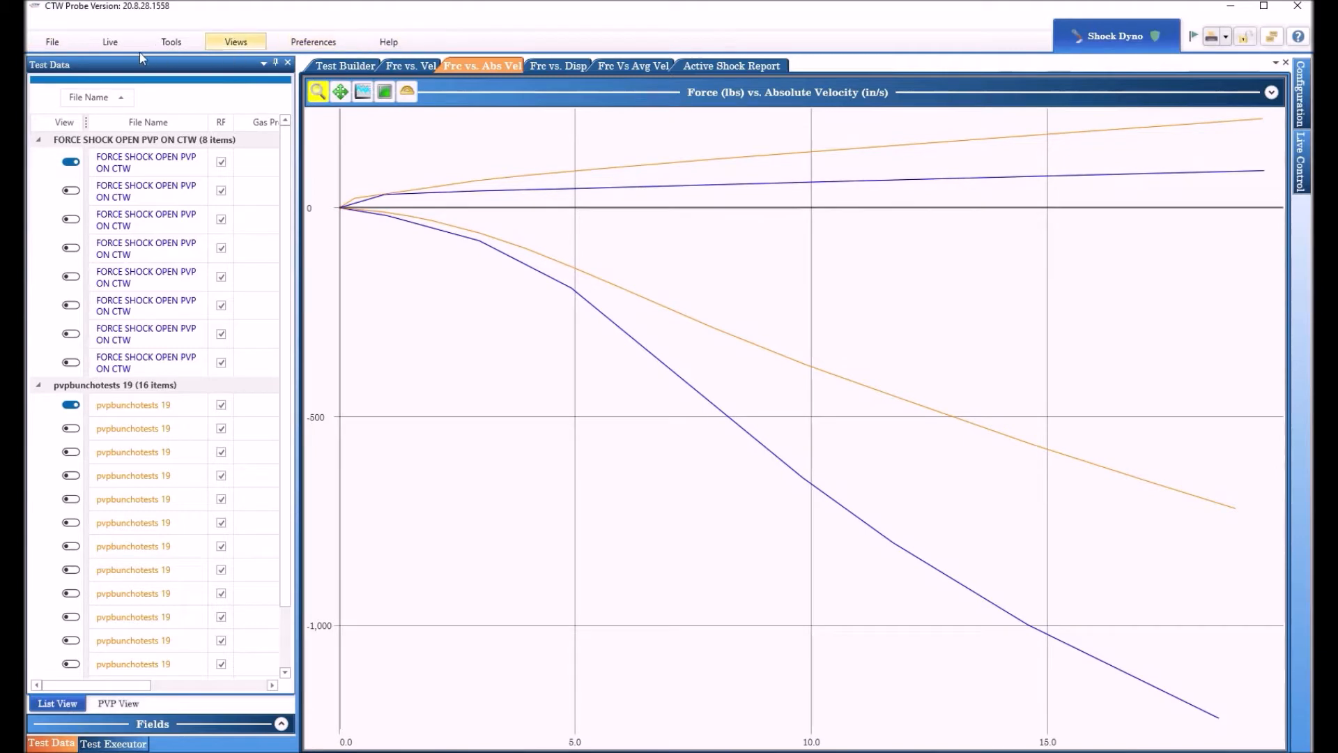
Browse the file commands, tool panels and graph views menus without choosing anything
left_click(52, 41)
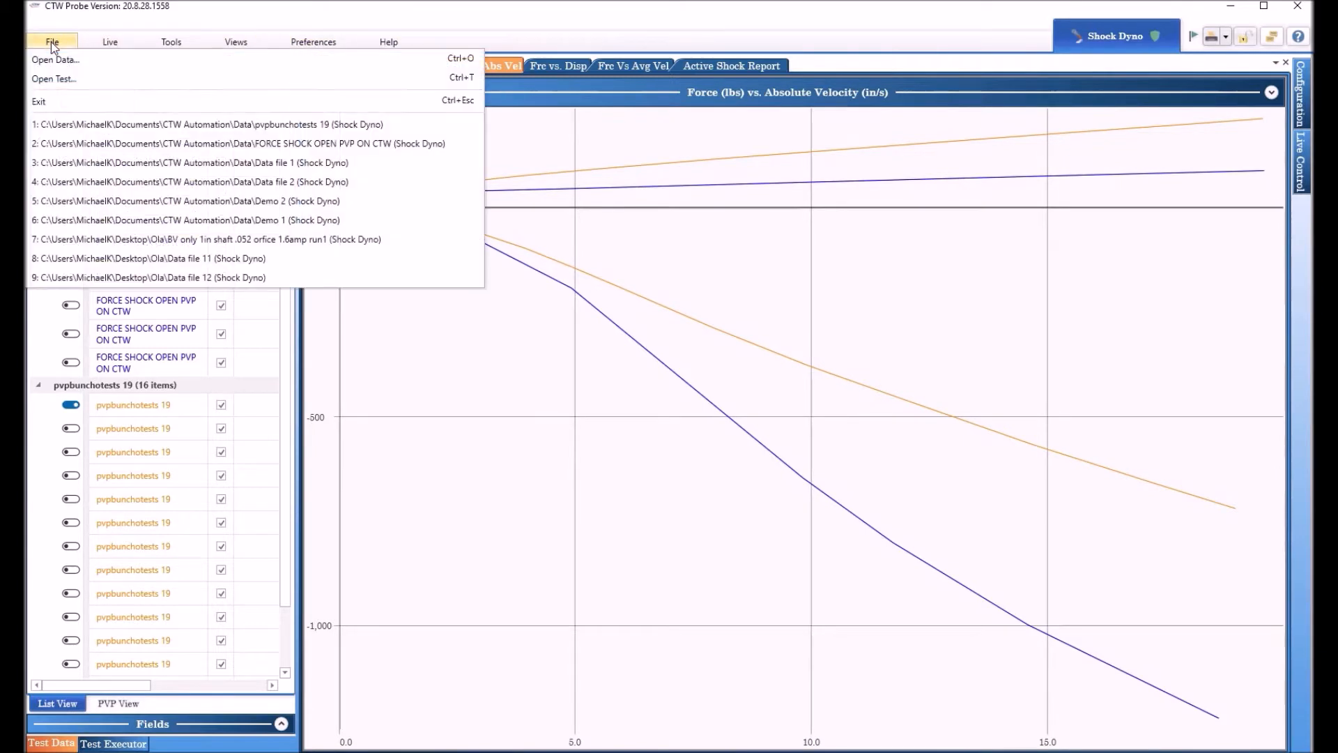
mouse_move(55, 59)
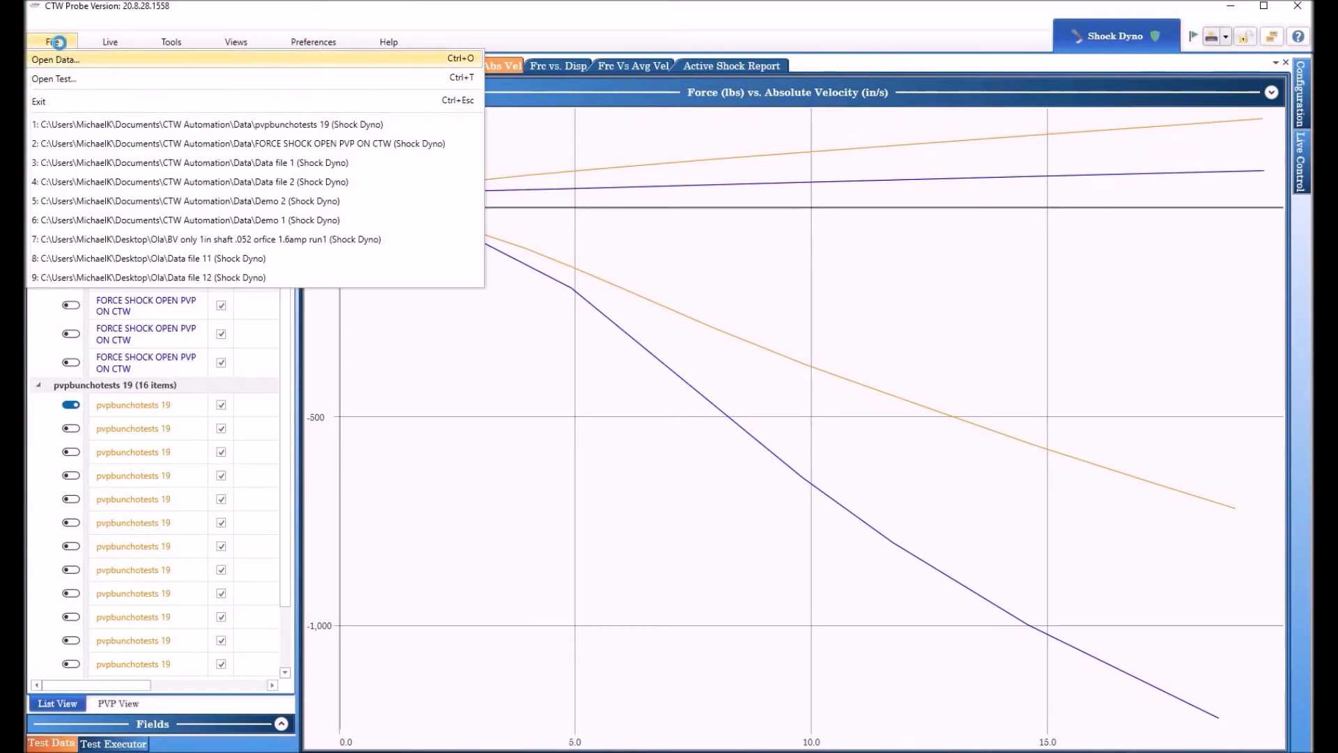
mouse_move(56, 60)
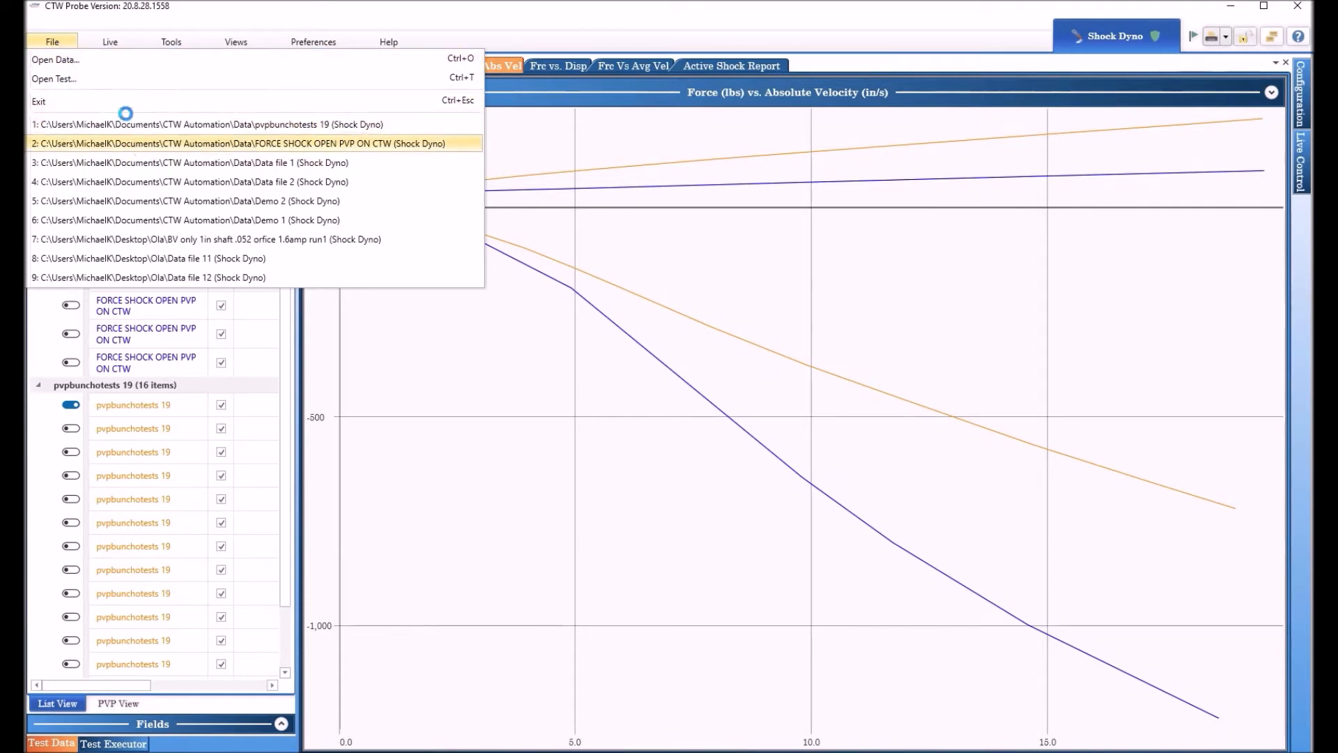
left_click(109, 42)
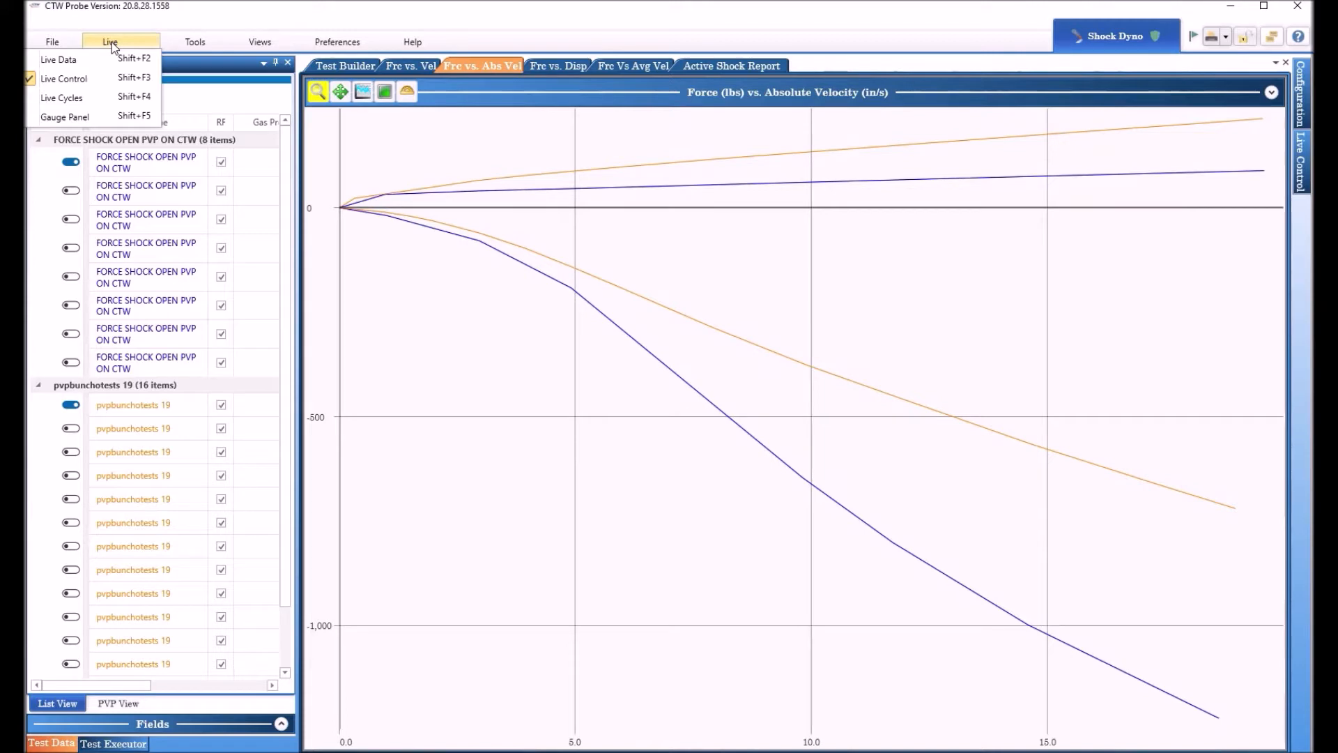
mouse_move(59, 58)
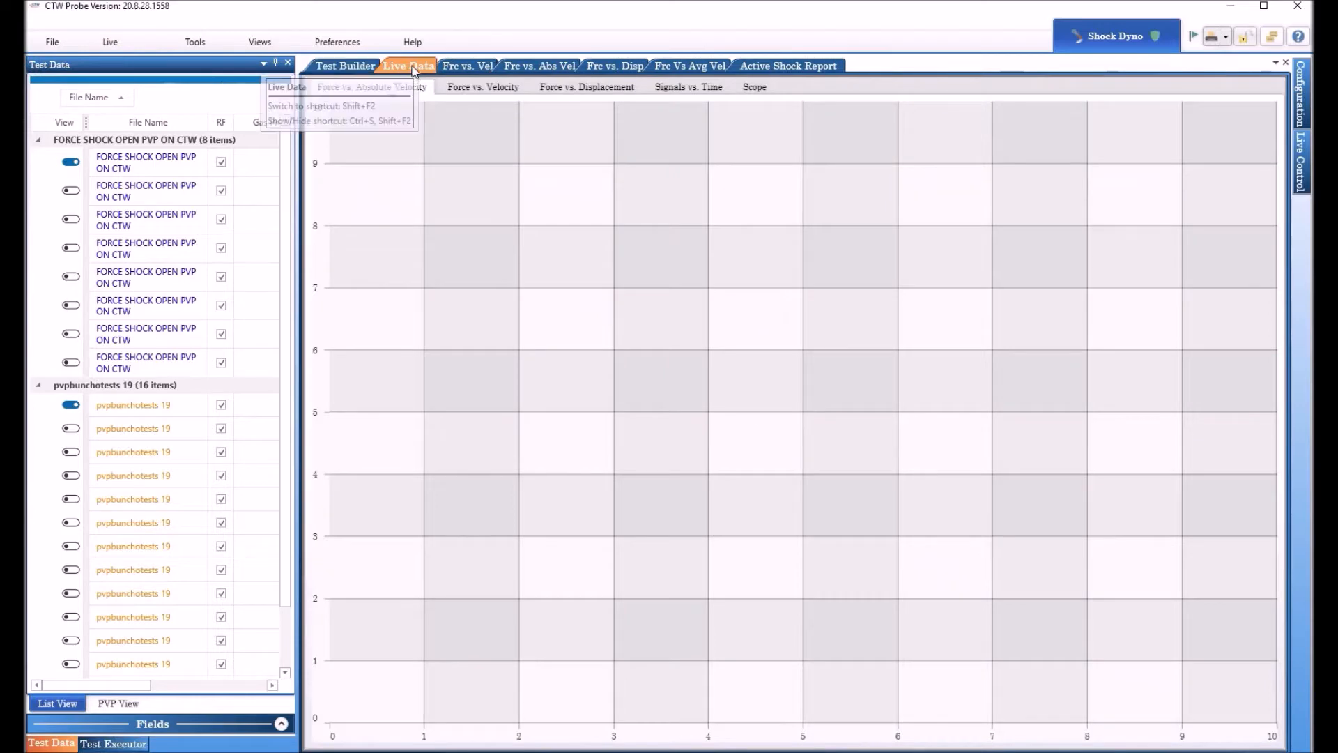
left_click(109, 42)
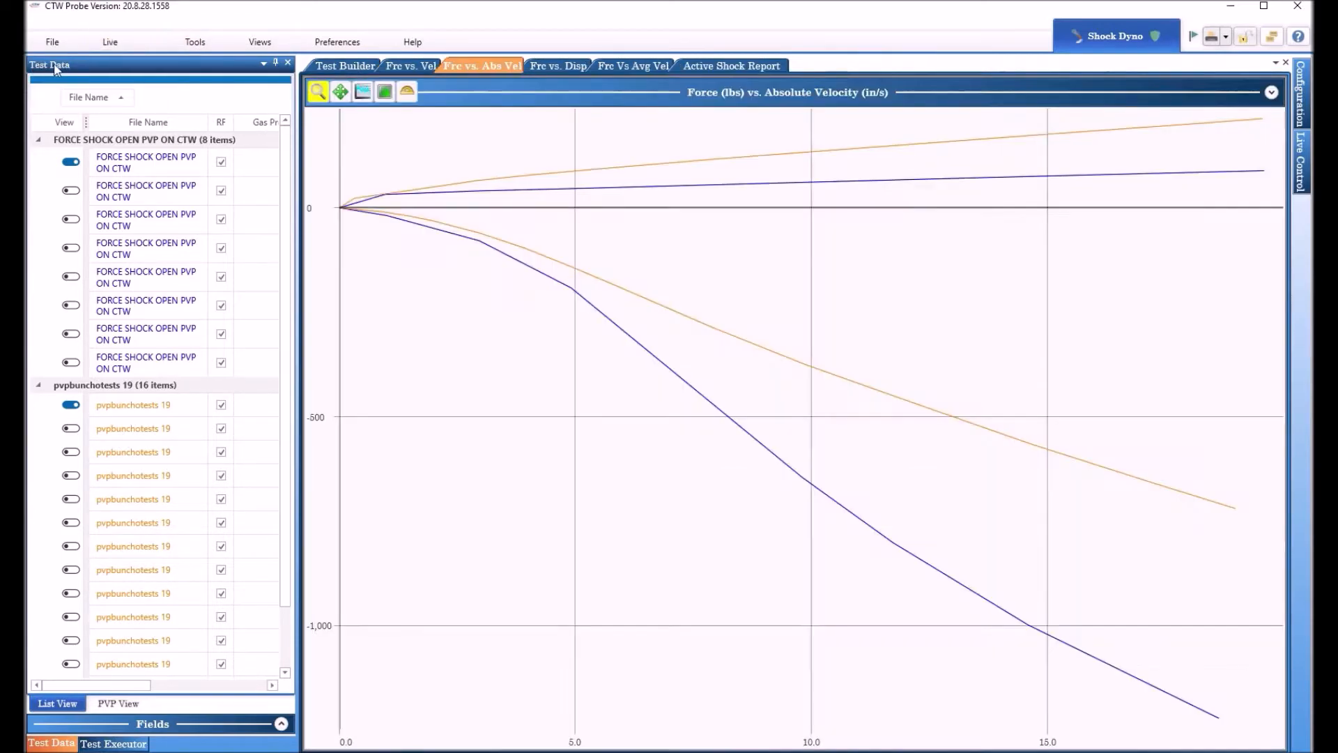
mouse_move(109, 42)
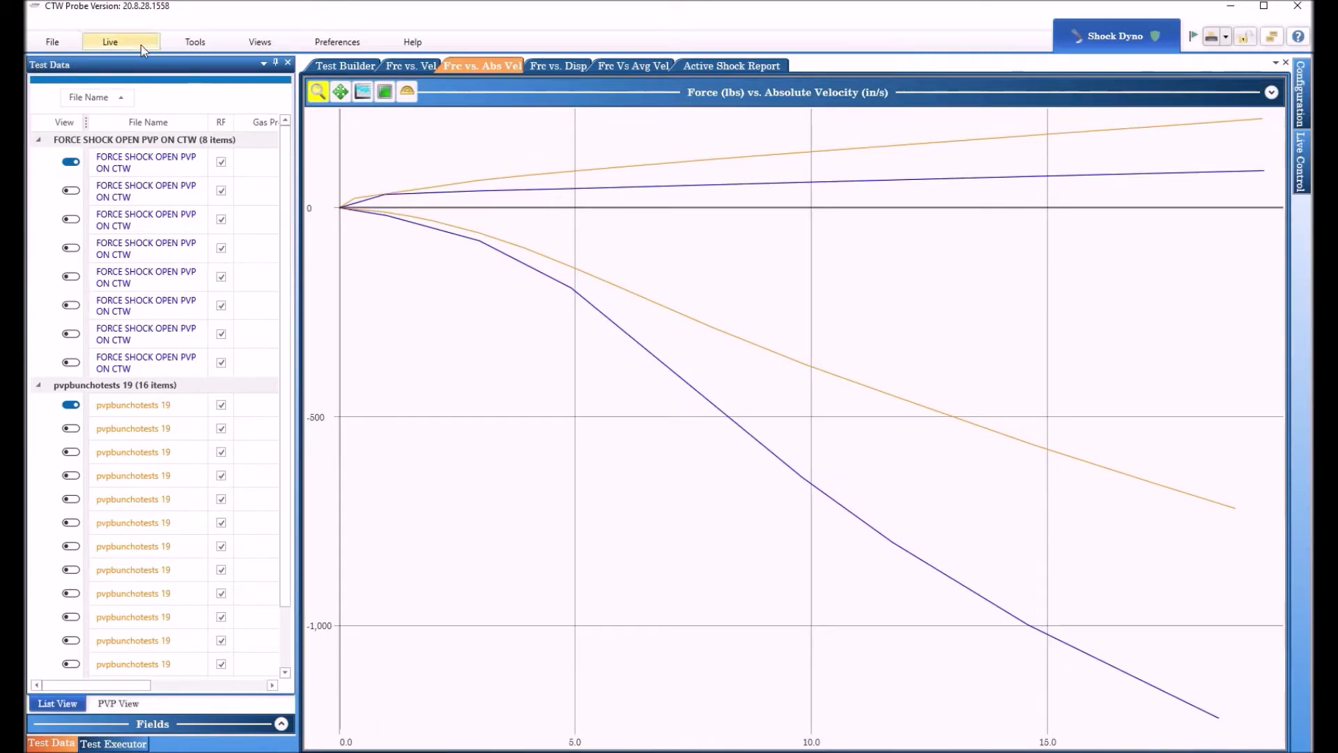
mouse_move(196, 42)
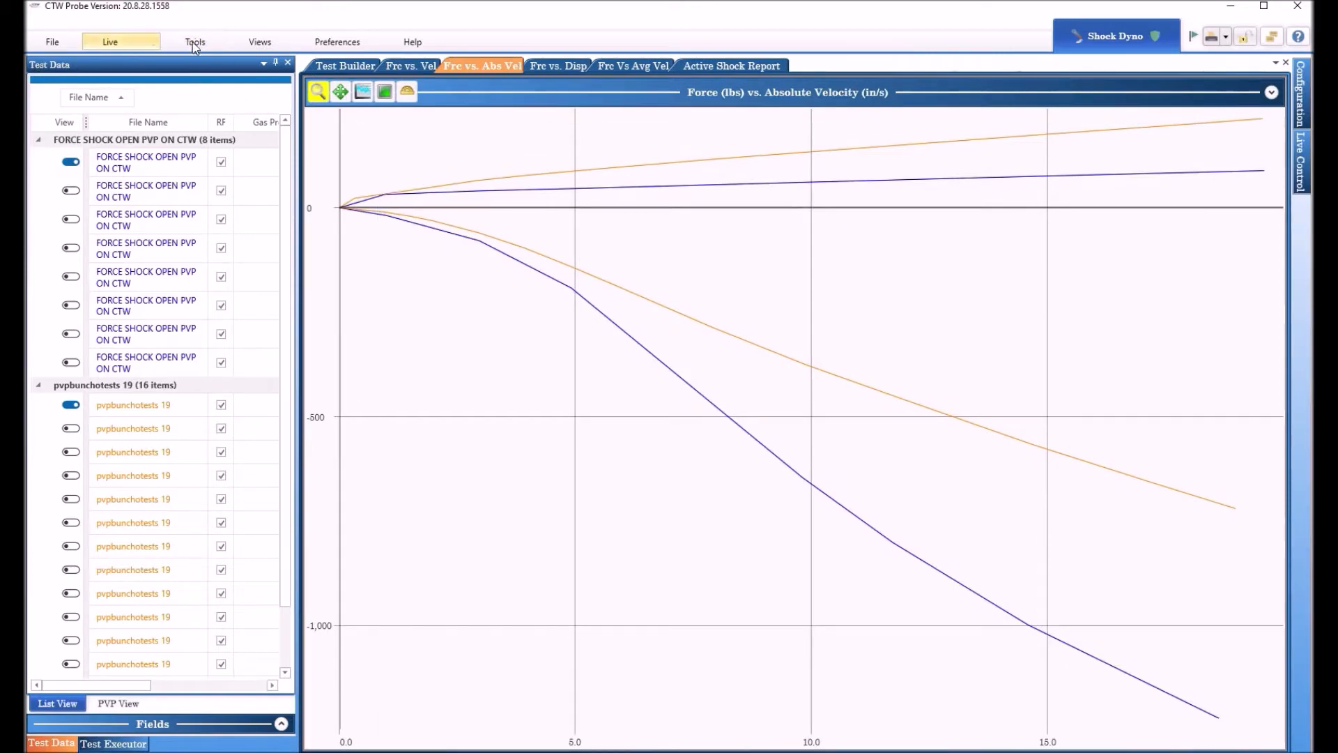
left_click(195, 40)
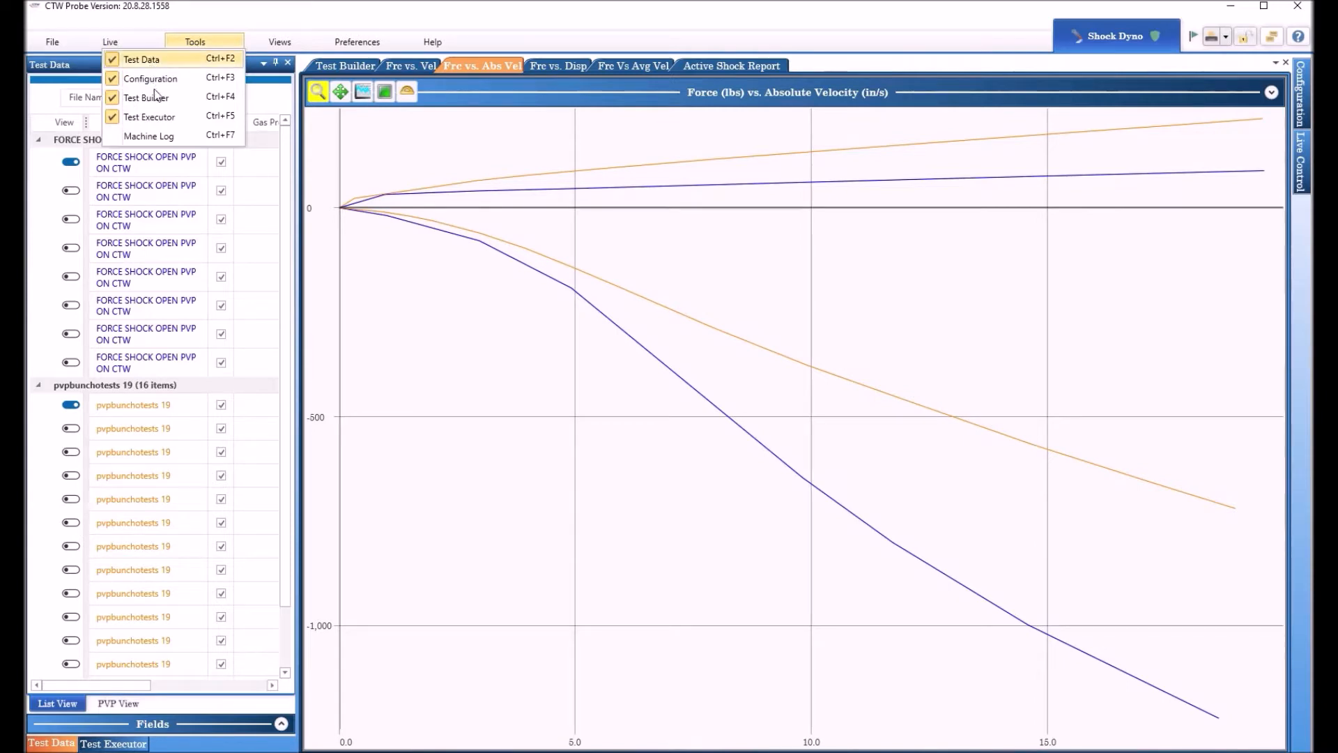
mouse_move(145, 96)
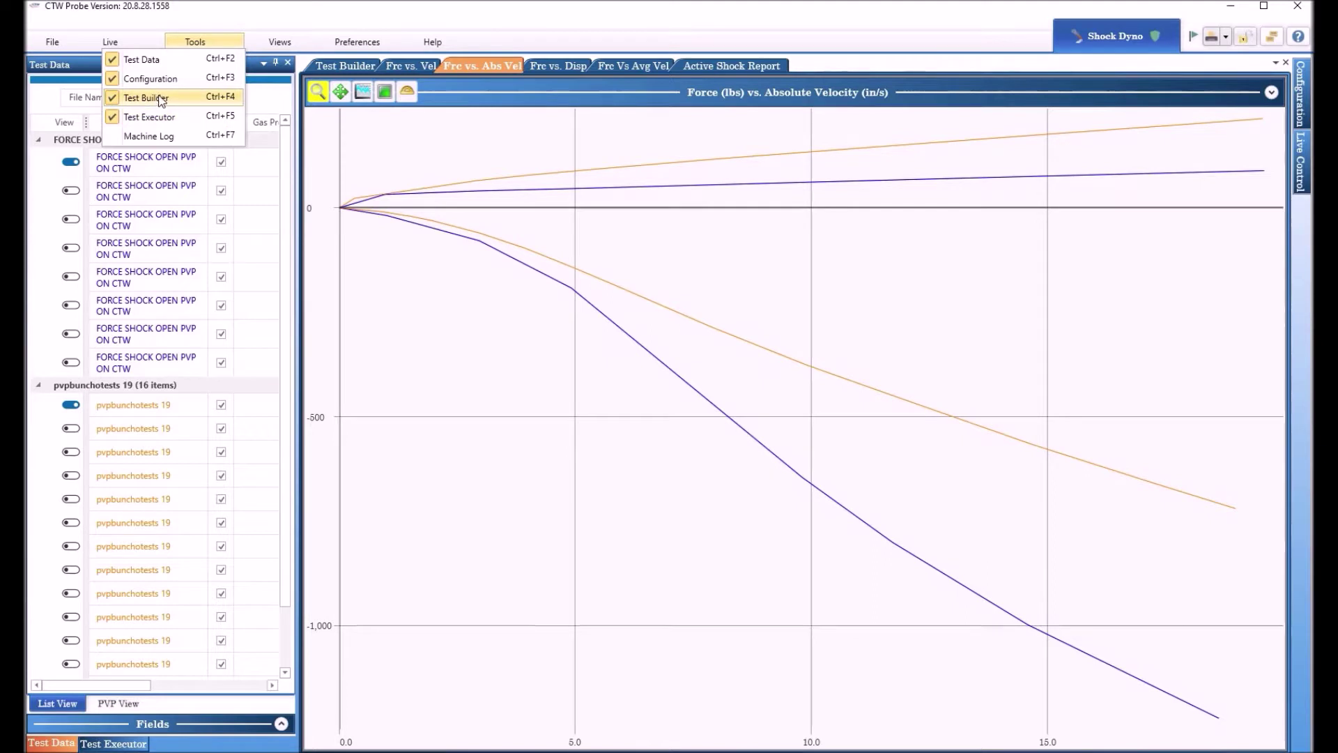
mouse_move(142, 59)
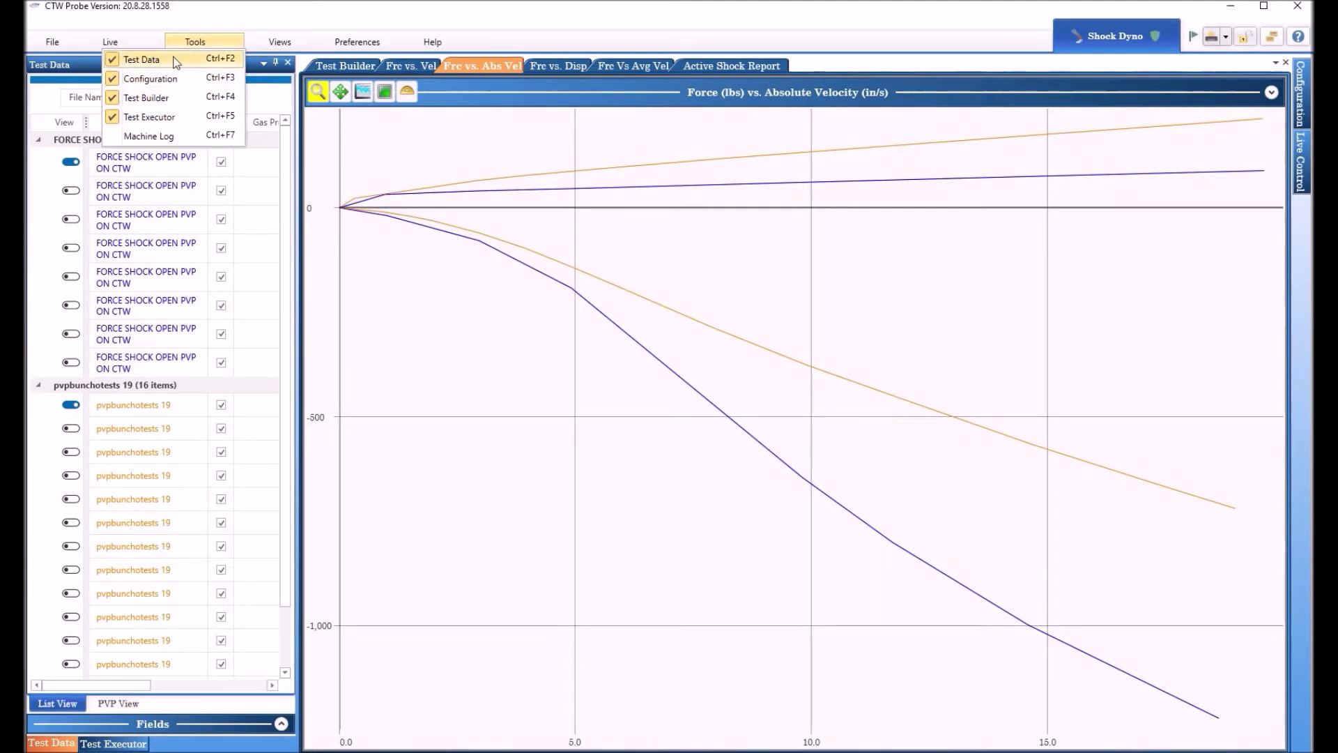
left_click(279, 40)
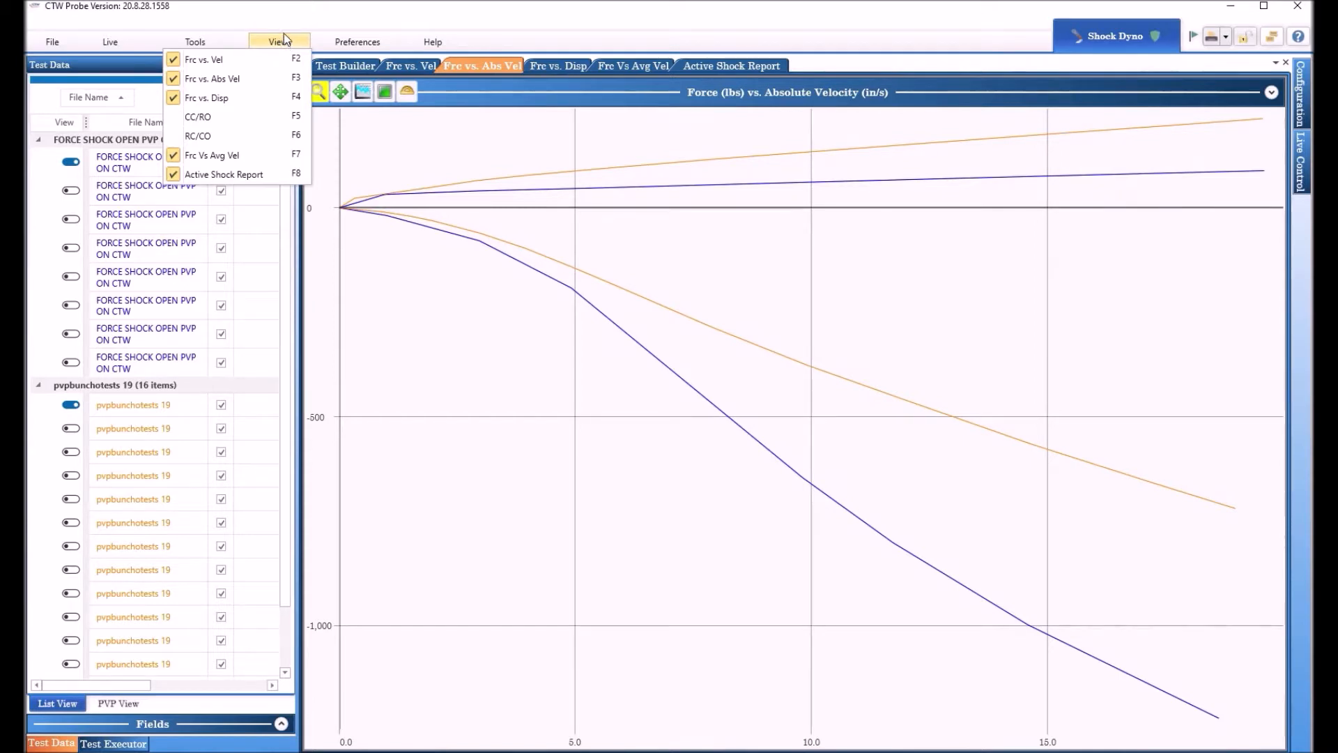
mouse_move(210, 155)
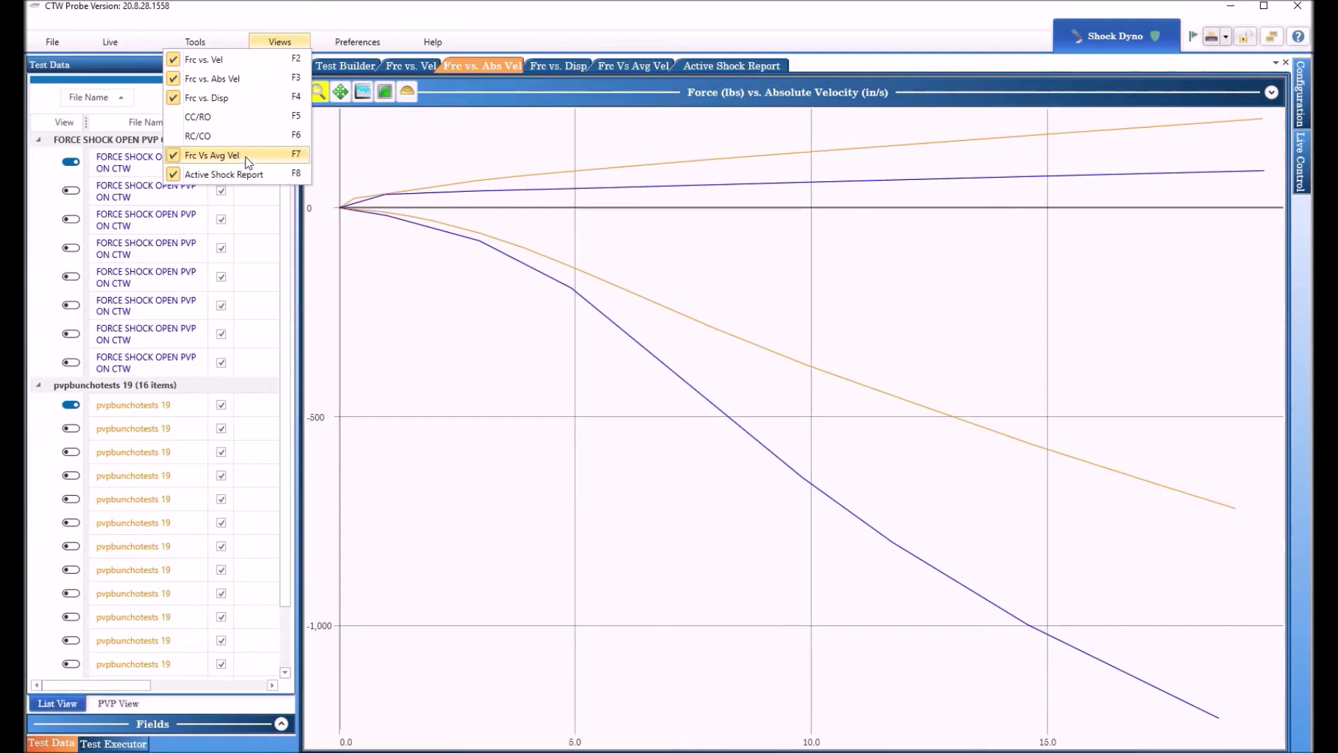
left_click(356, 42)
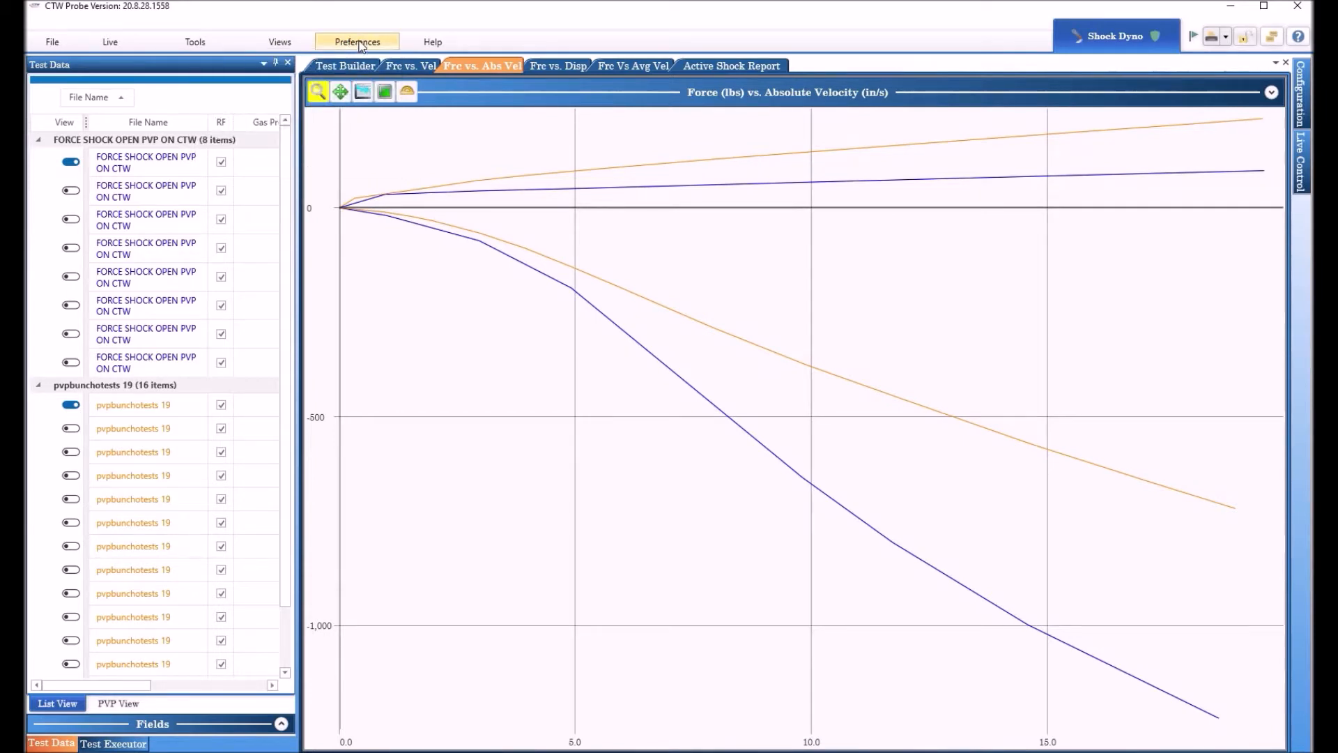
Look over the colour options and the US-to-metric unit conversions, accepting the unit settings unchanged
left_click(357, 42)
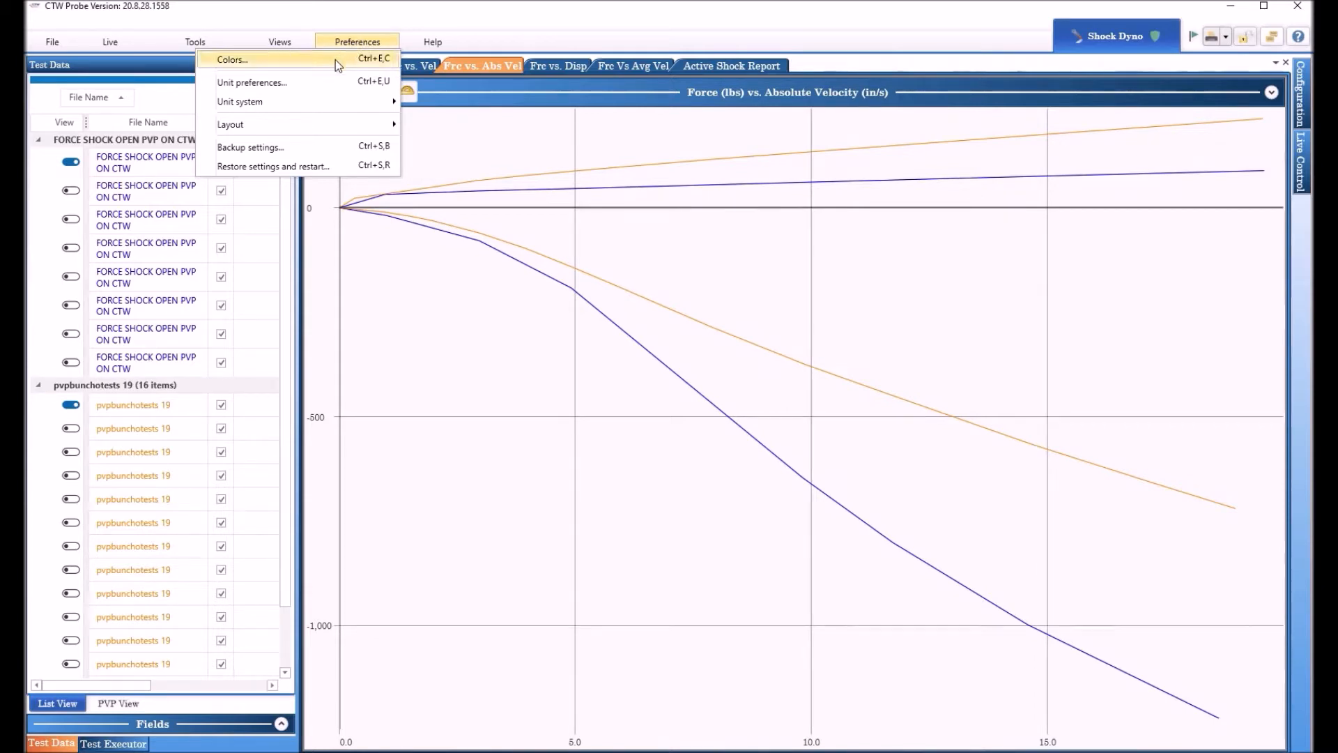
left_click(232, 58)
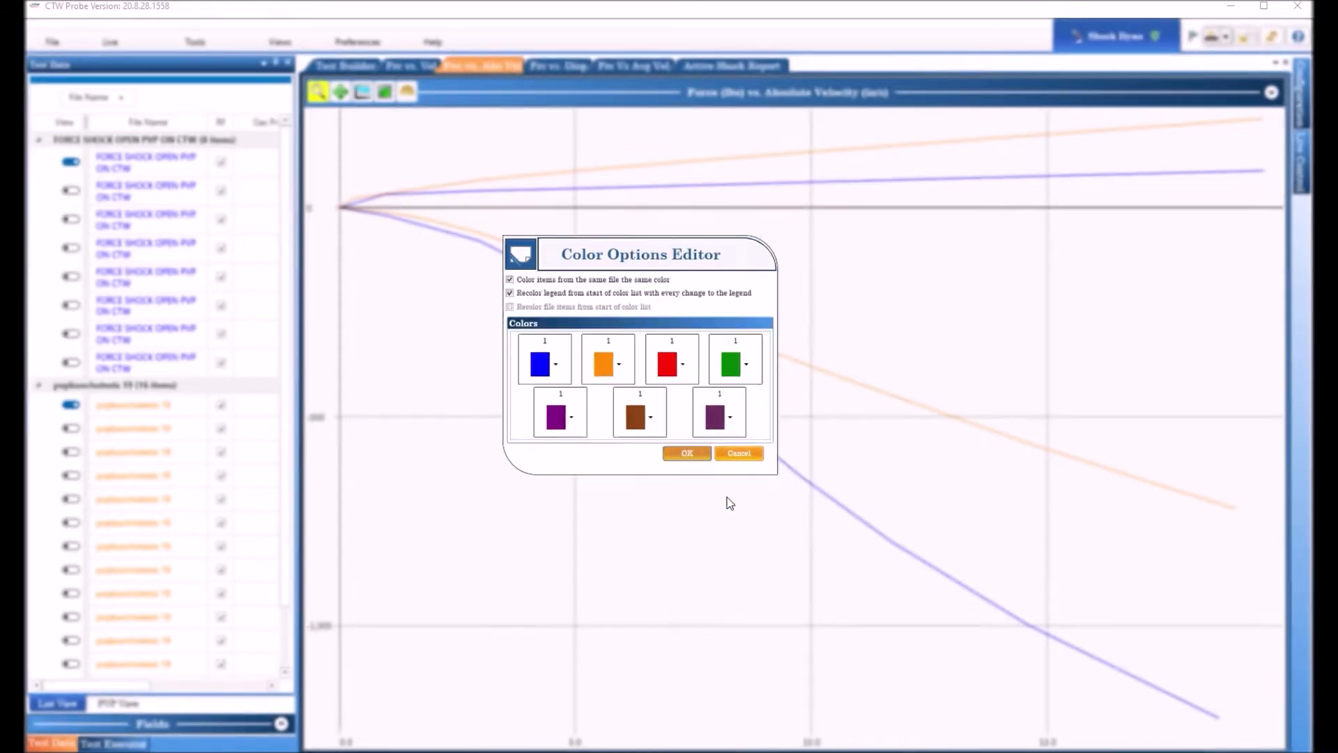
left_click(357, 42)
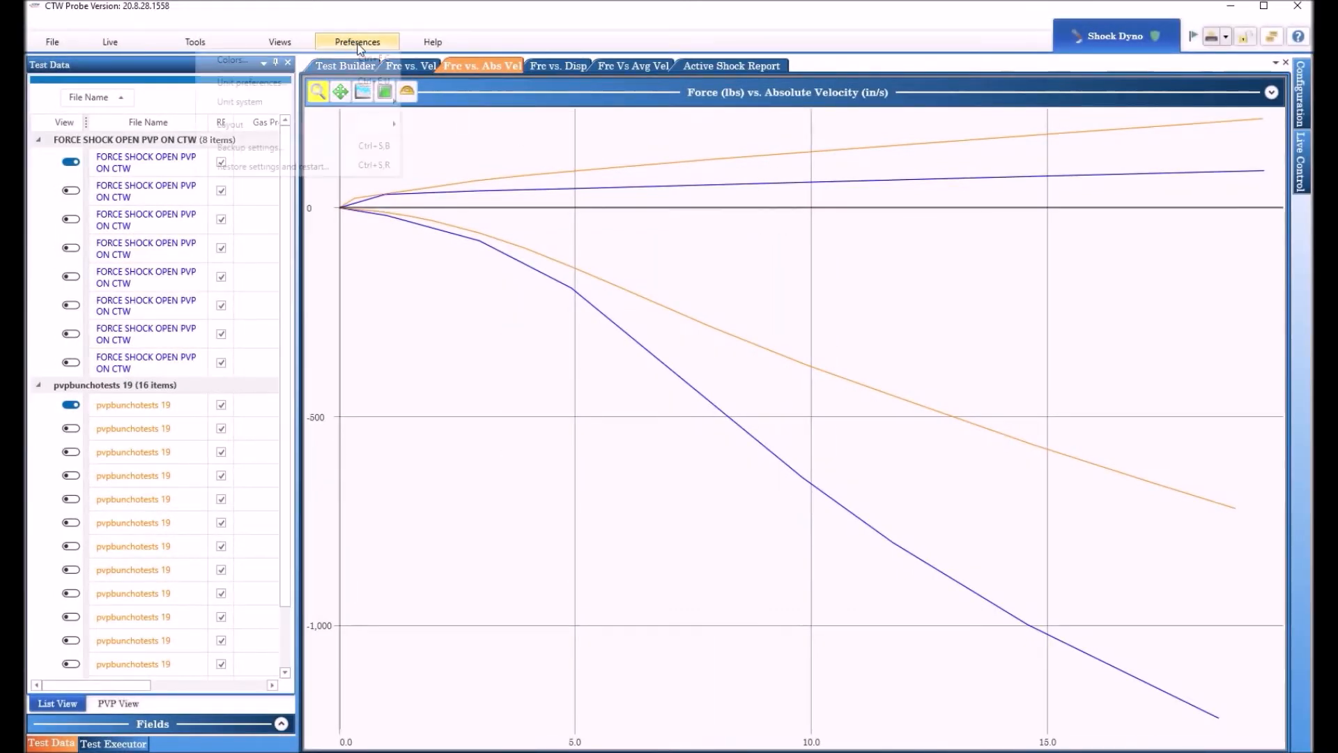
left_click(357, 42)
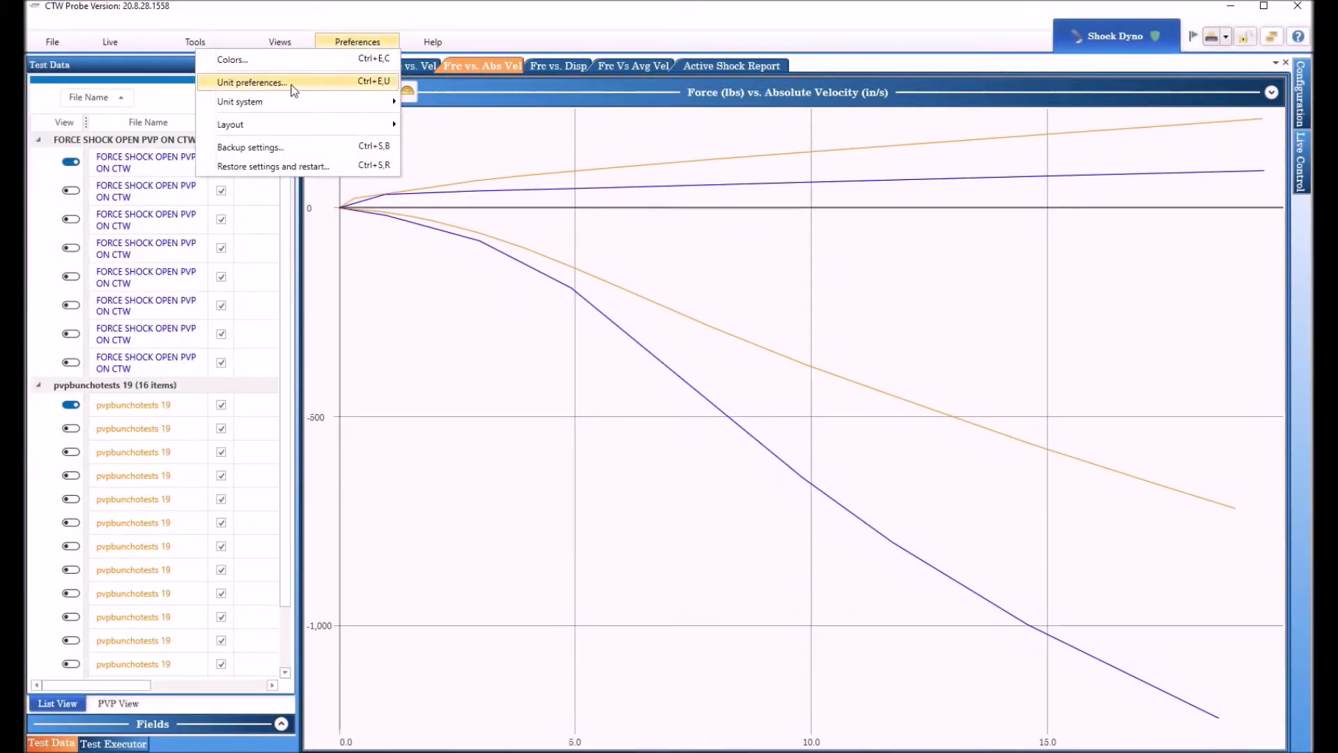
left_click(251, 82)
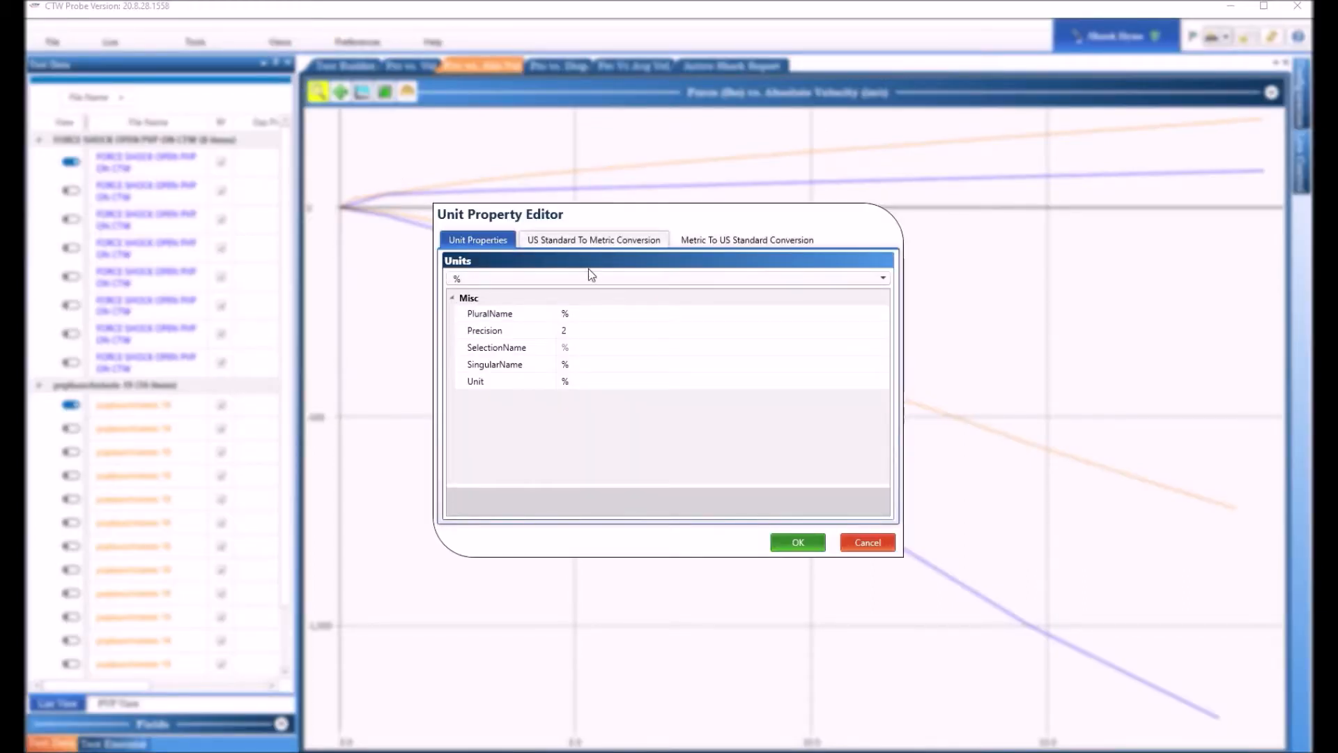
mouse_move(586, 241)
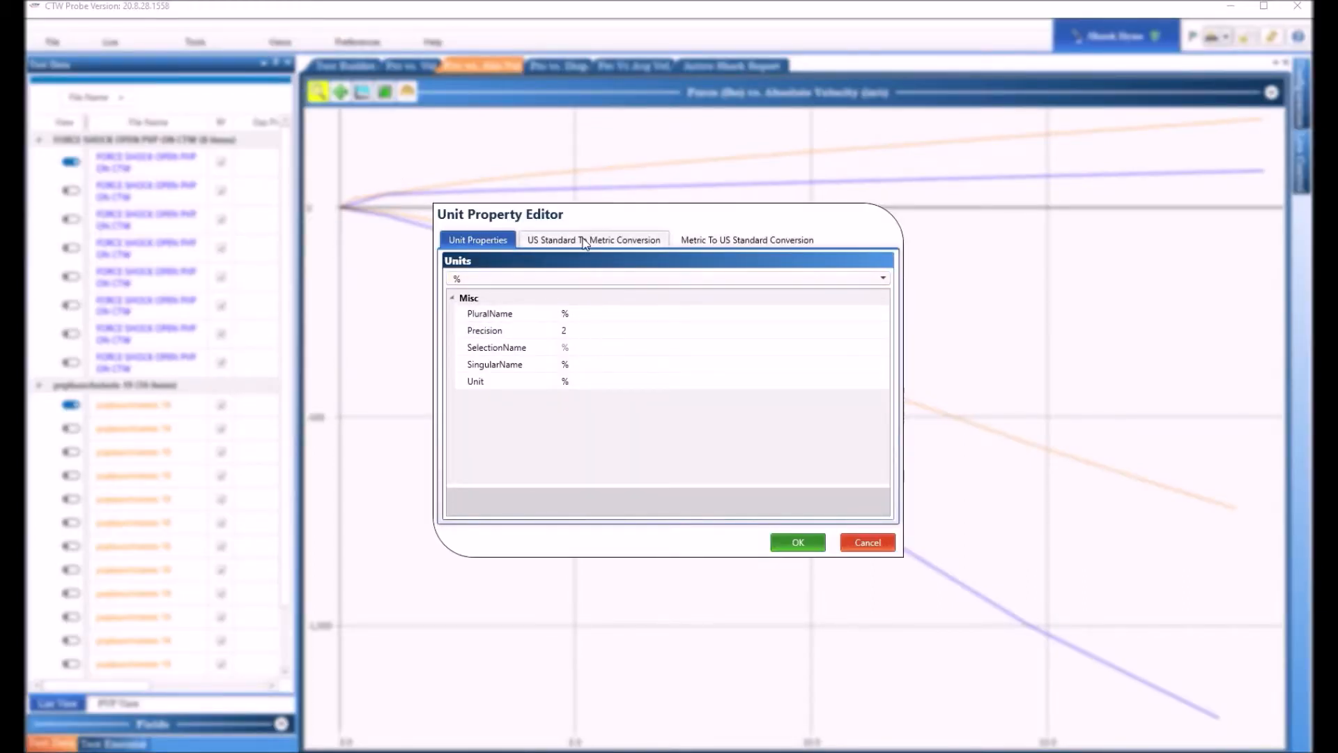
left_click(594, 240)
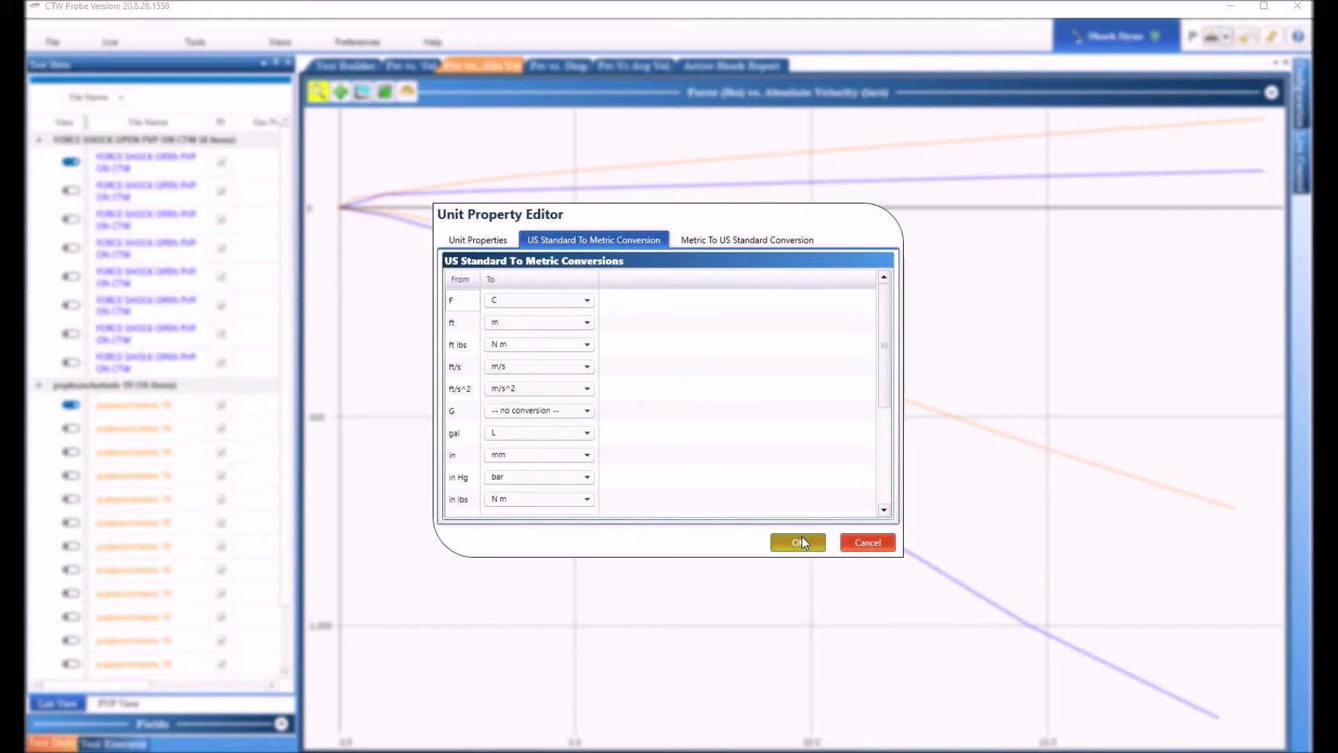
left_click(796, 542)
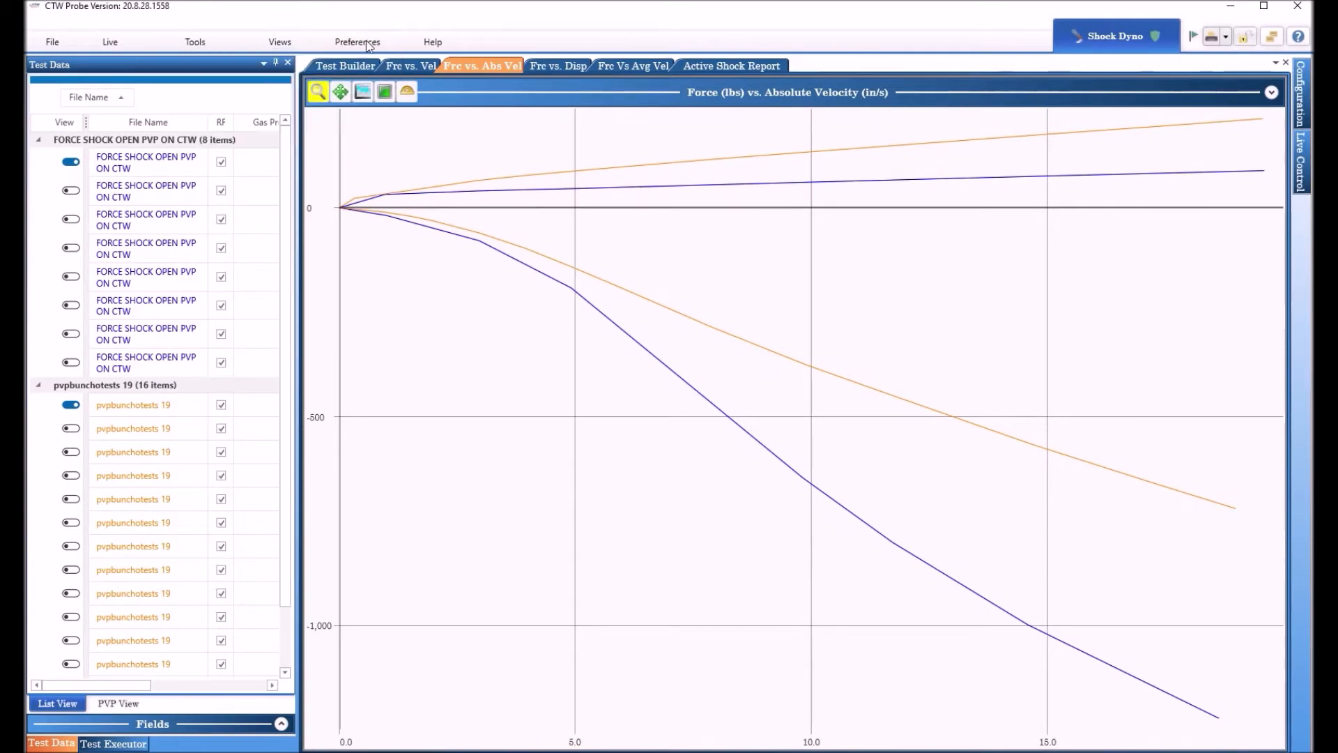
Hover through the unit system, layout, backup and restore preference options
left_click(357, 41)
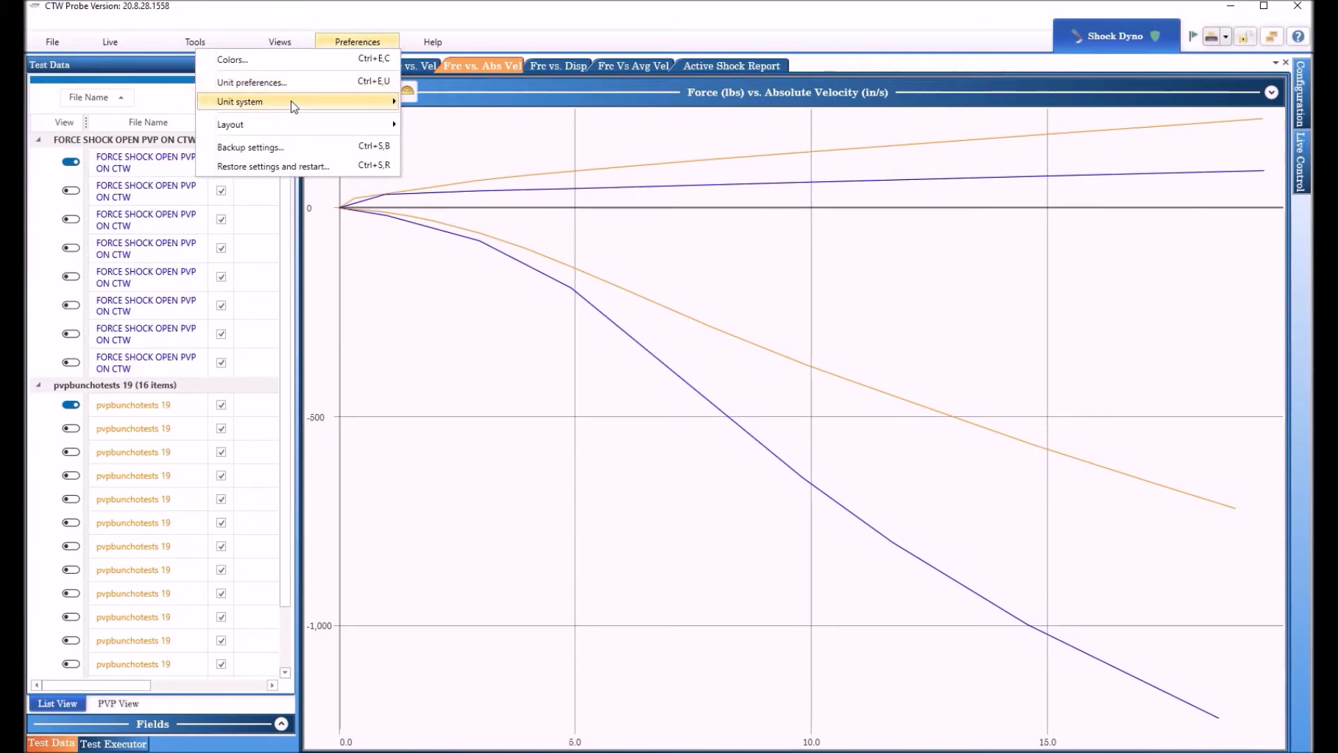
left_click(239, 101)
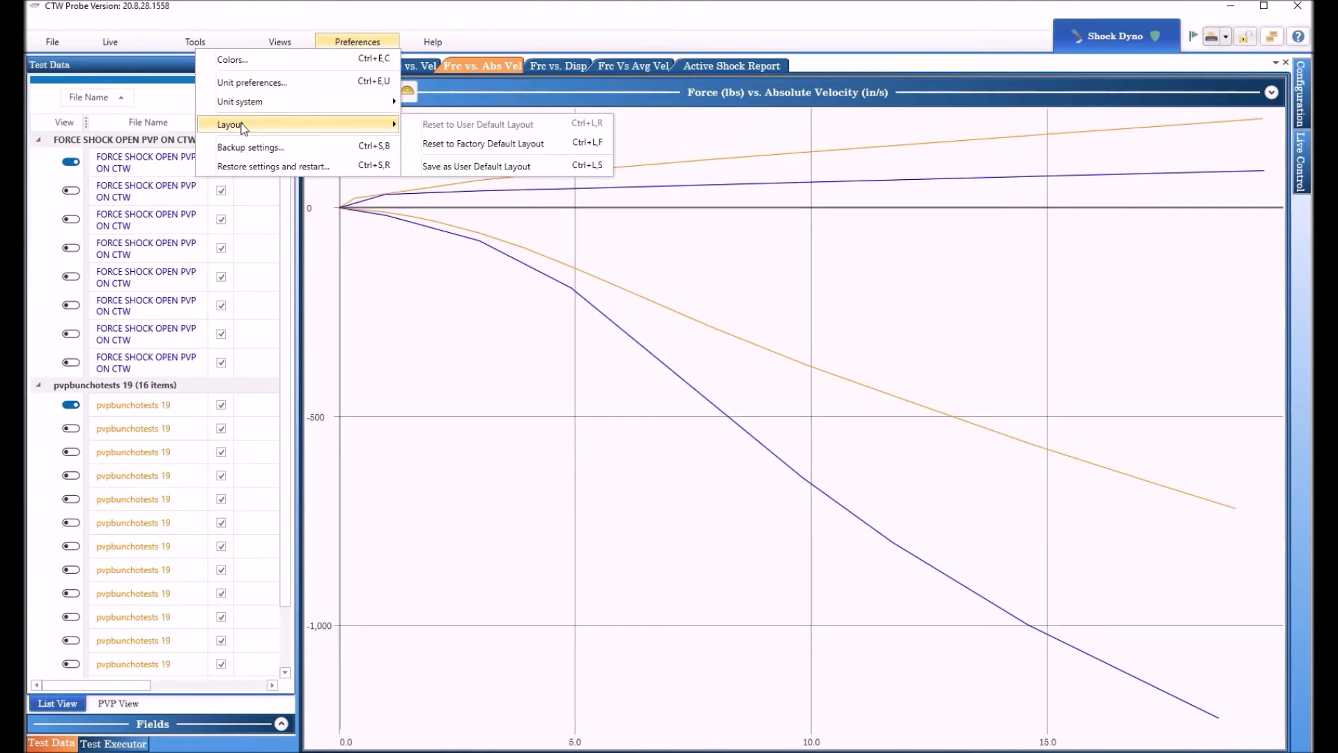
mouse_move(261, 126)
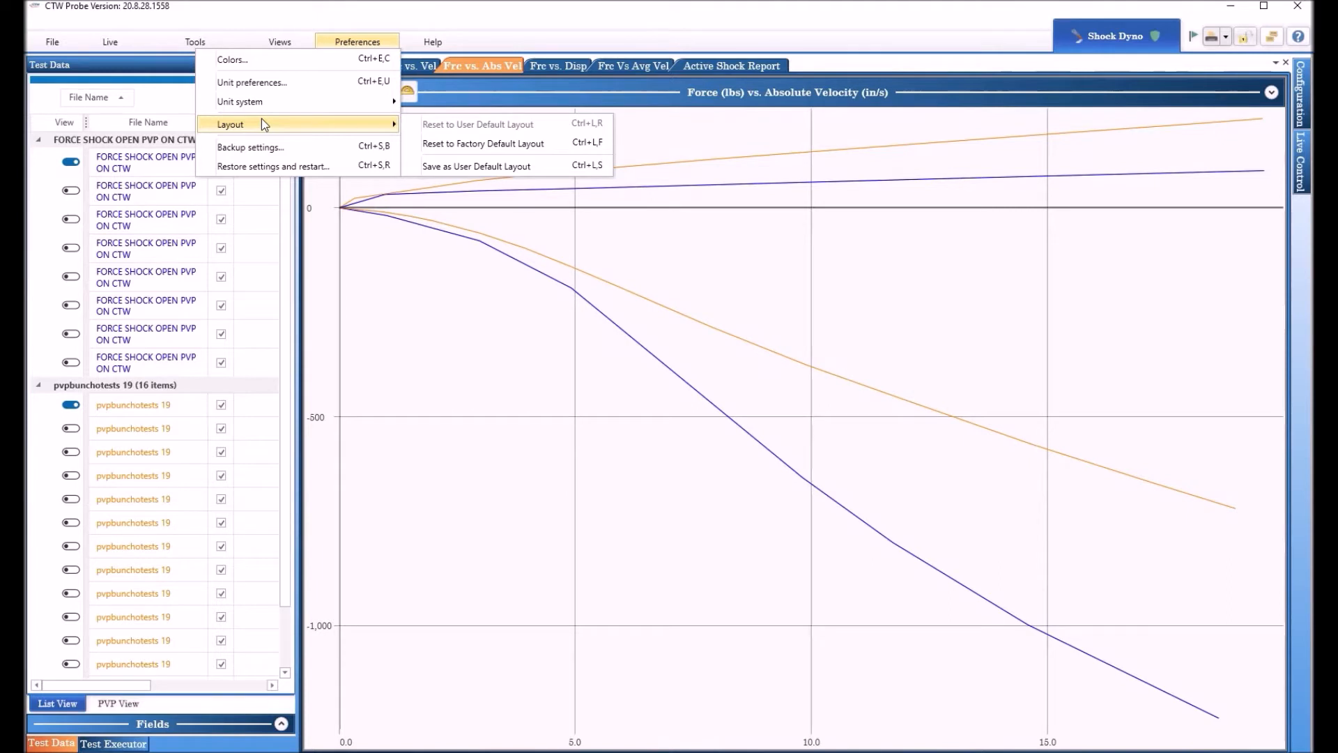
mouse_move(271, 152)
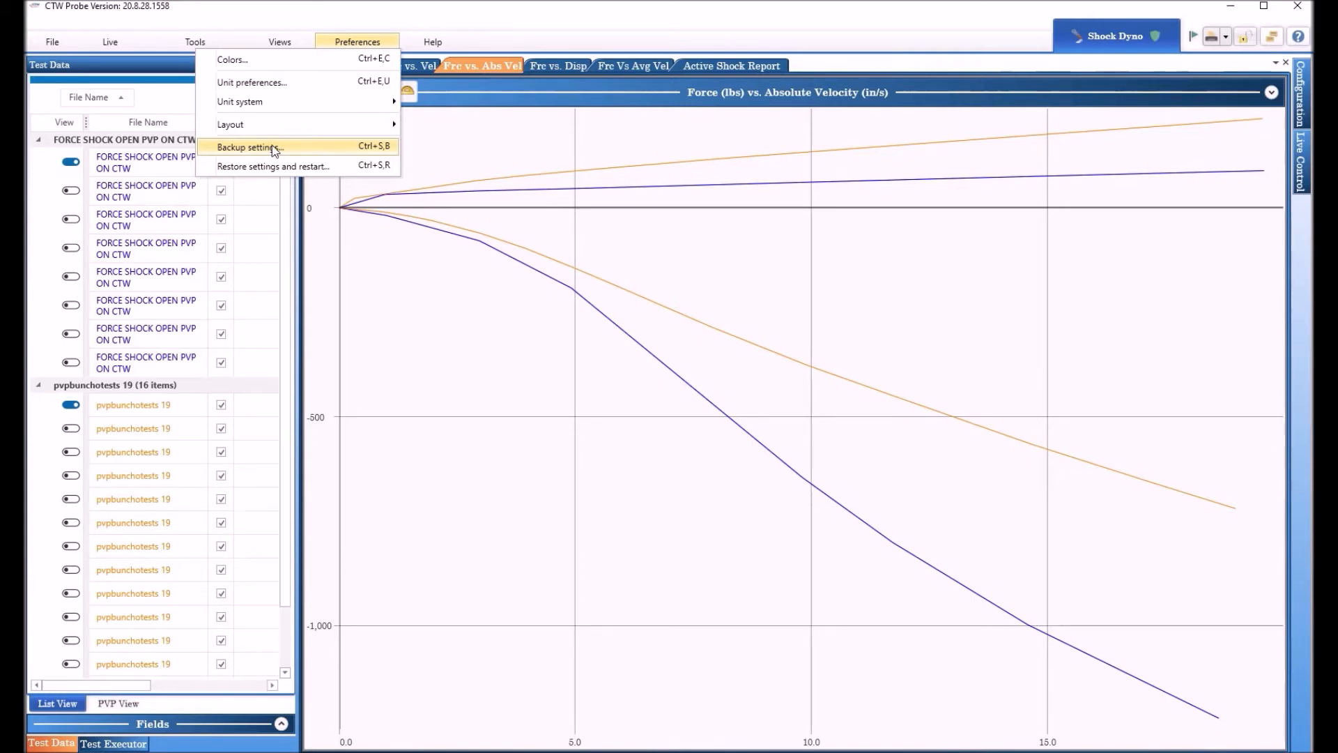
mouse_move(281, 146)
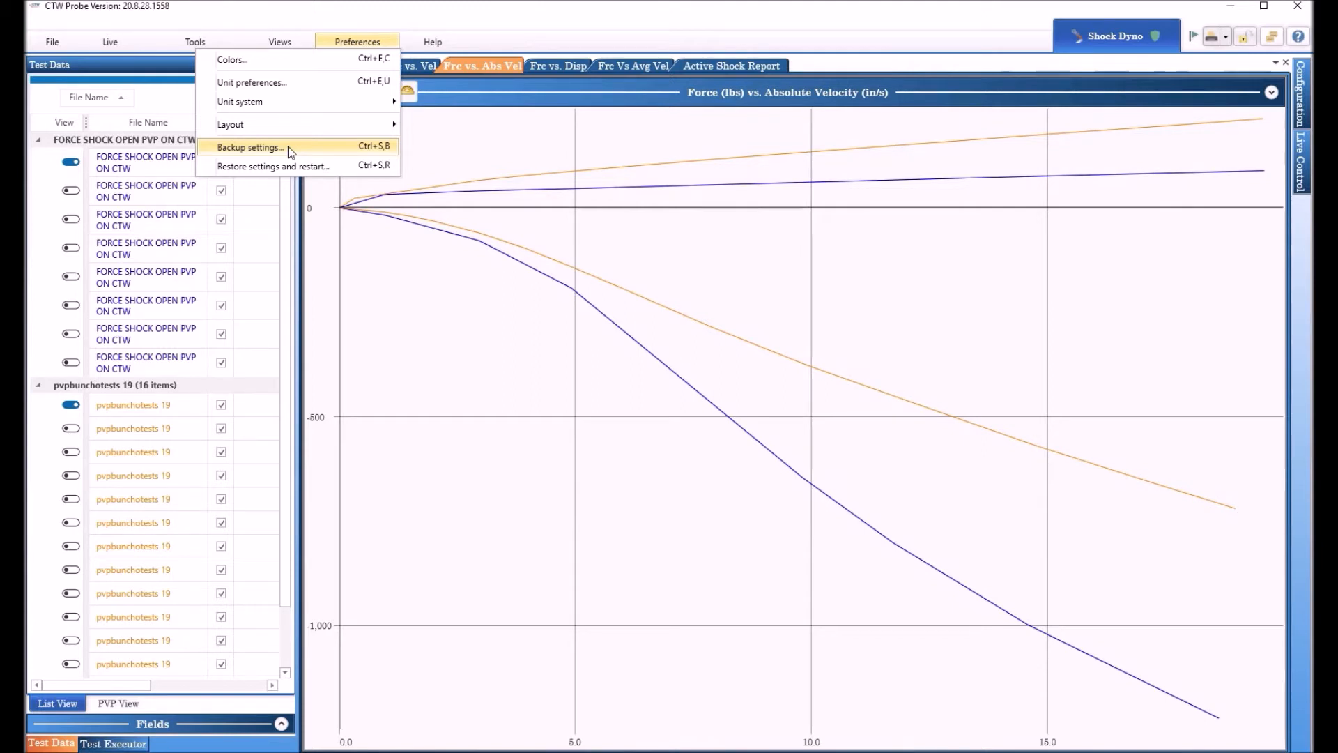
mouse_move(307, 166)
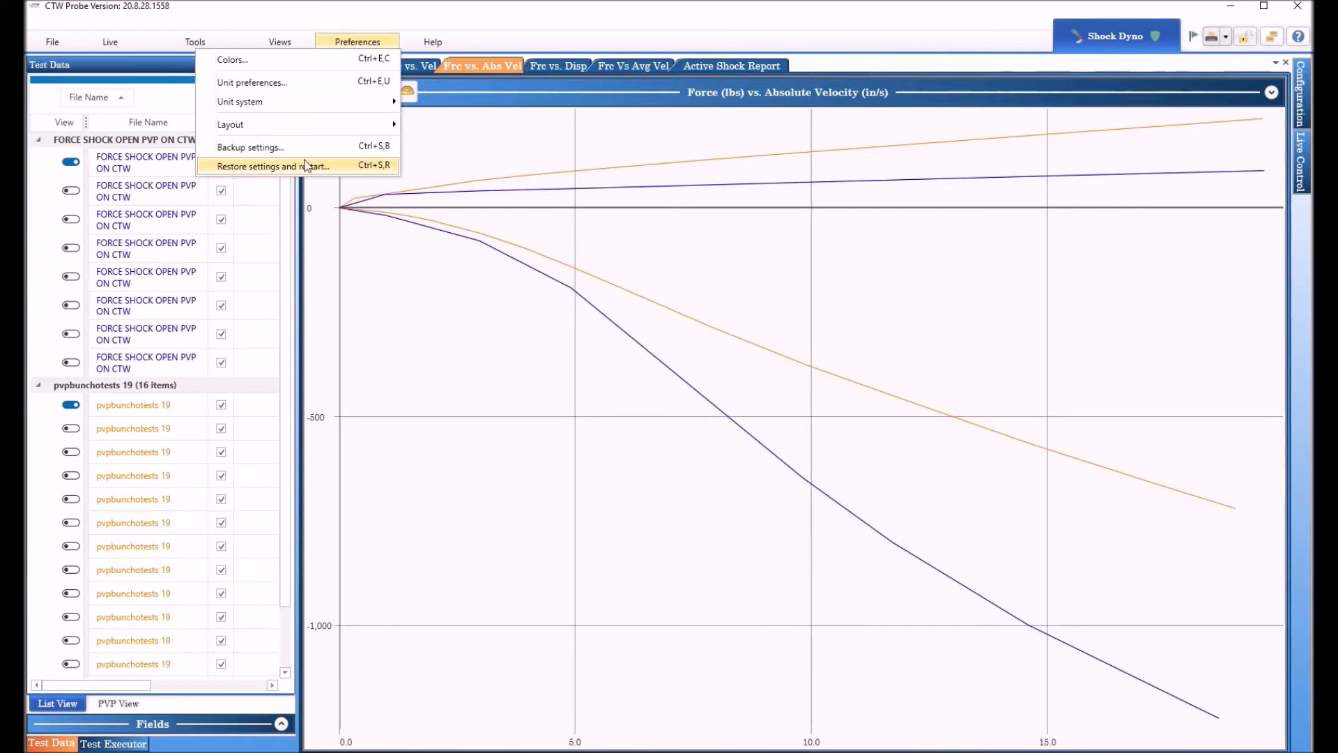
mouse_move(294, 152)
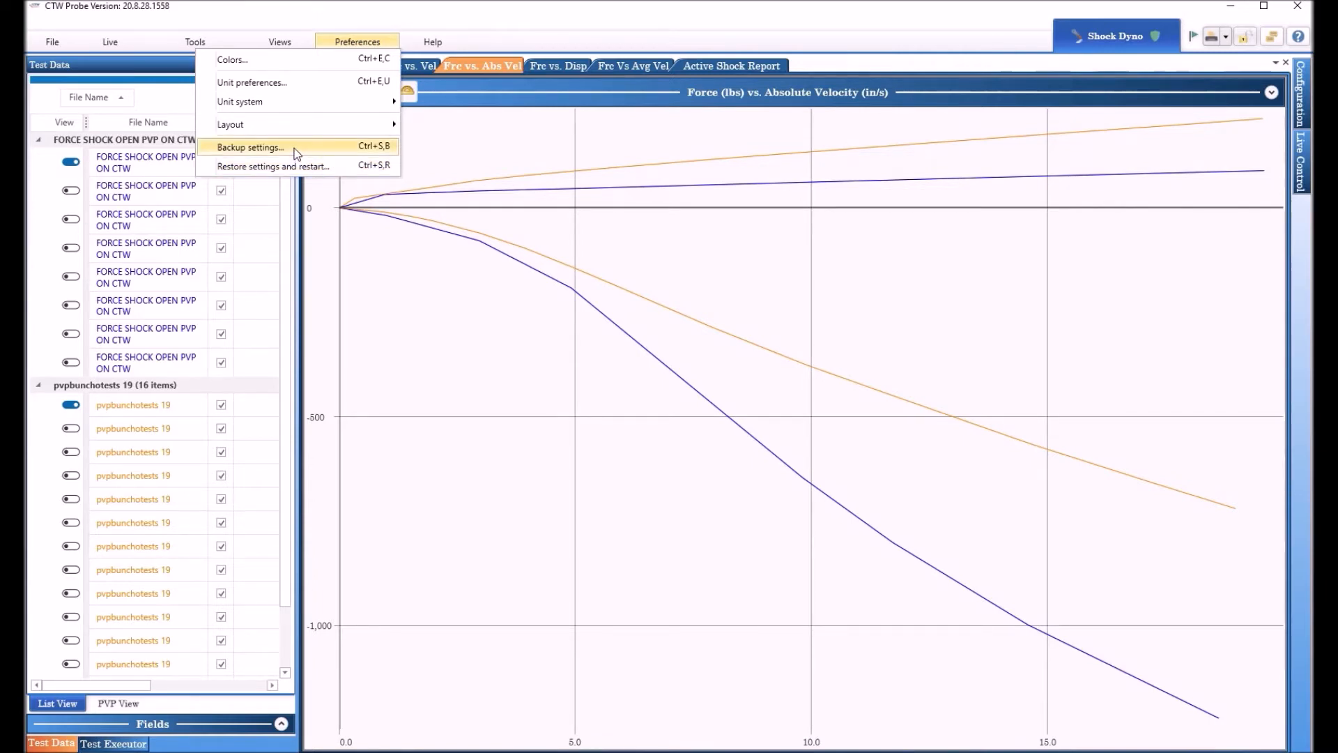
Leave the preferences and look over the help videos, about and check-for-updates options
left_click(432, 42)
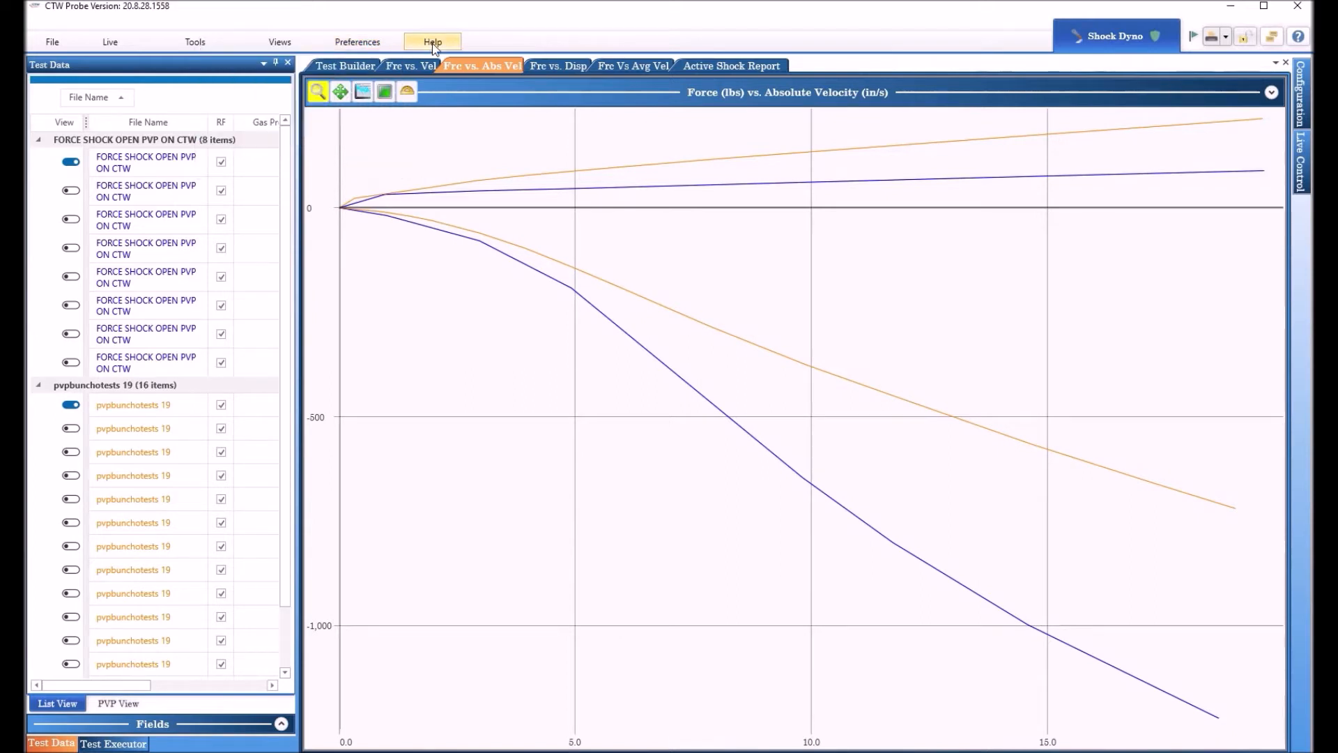
left_click(432, 42)
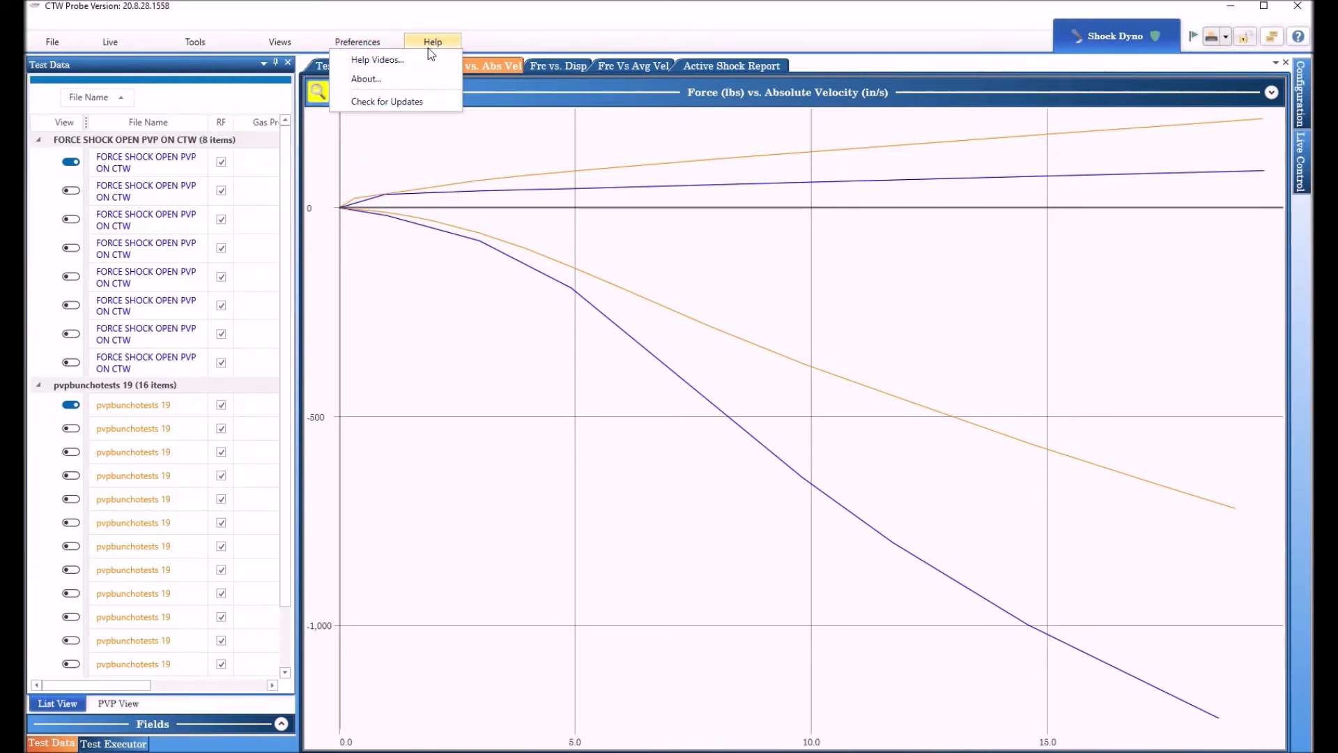
mouse_move(365, 78)
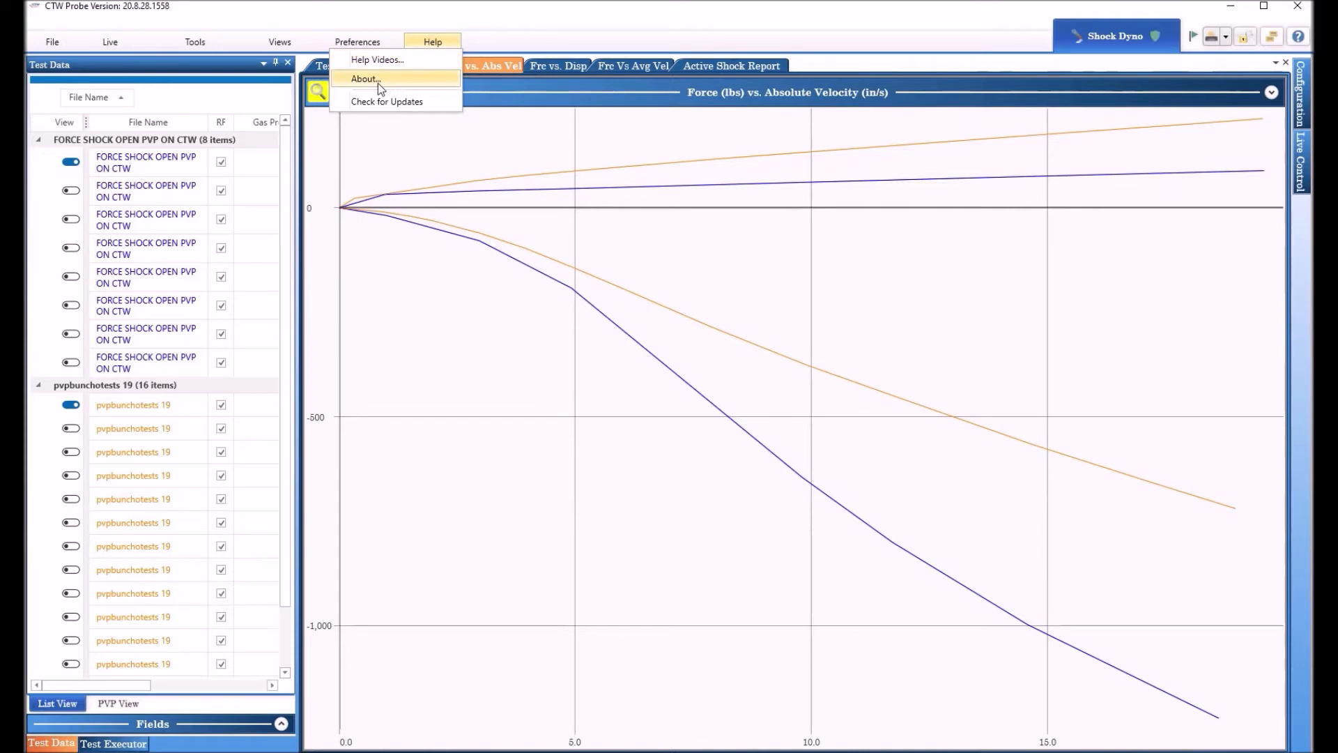
mouse_move(386, 102)
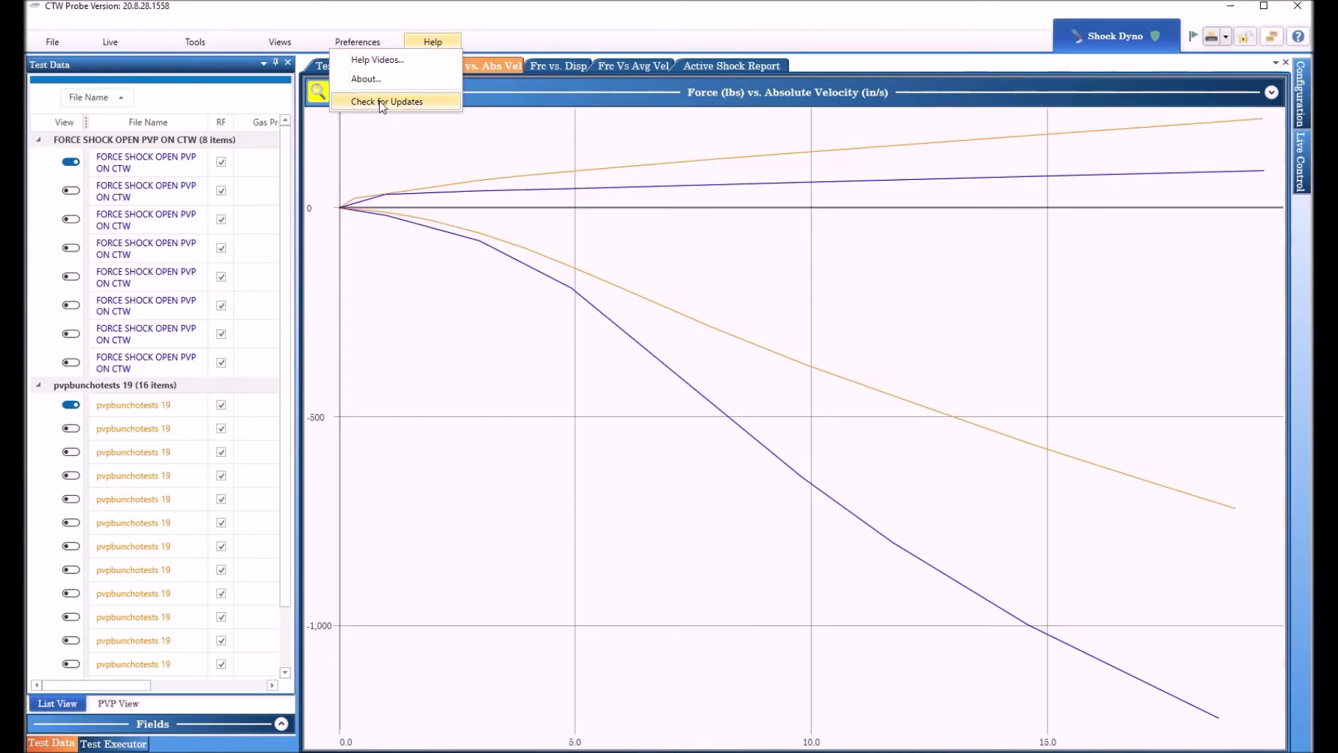
mouse_move(427, 104)
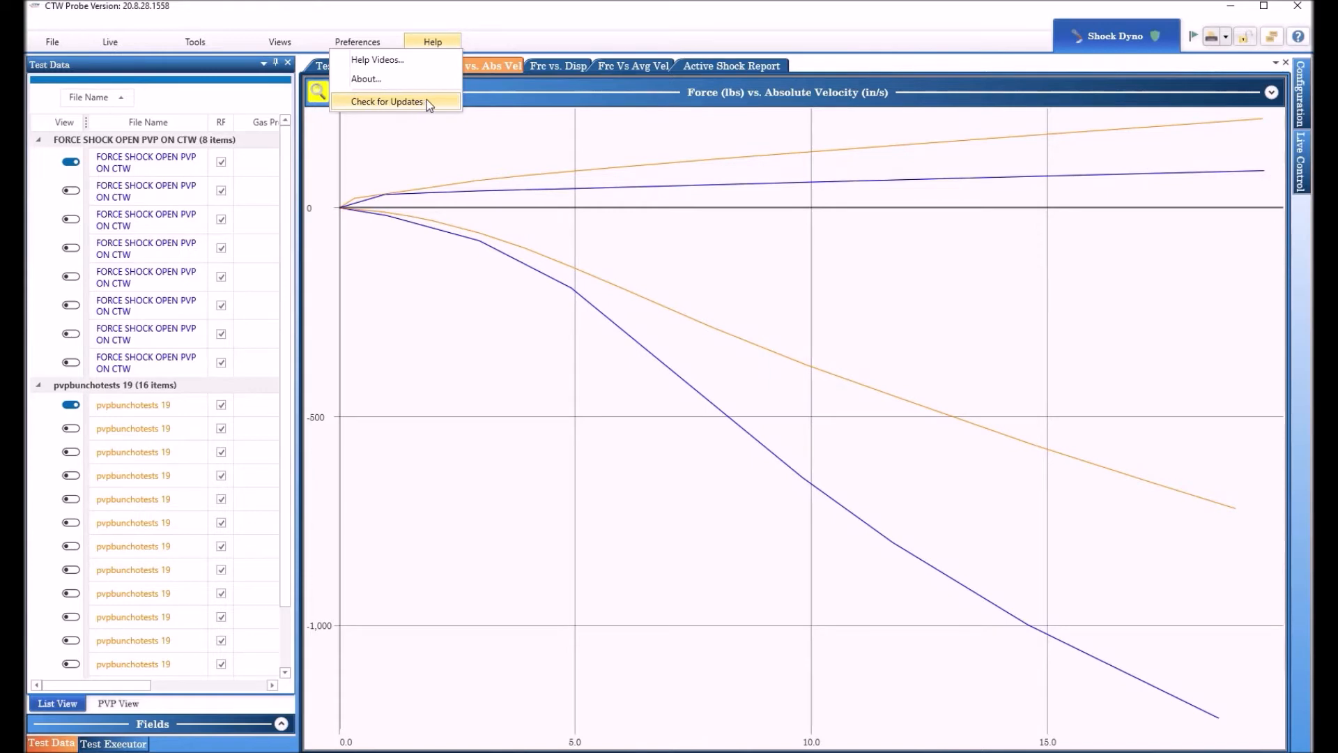
mouse_move(431, 103)
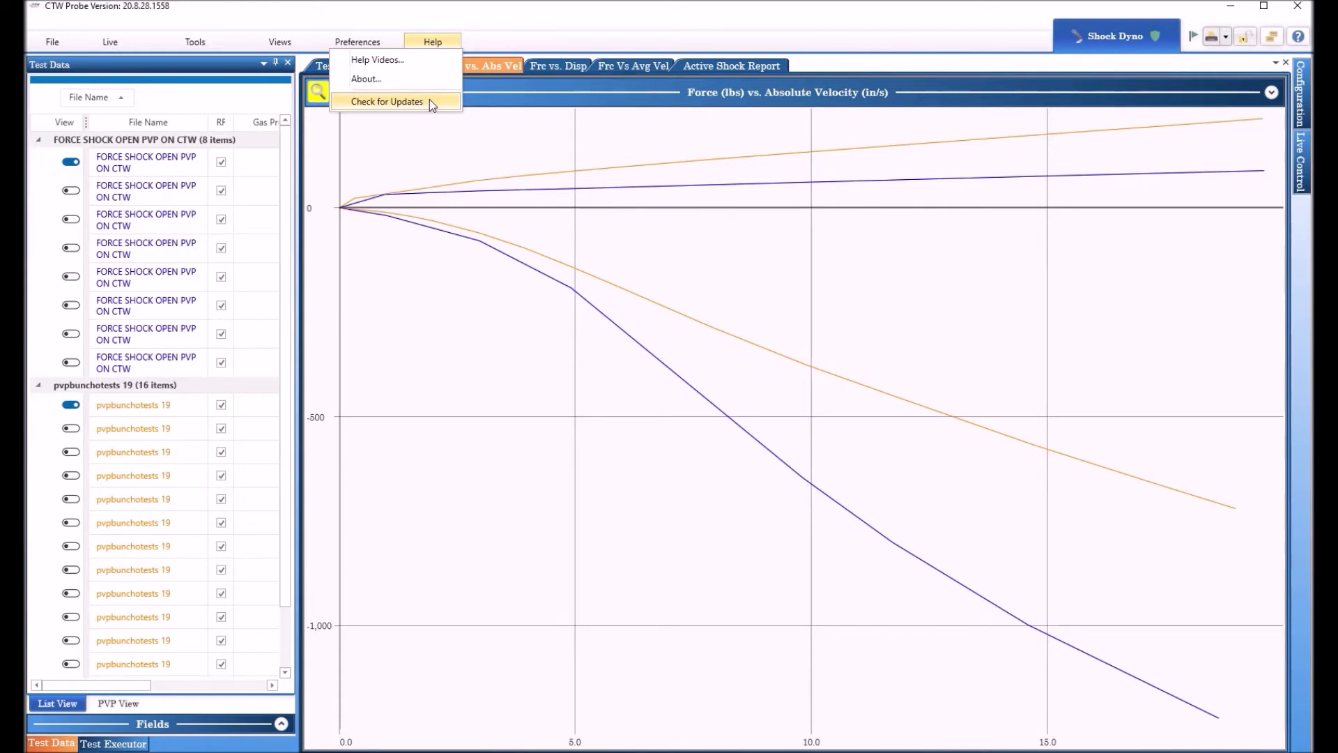
mouse_move(427, 104)
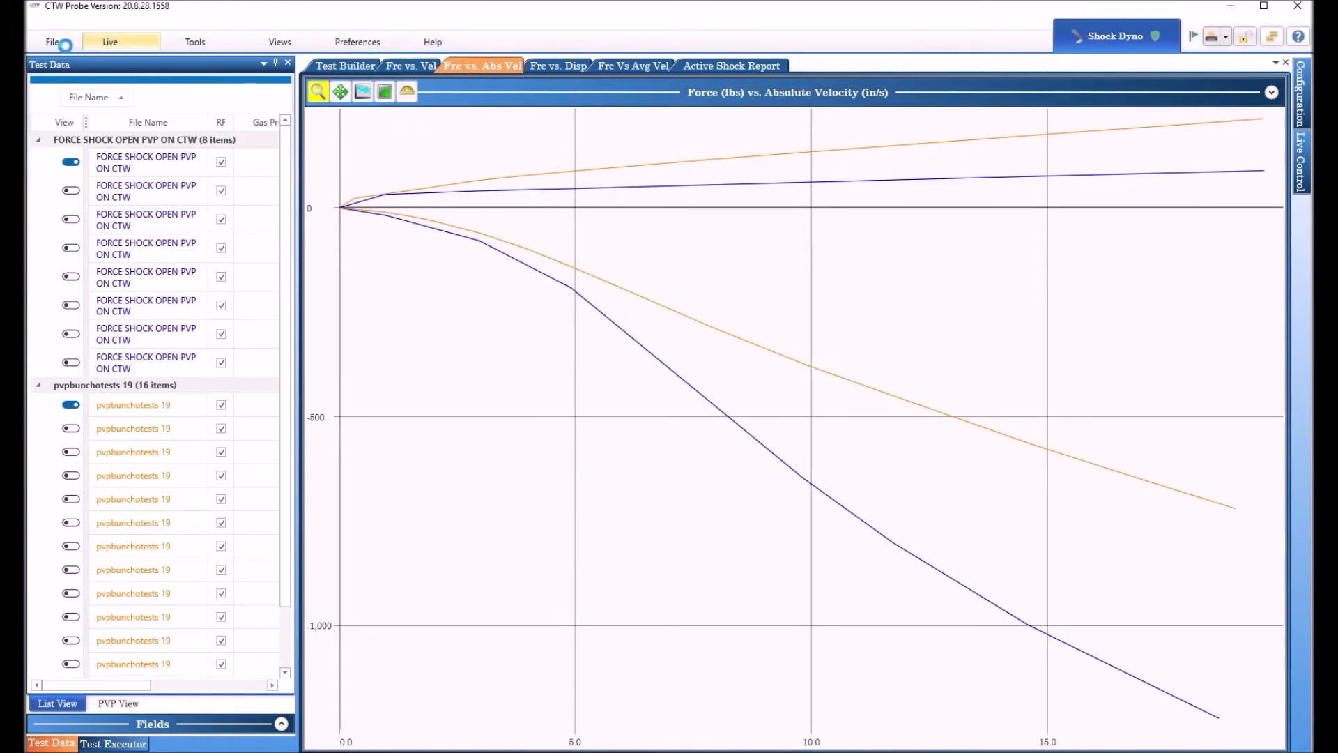
left_click(432, 42)
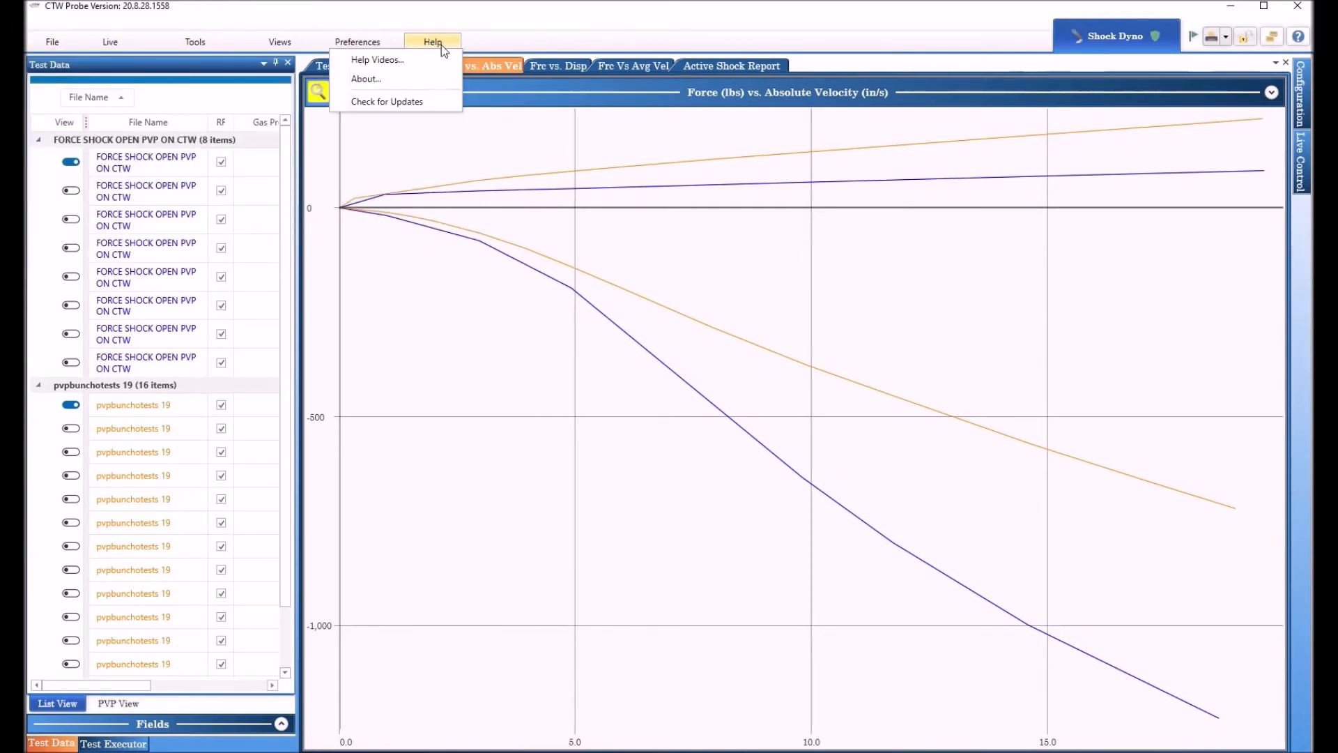
mouse_move(365, 78)
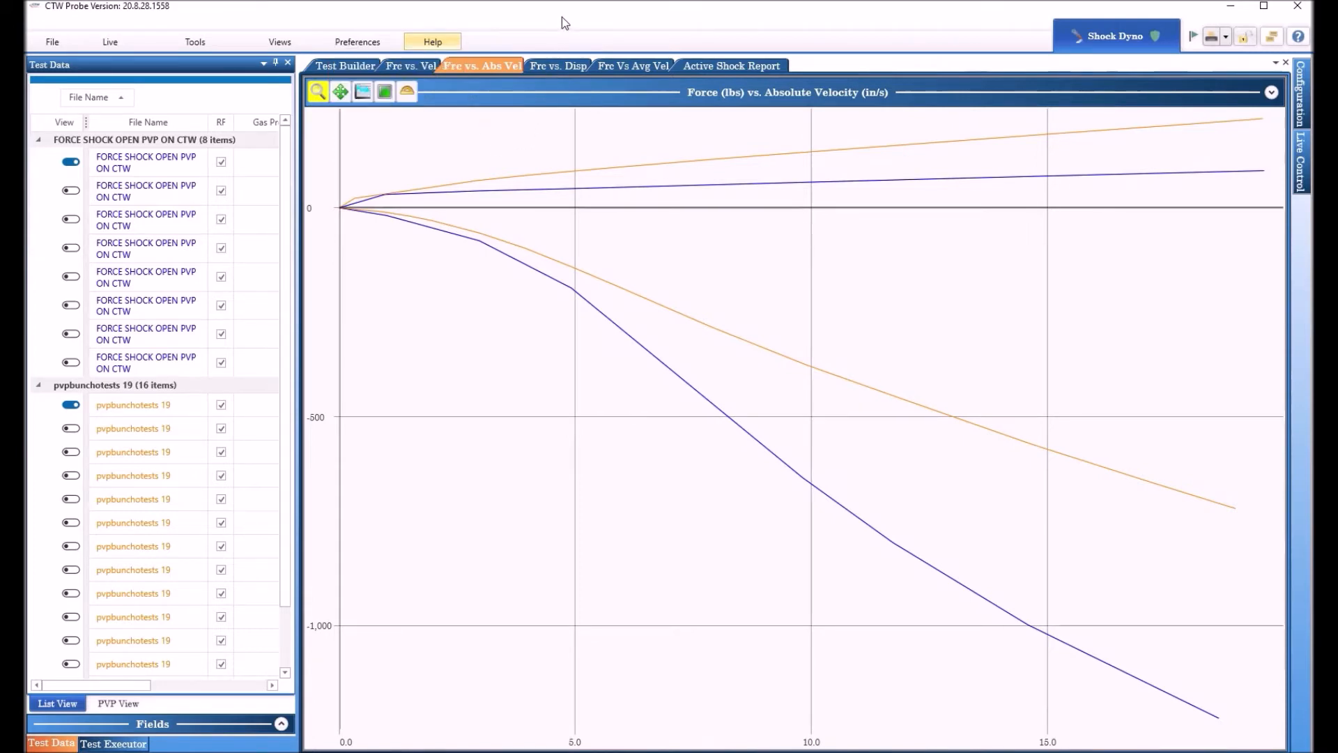
mouse_move(530, 153)
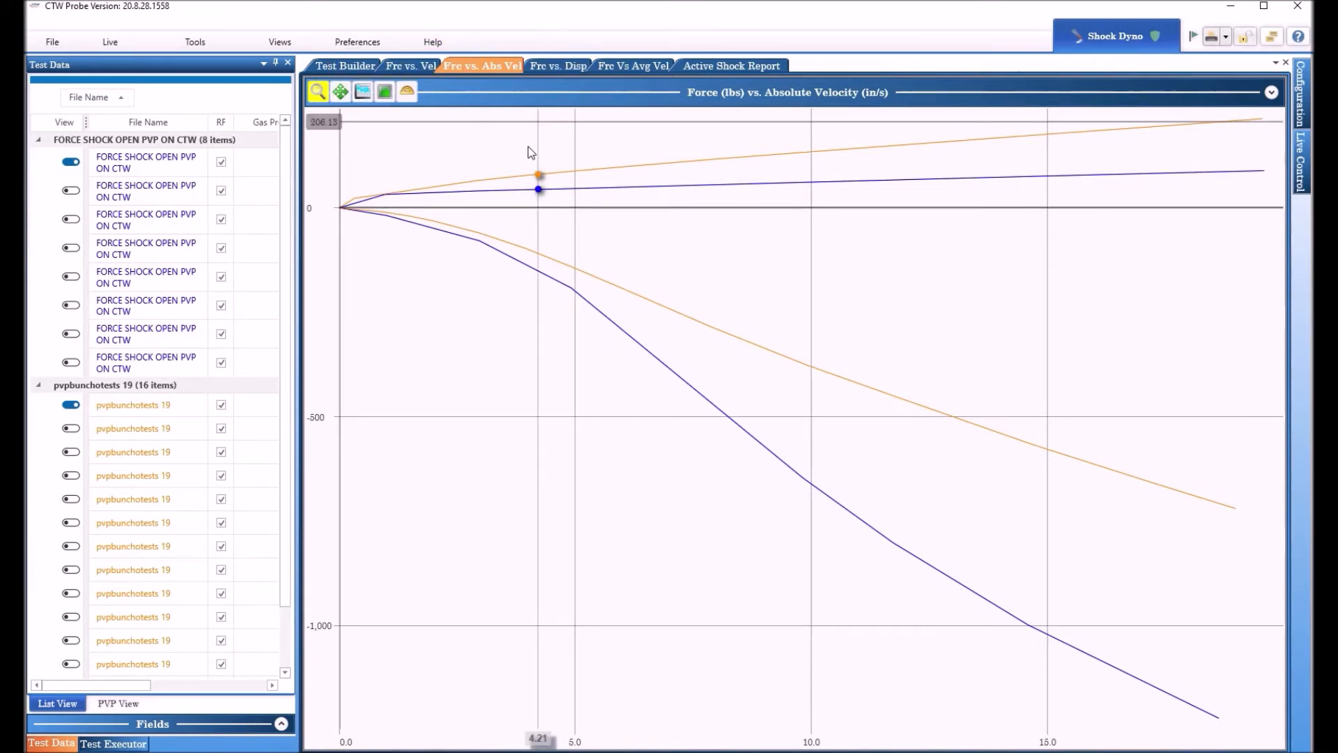
mouse_move(452, 188)
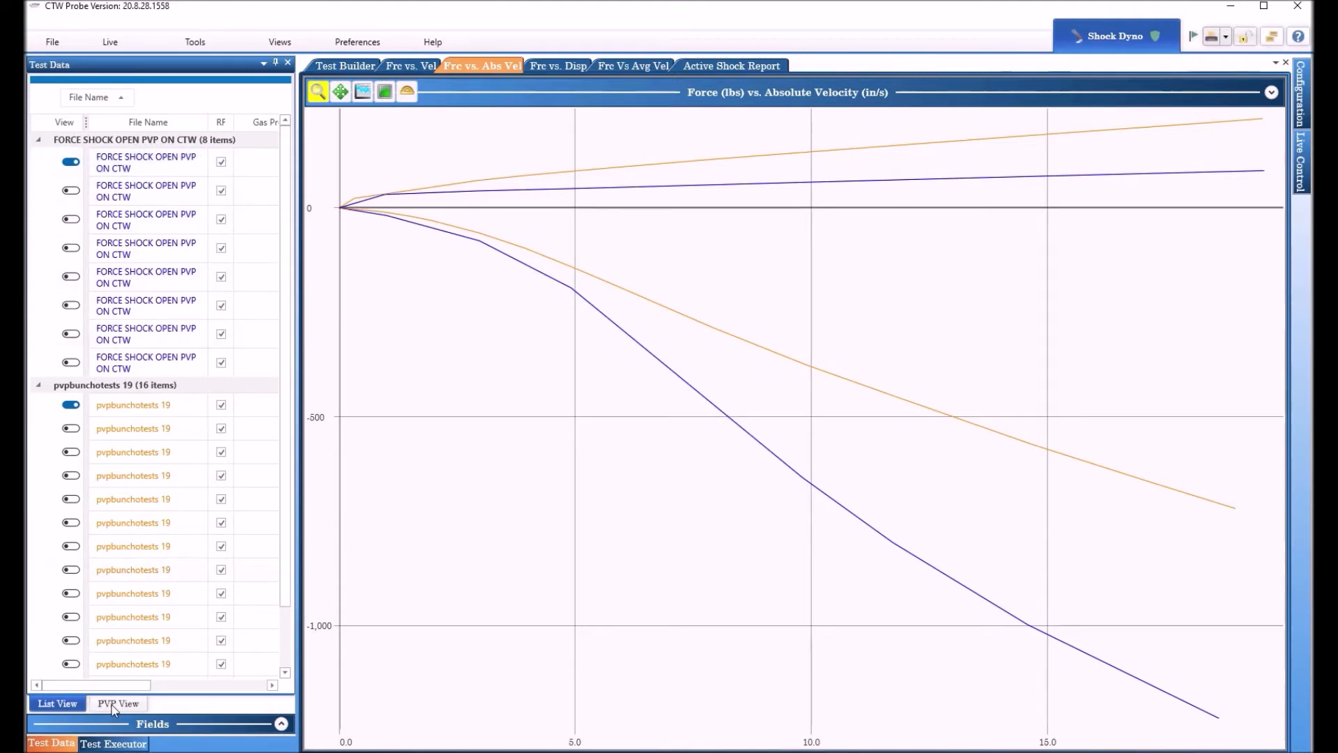
Show the two averaged PVP groups and expand then collapse the FORCE SHOCK OPEN PVP ON CTW group
left_click(118, 703)
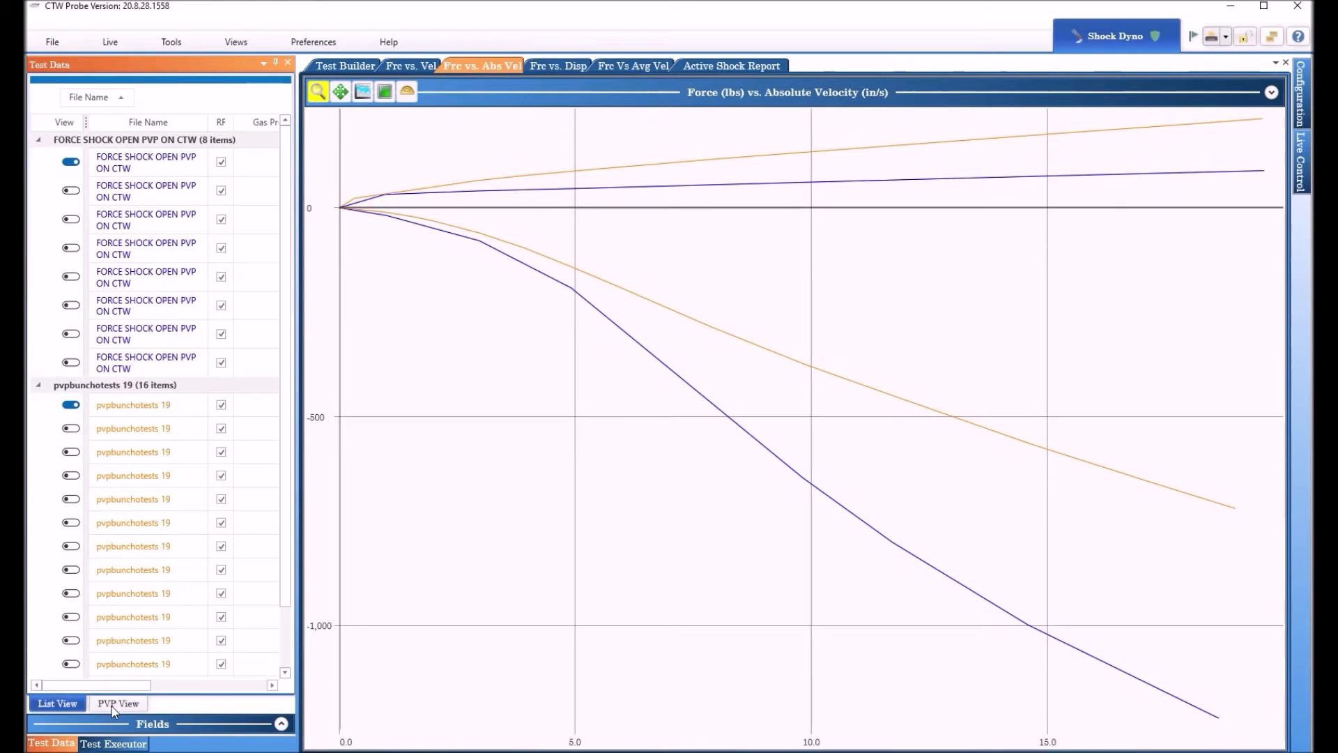
left_click(117, 703)
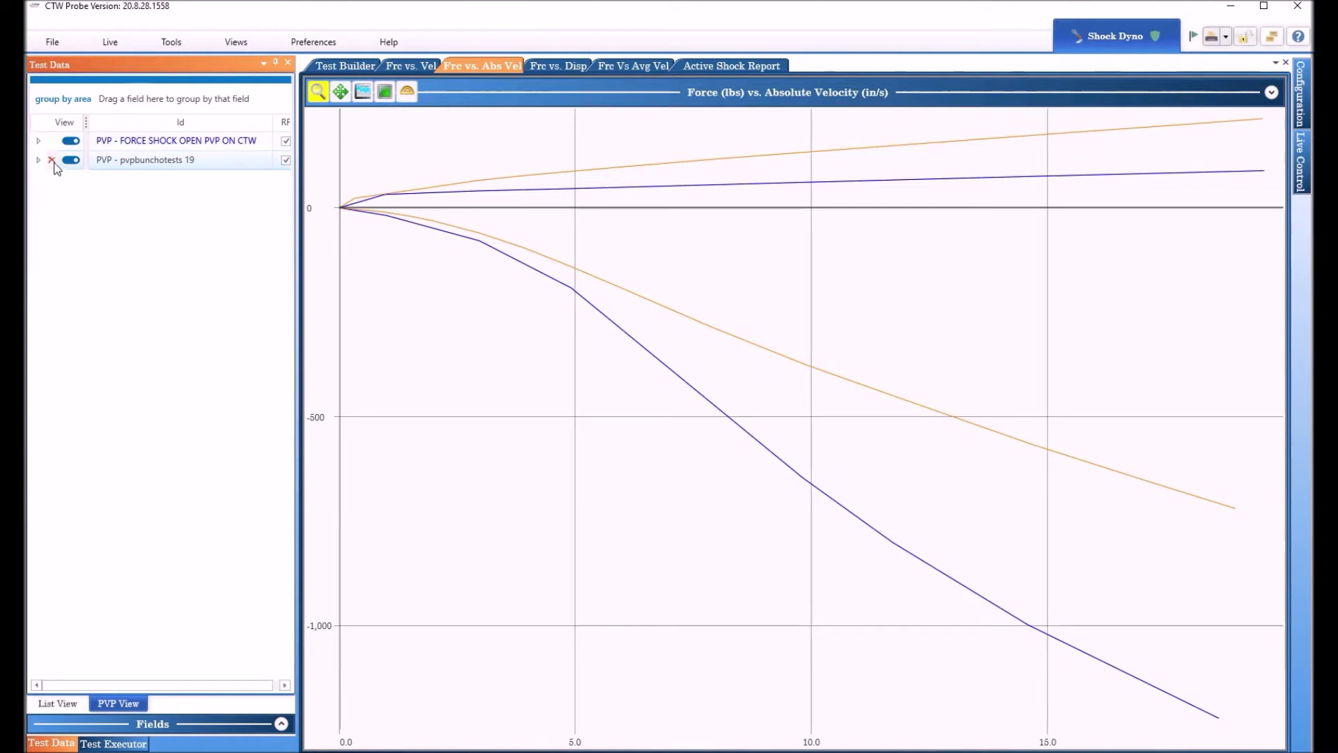
left_click(38, 141)
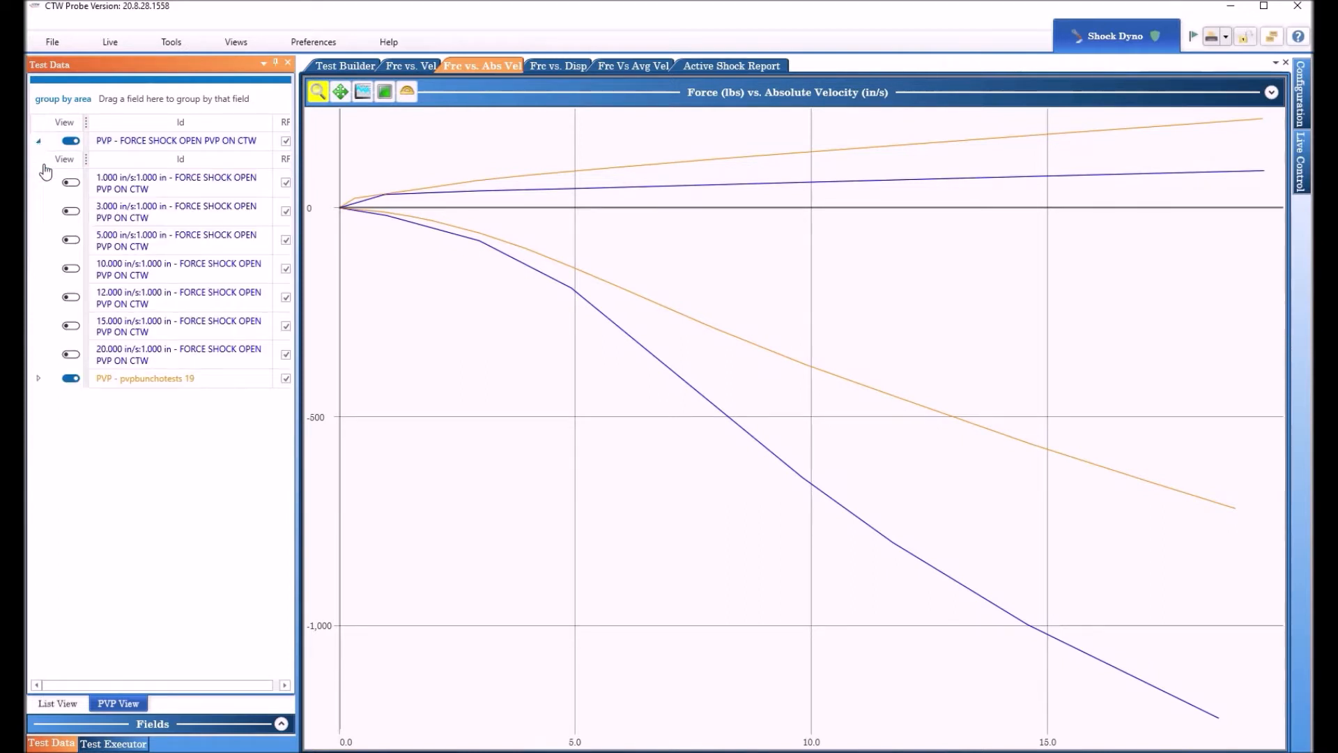
left_click(38, 140)
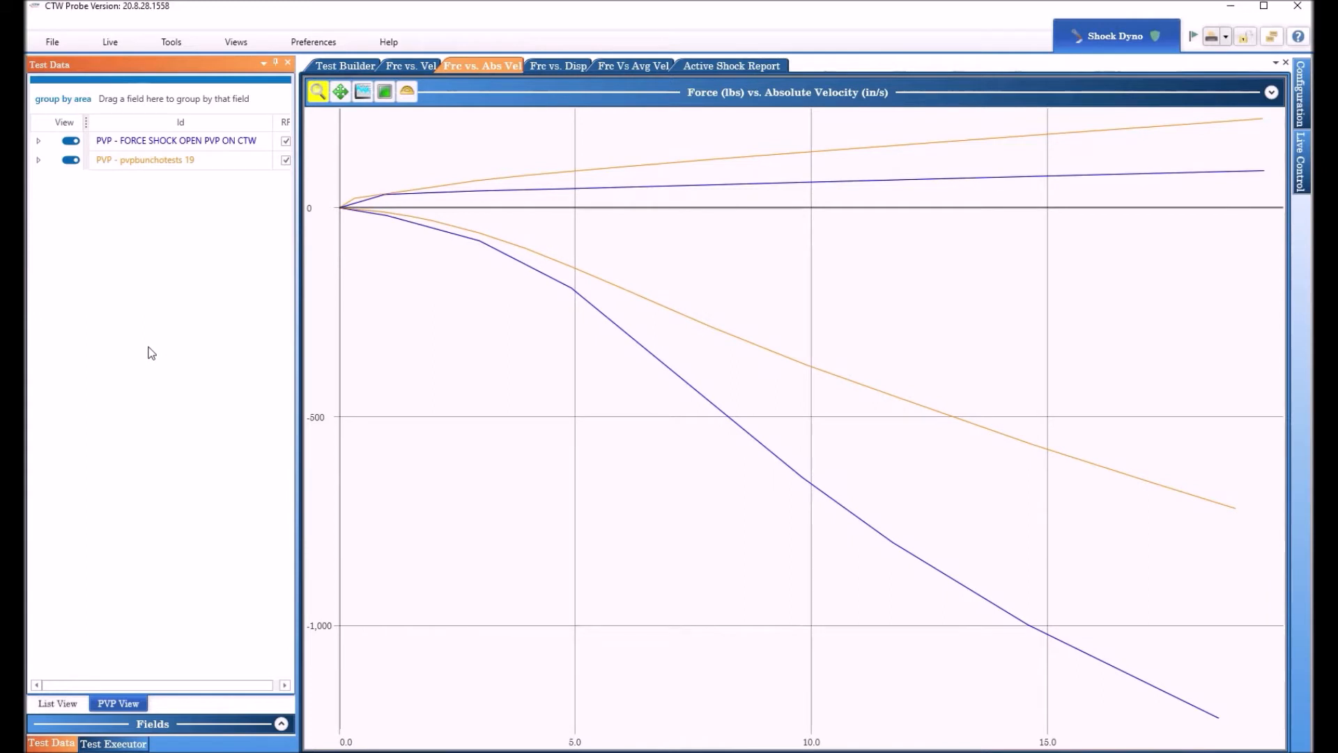
mouse_move(164, 333)
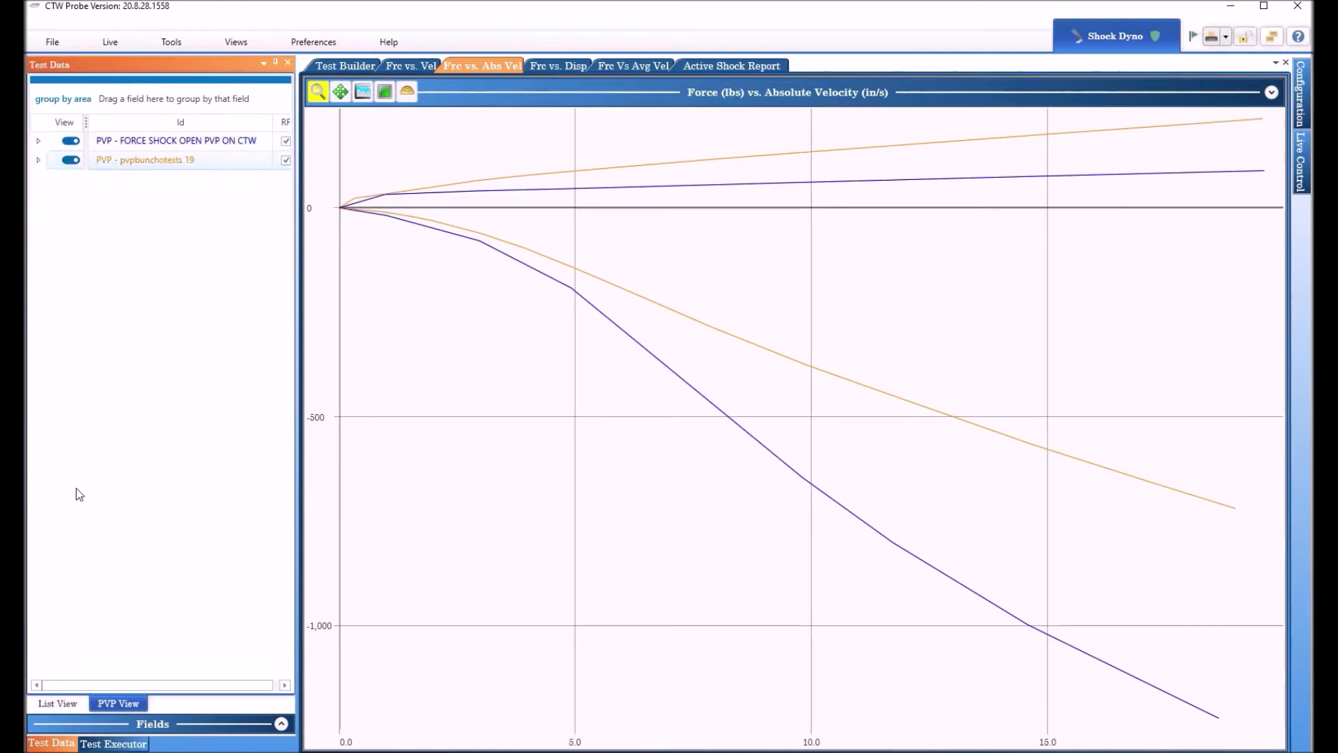
Return to the file-name list view and overlay another pvpbunchotests 19 run on the graph
left_click(57, 703)
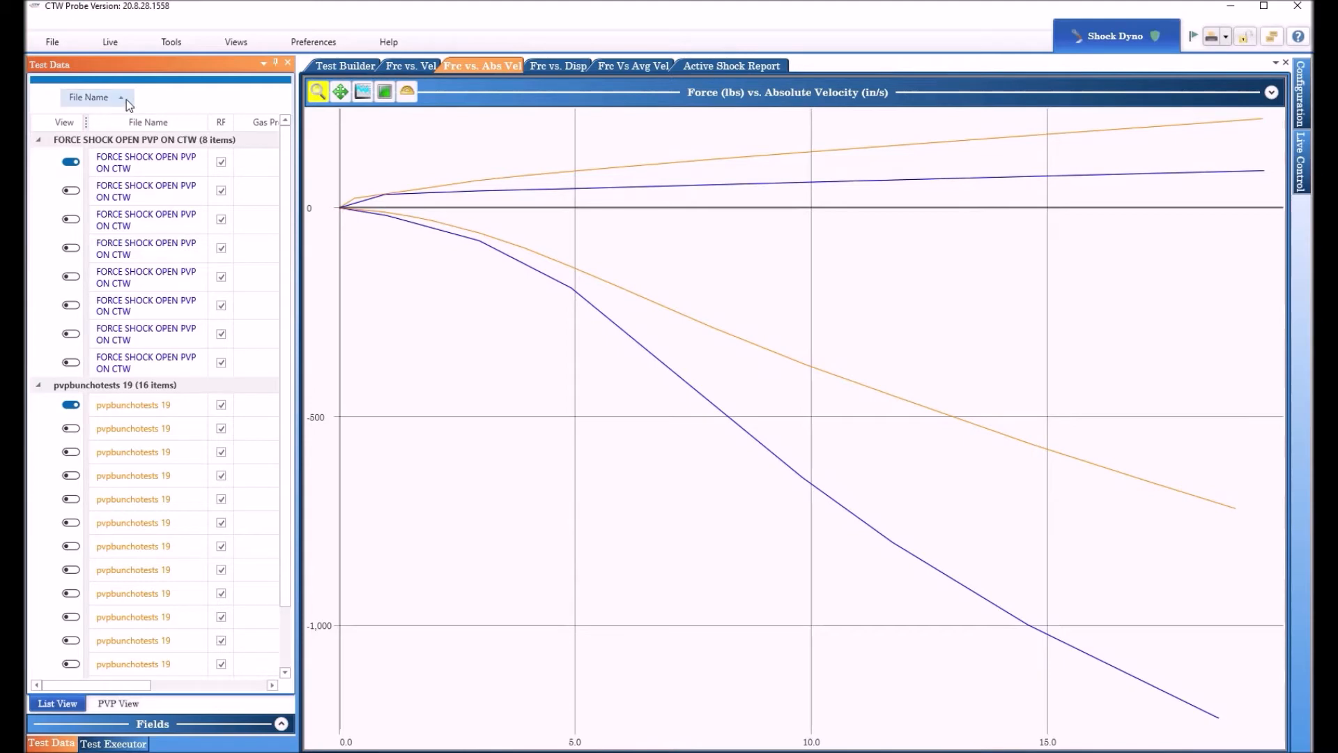
mouse_move(131, 155)
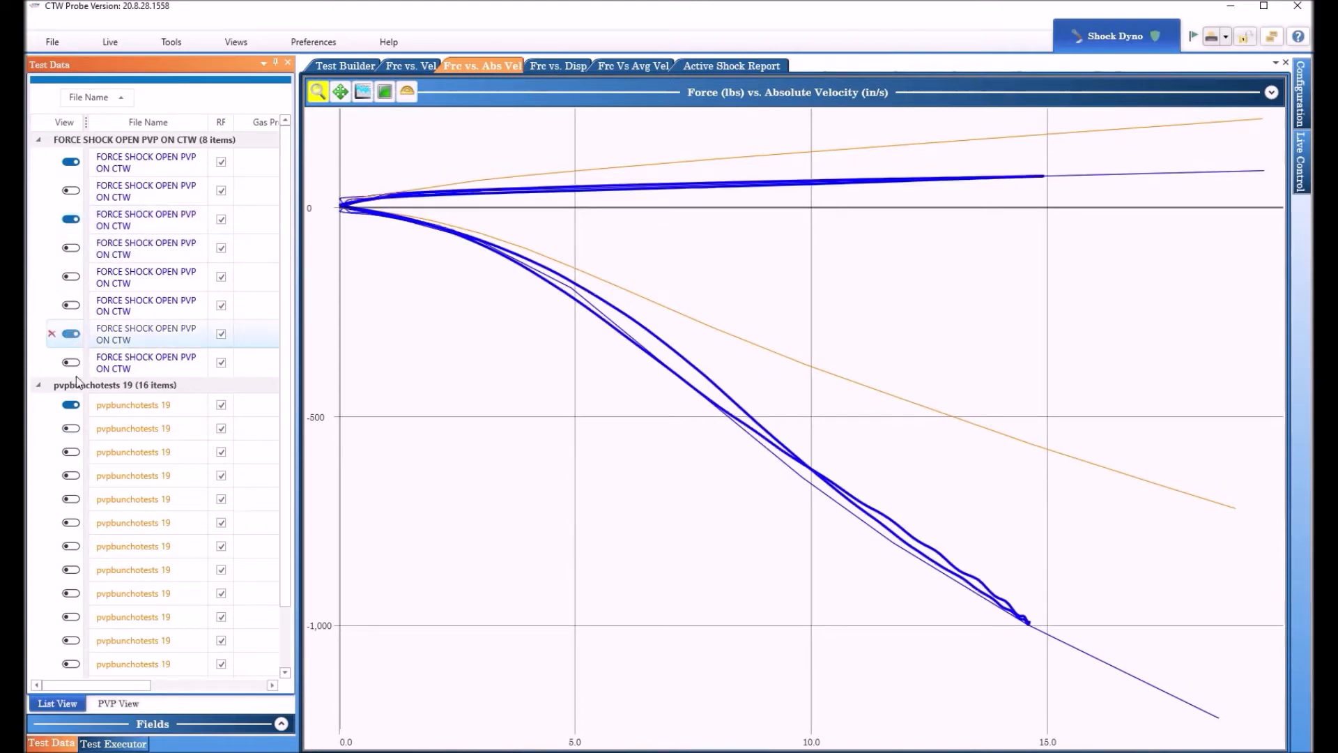
left_click(71, 547)
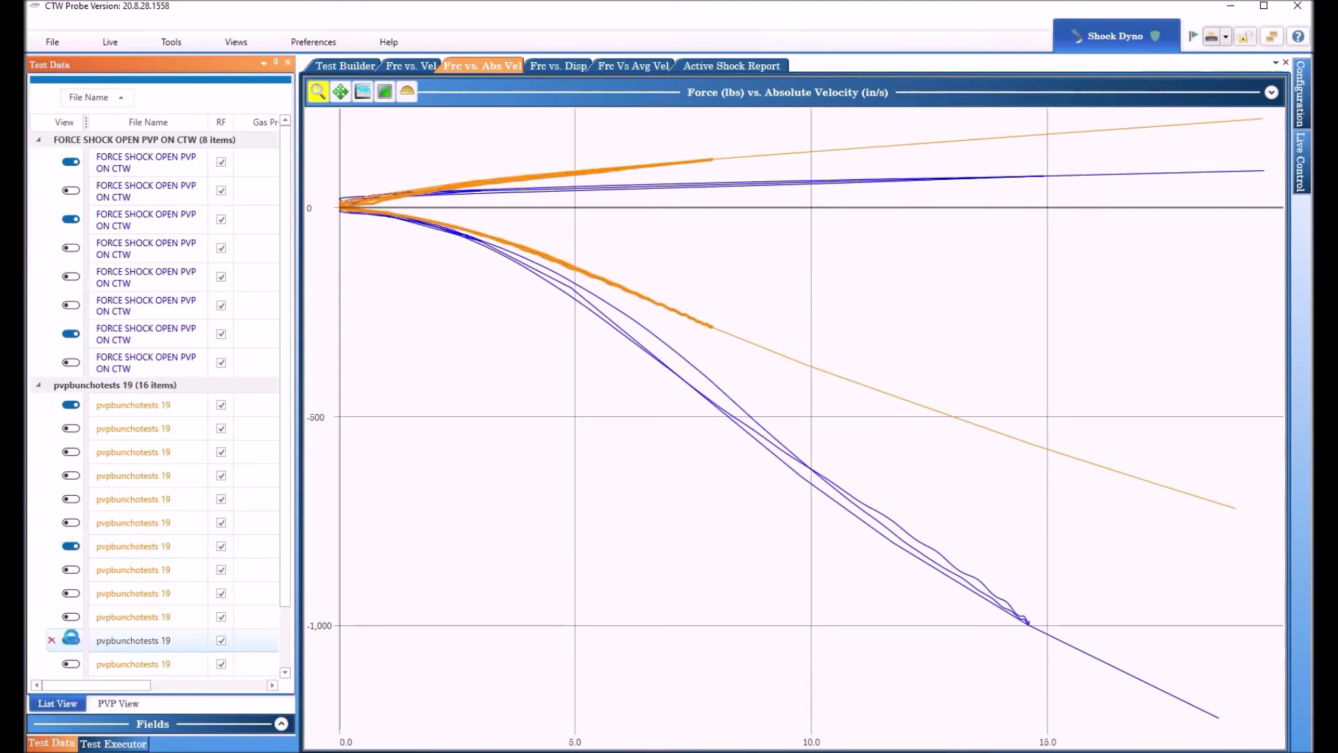
left_click(117, 703)
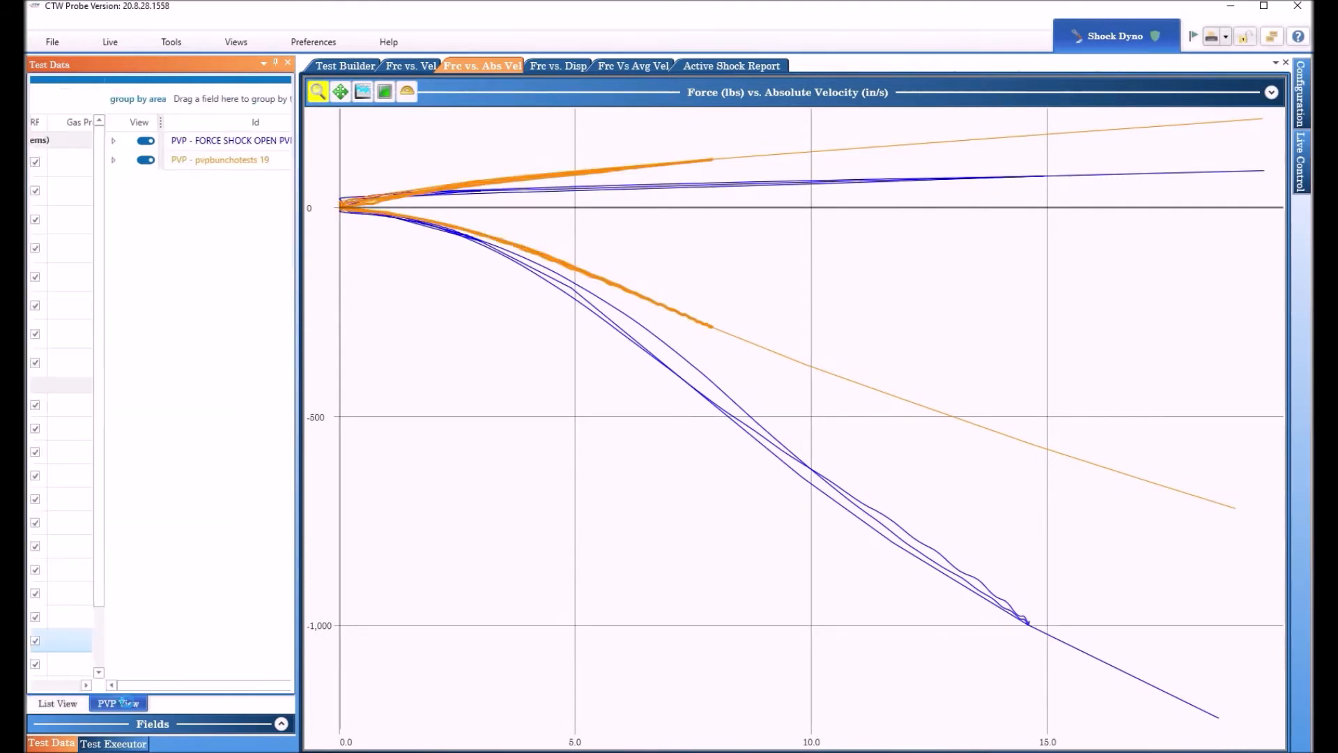
left_click(57, 703)
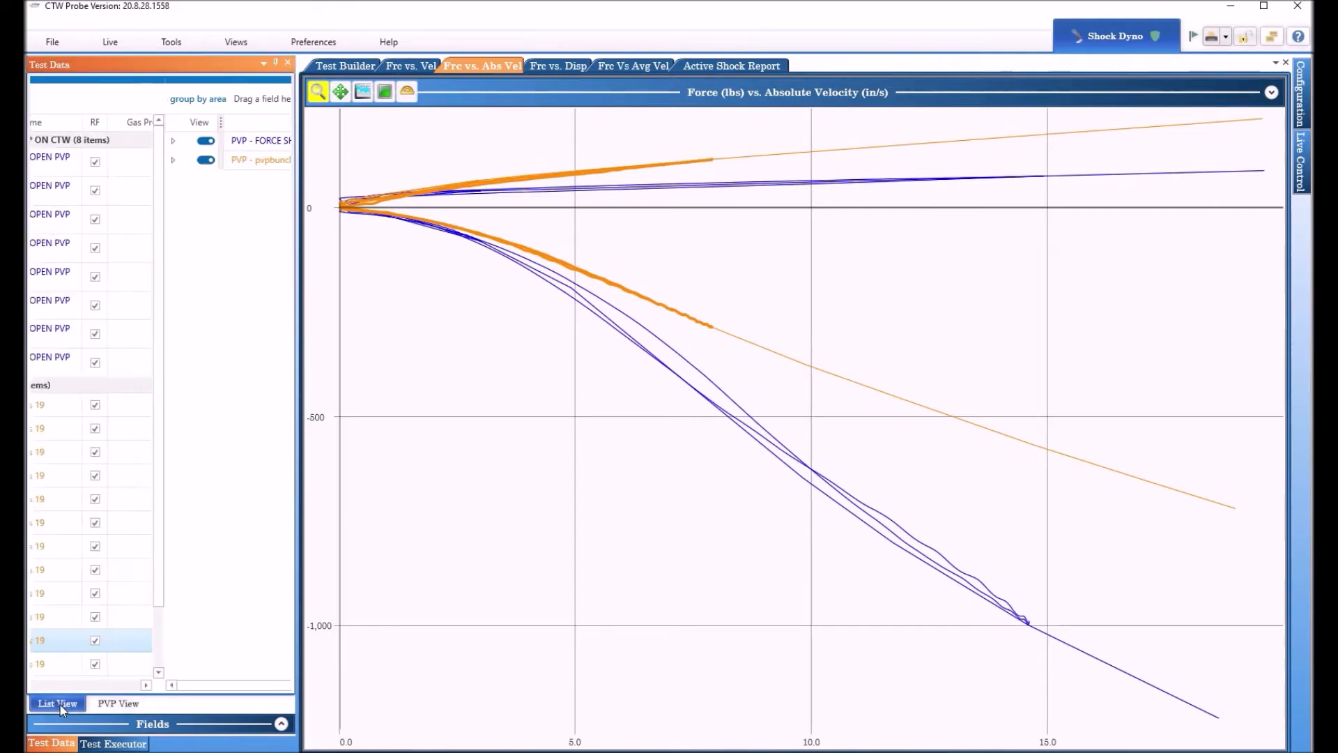
left_click(57, 703)
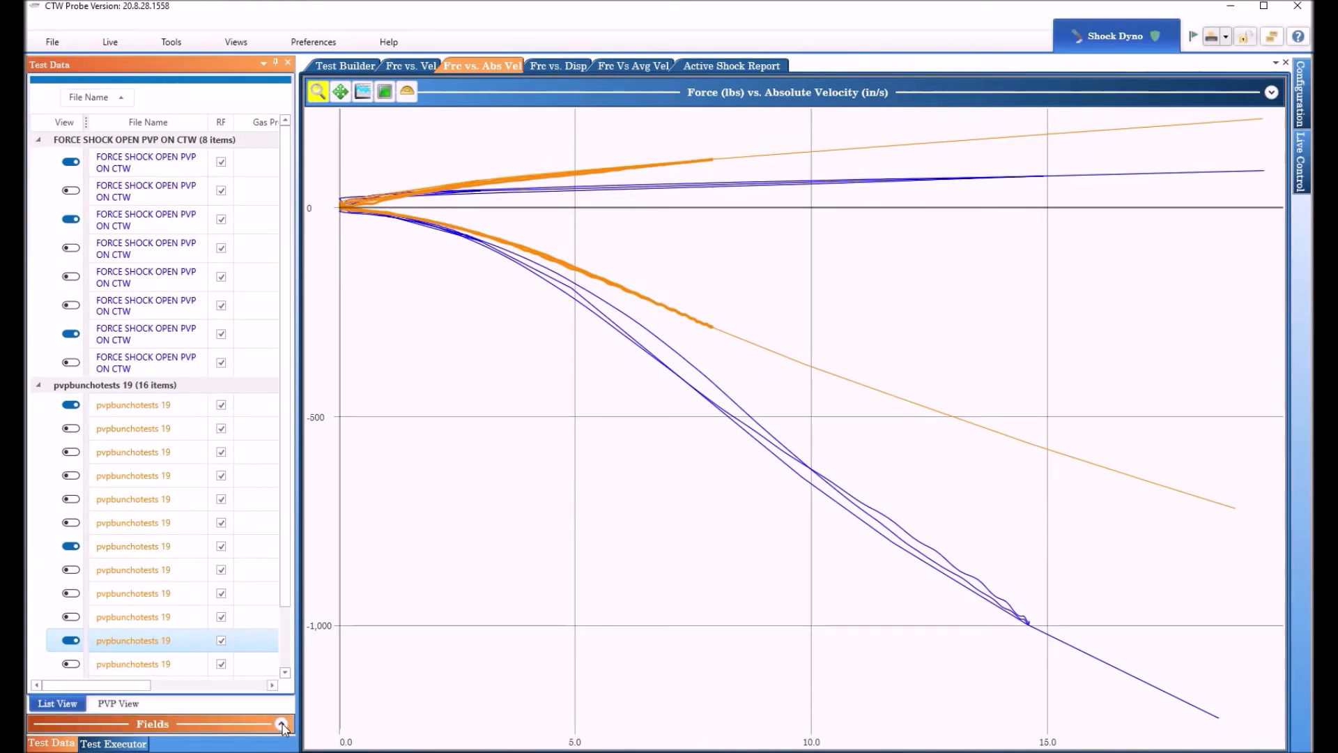
left_click(282, 723)
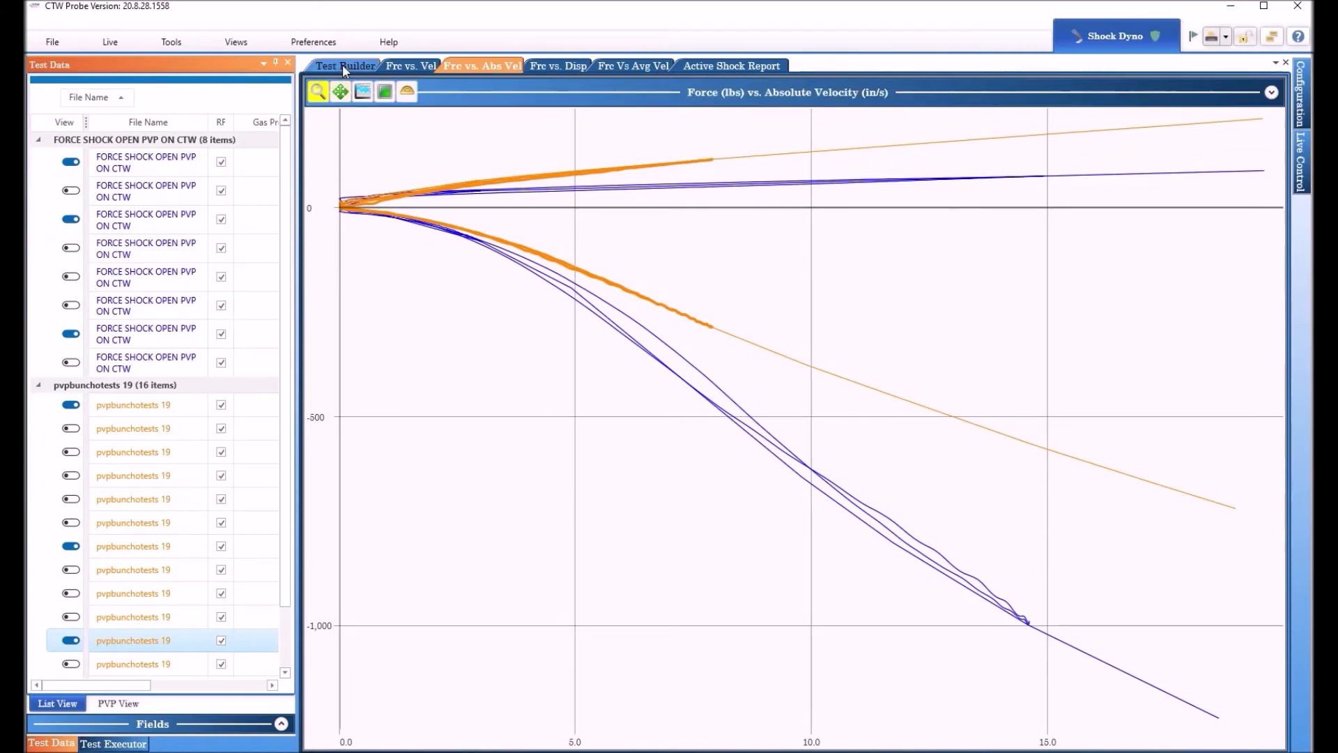
In the test builder, add a multi-point rod force step with one stop position, then a rod force step at 1 in/s
left_click(345, 65)
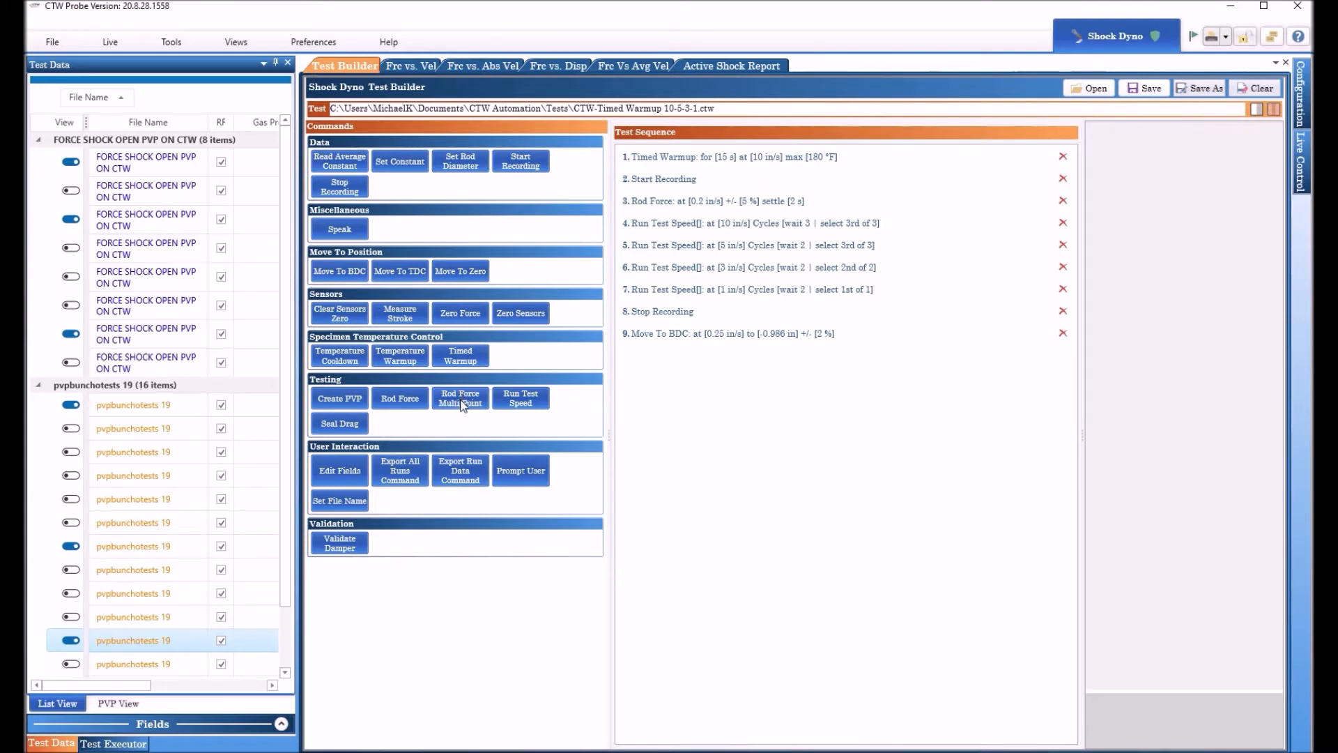
left_click(460, 398)
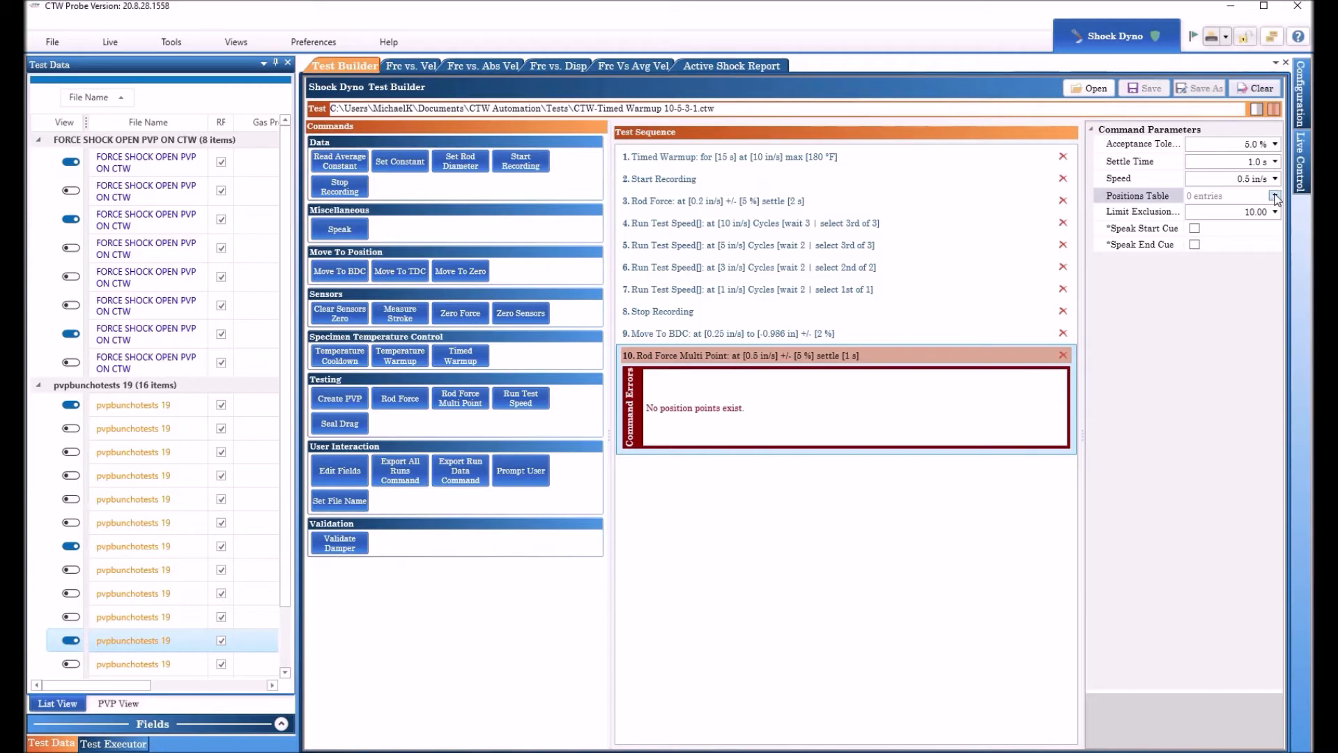
left_click(1275, 195)
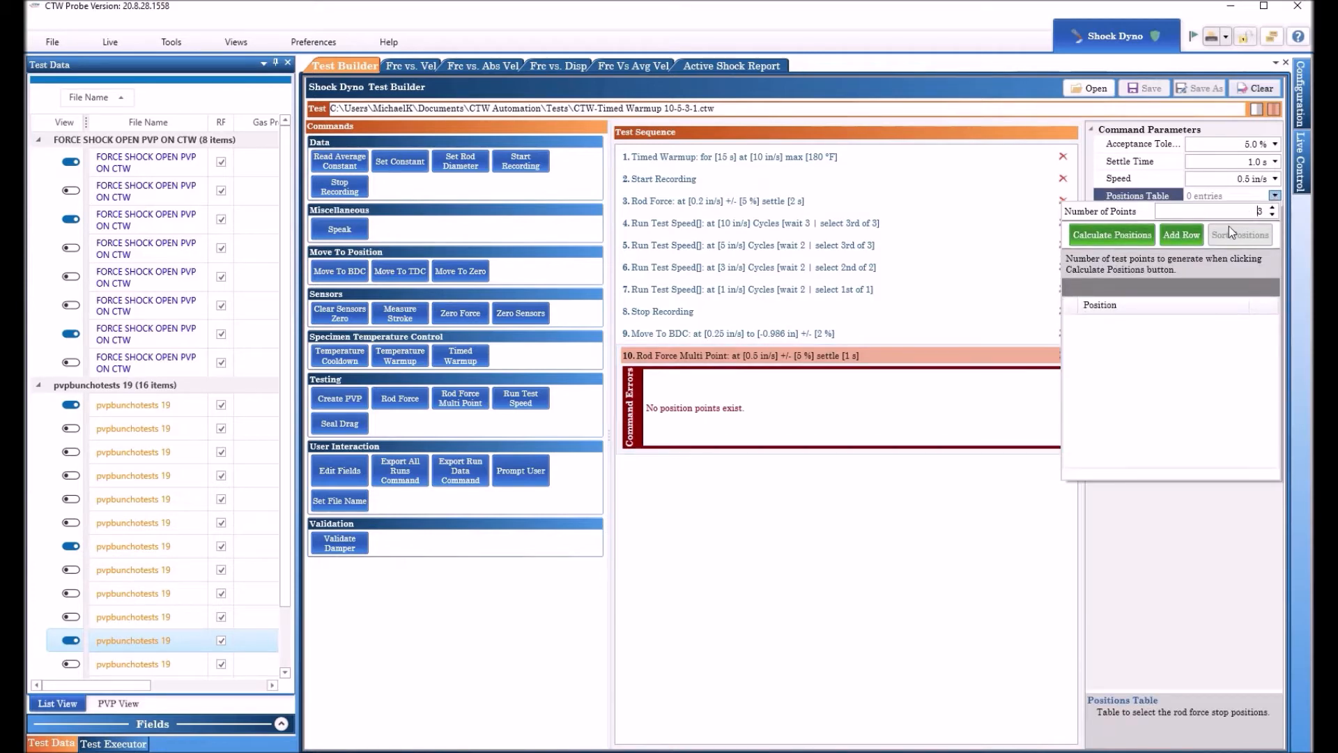
left_click(1181, 234)
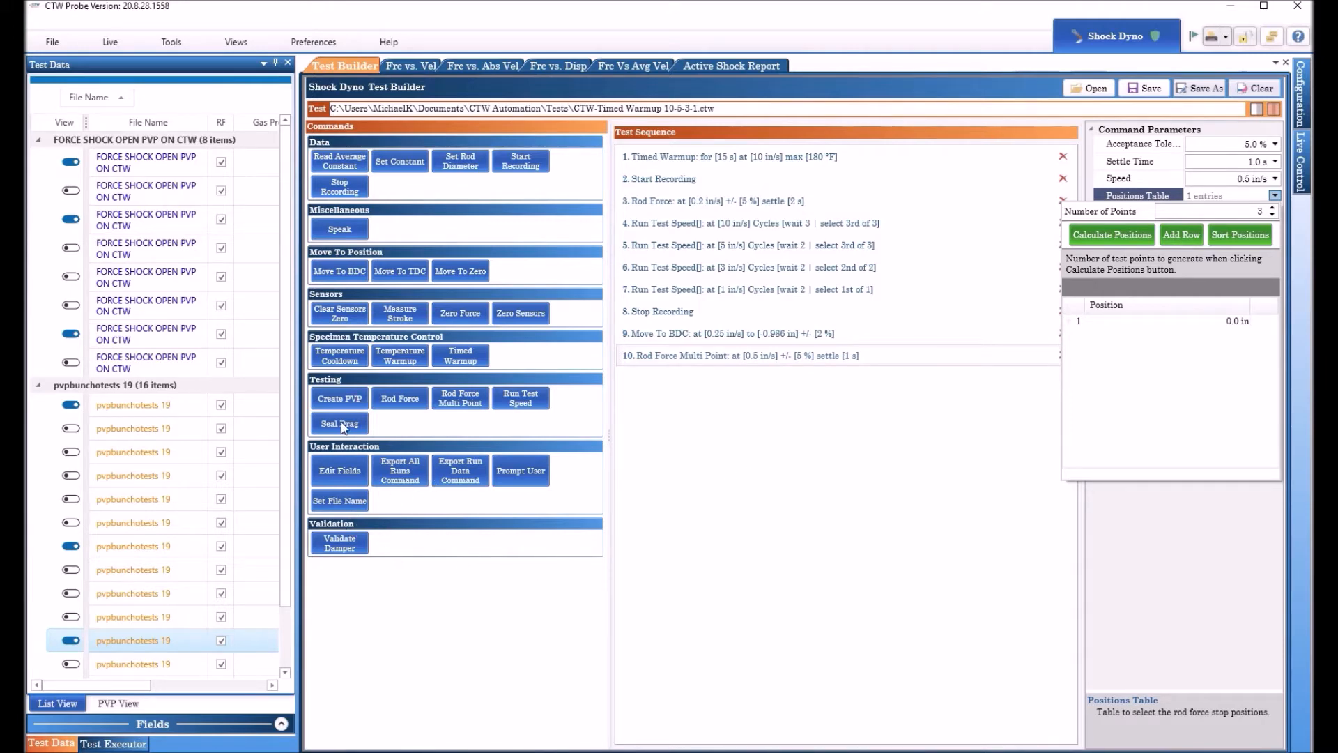
left_click(400, 397)
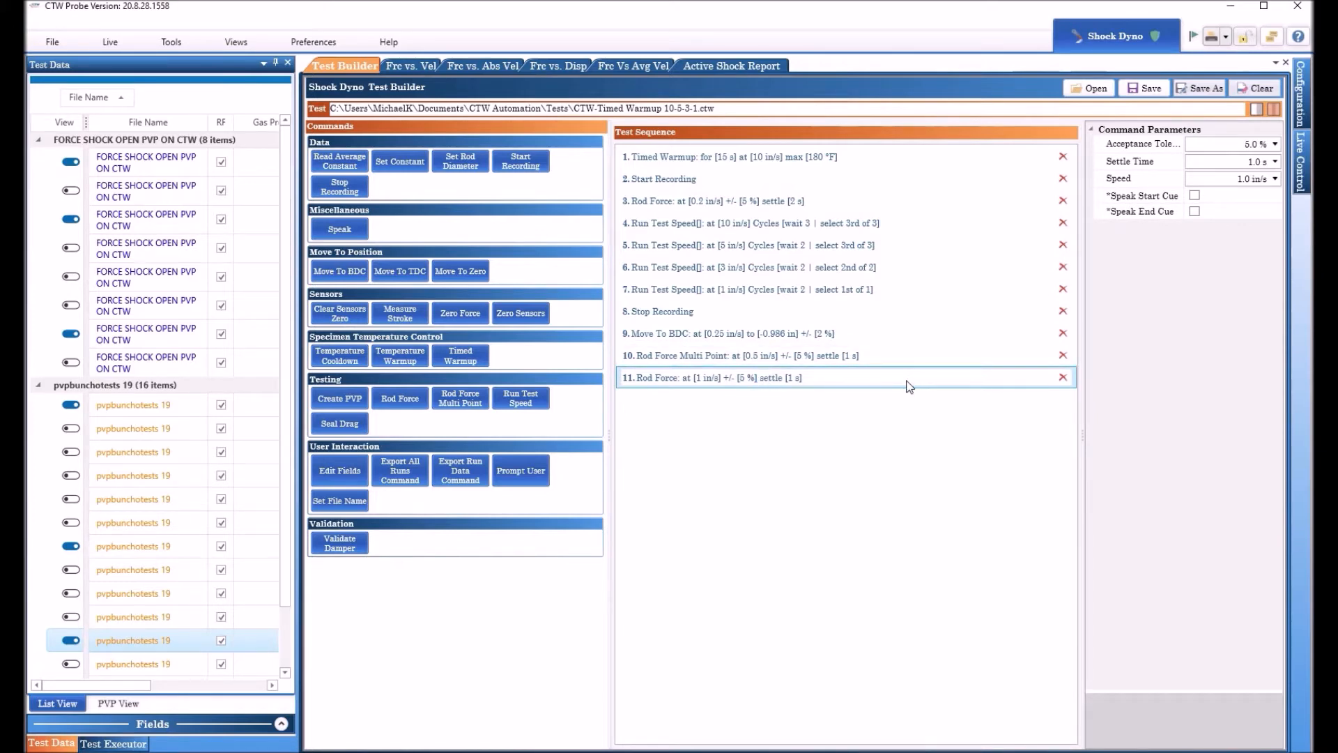
mouse_move(851, 379)
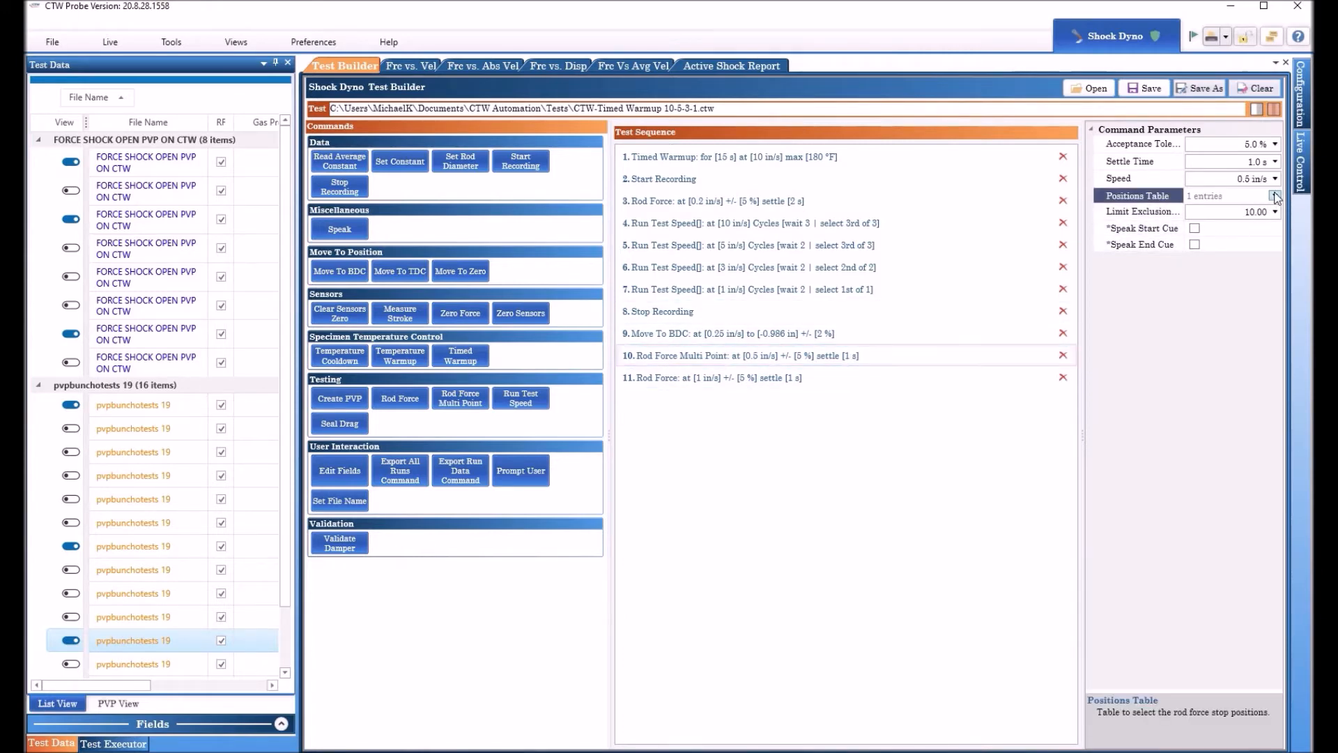
Calculate three evenly spread stop positions (-0.788467, 0.0, 0.788467 in) and review the Move To BDC step
left_click(1276, 195)
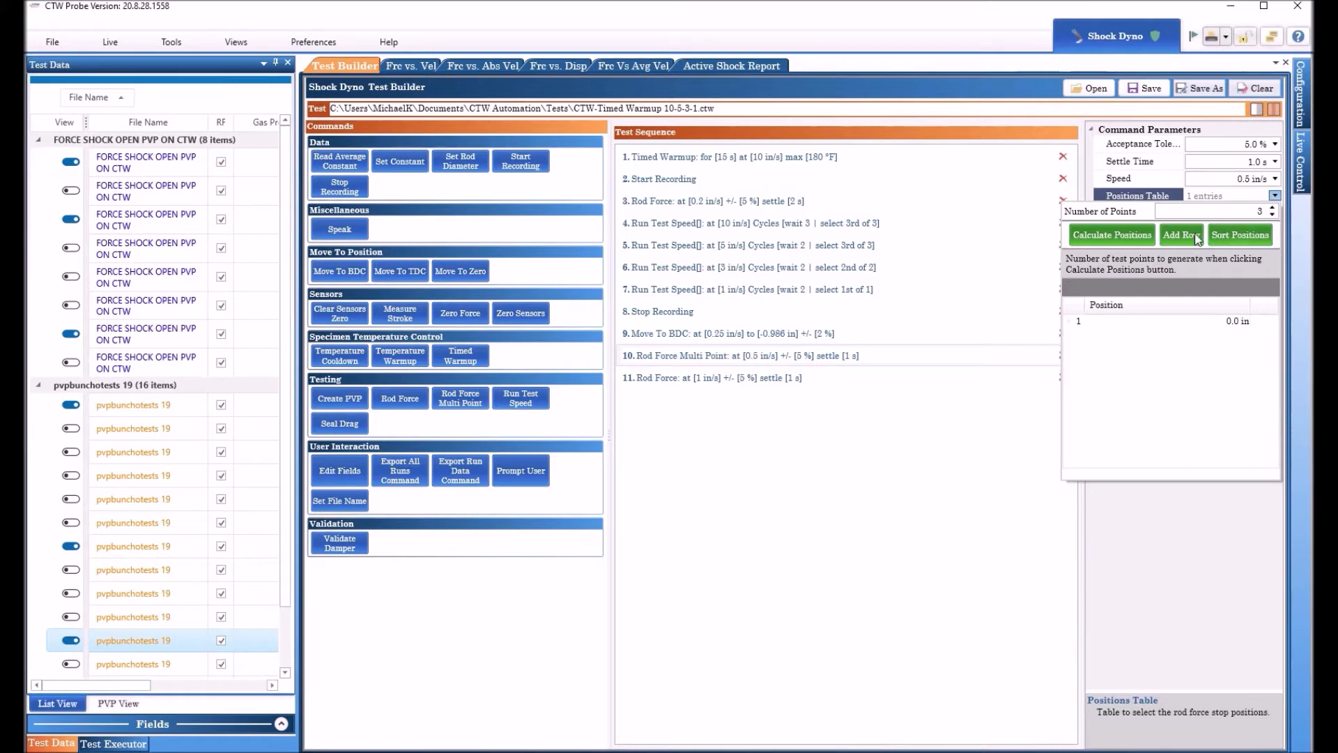
left_click(1111, 234)
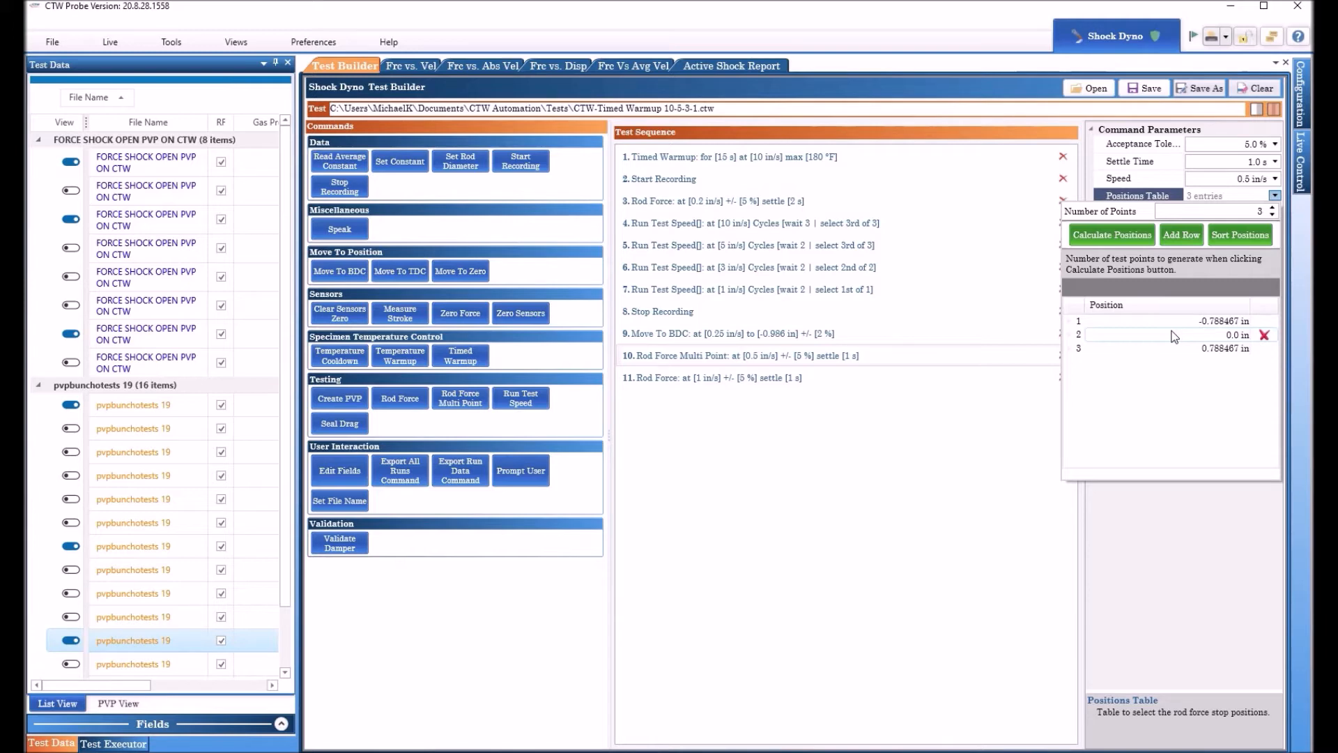
mouse_move(1127, 344)
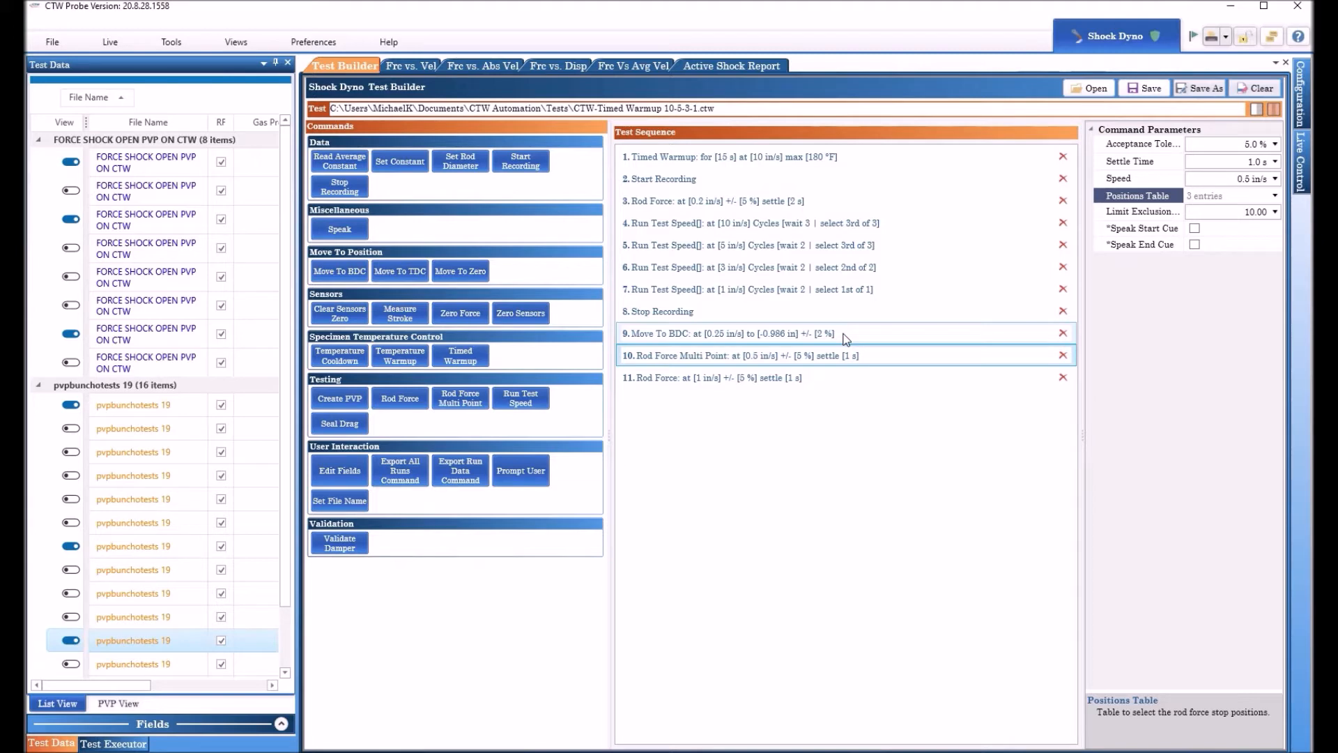
mouse_move(851, 337)
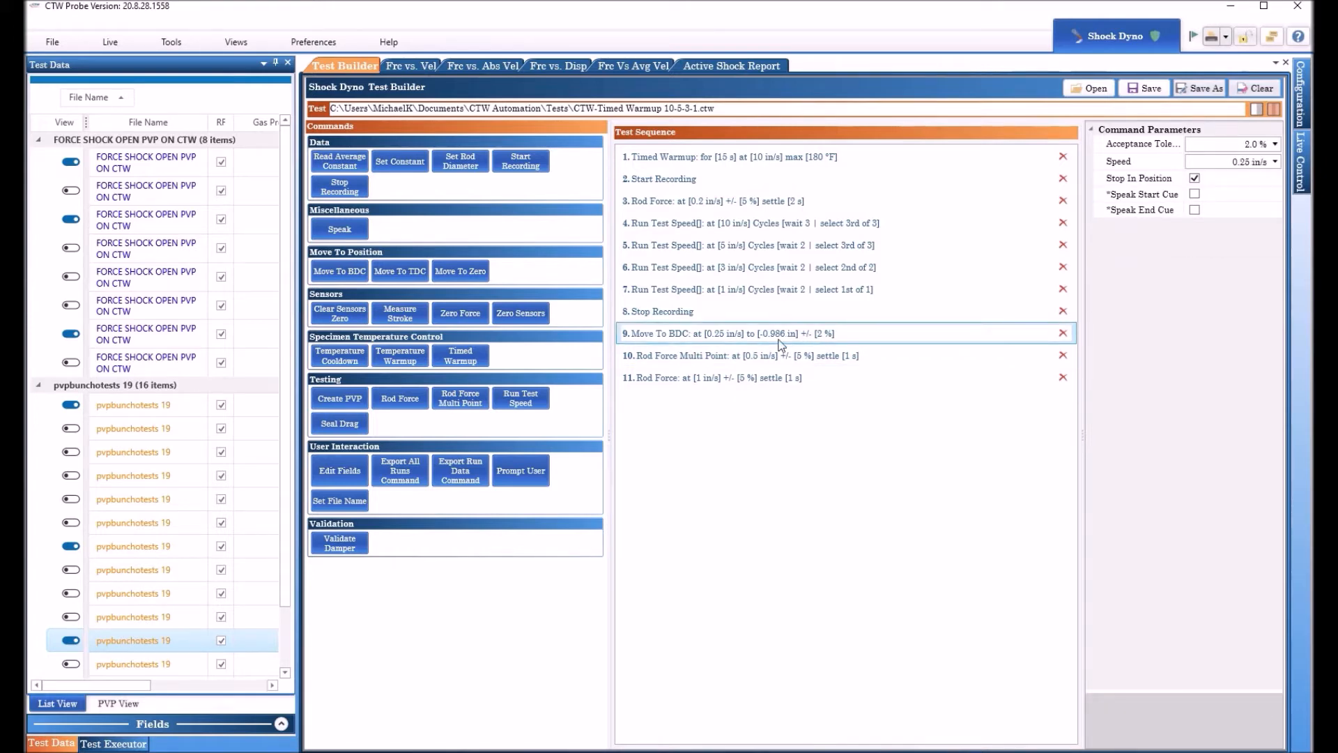
left_click(768, 355)
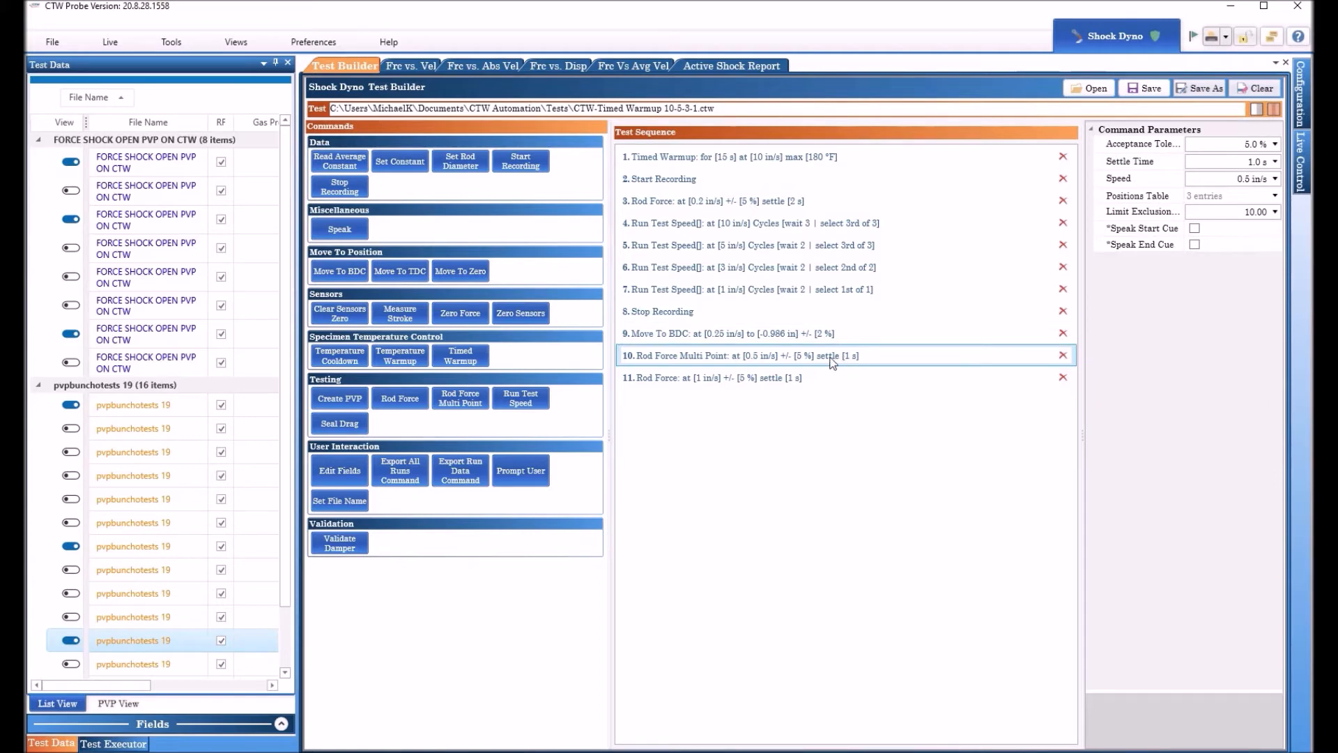
mouse_move(828, 367)
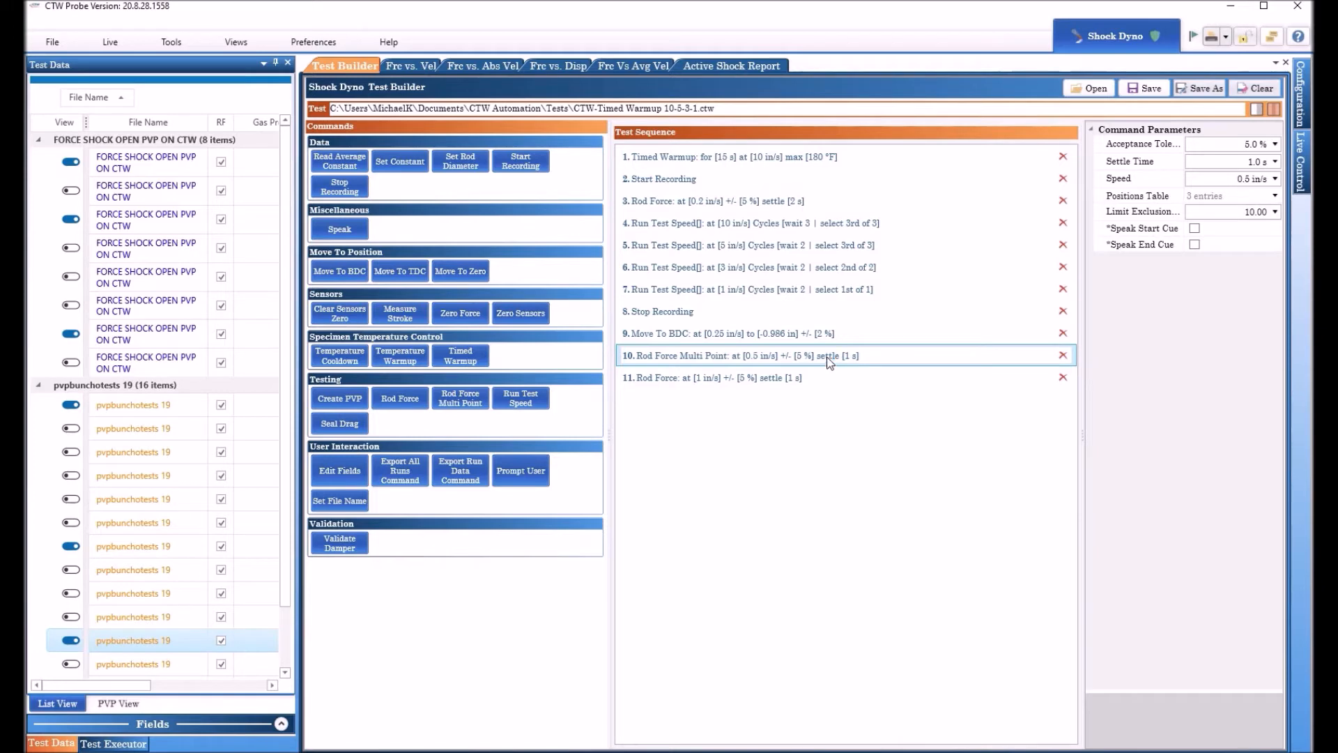
mouse_move(736, 365)
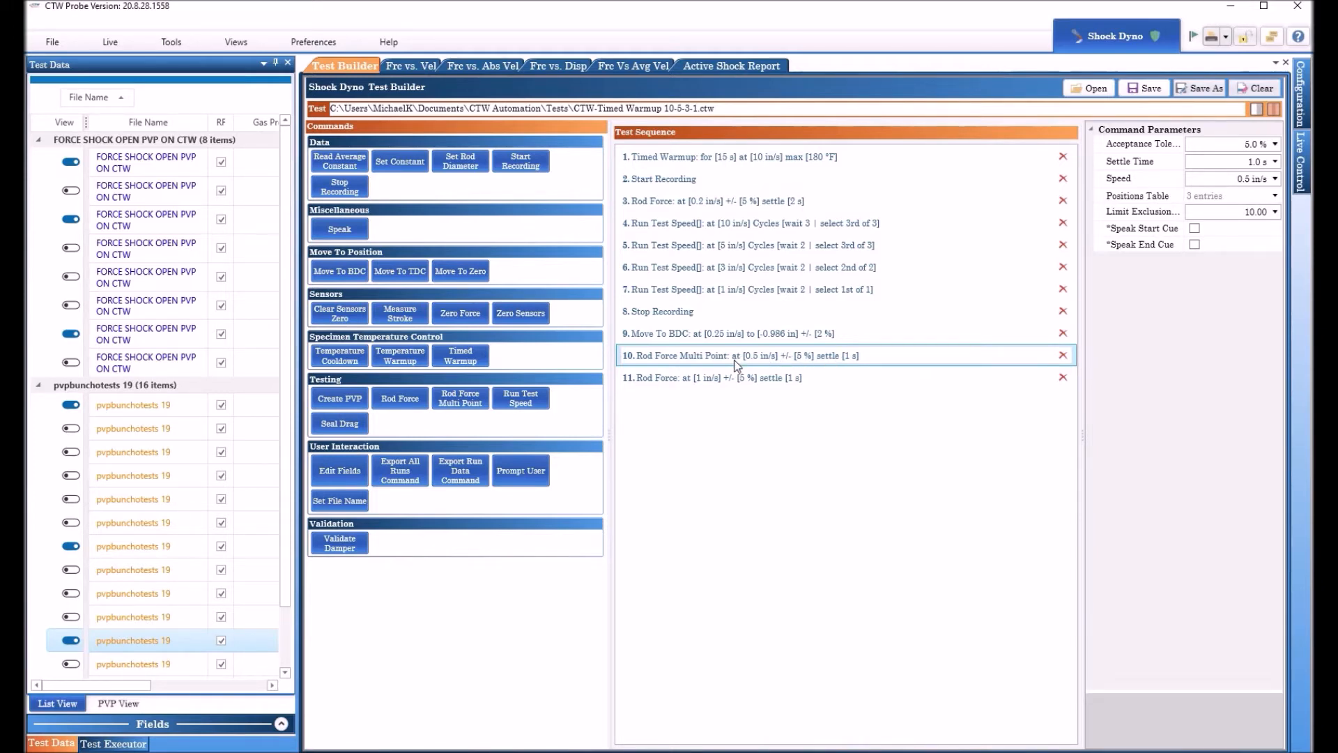
mouse_move(707, 355)
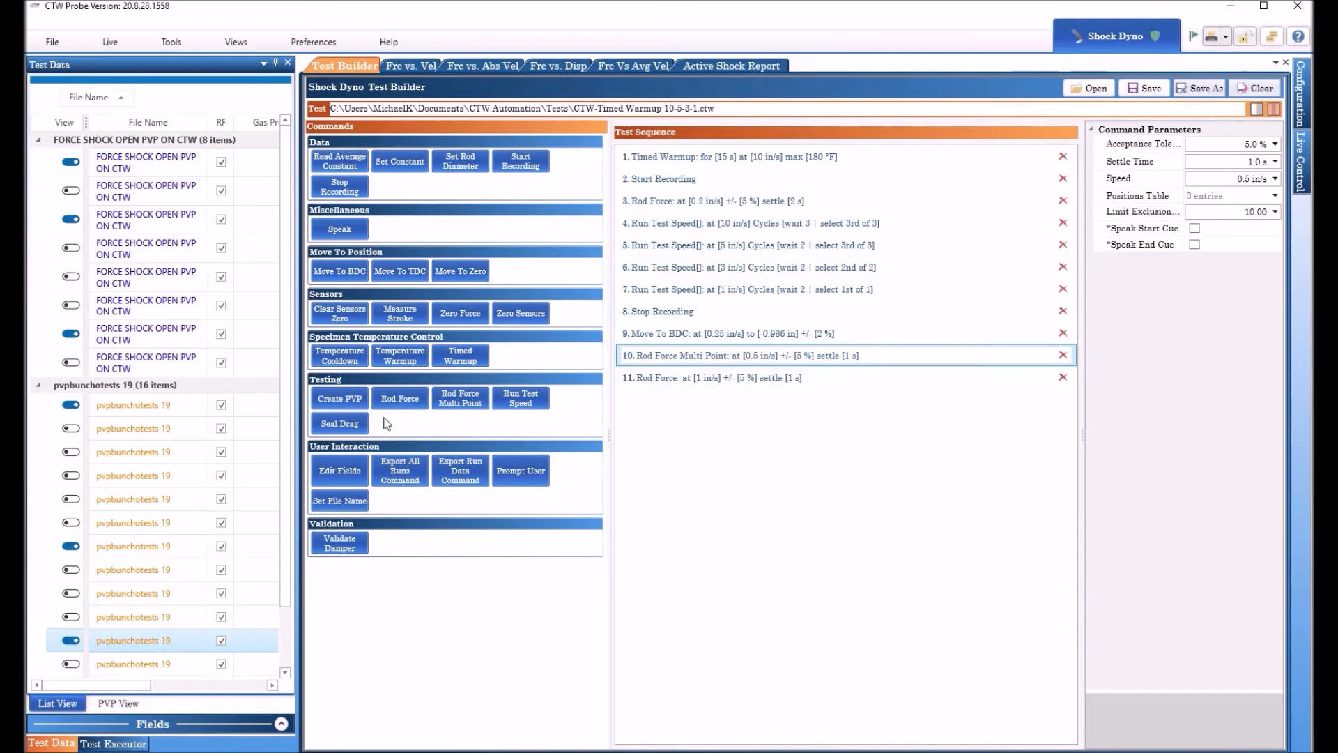
Append a Seal Drag step, view its parameters and delete the multi-point rod force step
left_click(339, 424)
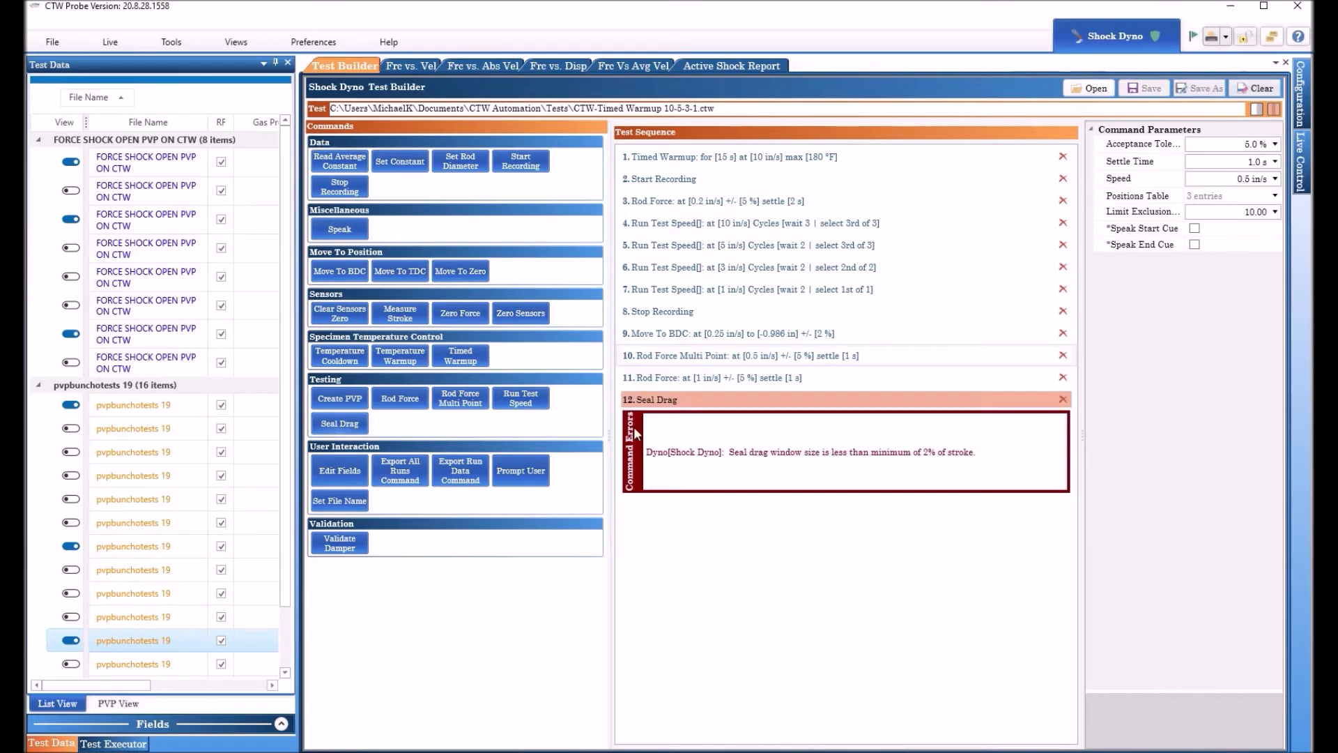
left_click(656, 400)
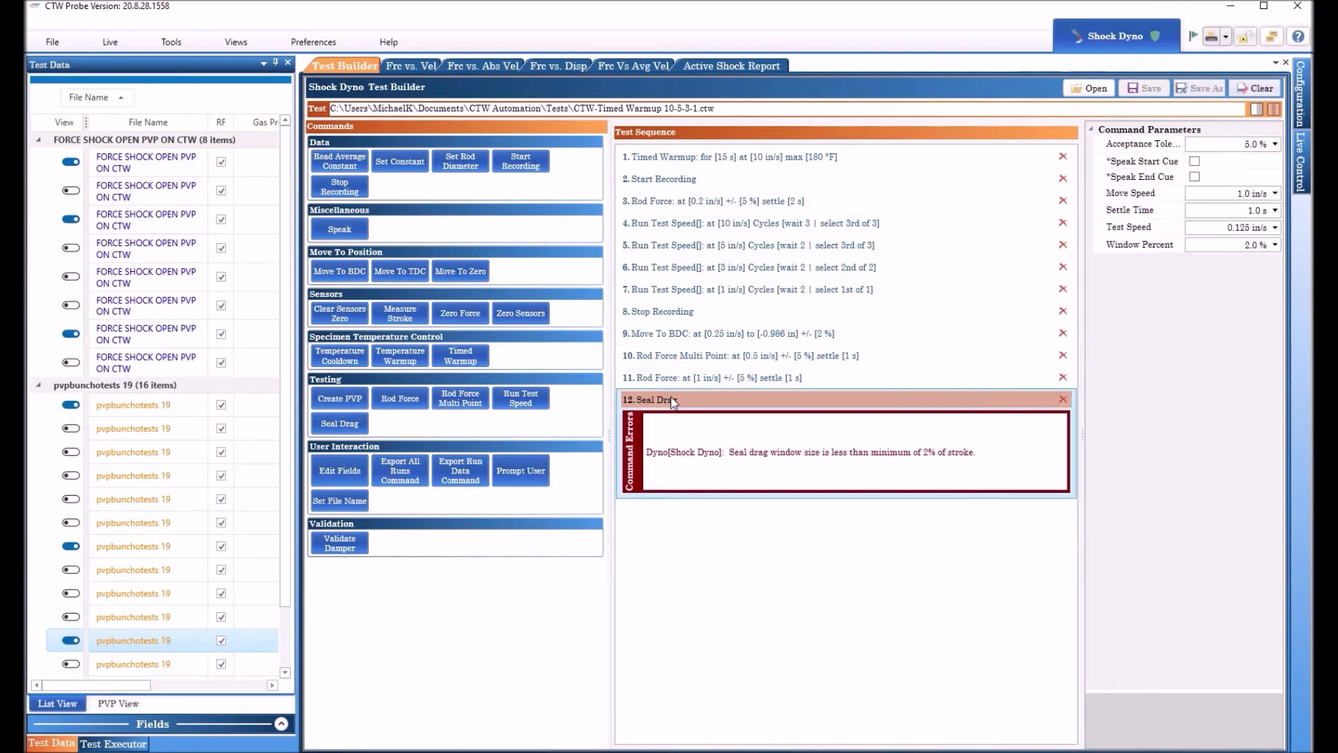
mouse_move(761, 443)
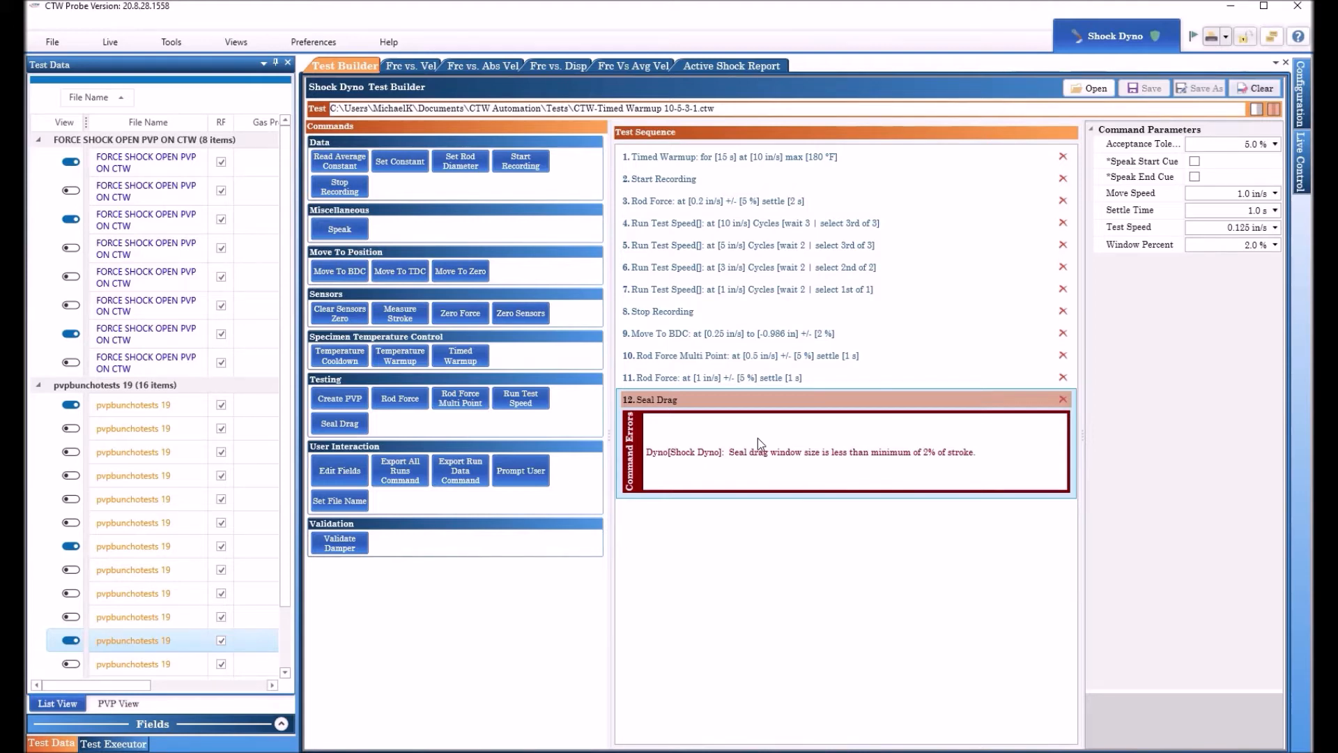
mouse_move(756, 406)
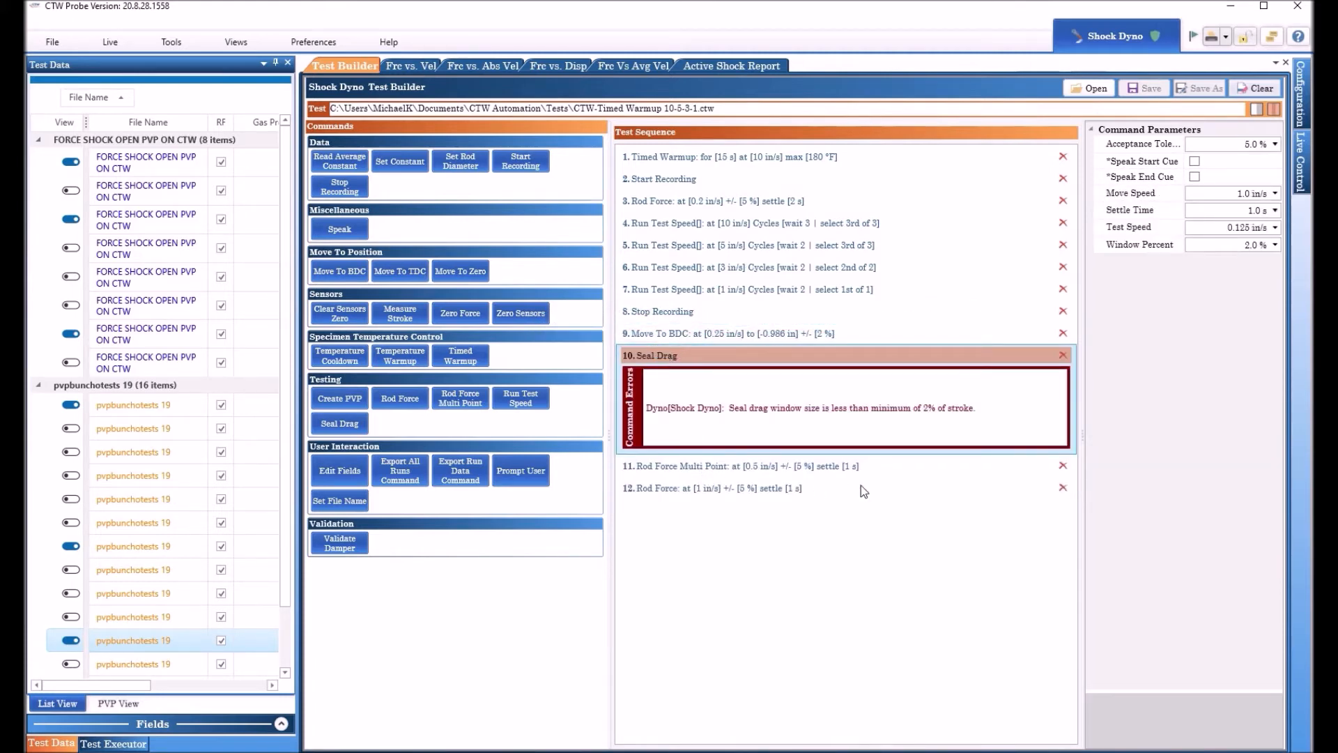
left_click(1063, 465)
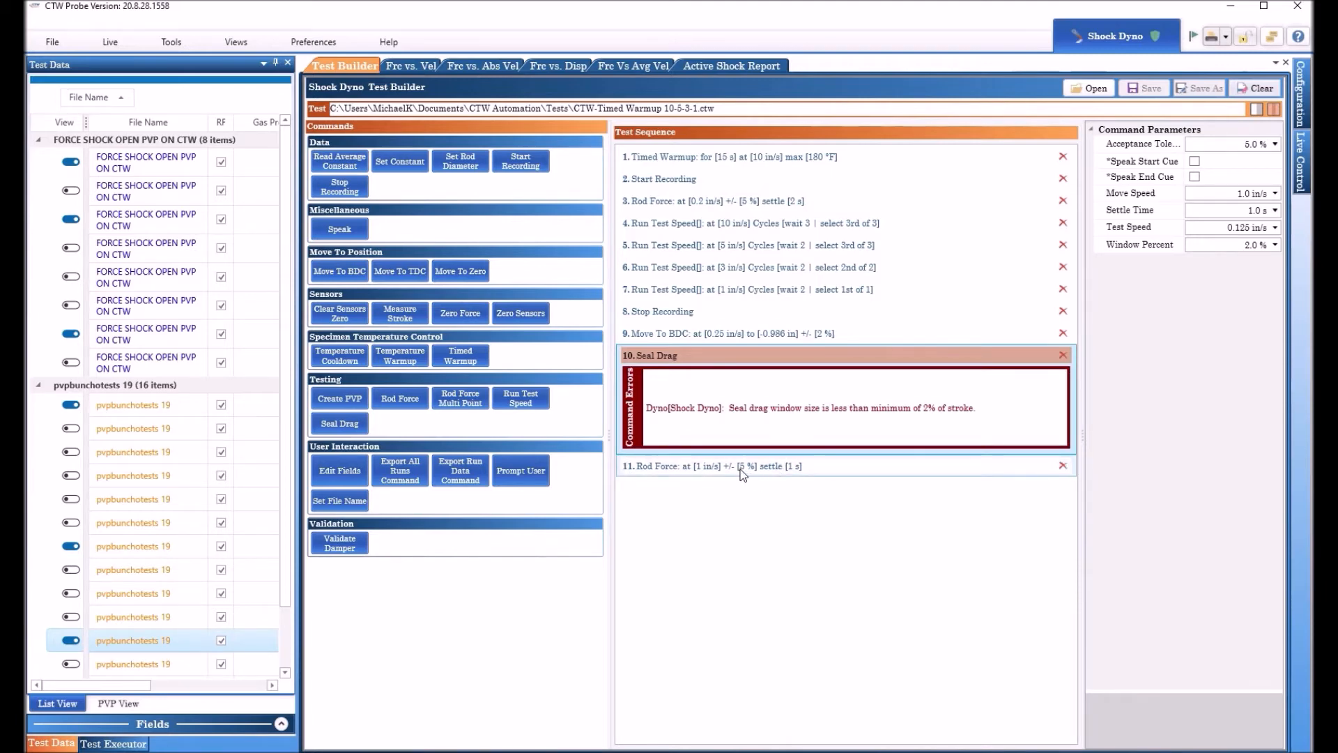
mouse_move(763, 504)
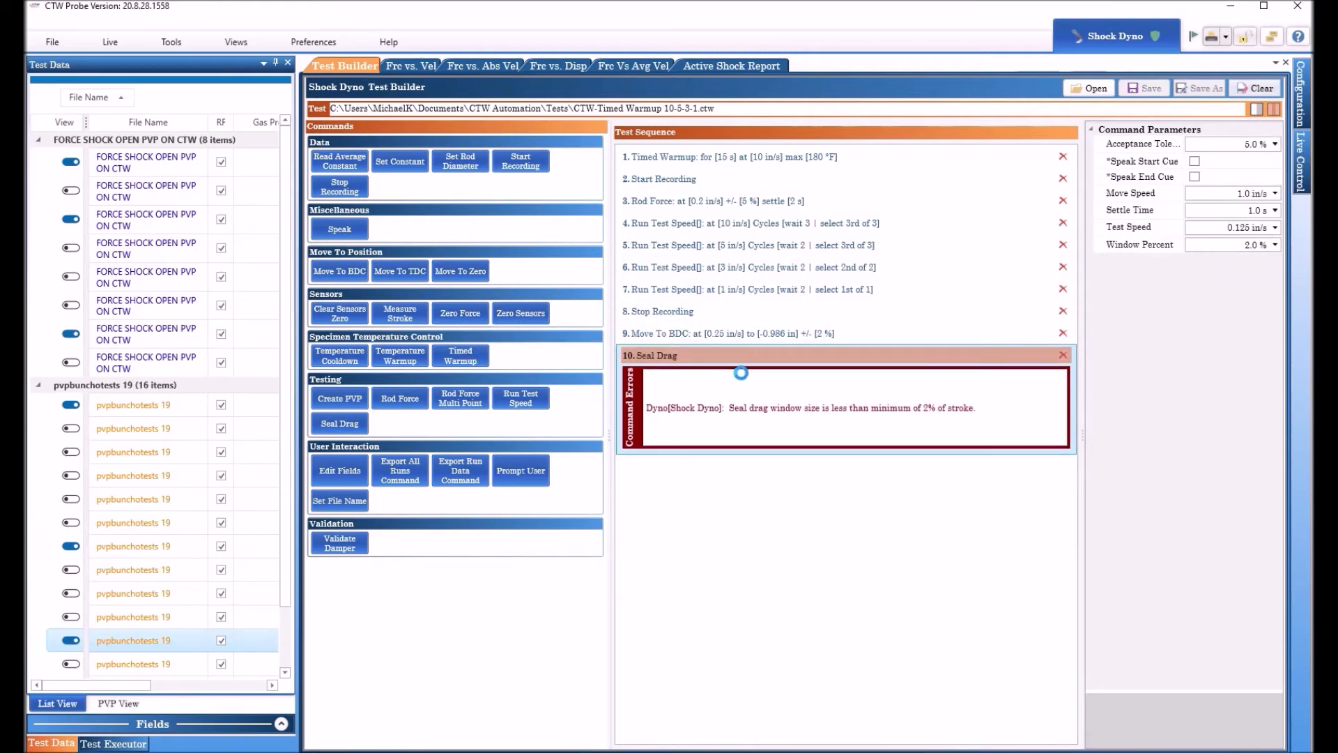
mouse_move(667, 355)
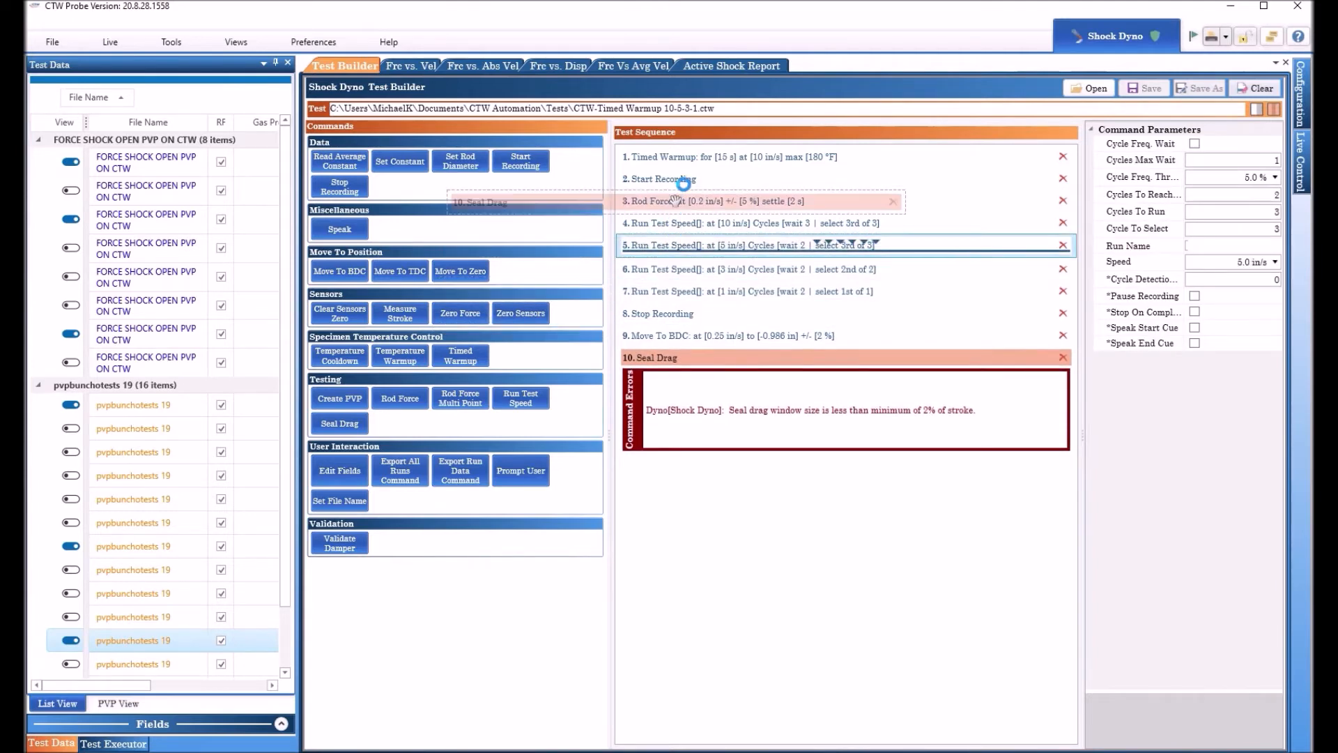
Move the Seal Drag step up to third place, right after Start Recording
left_click(675, 201)
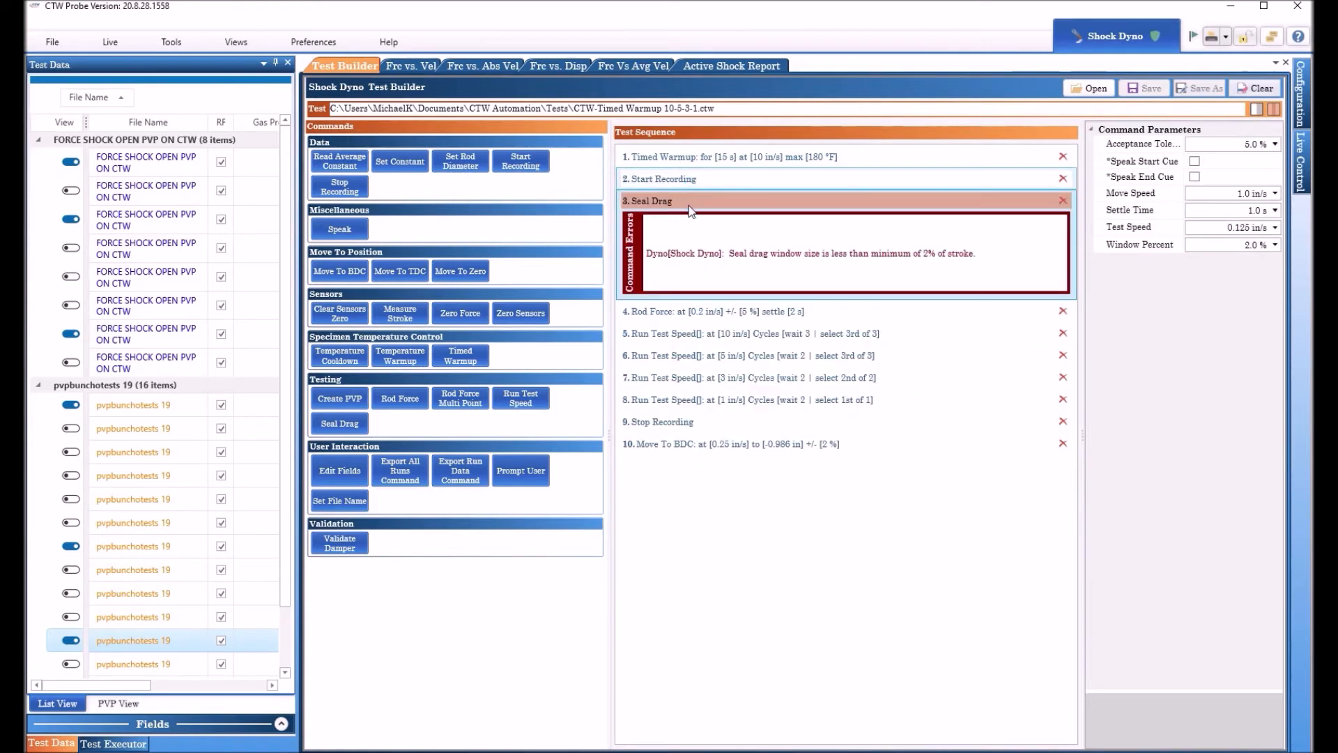
mouse_move(1034, 251)
type("3")
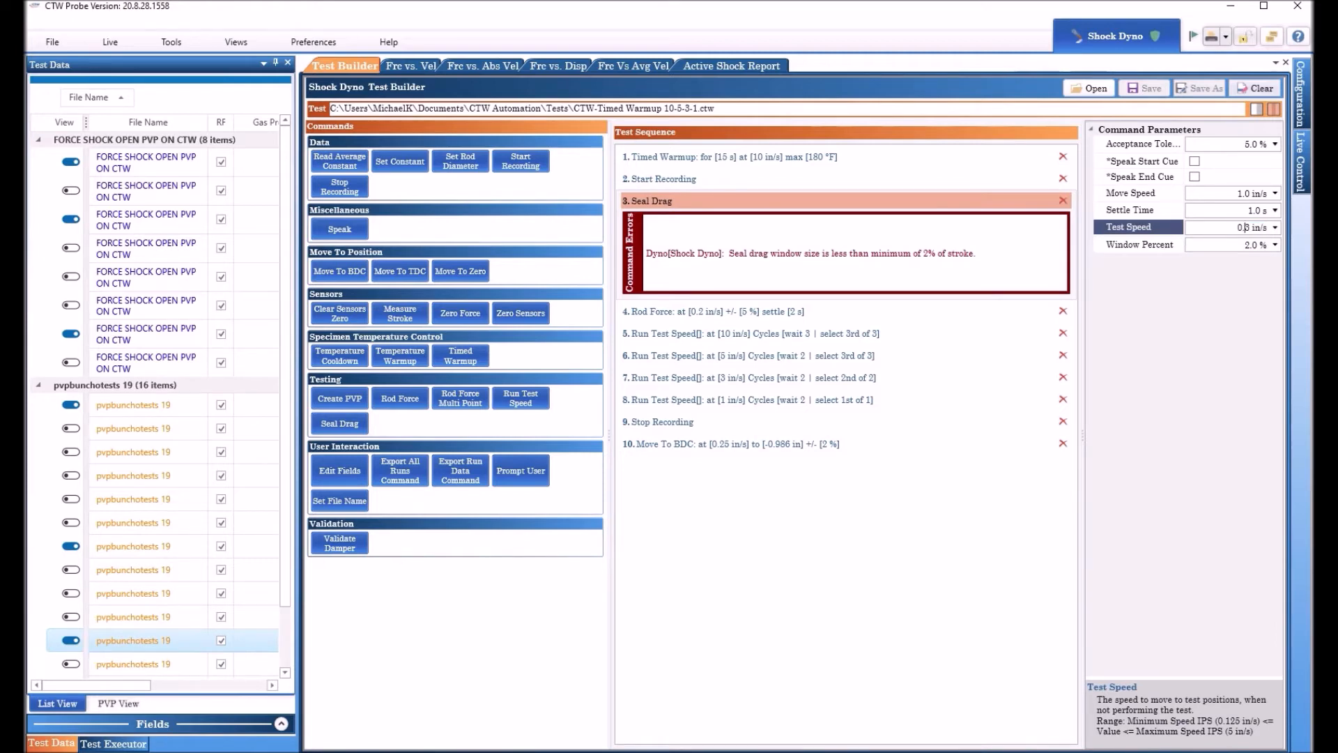
left_click(1135, 211)
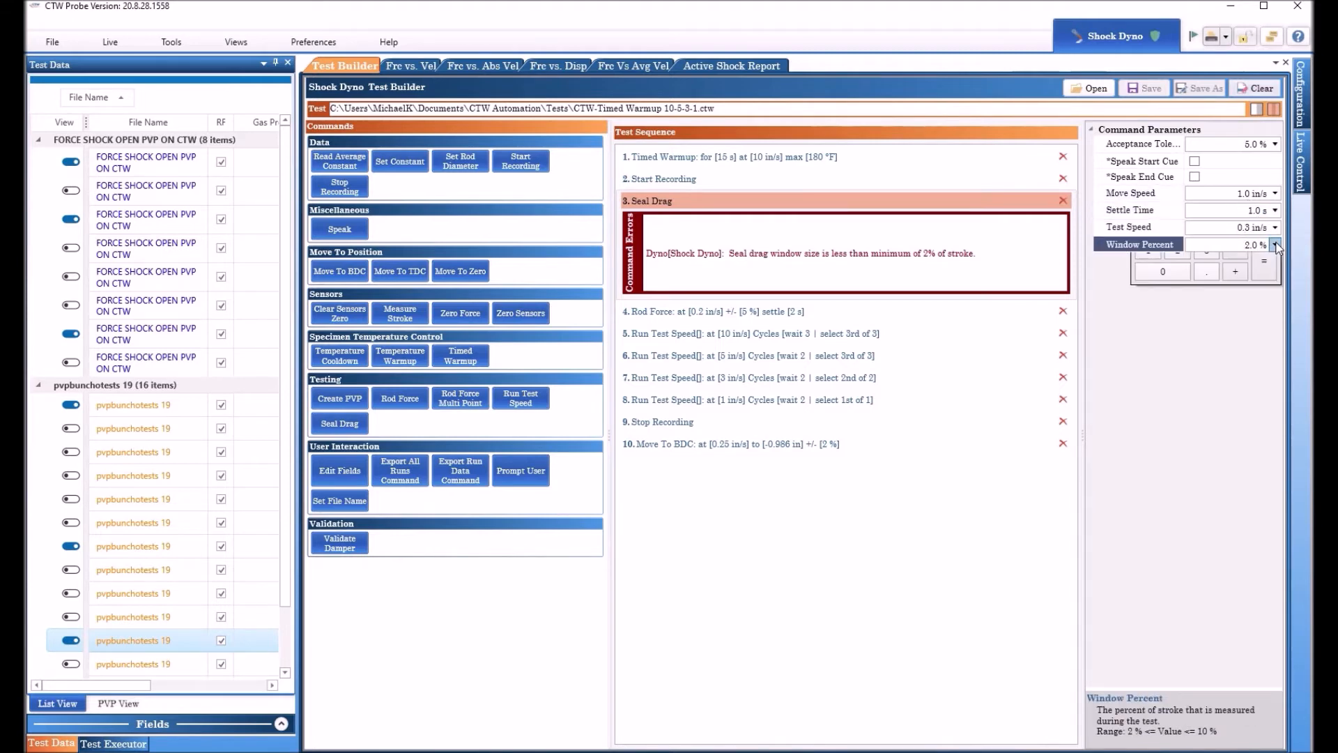
left_click(1276, 245)
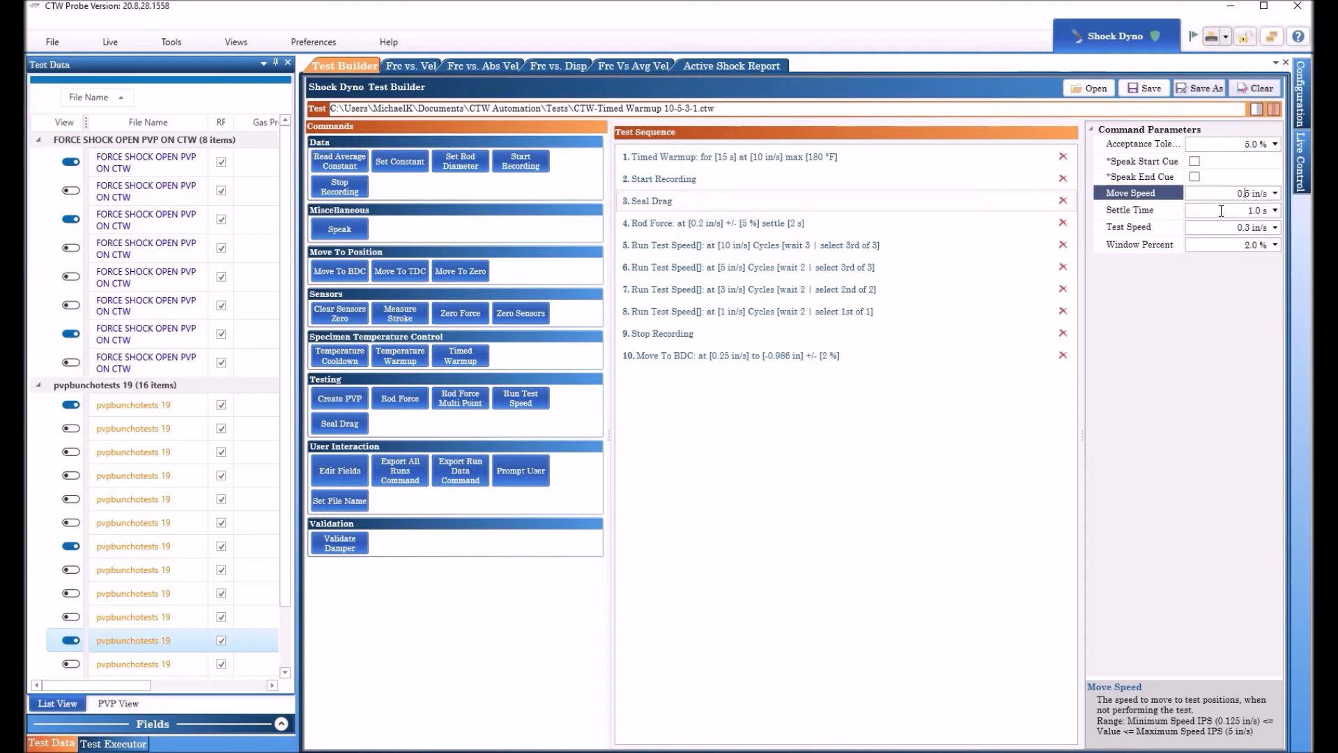
left_click(1153, 210)
type("2")
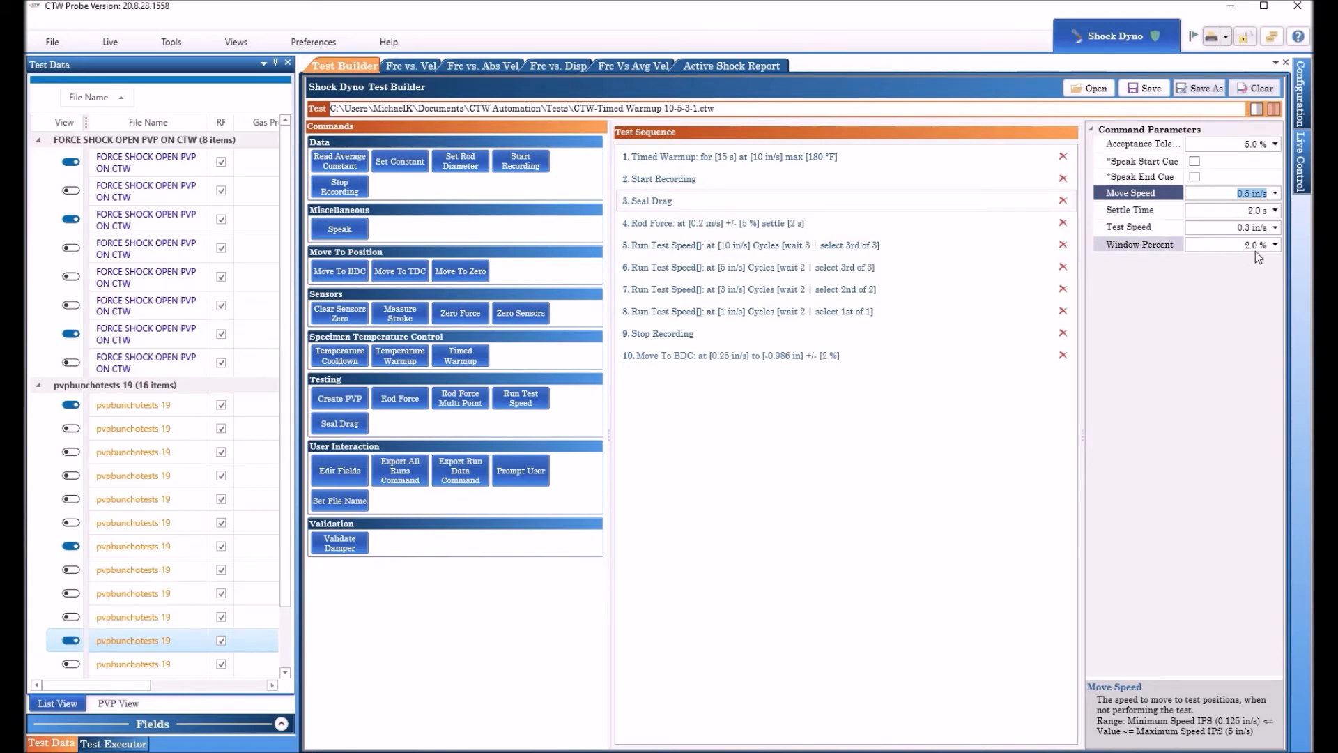
mouse_move(1246, 271)
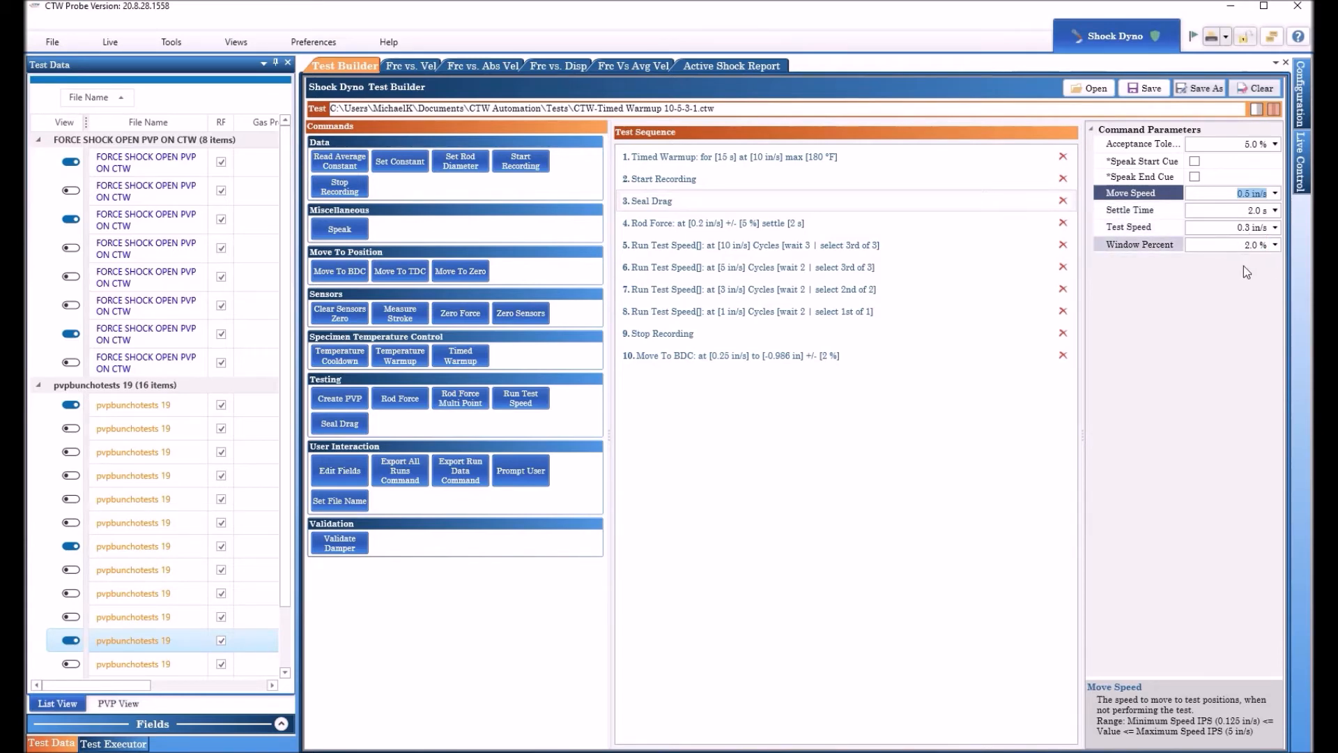
mouse_move(1226, 262)
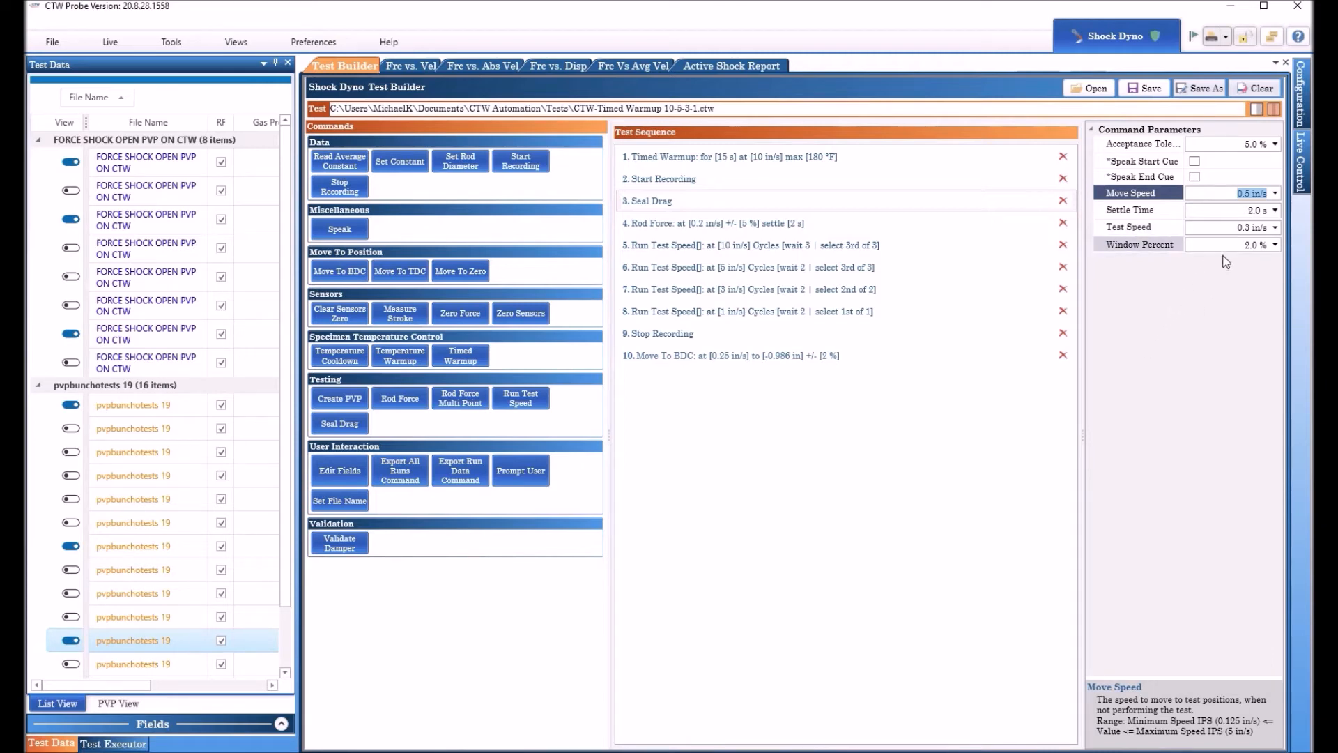
mouse_move(902, 478)
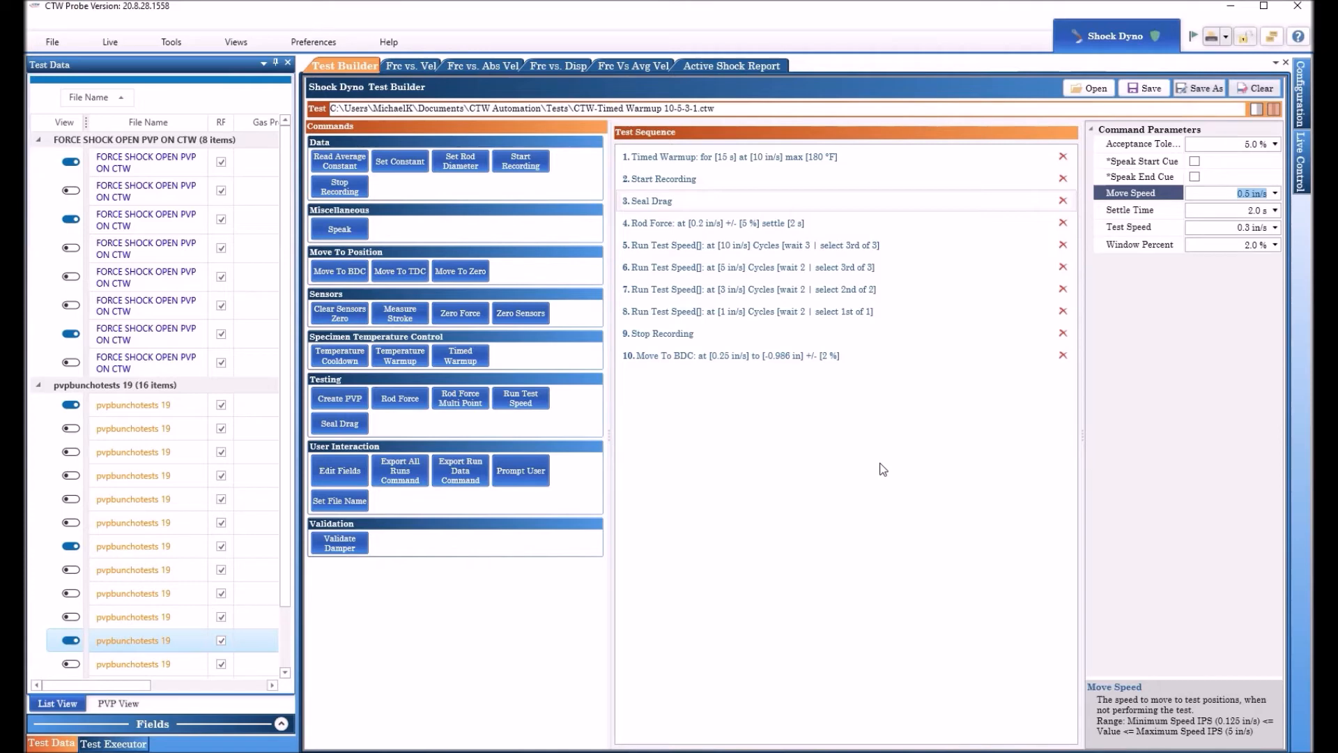
mouse_move(905, 447)
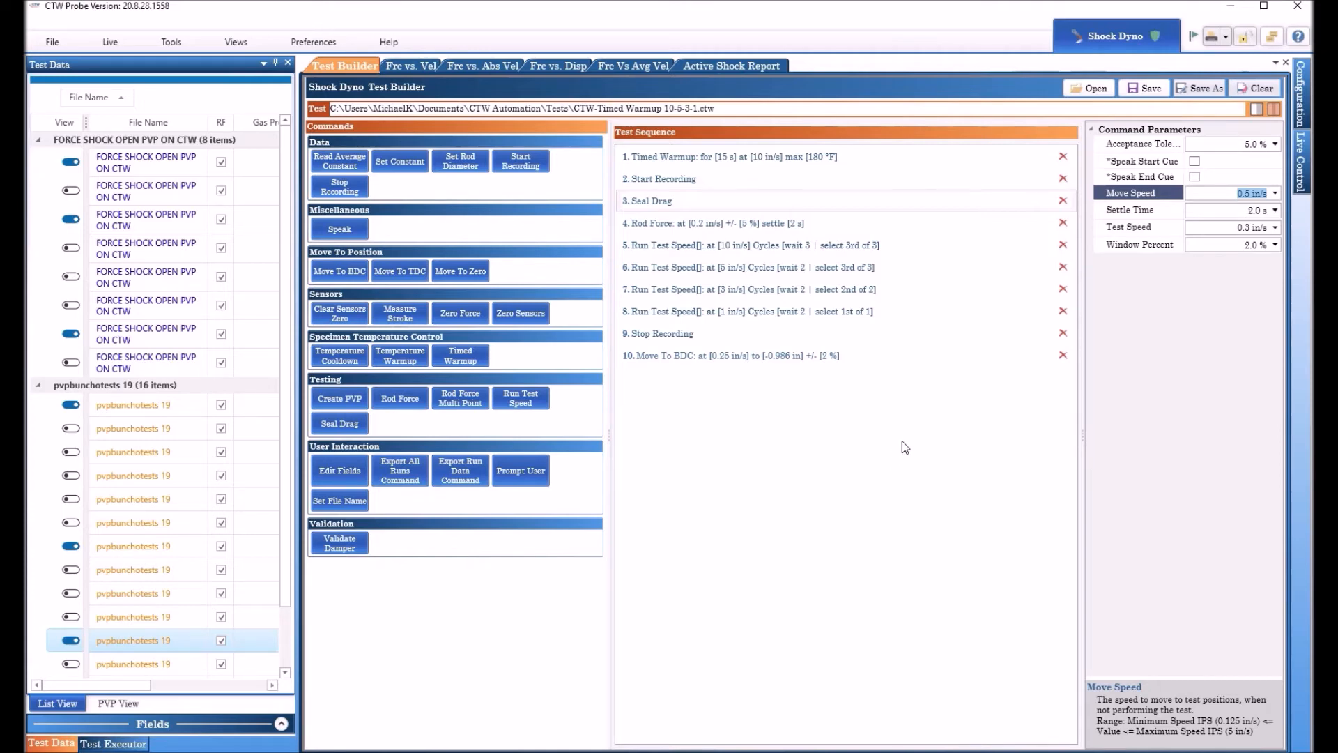
mouse_move(697, 434)
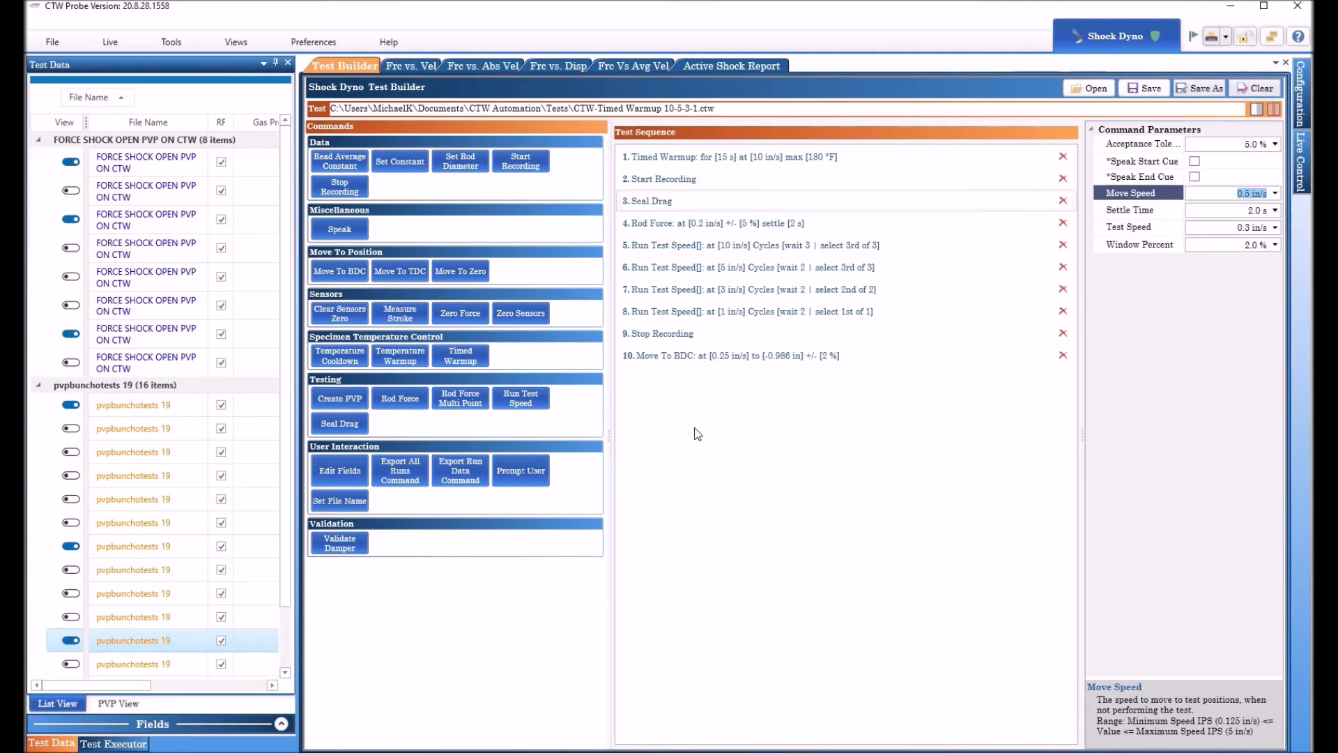
mouse_move(715, 419)
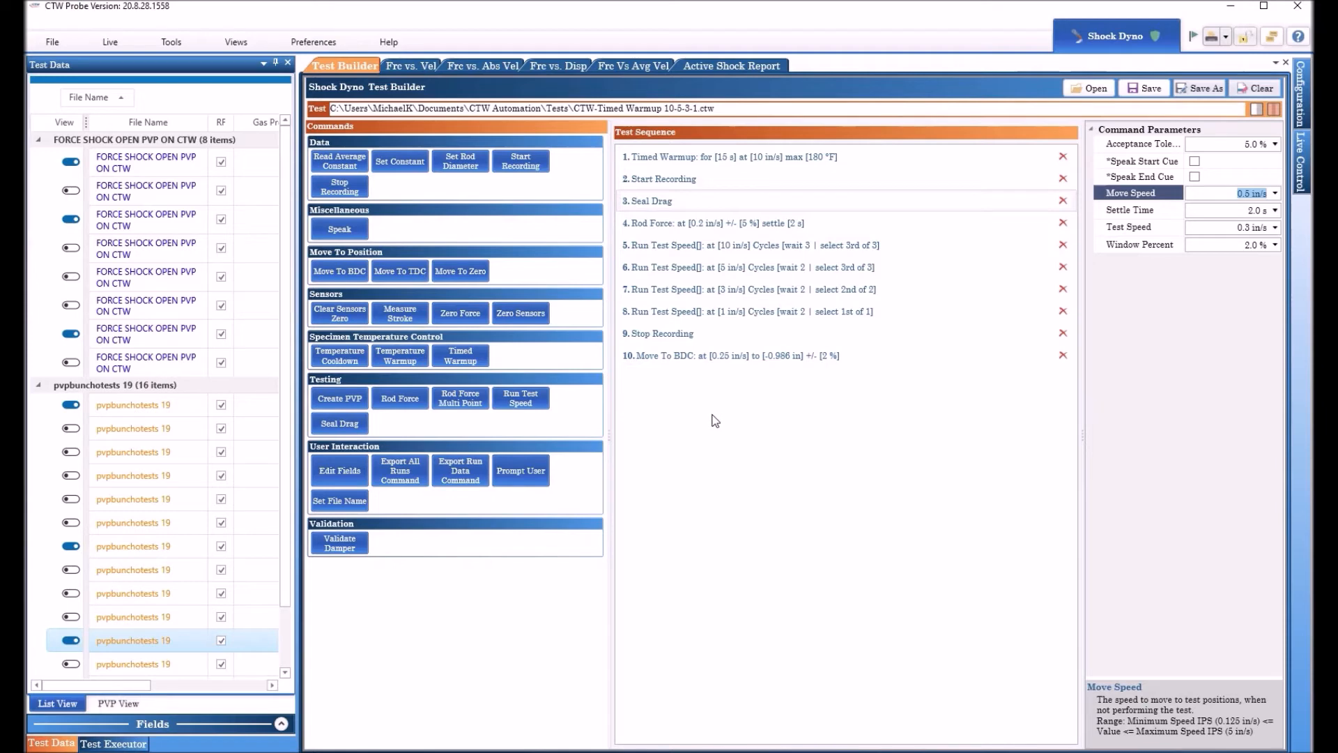
mouse_move(720, 417)
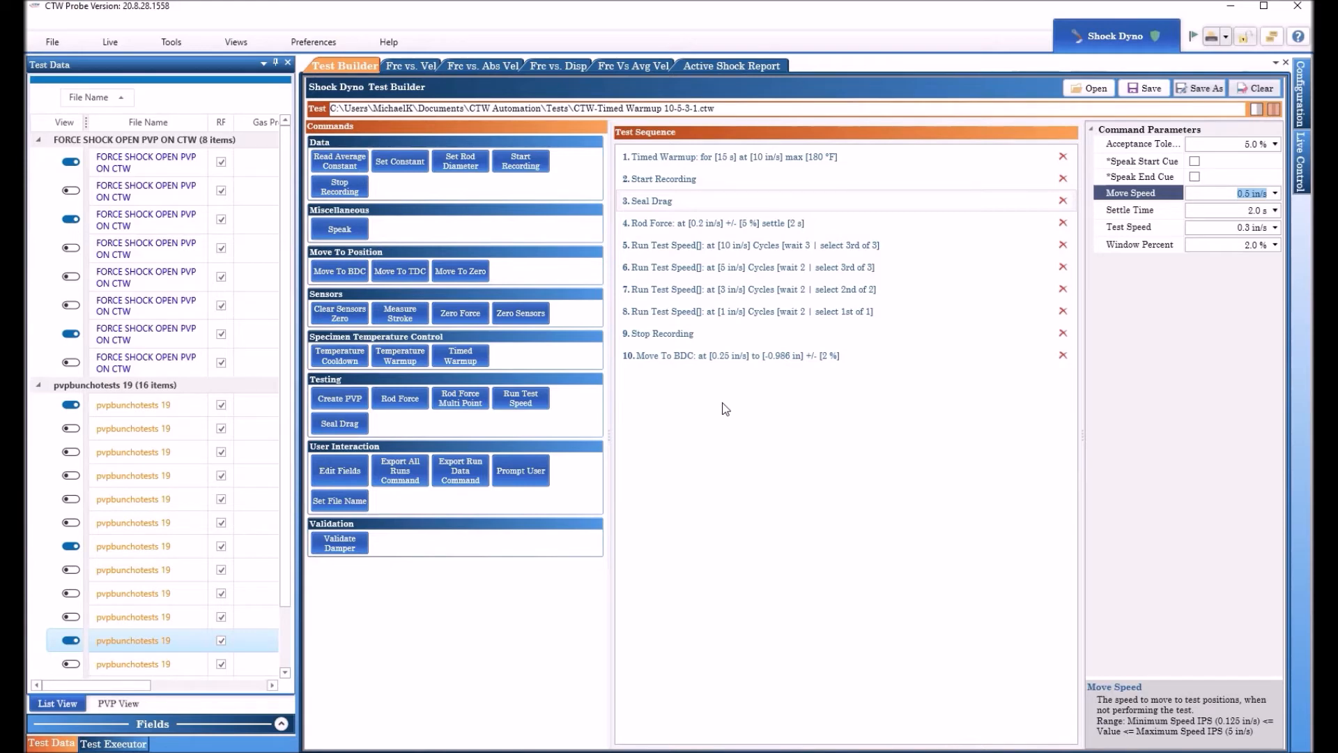
mouse_move(740, 406)
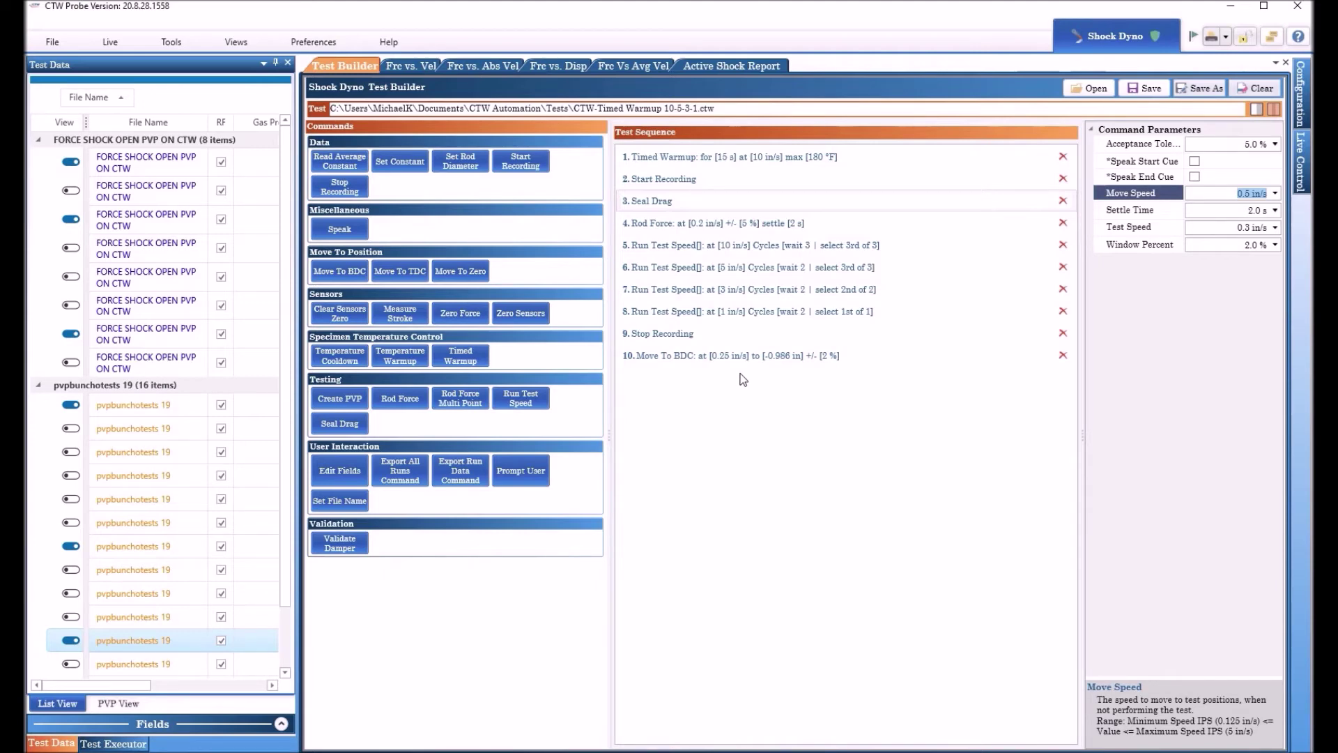
mouse_move(732, 379)
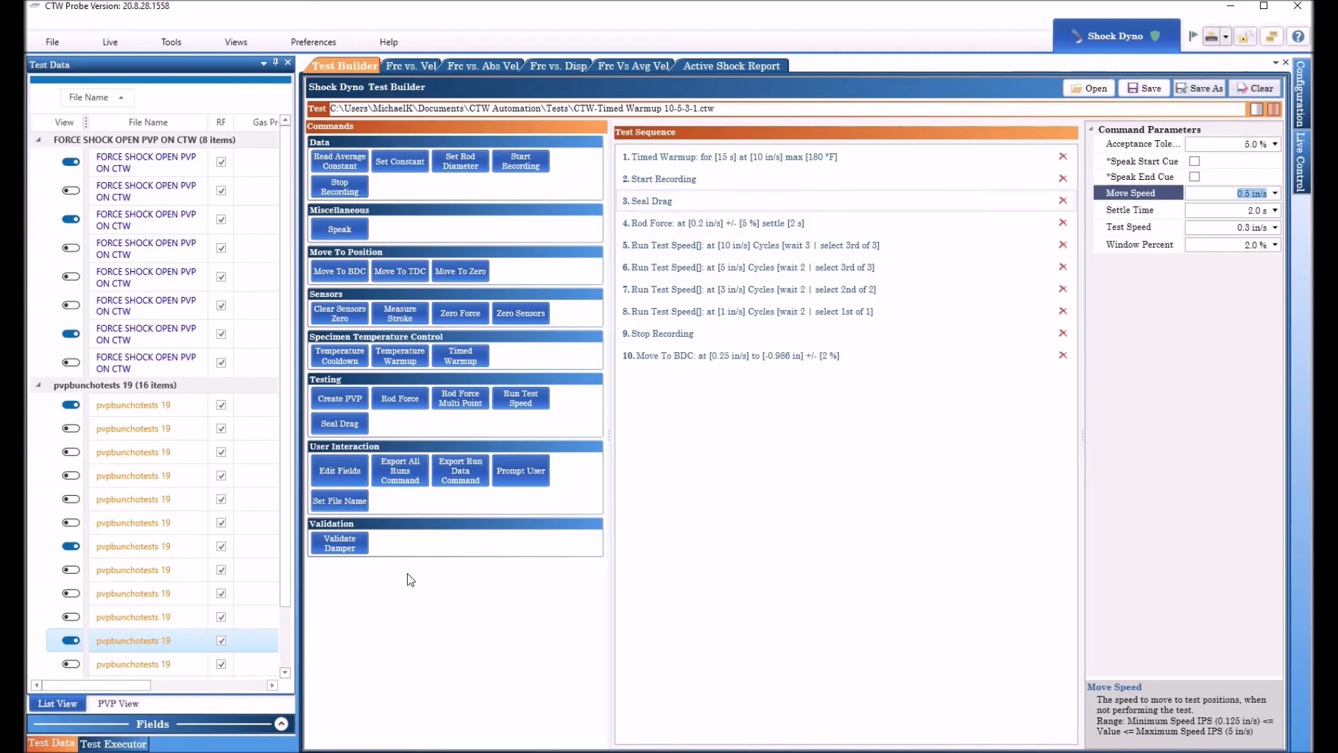
mouse_move(400, 470)
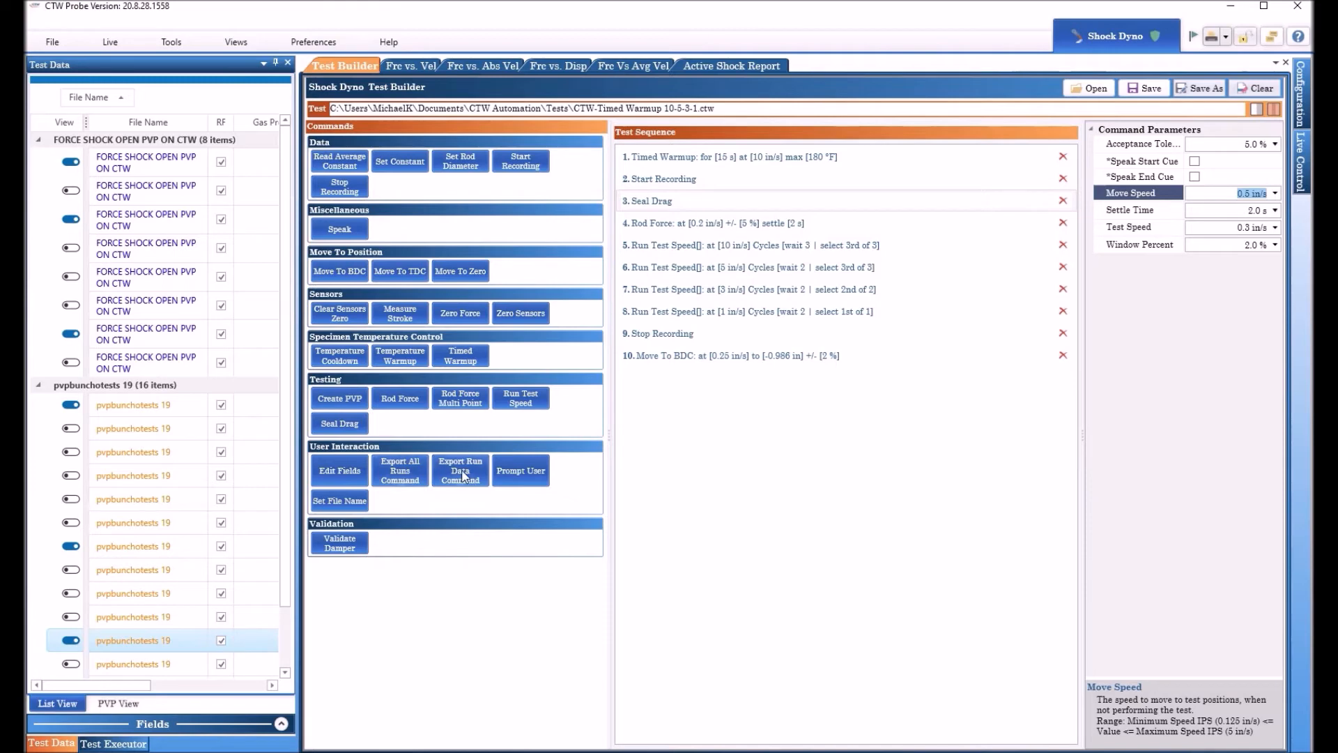
mouse_move(443, 487)
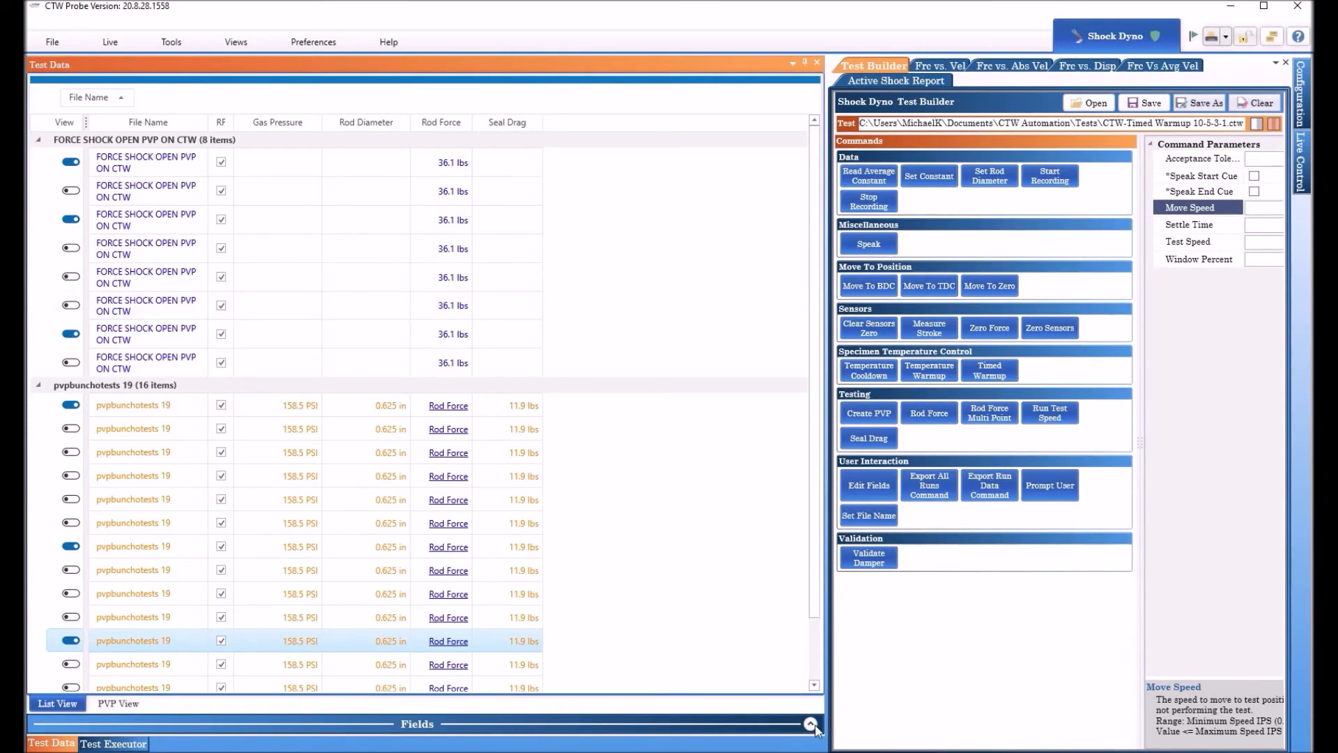
left_click(810, 724)
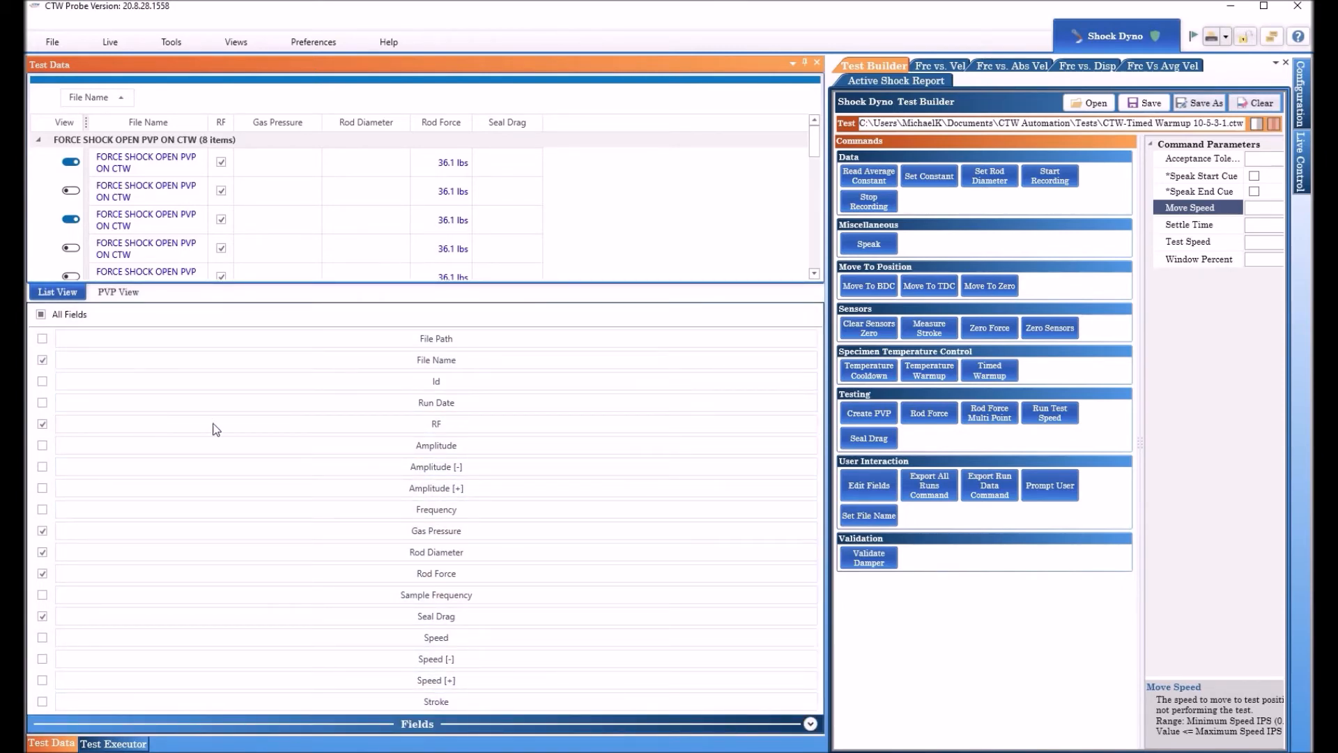
left_click(435, 423)
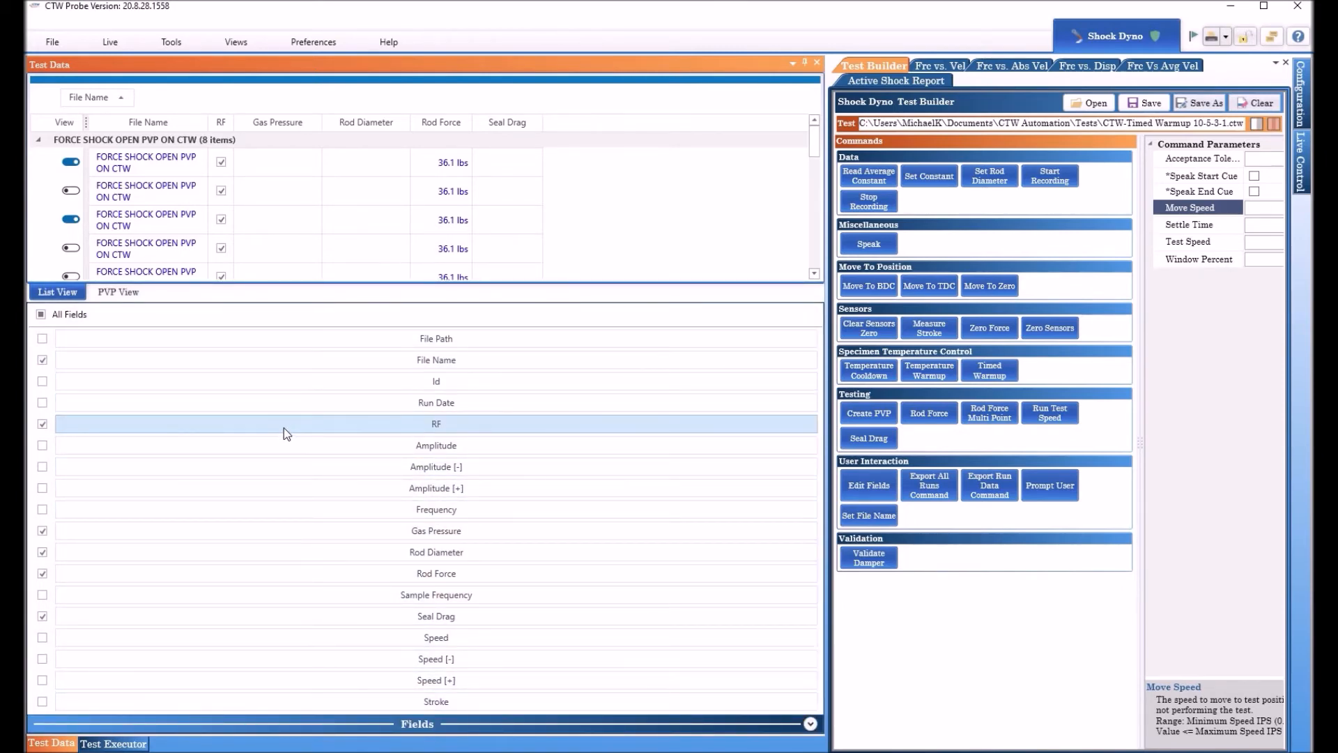
mouse_move(210, 474)
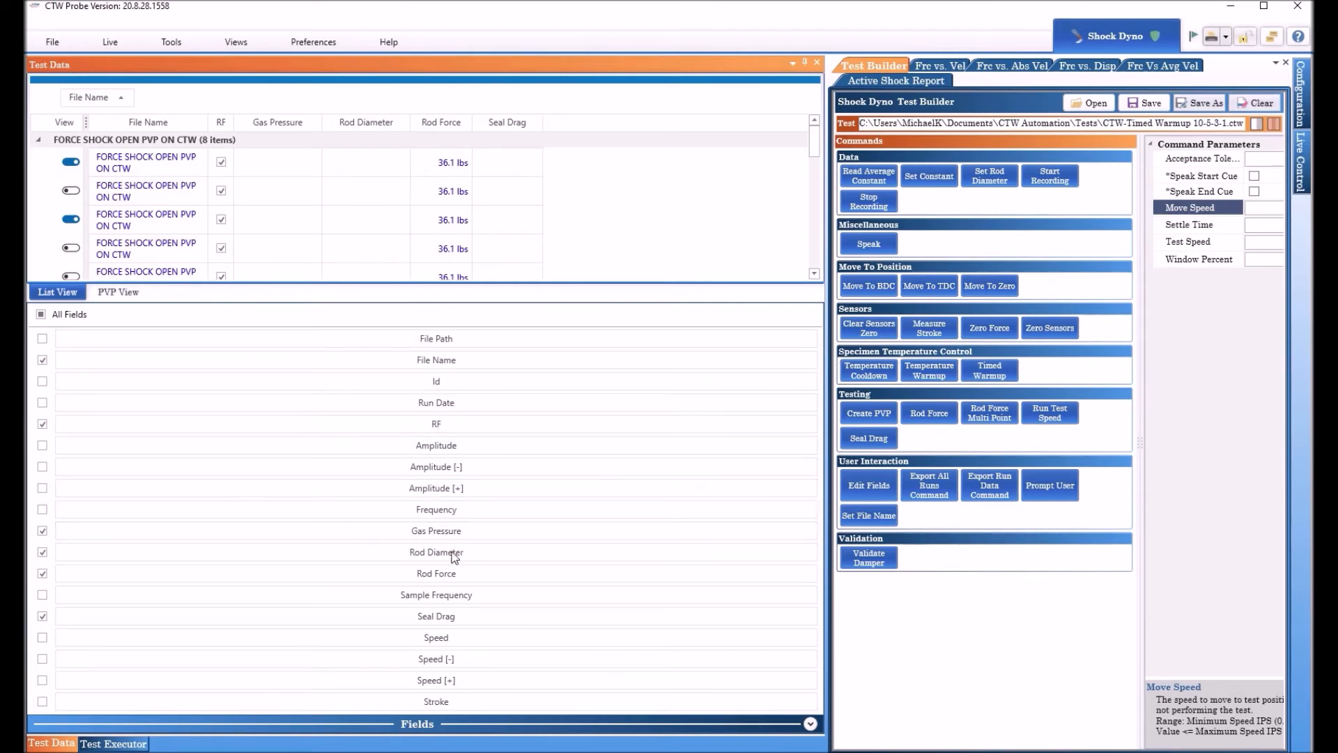
mouse_move(438, 617)
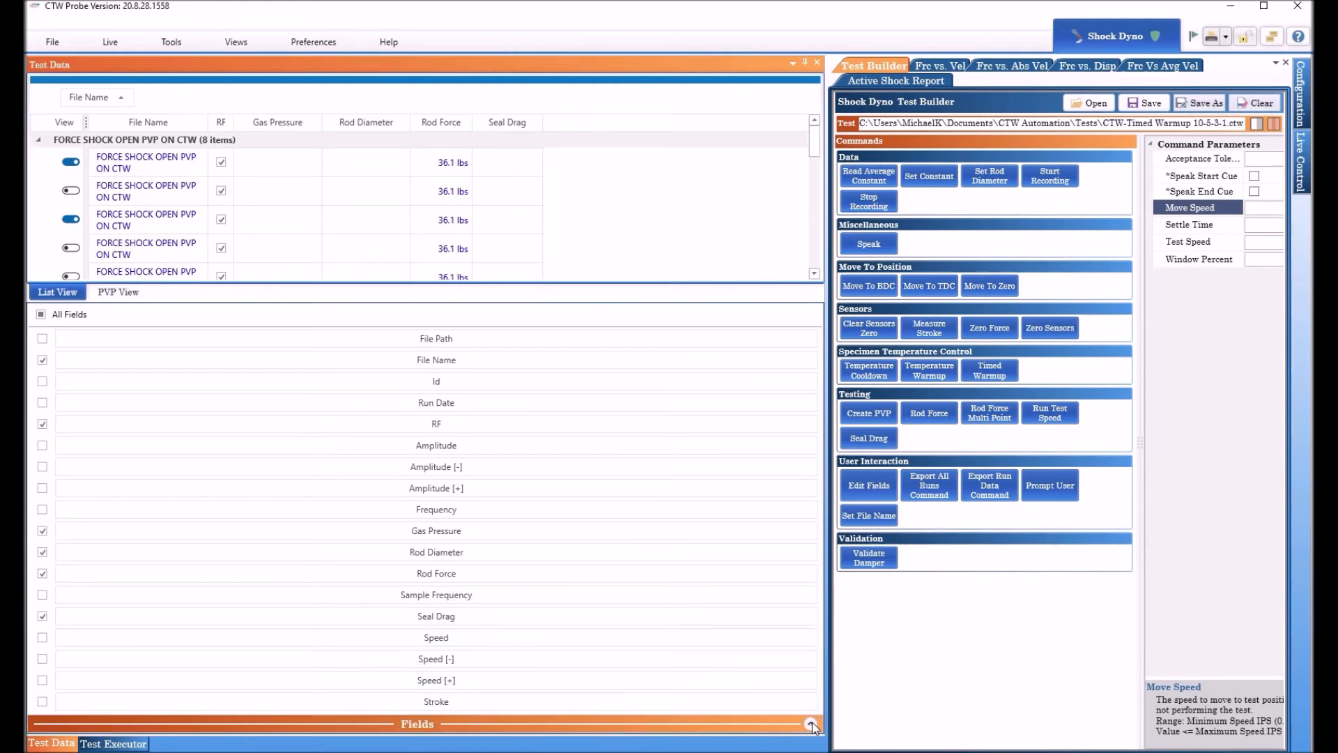
left_click(811, 723)
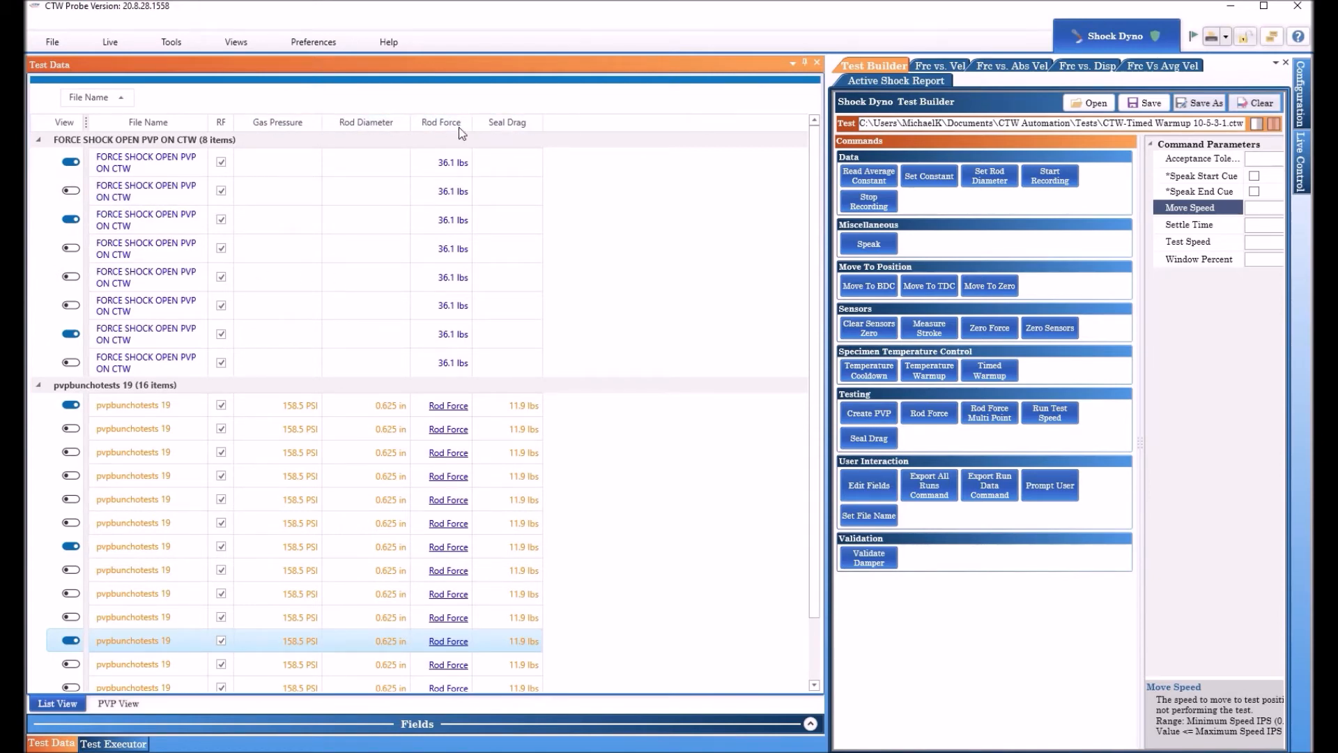
left_click(145, 162)
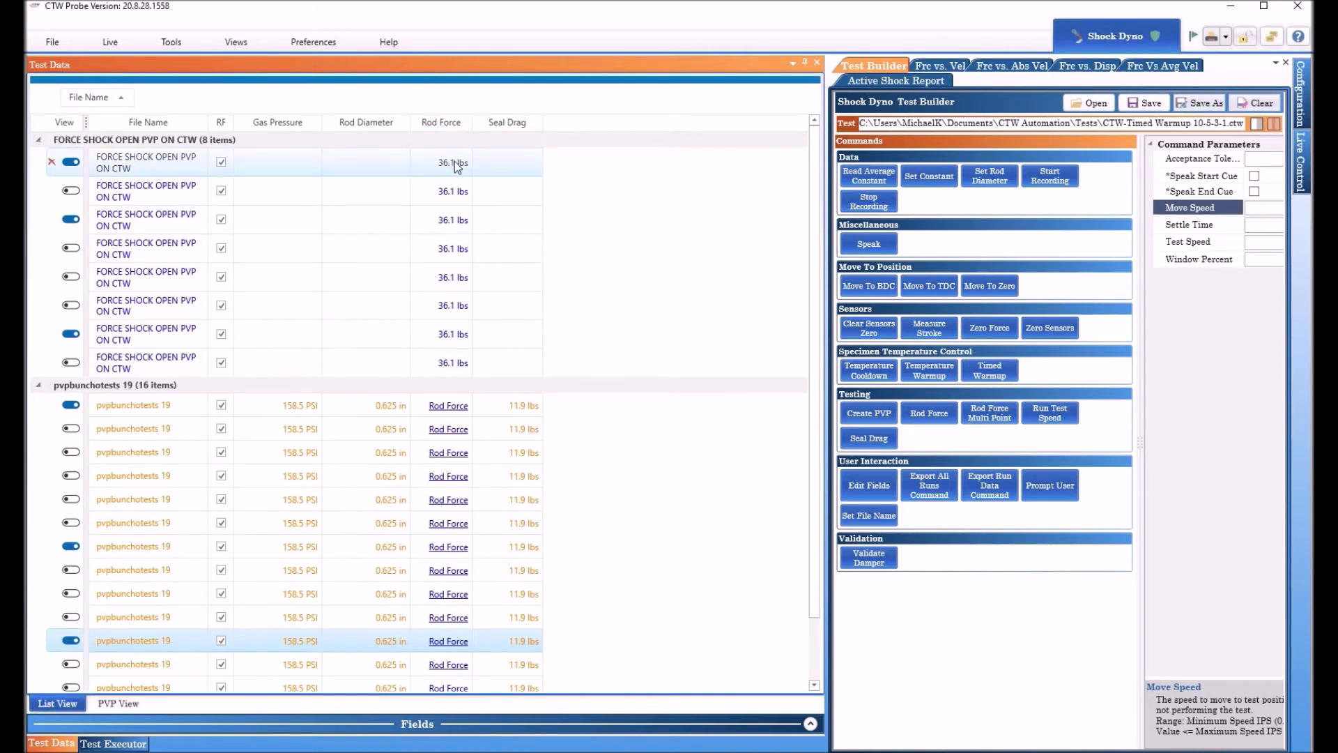
mouse_move(453, 169)
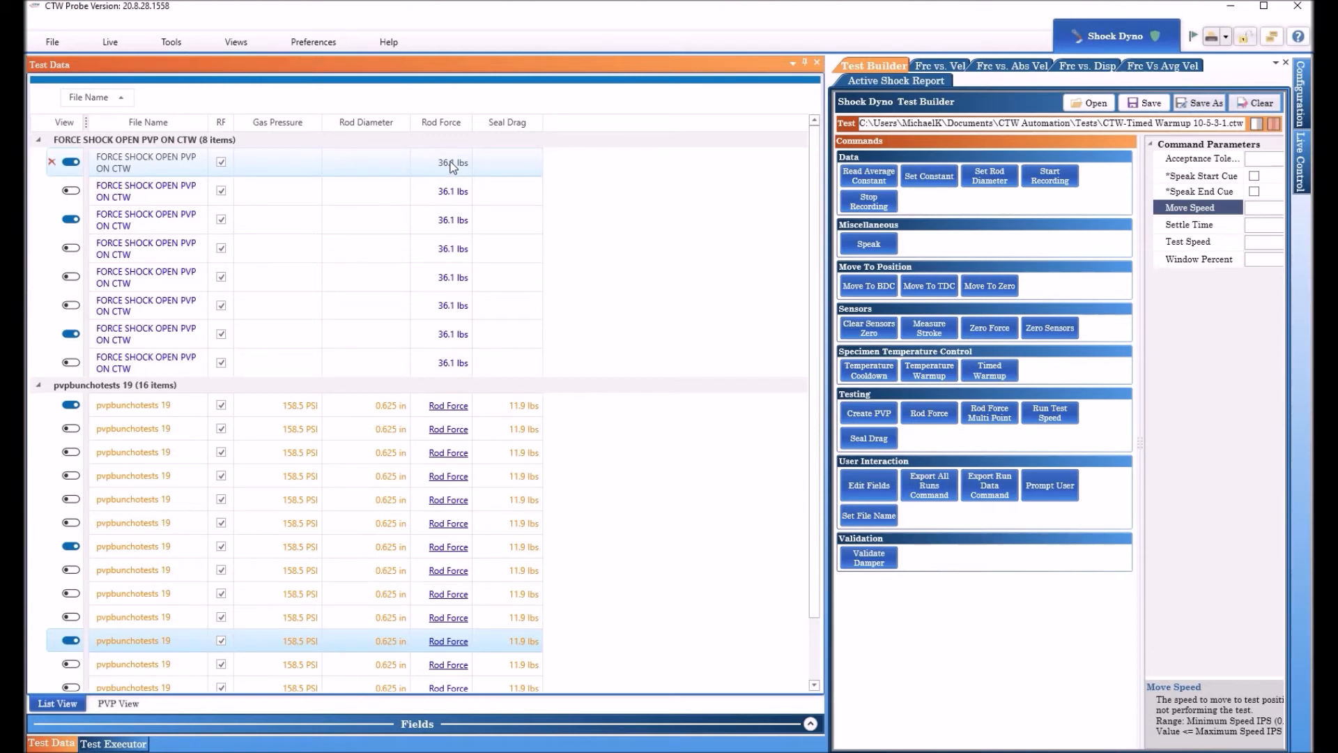
mouse_move(459, 301)
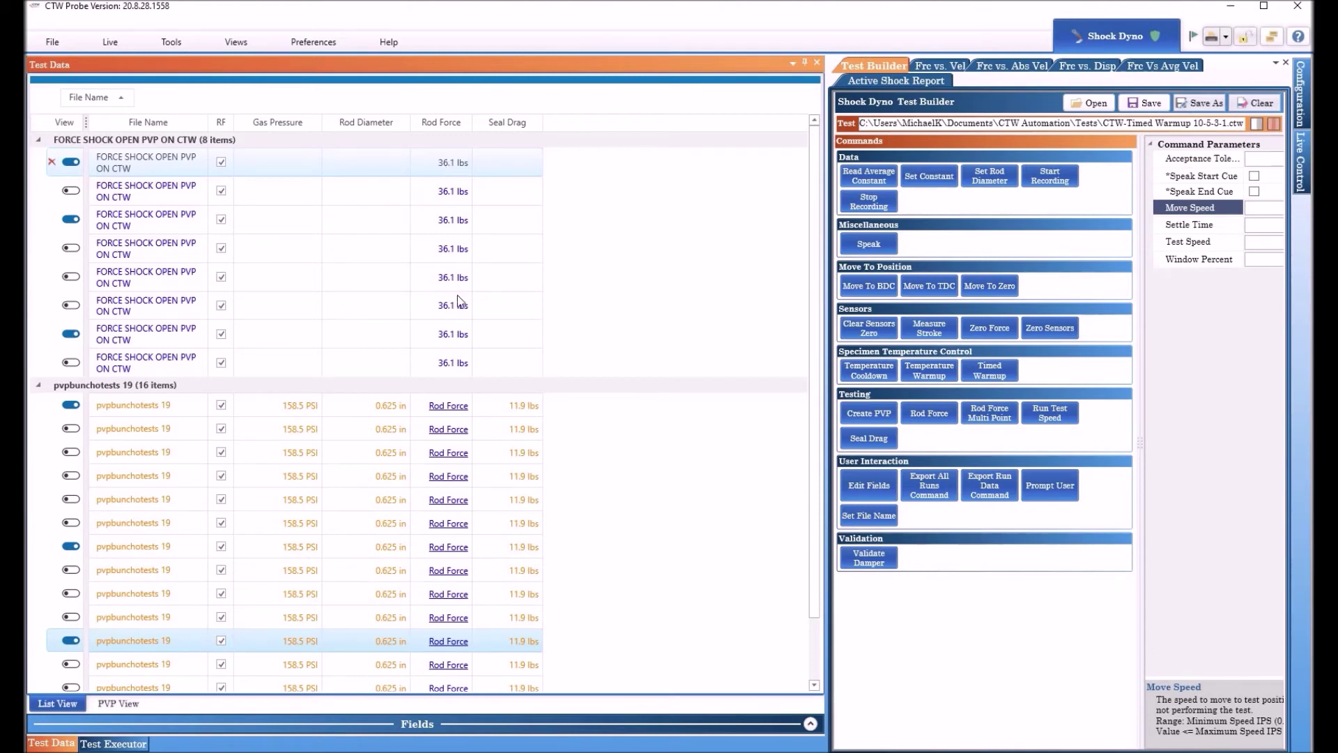
left_click(134, 404)
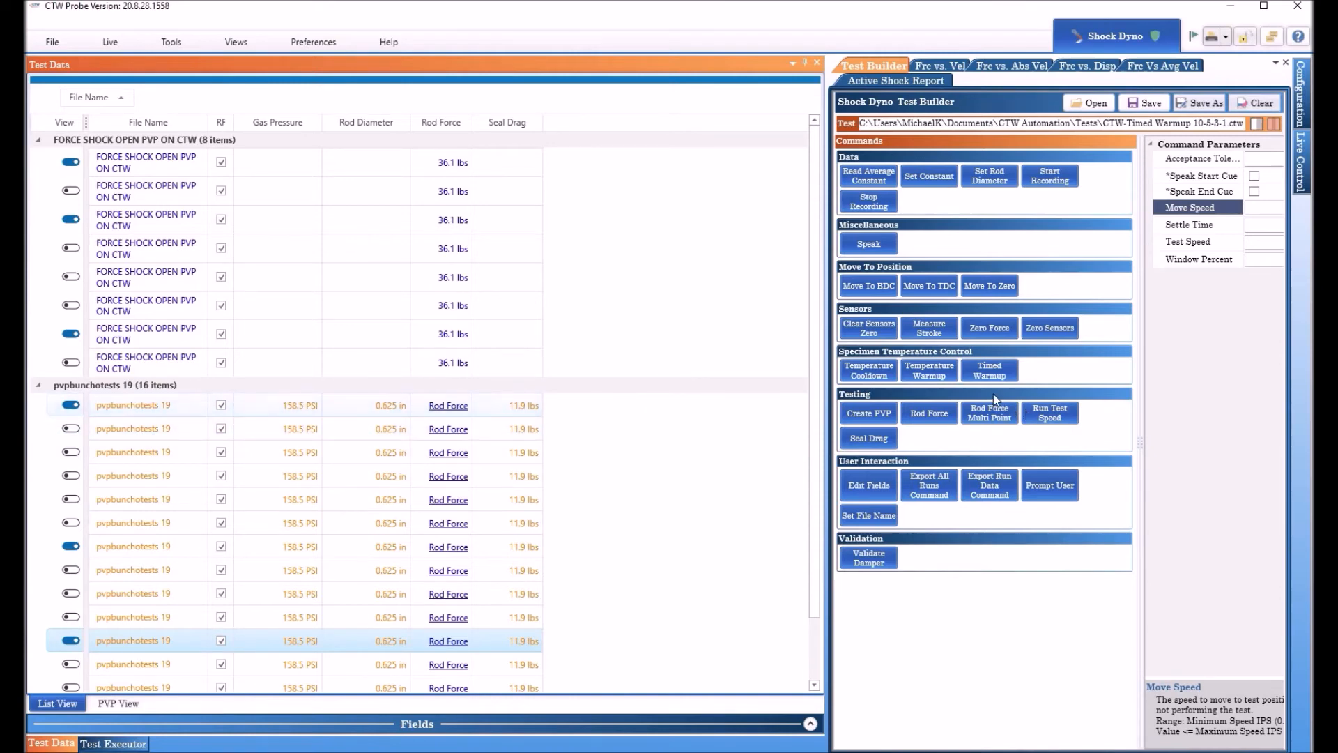
mouse_move(918, 463)
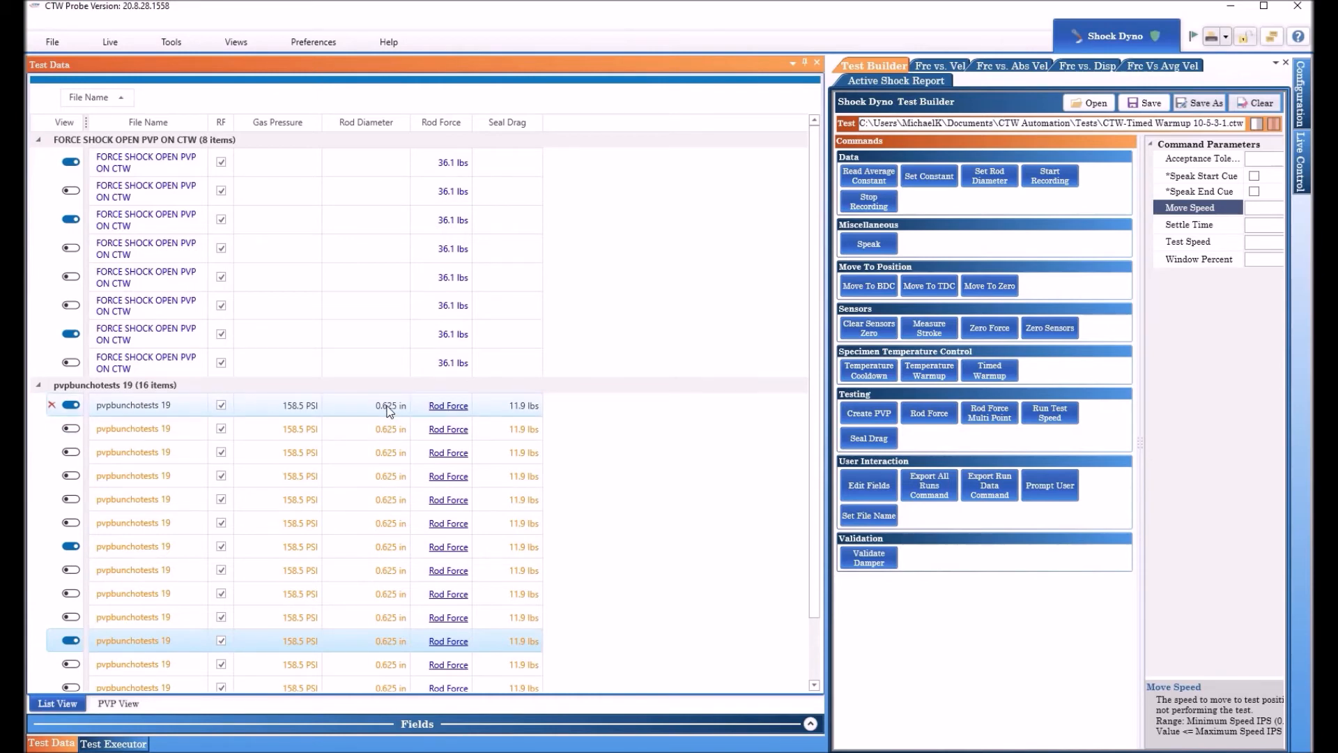
mouse_move(280, 414)
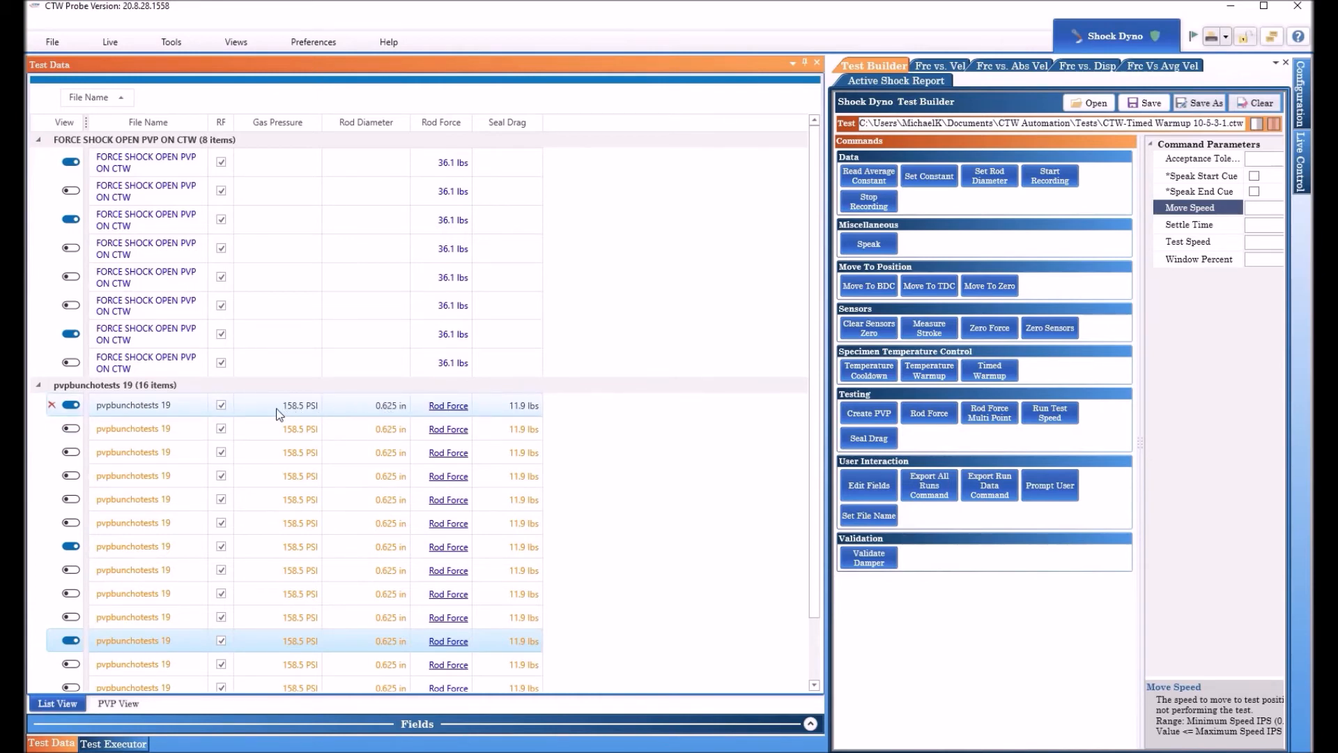
mouse_move(315, 421)
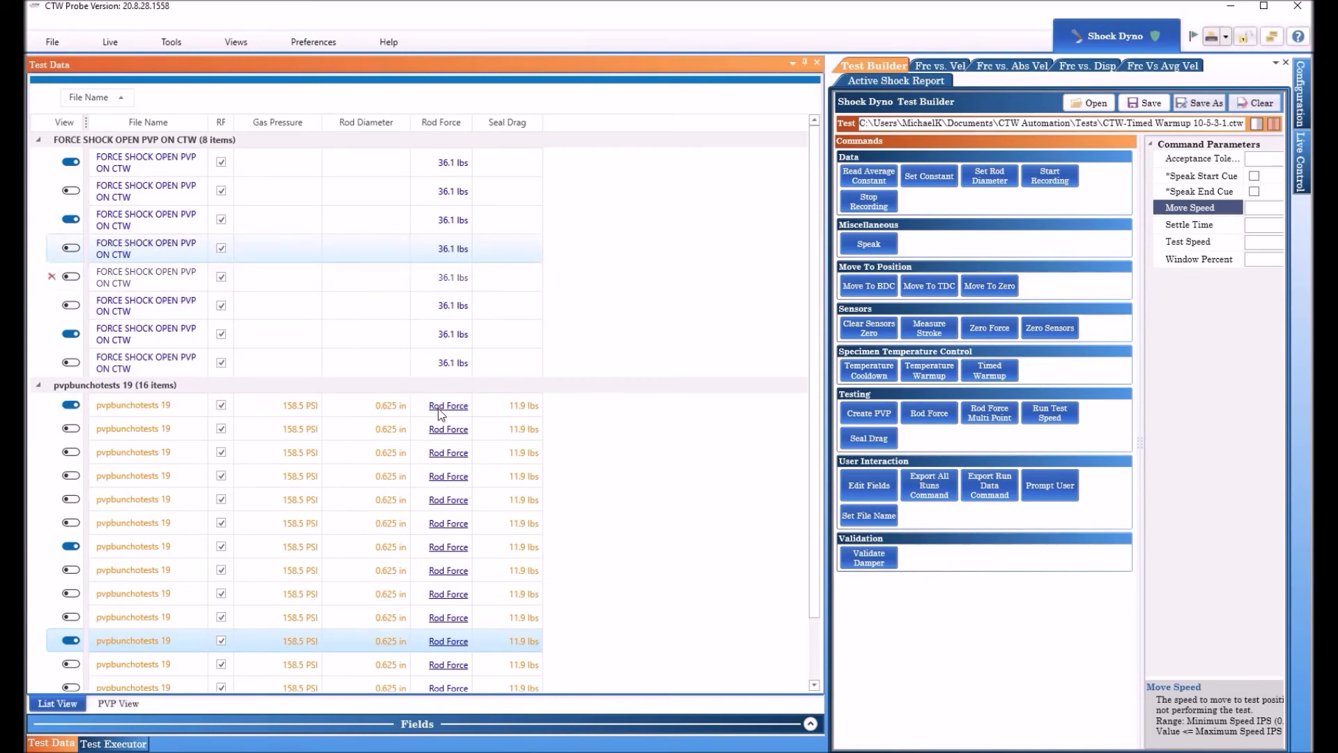
Show a pvpbunchotests 19 run's multi-point rod force details: three points, 48.6 lbs result
left_click(132, 404)
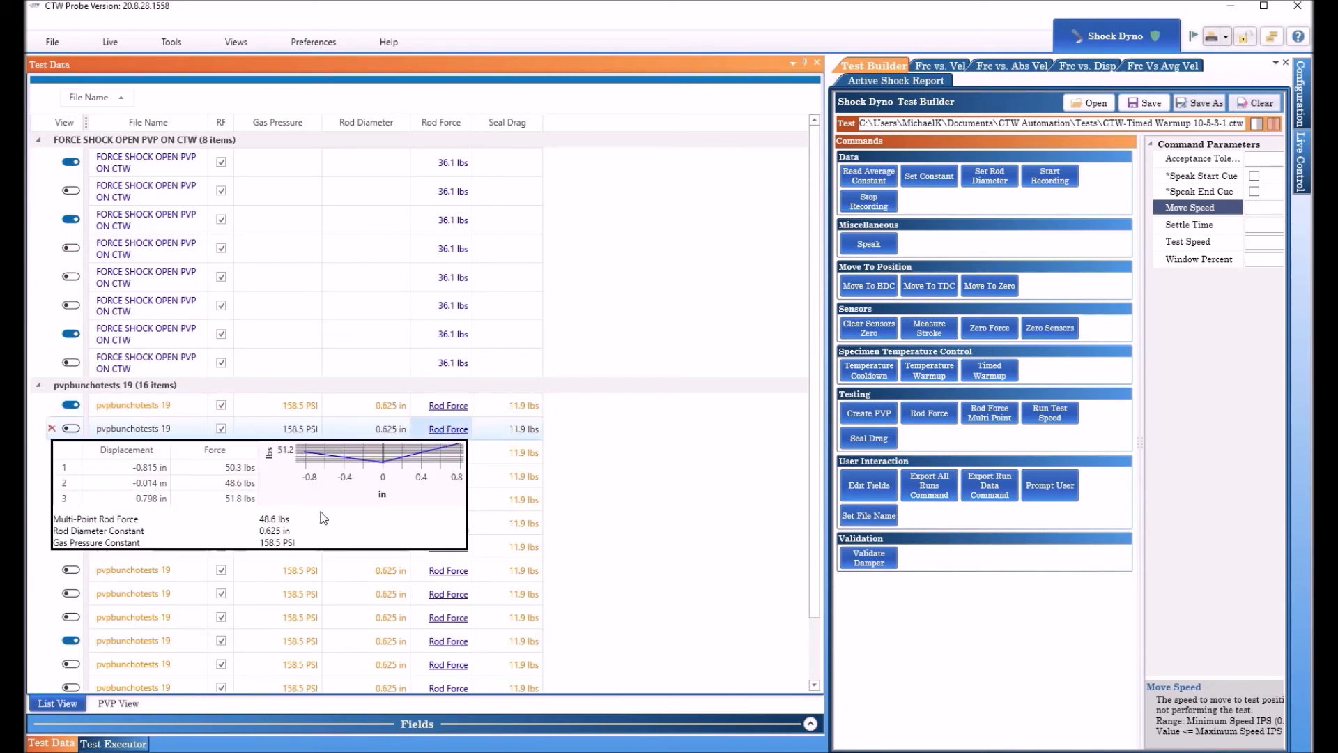
mouse_move(163, 522)
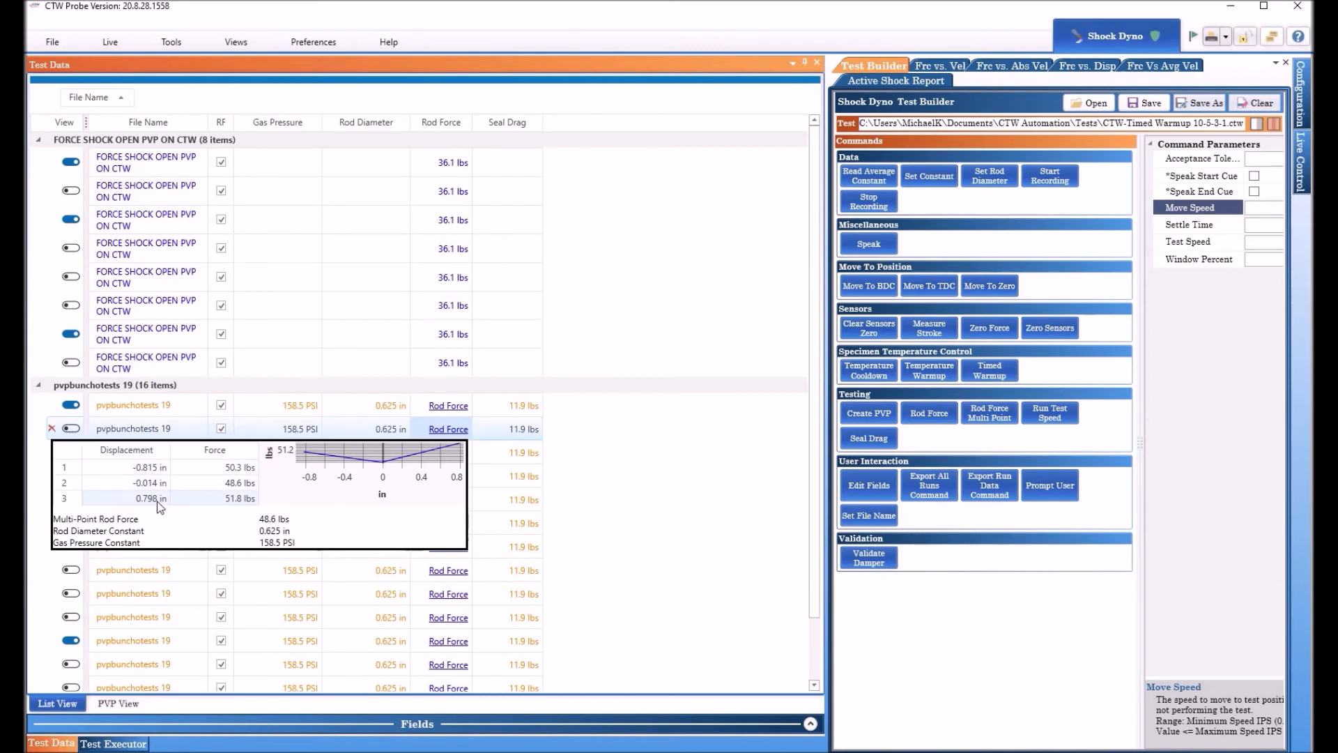
mouse_move(245, 510)
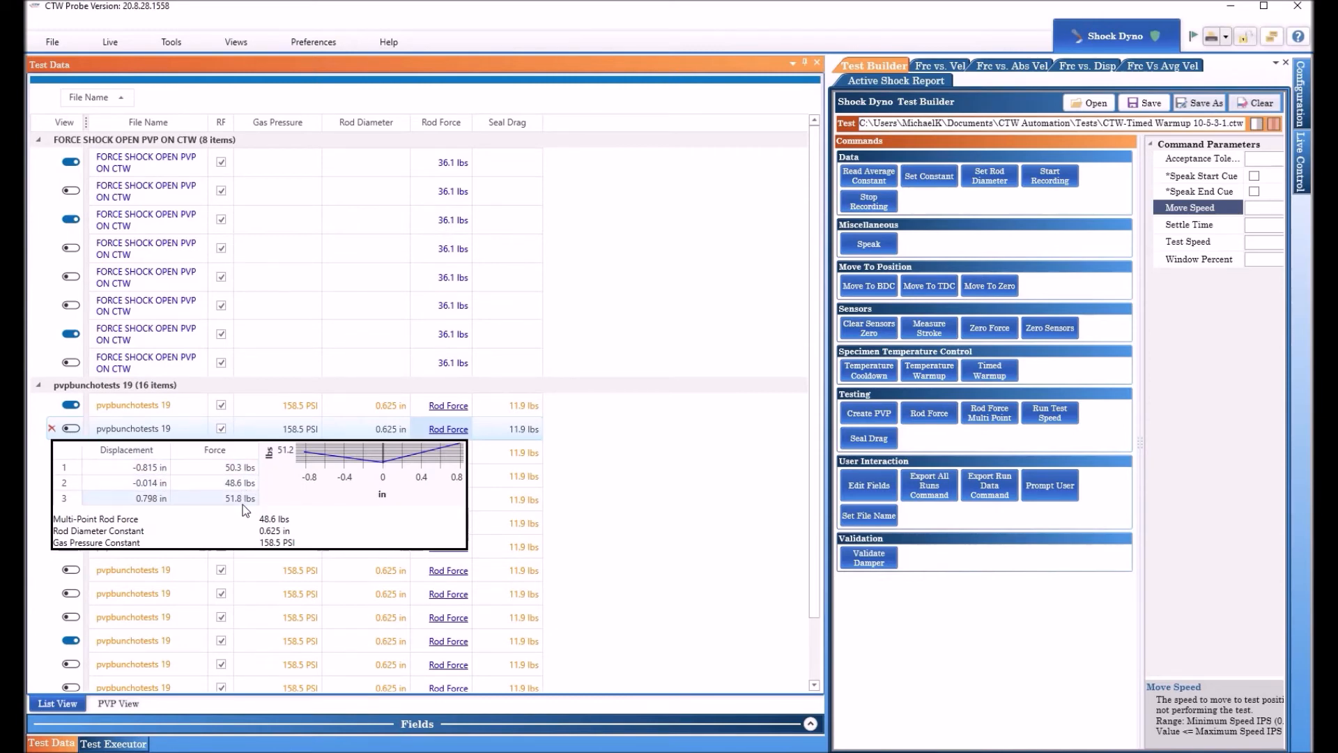
mouse_move(243, 508)
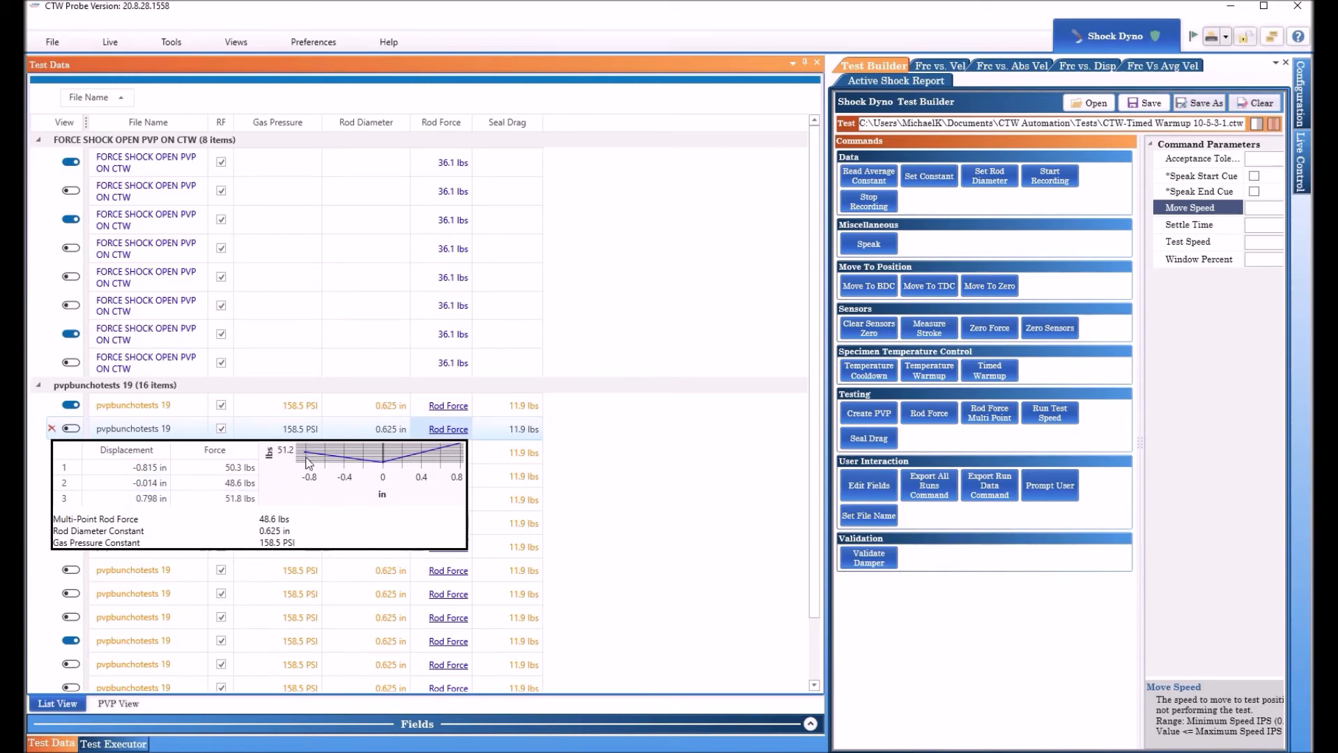
mouse_move(484, 421)
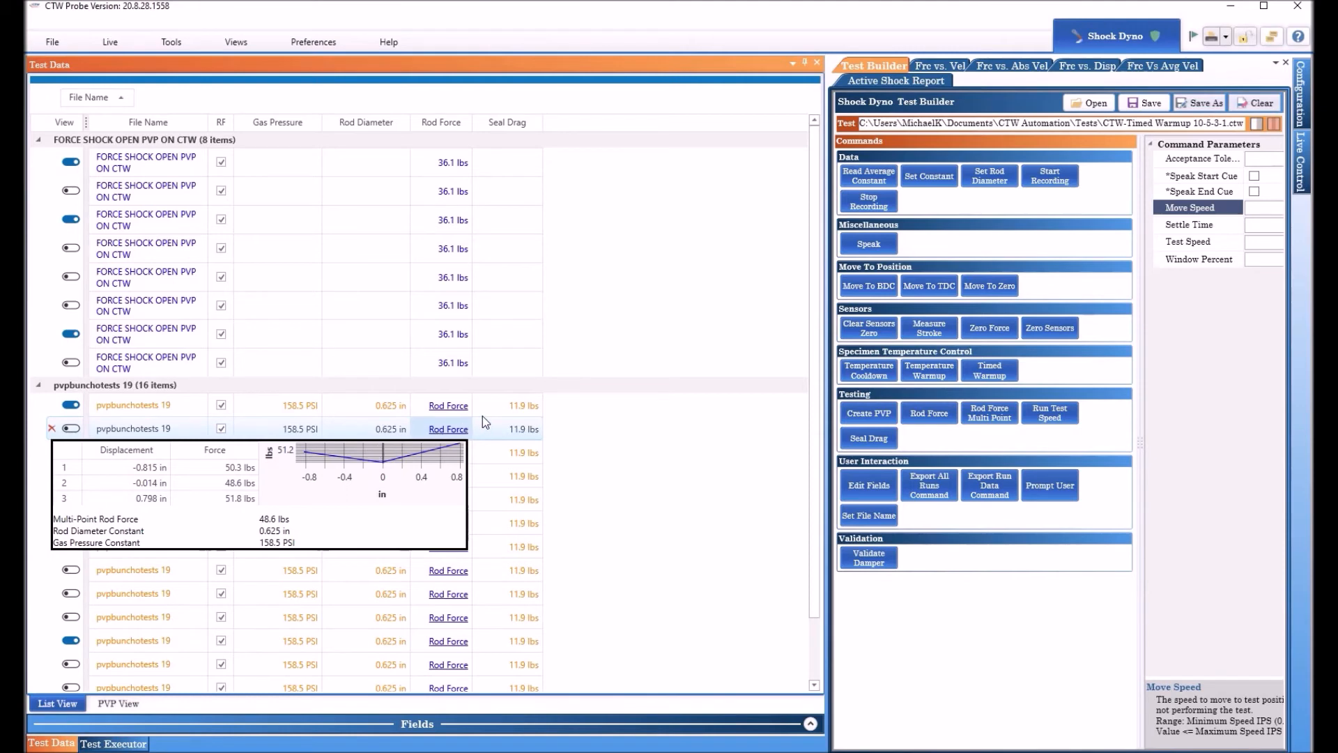
mouse_move(473, 431)
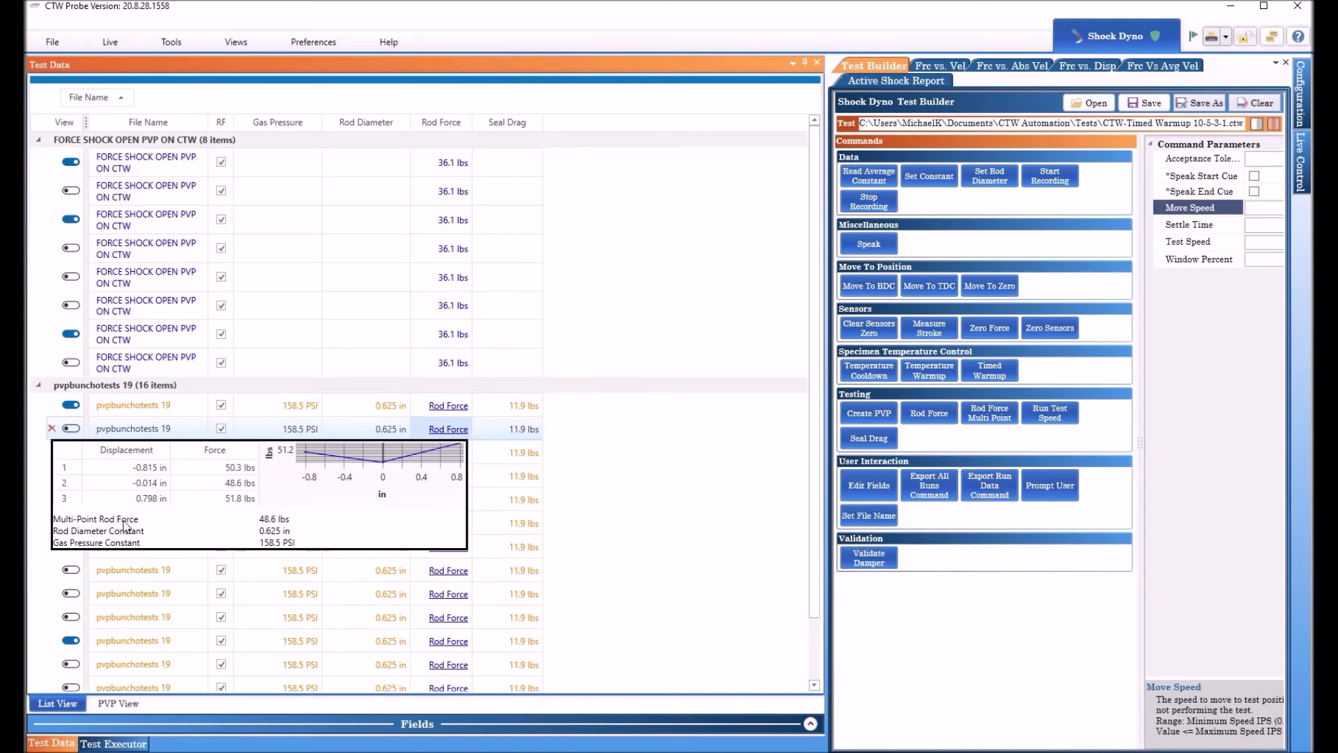
mouse_move(260, 549)
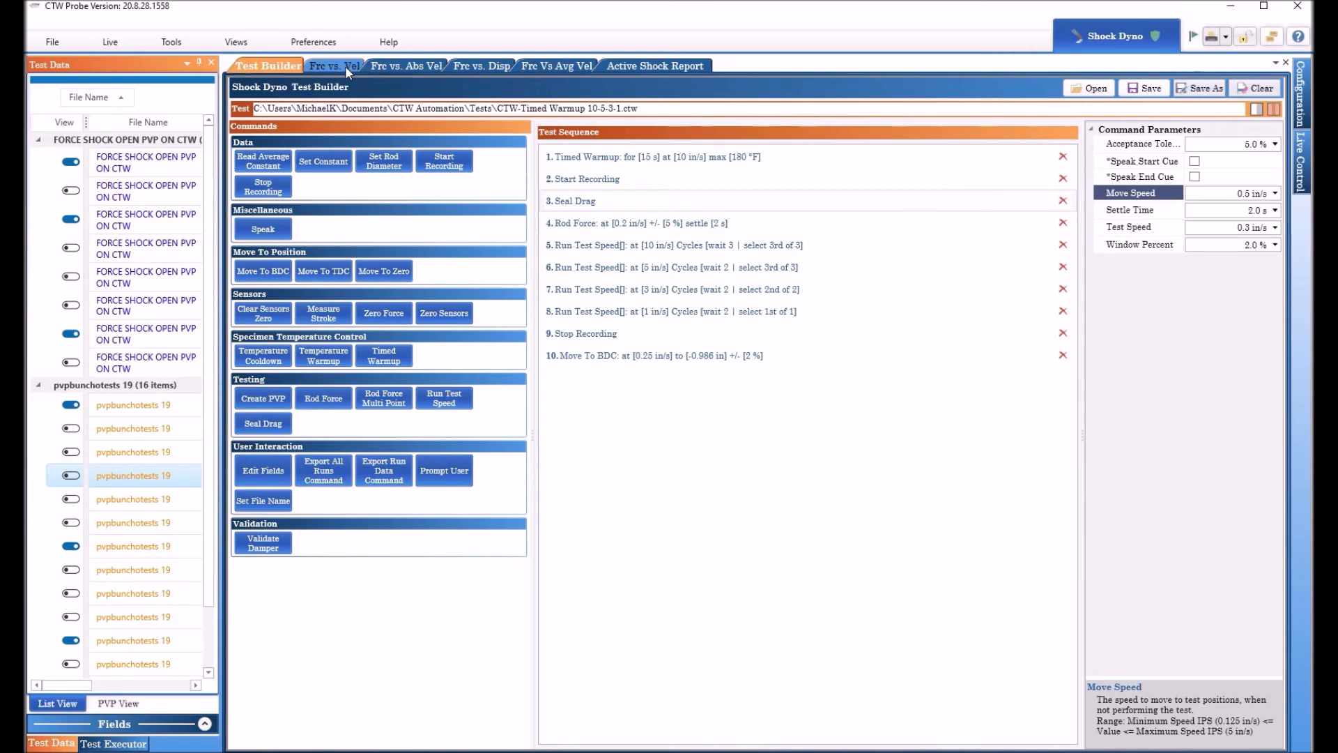
Show the force versus absolute velocity graph with the overlaid traces
left_click(404, 66)
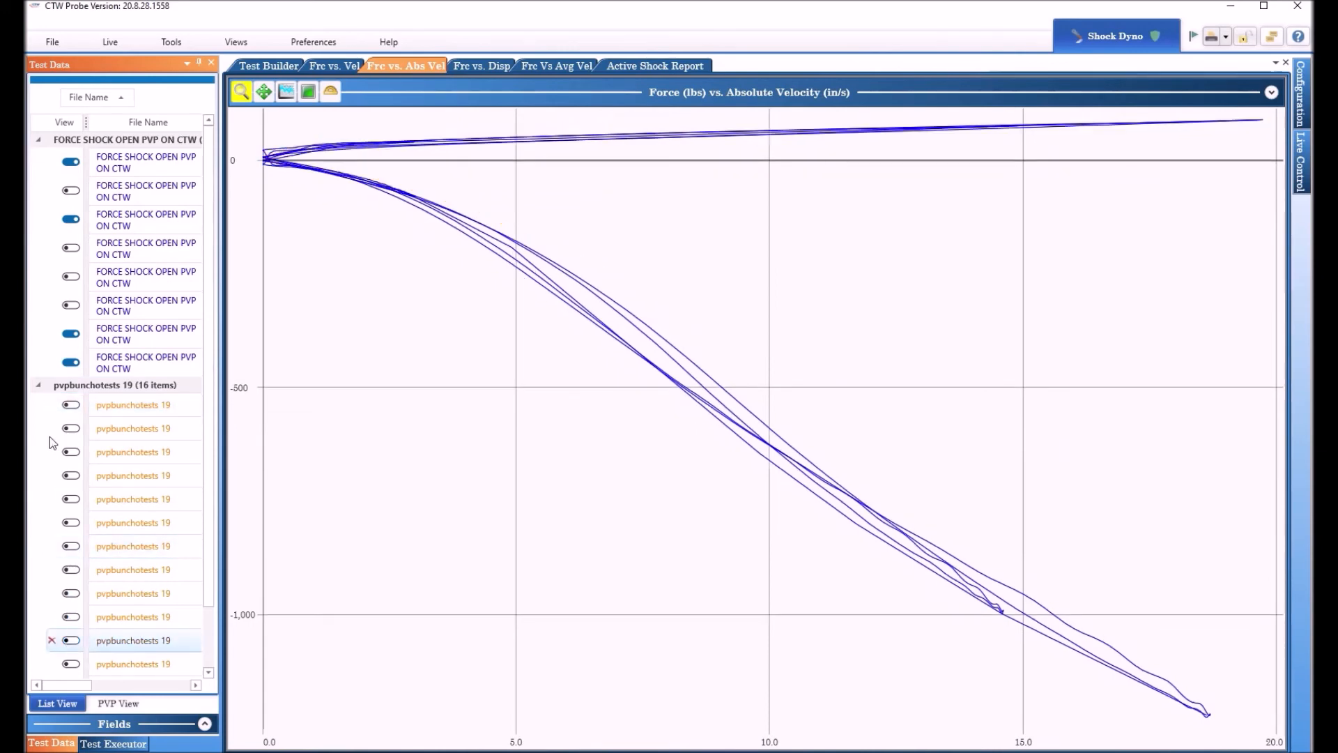
Collapse the pvpbunchotests 19 group and hide two FORCE SHOCK OPEN PVP files from the graph
left_click(39, 385)
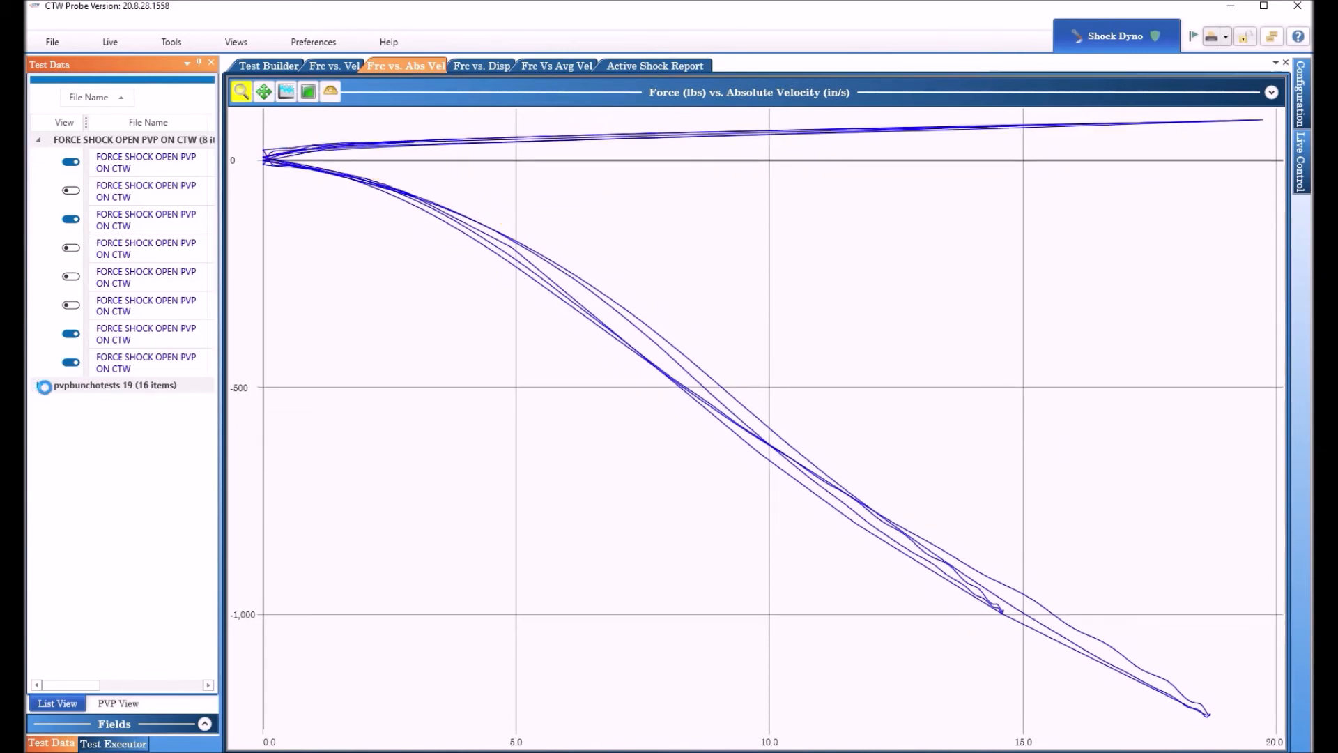
left_click(72, 162)
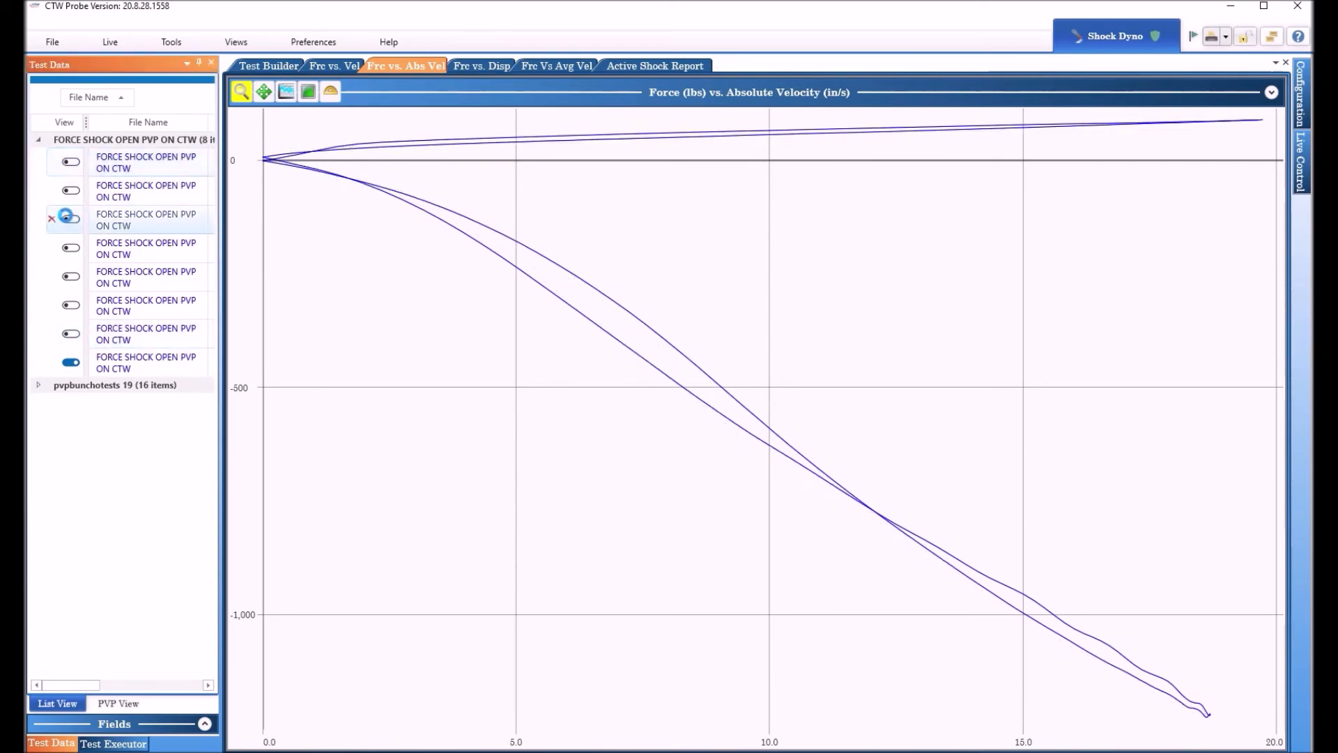
left_click(459, 215)
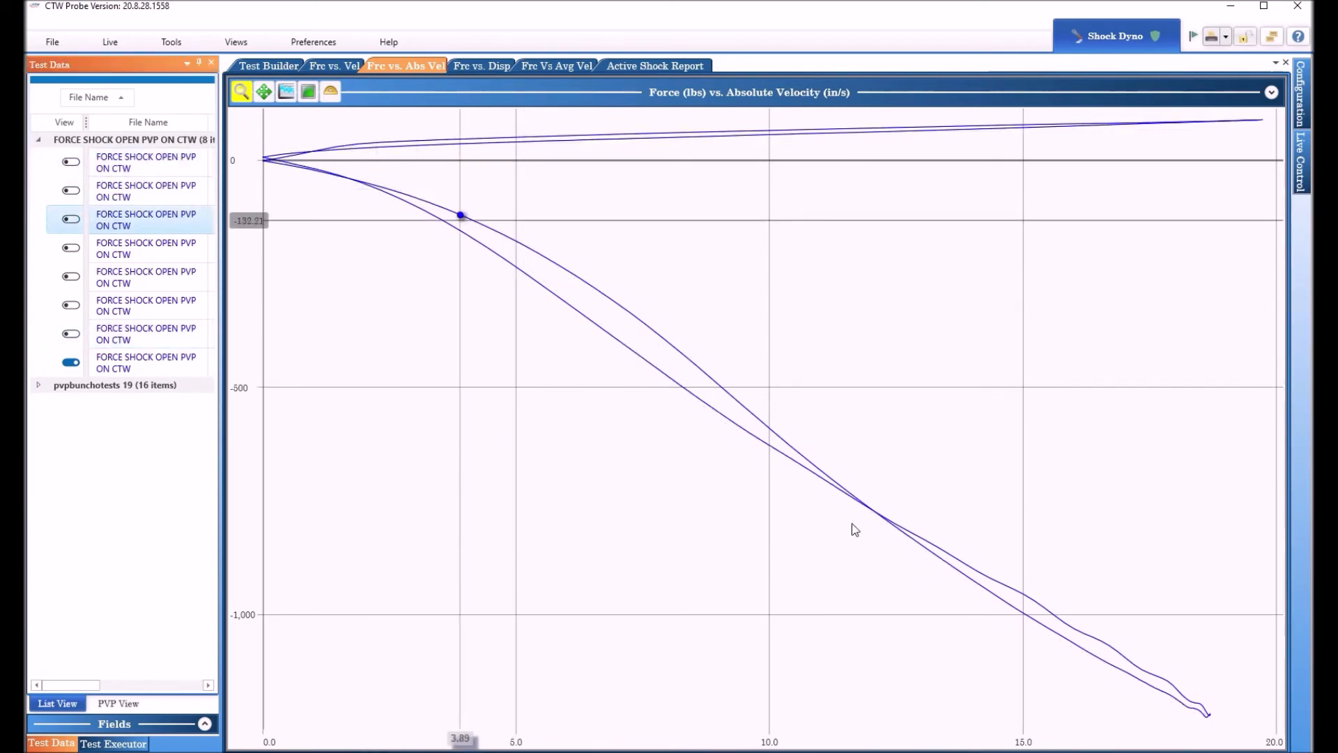
mouse_move(404, 66)
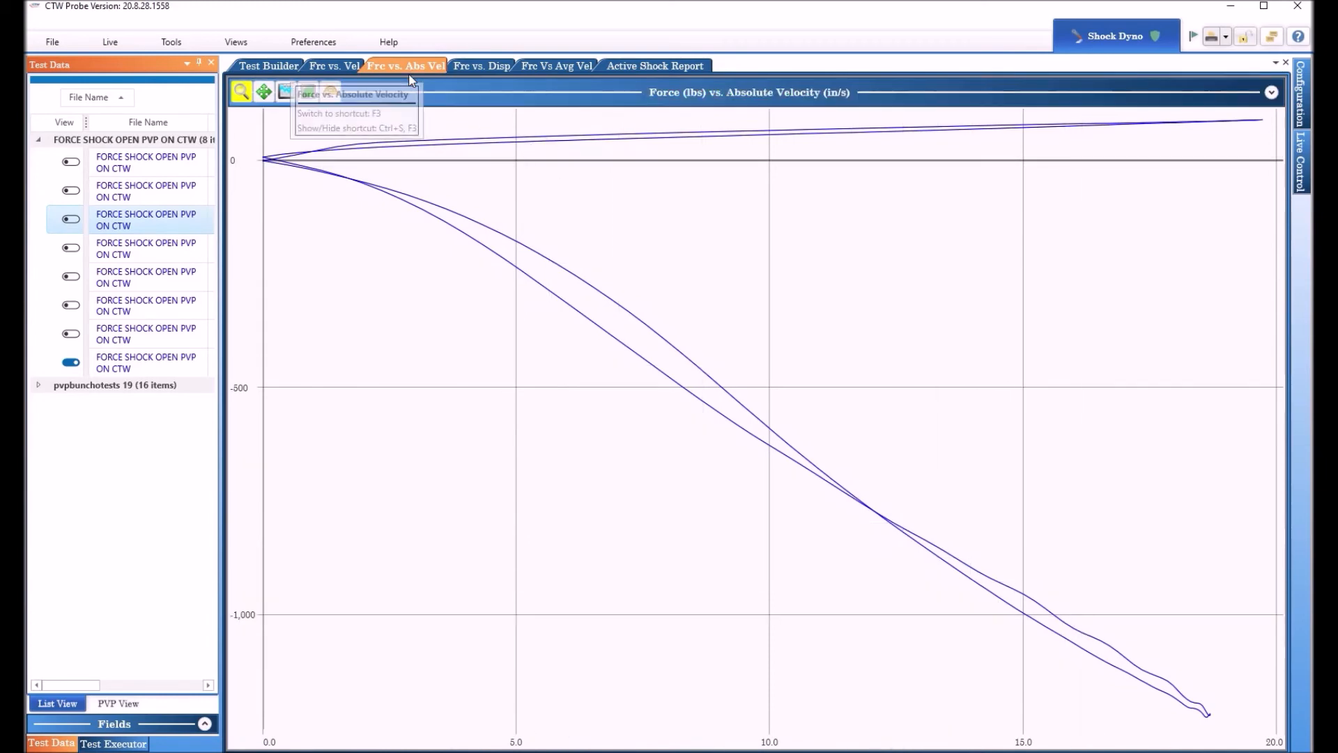
mouse_move(600, 82)
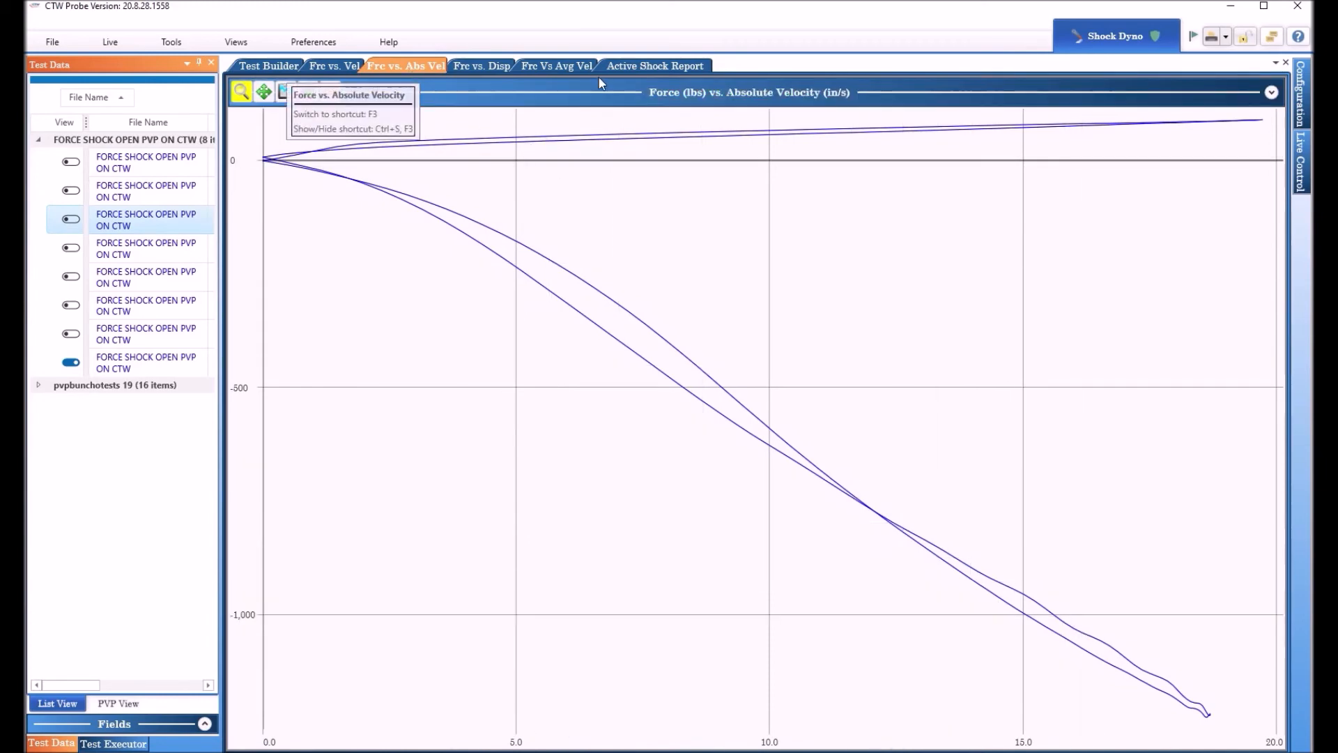
mouse_move(557, 66)
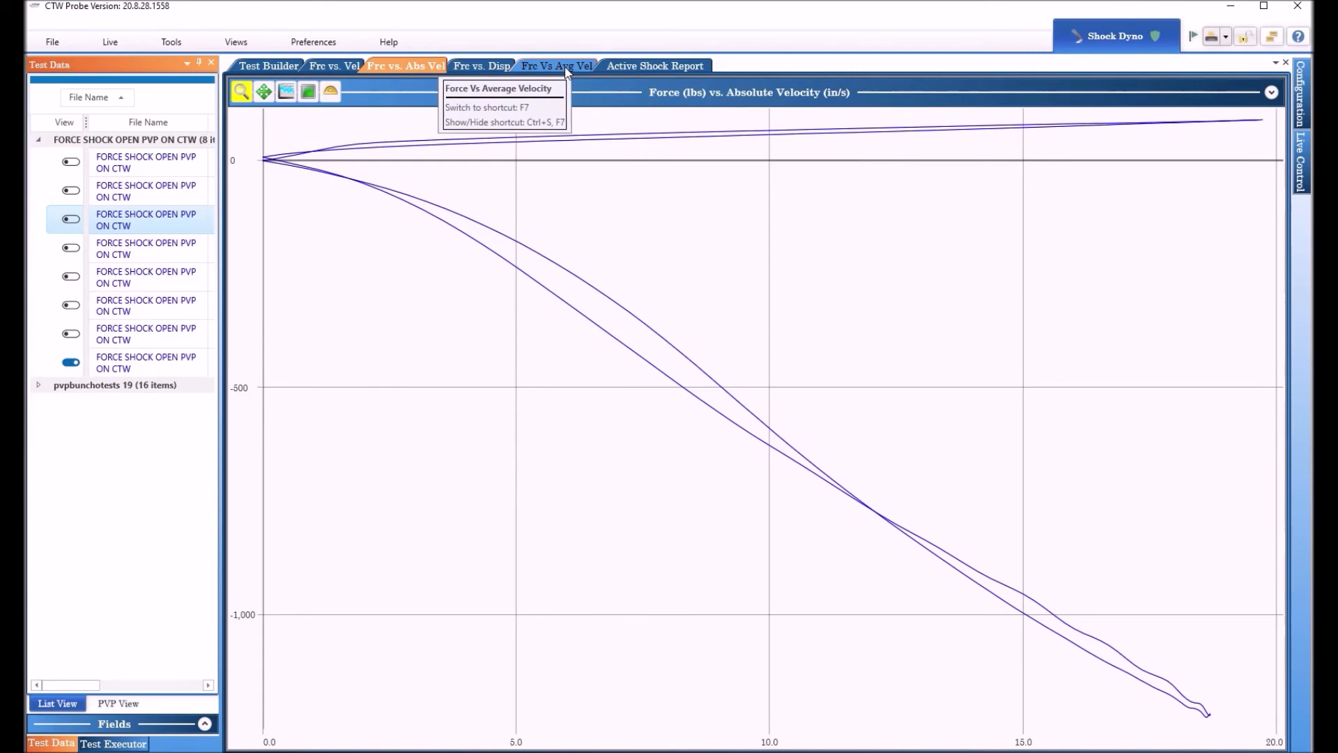
Flip between Frc Vs Avg Vel and Frc vs. Abs Vel graphs, ending on the averaged velocity curve
left_click(556, 66)
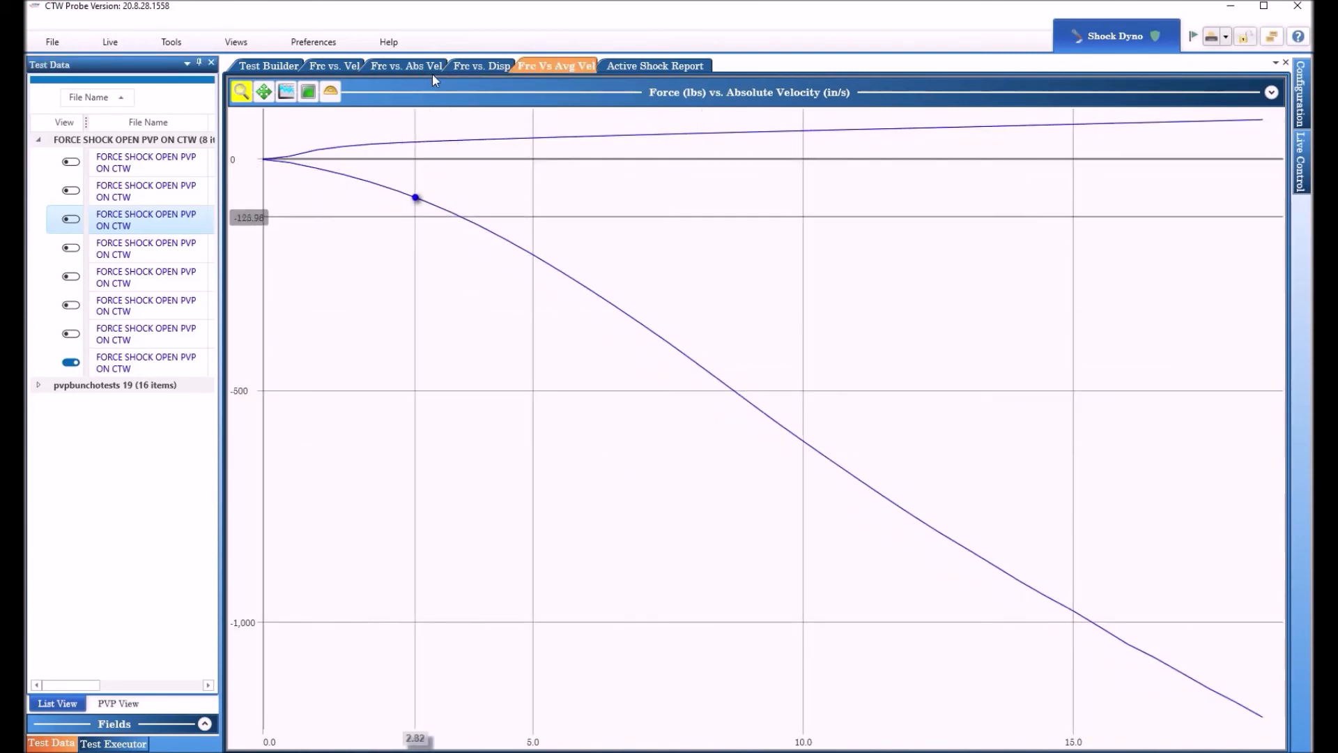
left_click(406, 65)
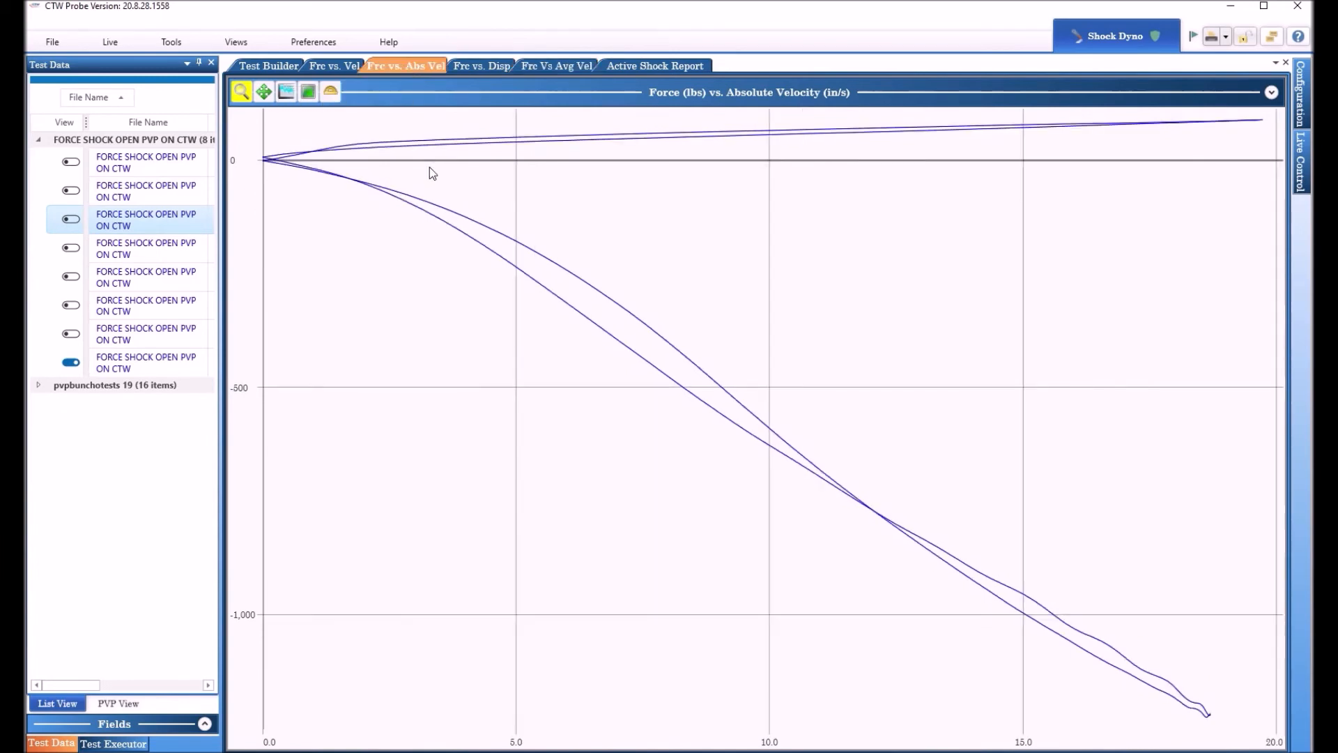
mouse_move(498, 256)
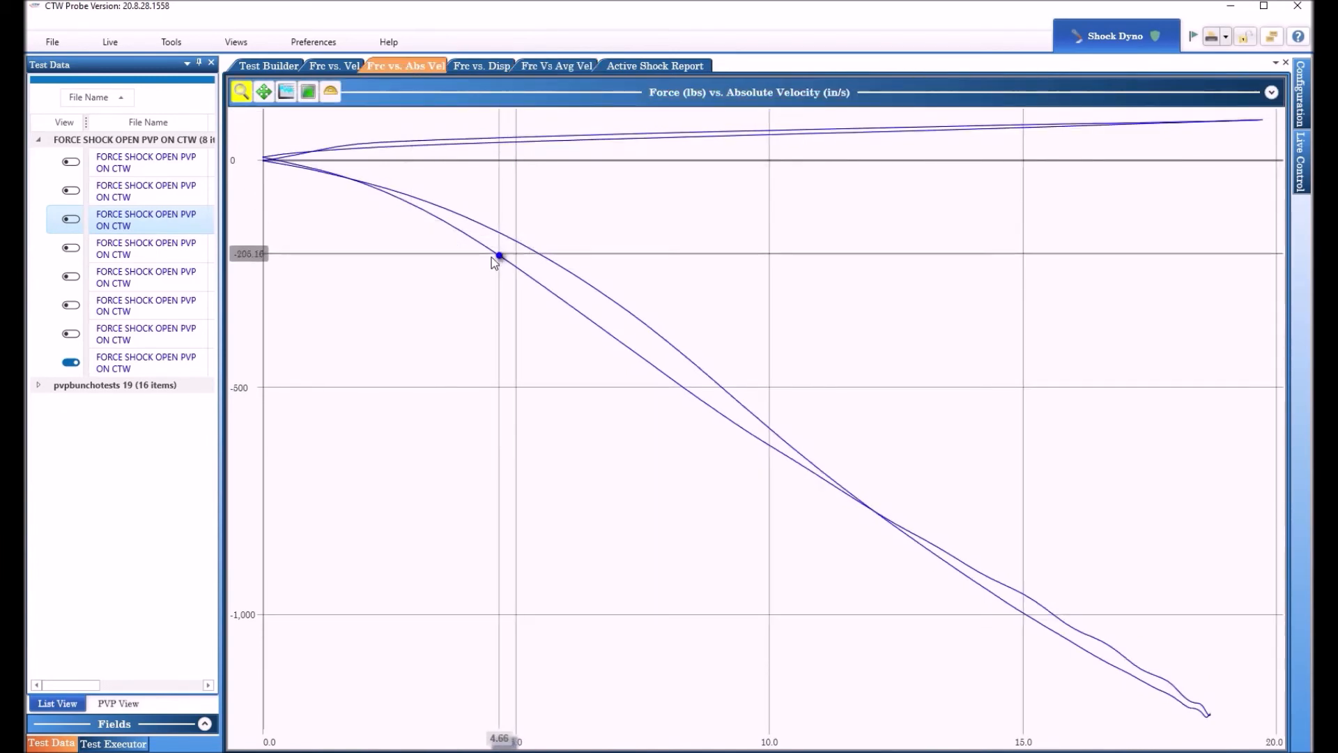
mouse_move(503, 257)
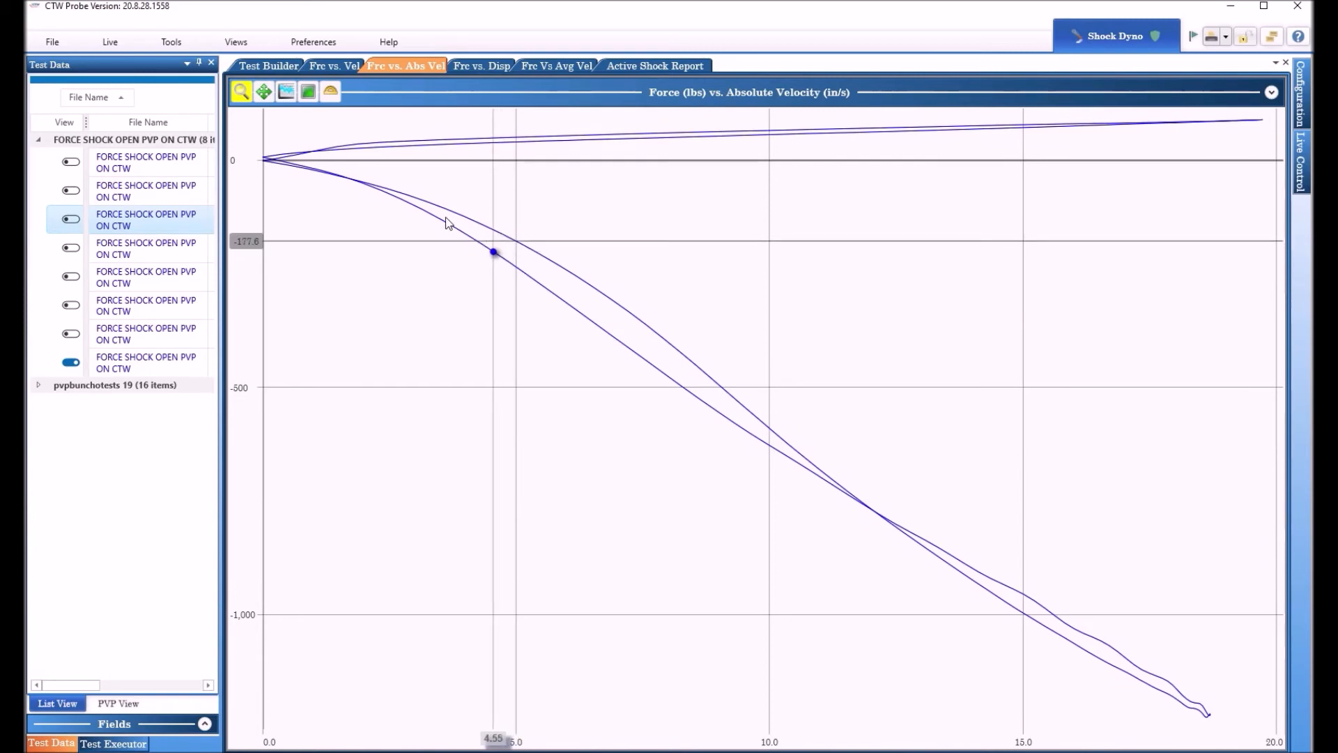
mouse_move(538, 271)
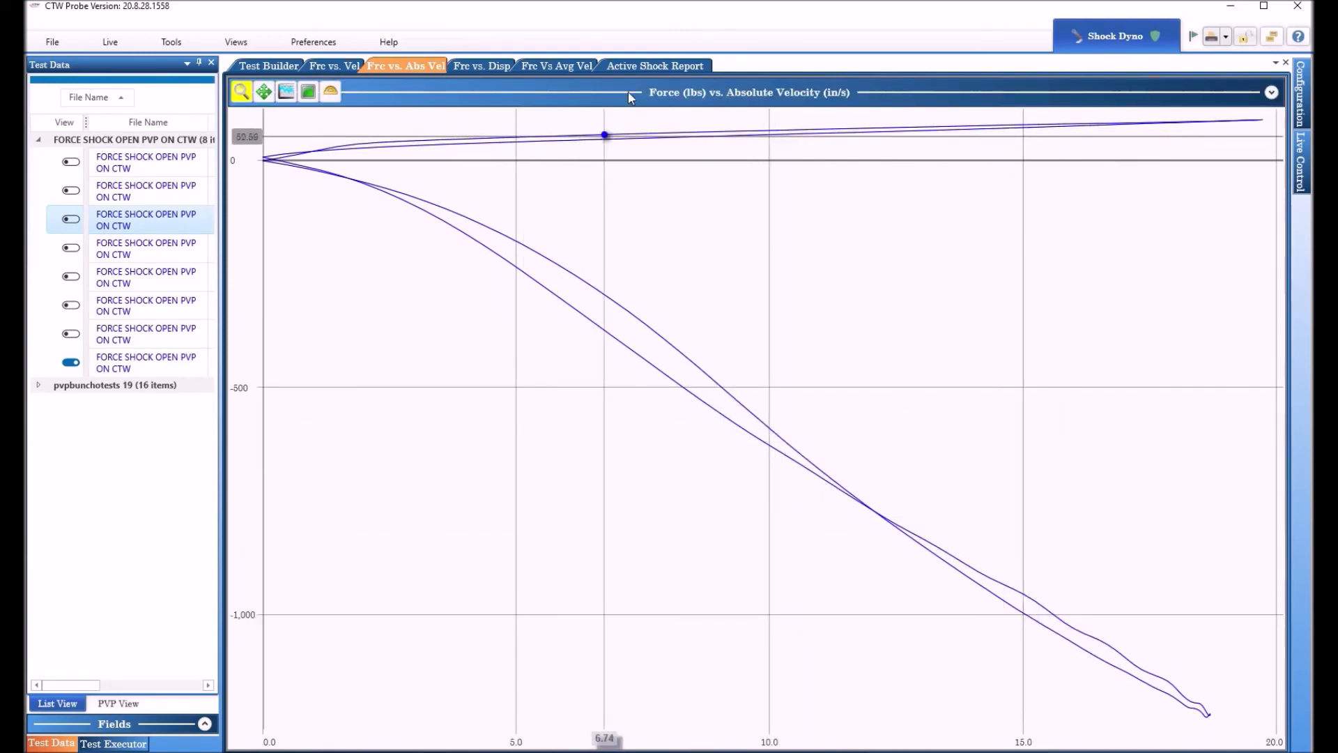
left_click(556, 65)
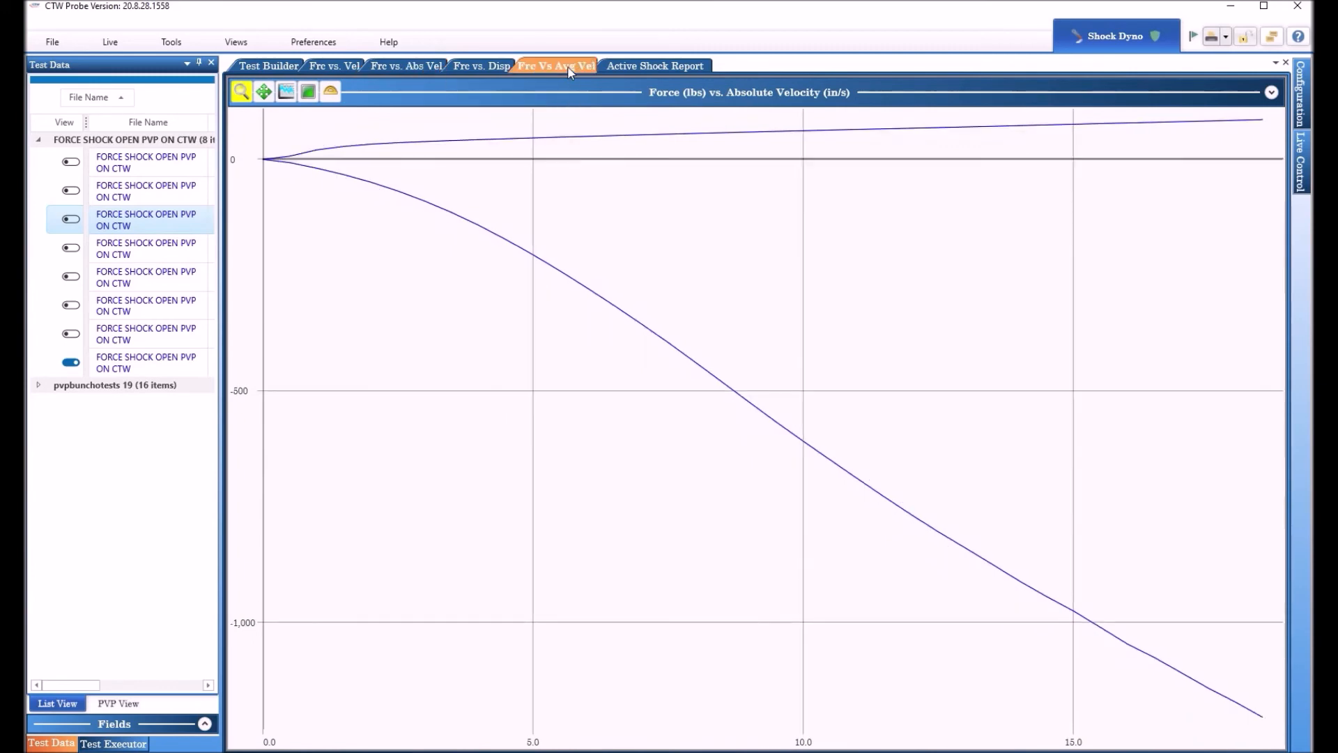
mouse_move(442, 413)
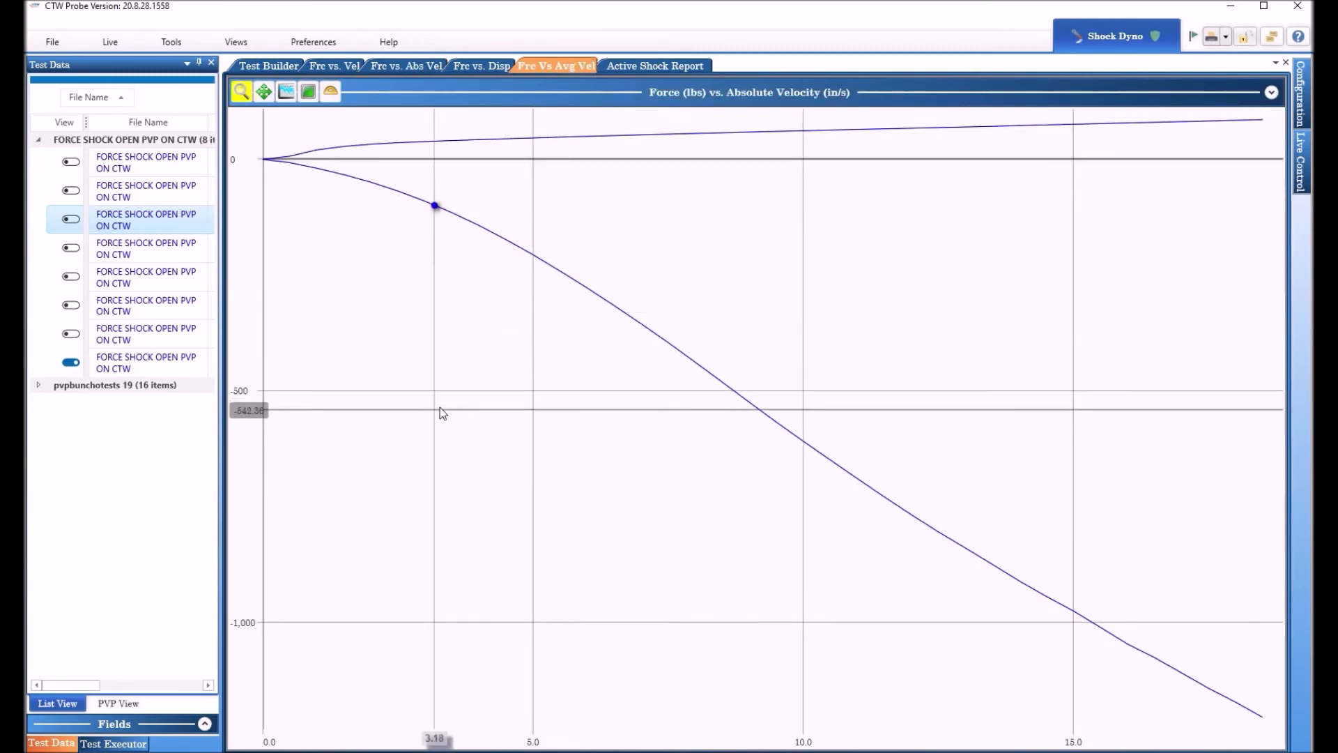
mouse_move(430, 343)
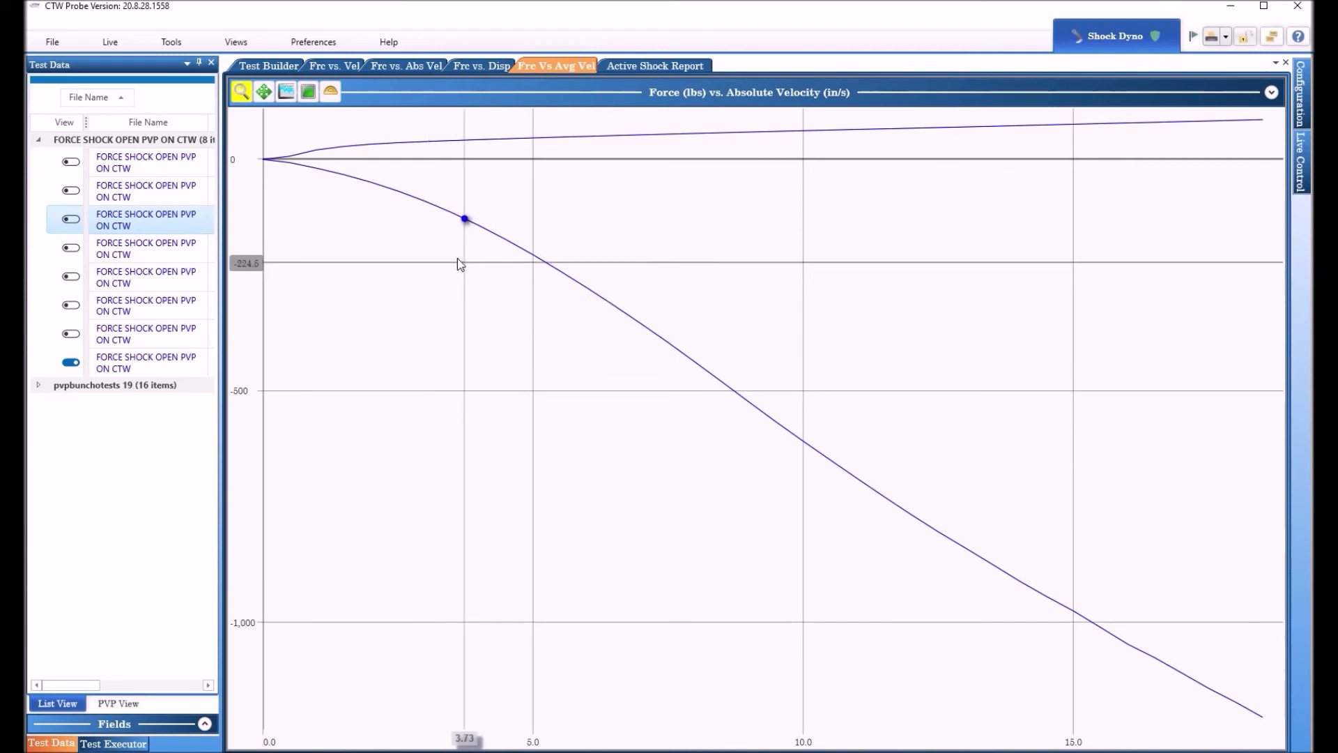
mouse_move(338, 249)
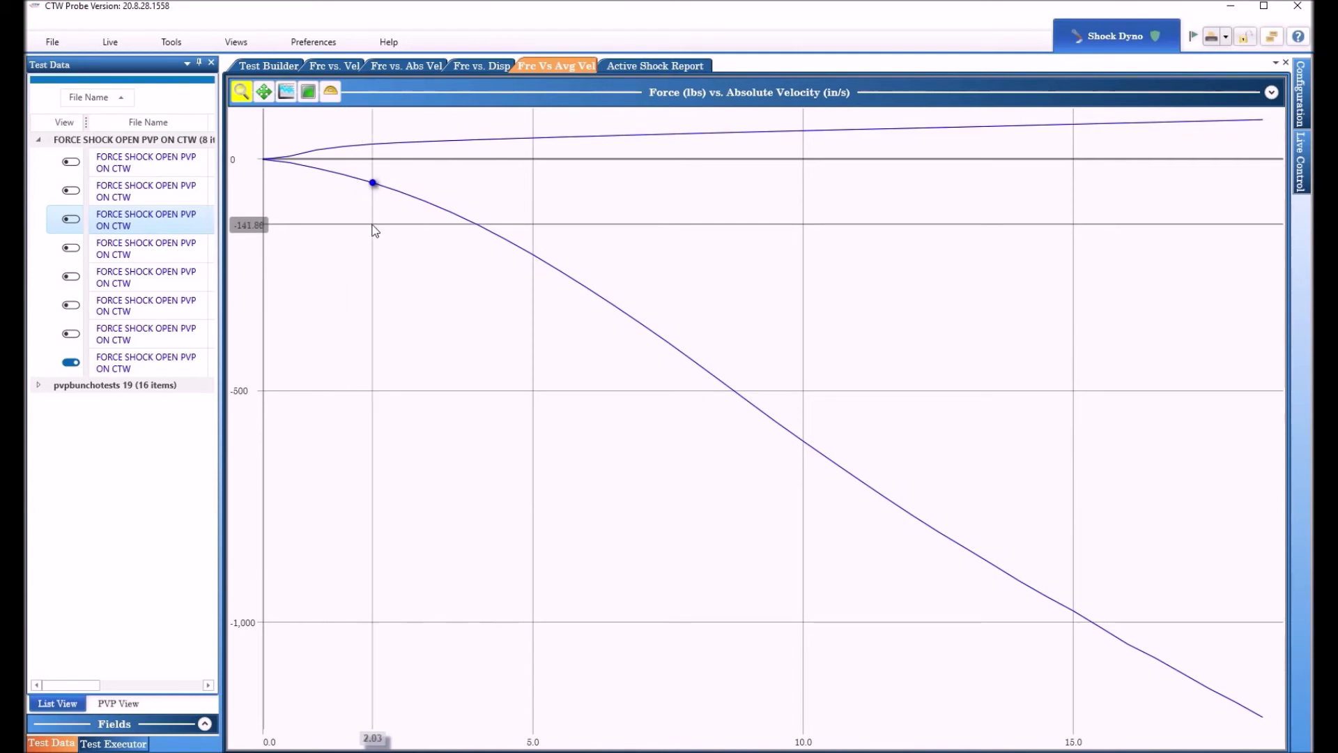
mouse_move(364, 226)
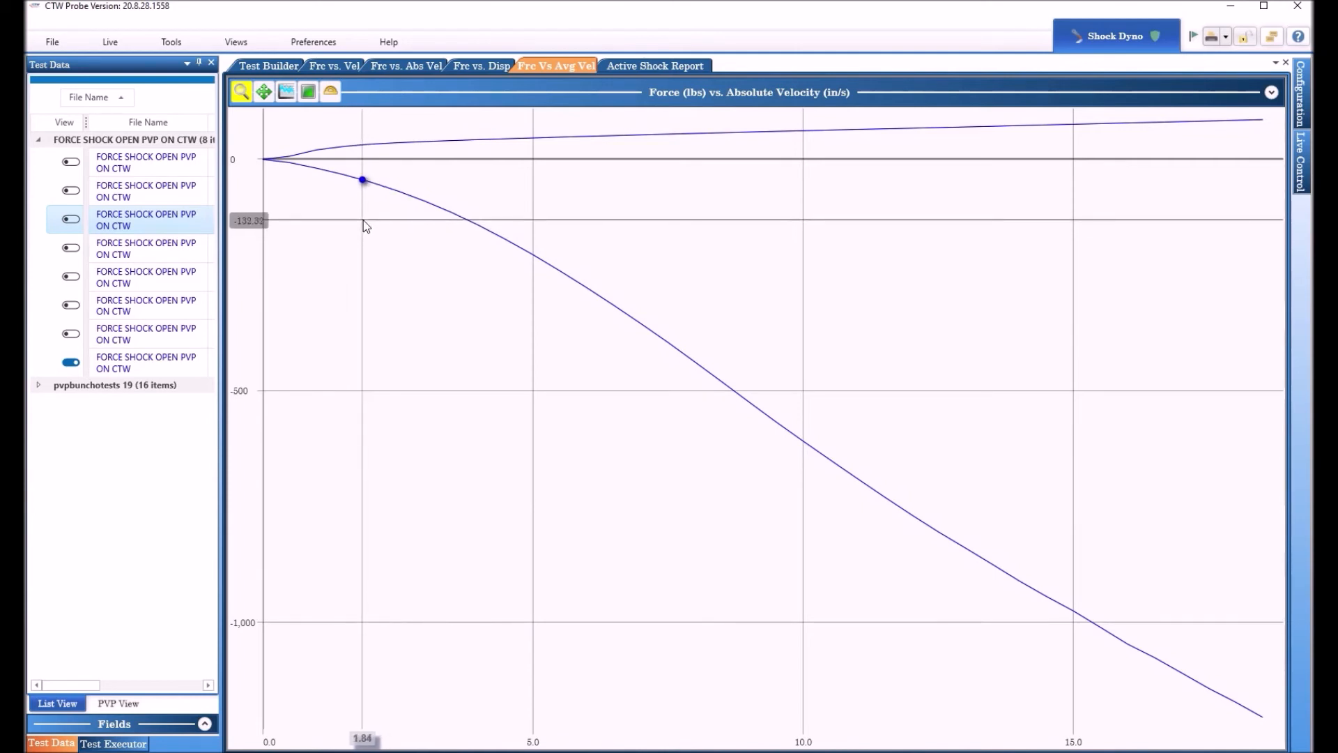
mouse_move(369, 245)
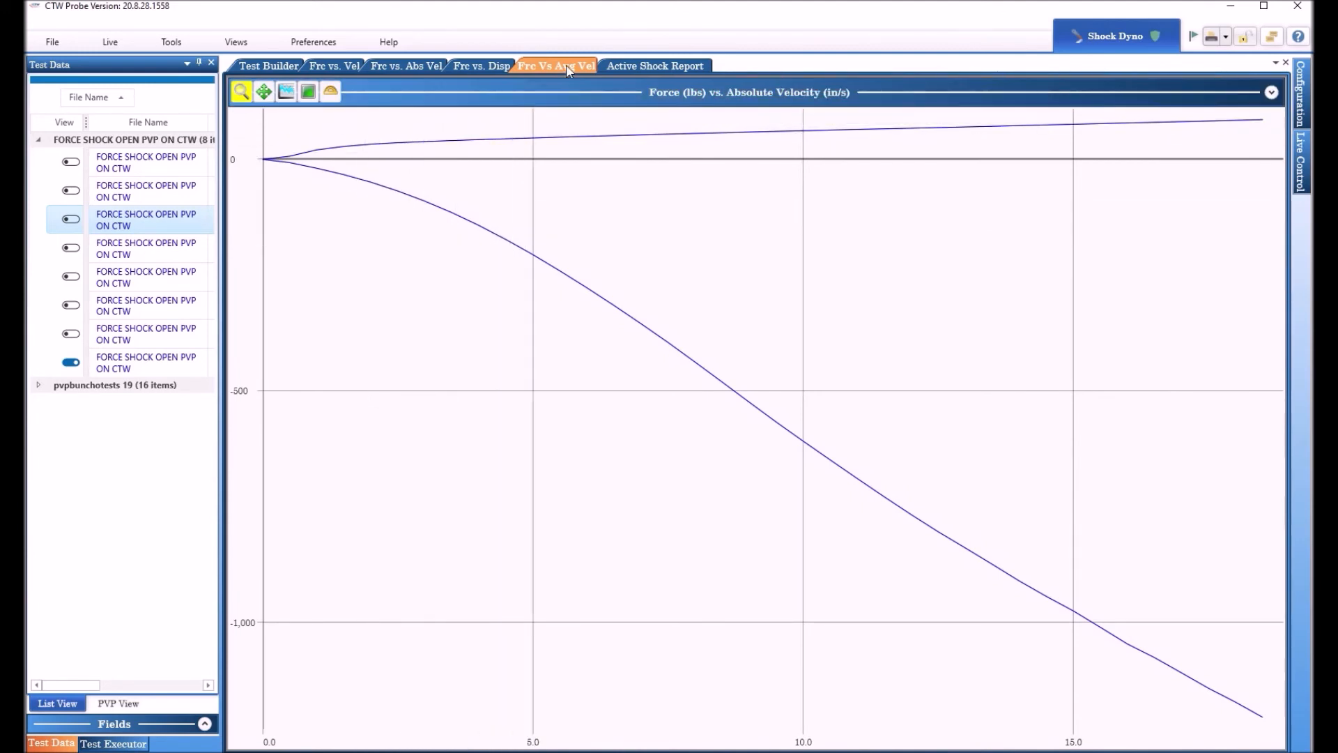
mouse_move(557, 65)
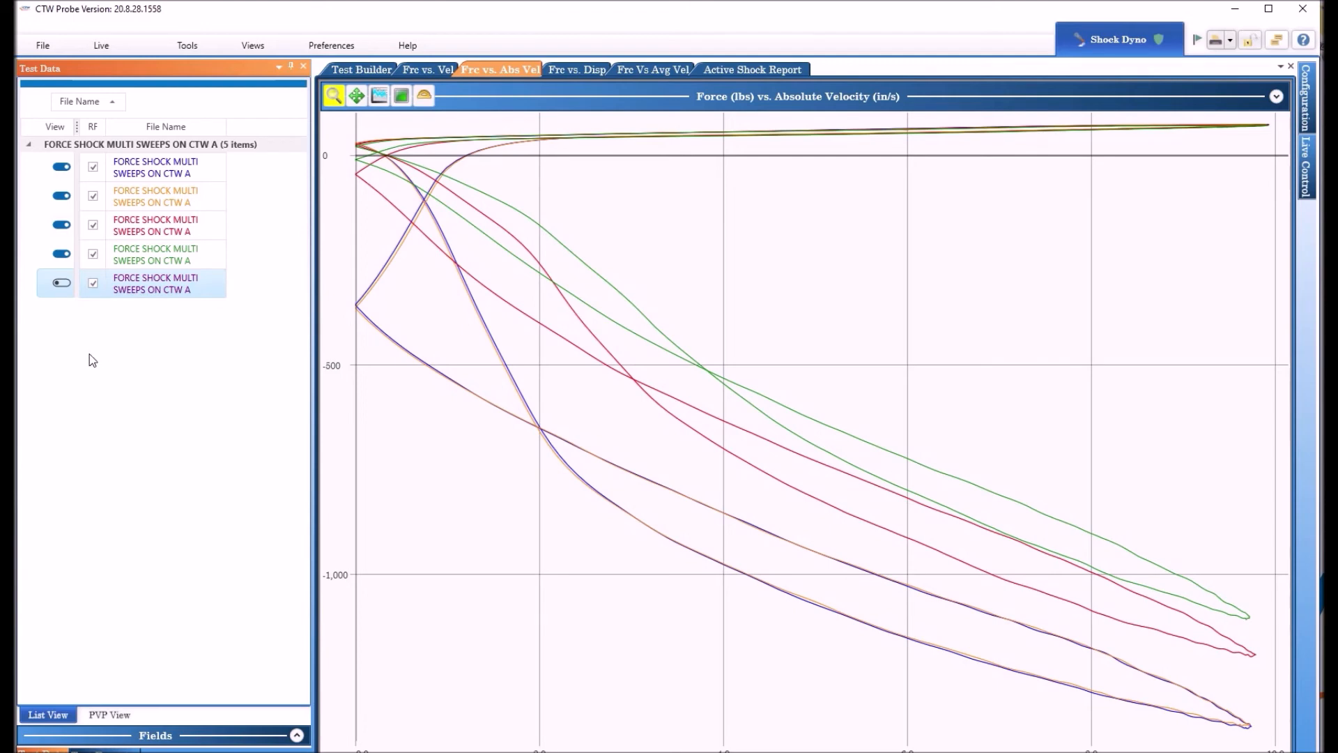
mouse_move(79, 371)
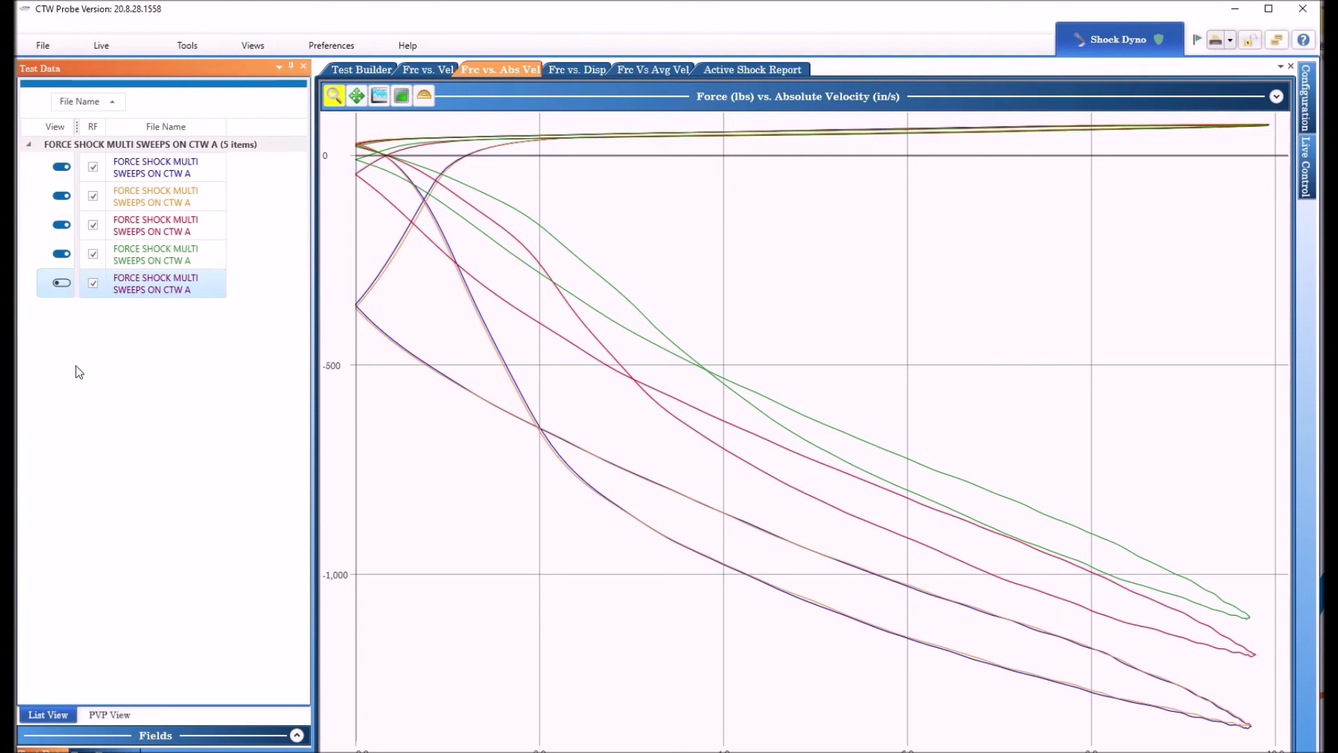
mouse_move(75, 371)
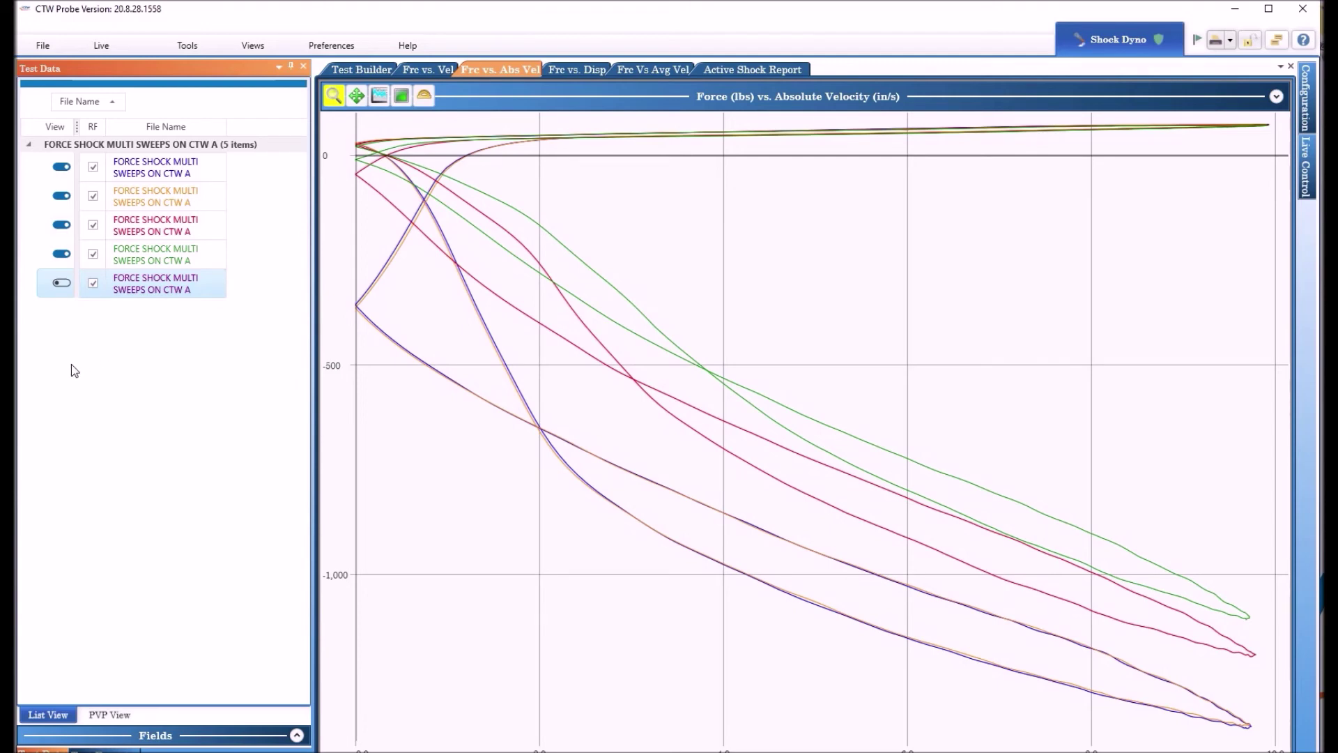
mouse_move(101, 354)
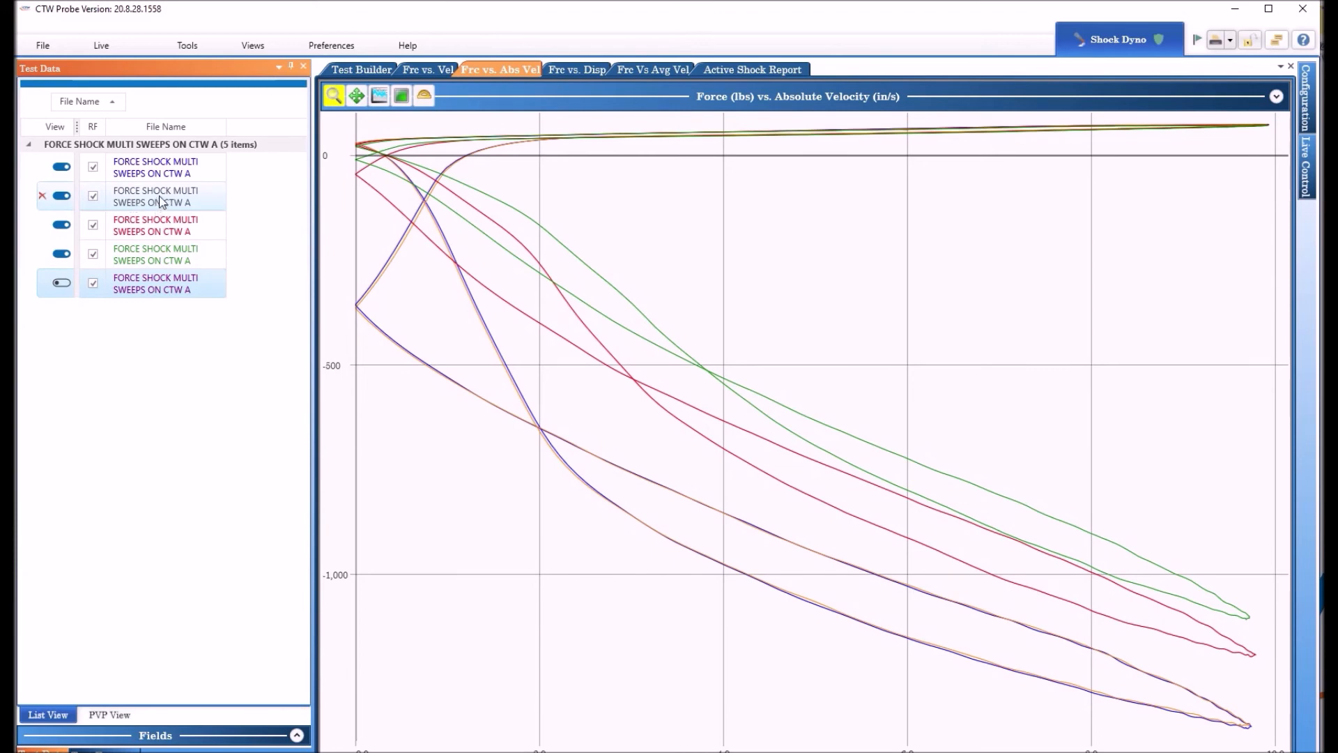
Try the orange file's Width slider up to about 8, then bring it back down to 1
right_click(157, 197)
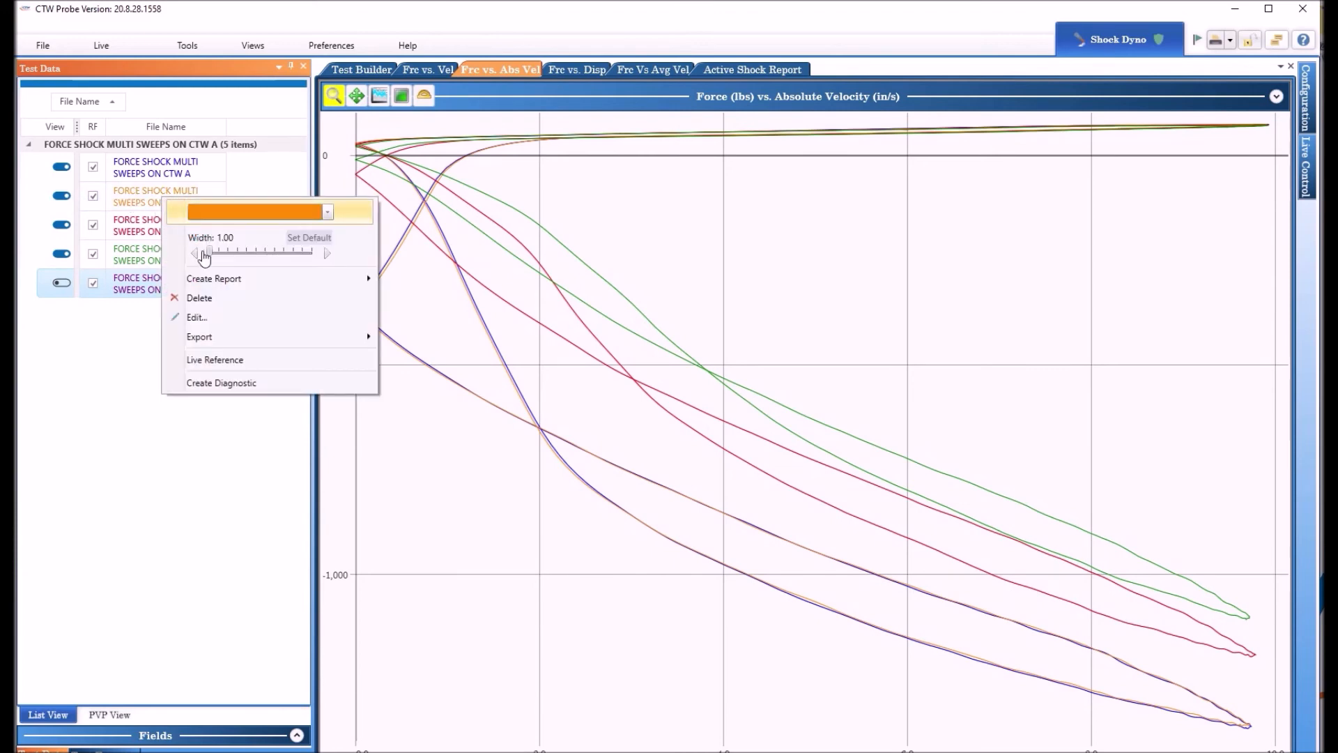
left_click(208, 250)
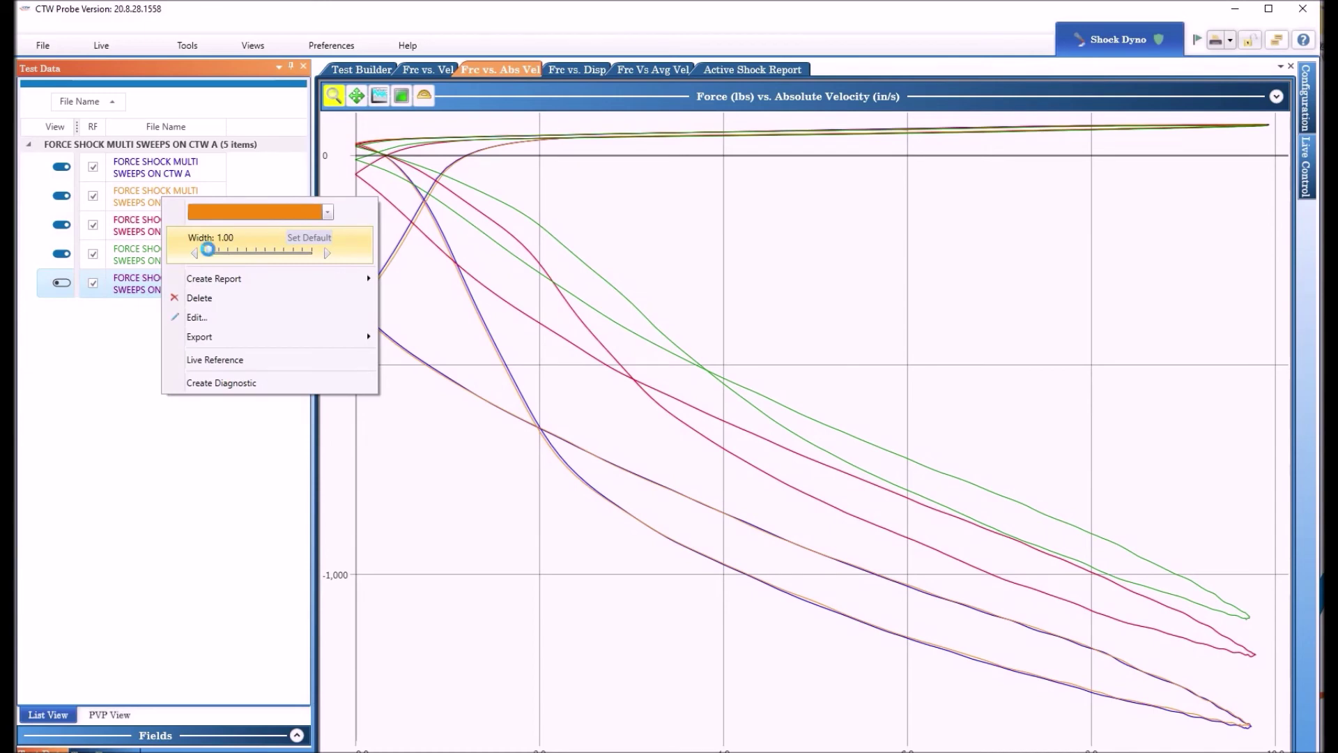
left_click_drag(208, 250, 295, 250)
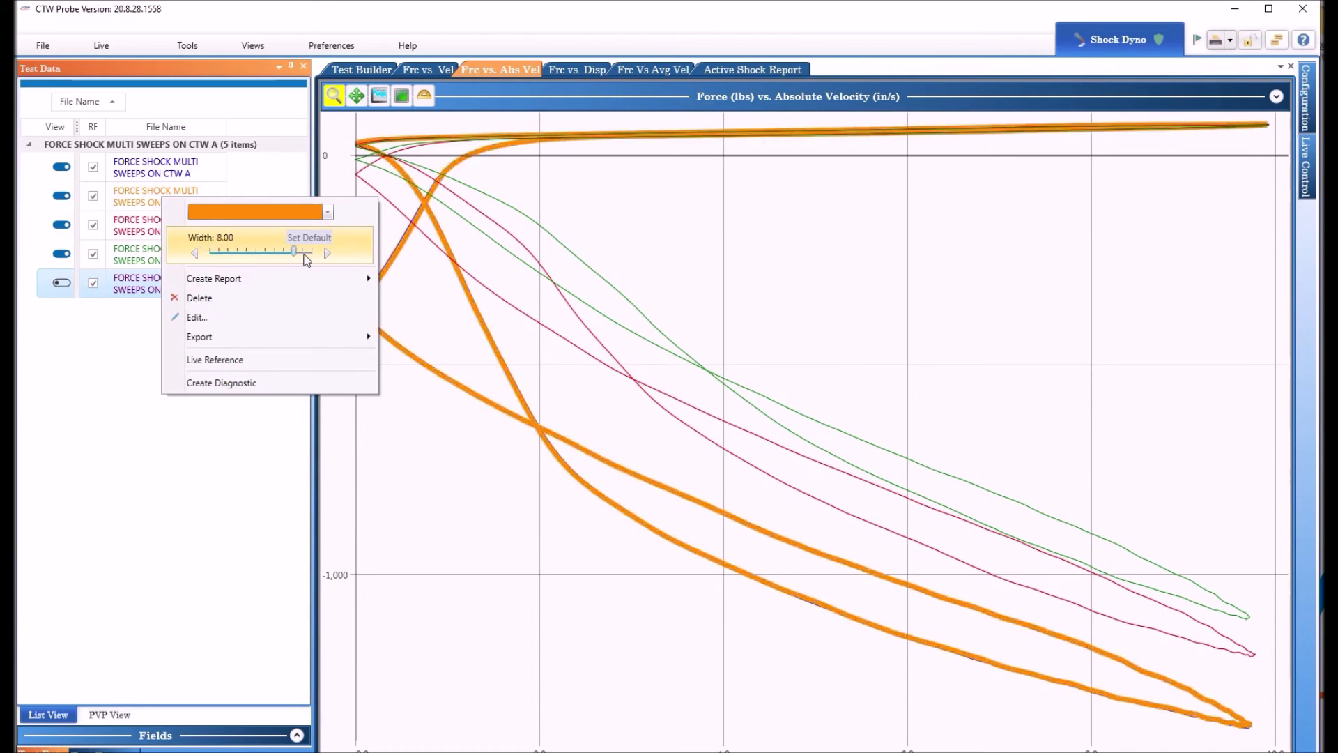
left_click_drag(295, 251, 305, 251)
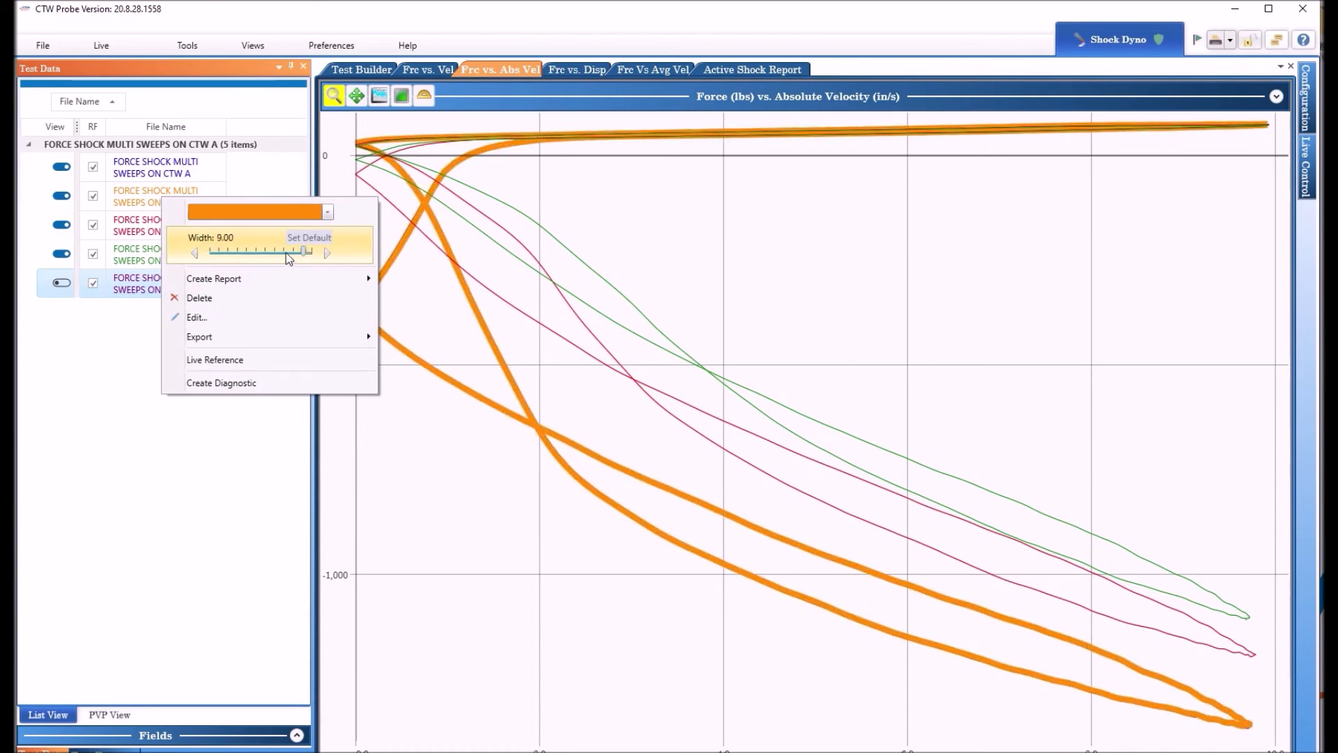
left_click_drag(303, 251, 212, 251)
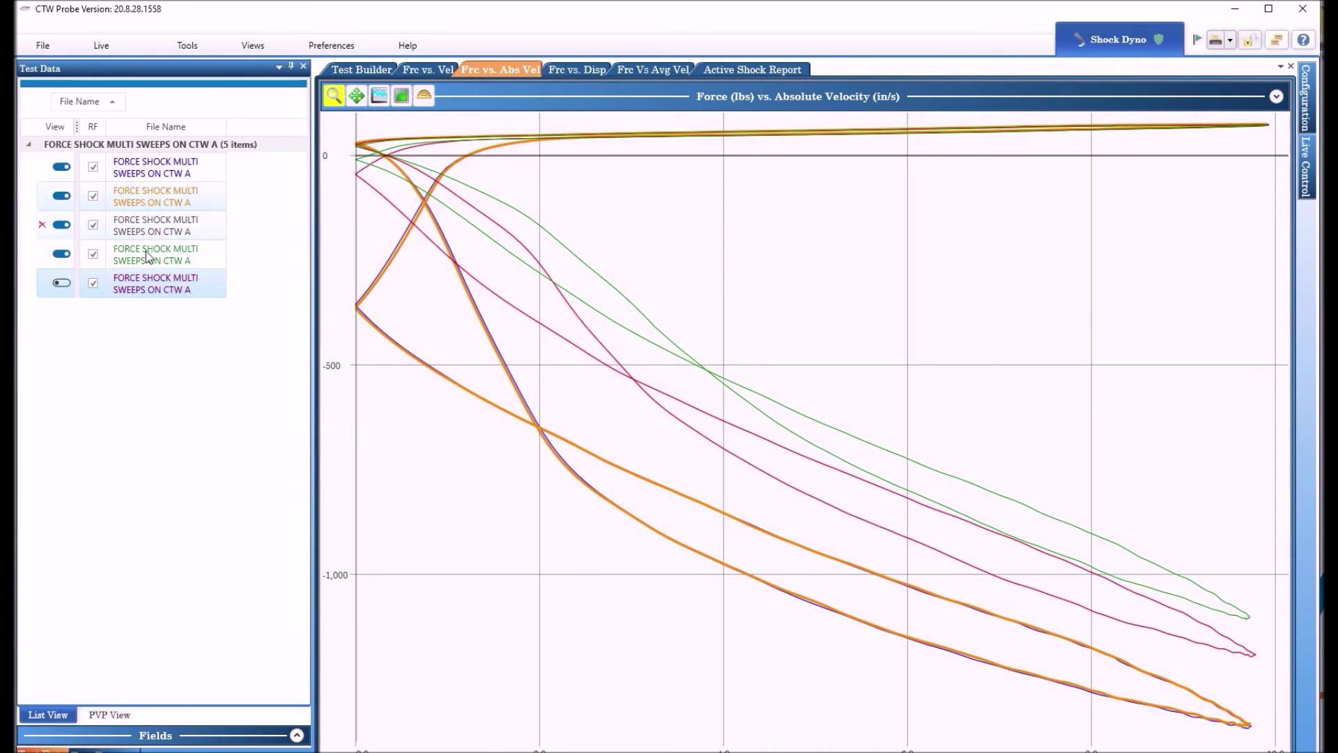
Thicken the green file's curves via its Width slider and check the fifth file's line options
right_click(153, 253)
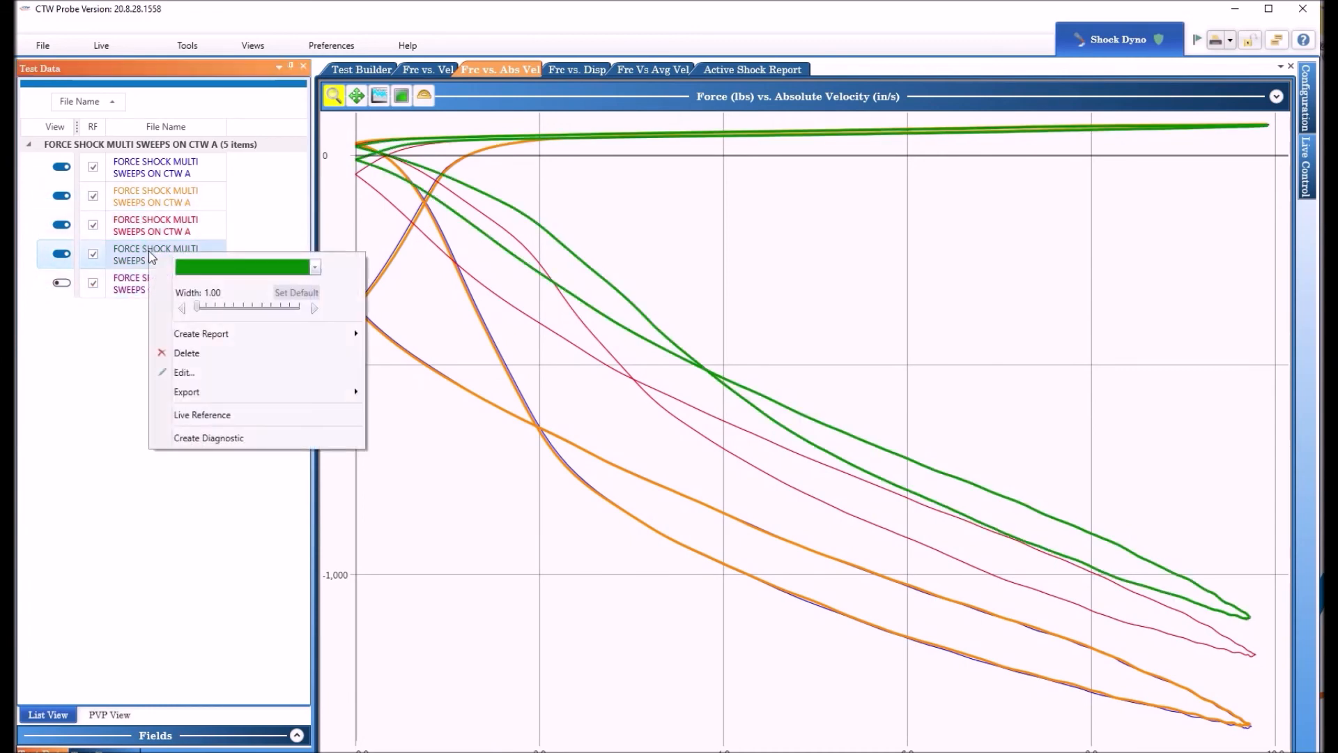
left_click_drag(197, 306, 243, 306)
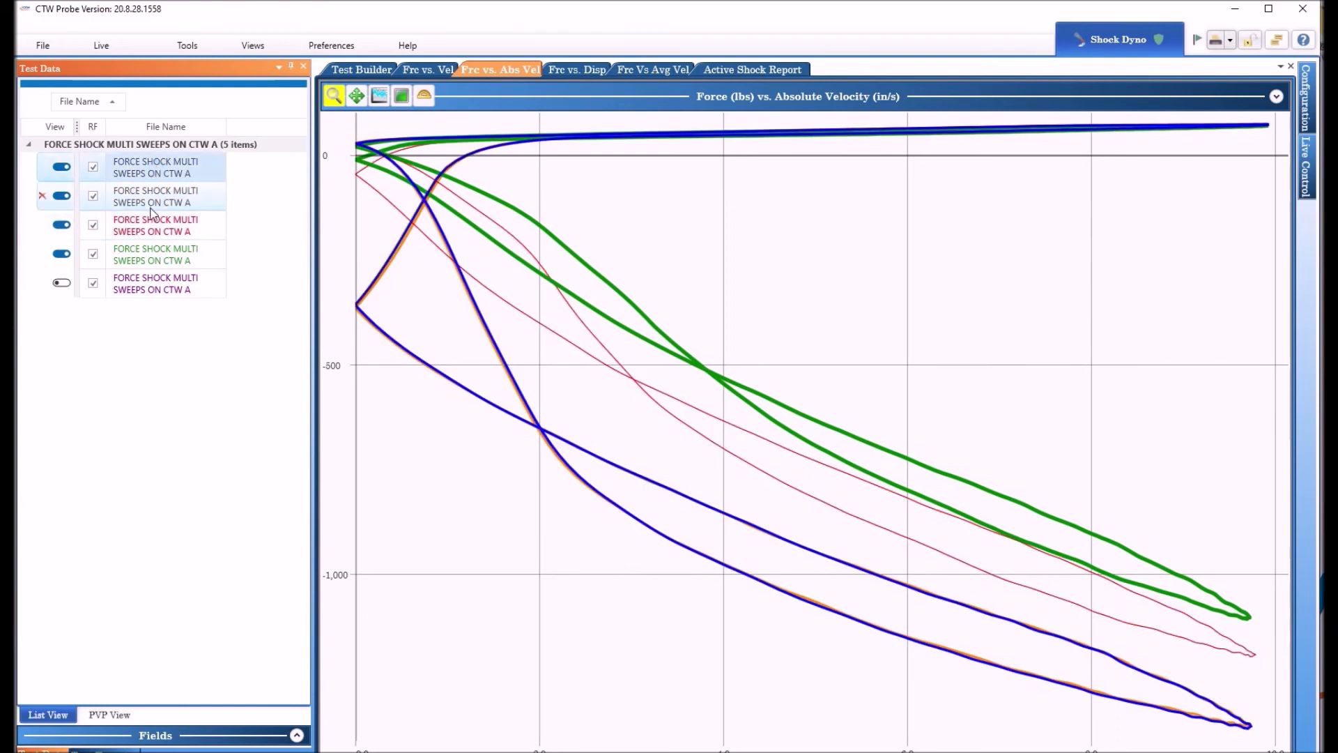
left_click(60, 283)
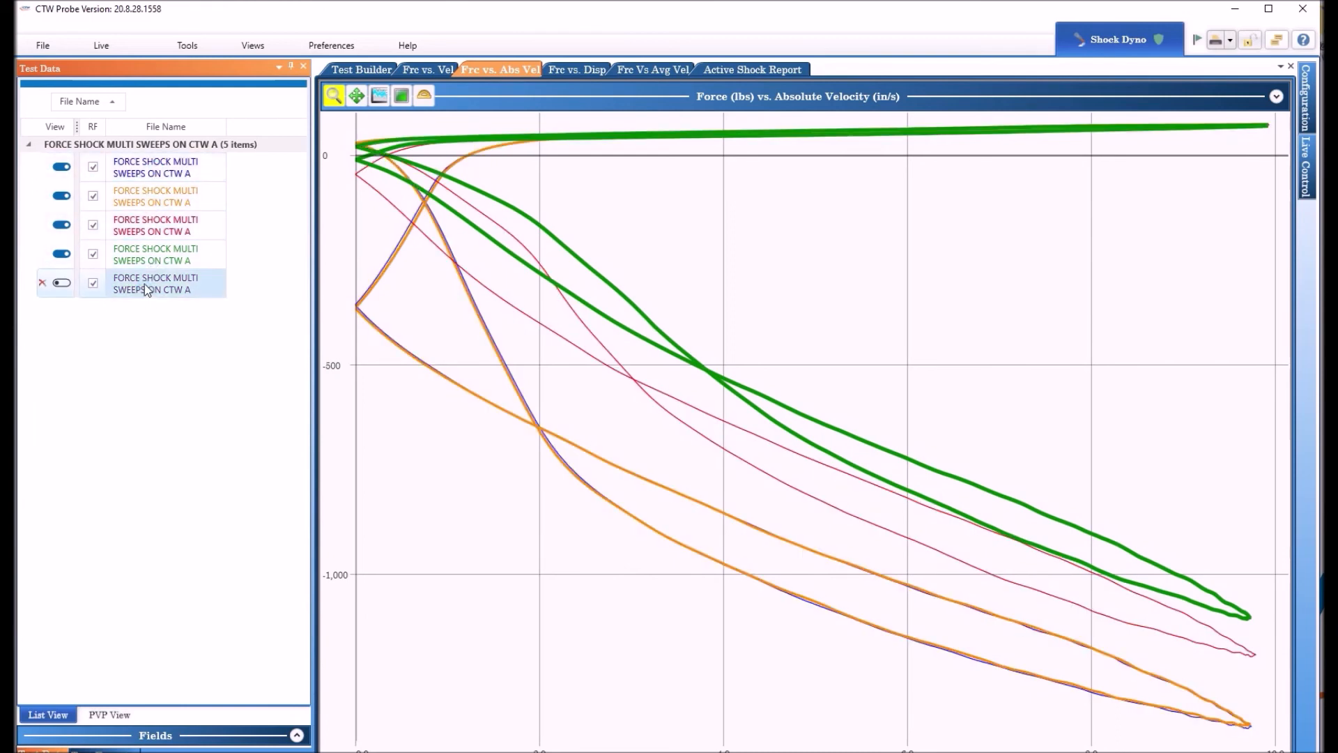
right_click(155, 283)
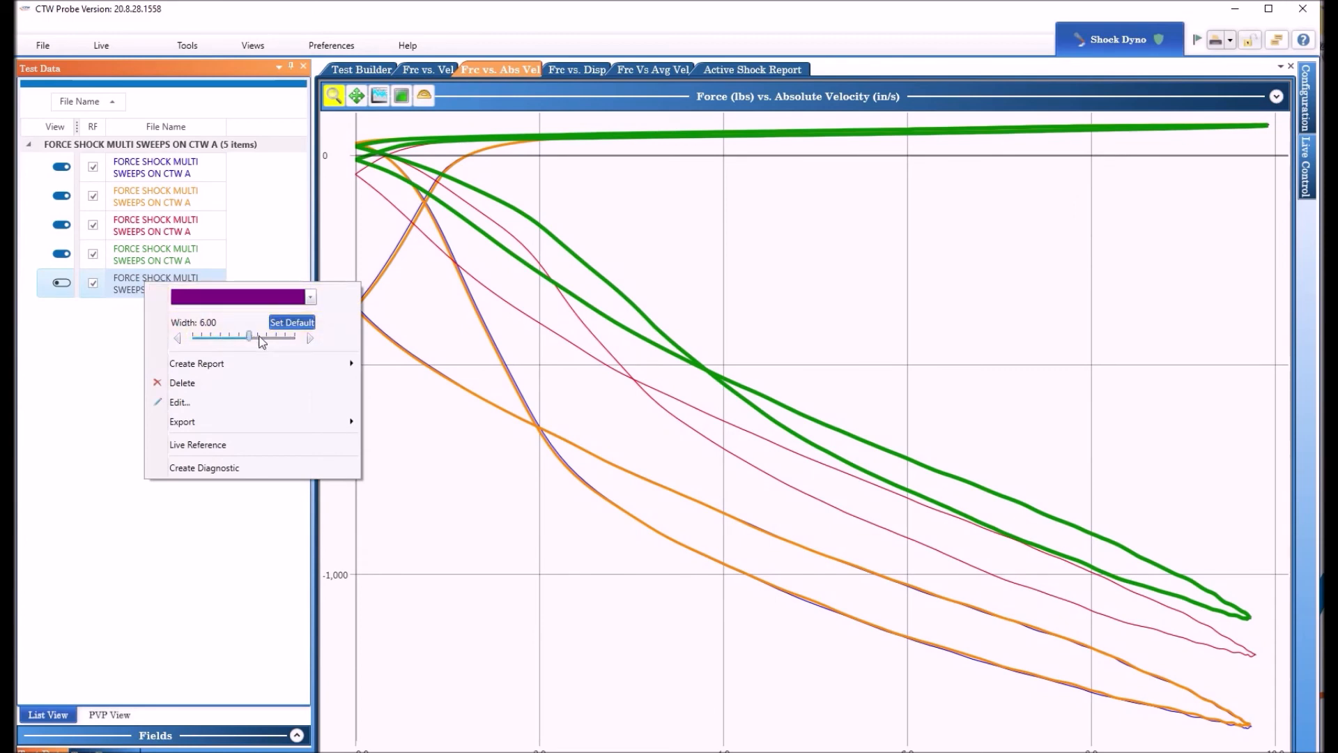
left_click(404, 446)
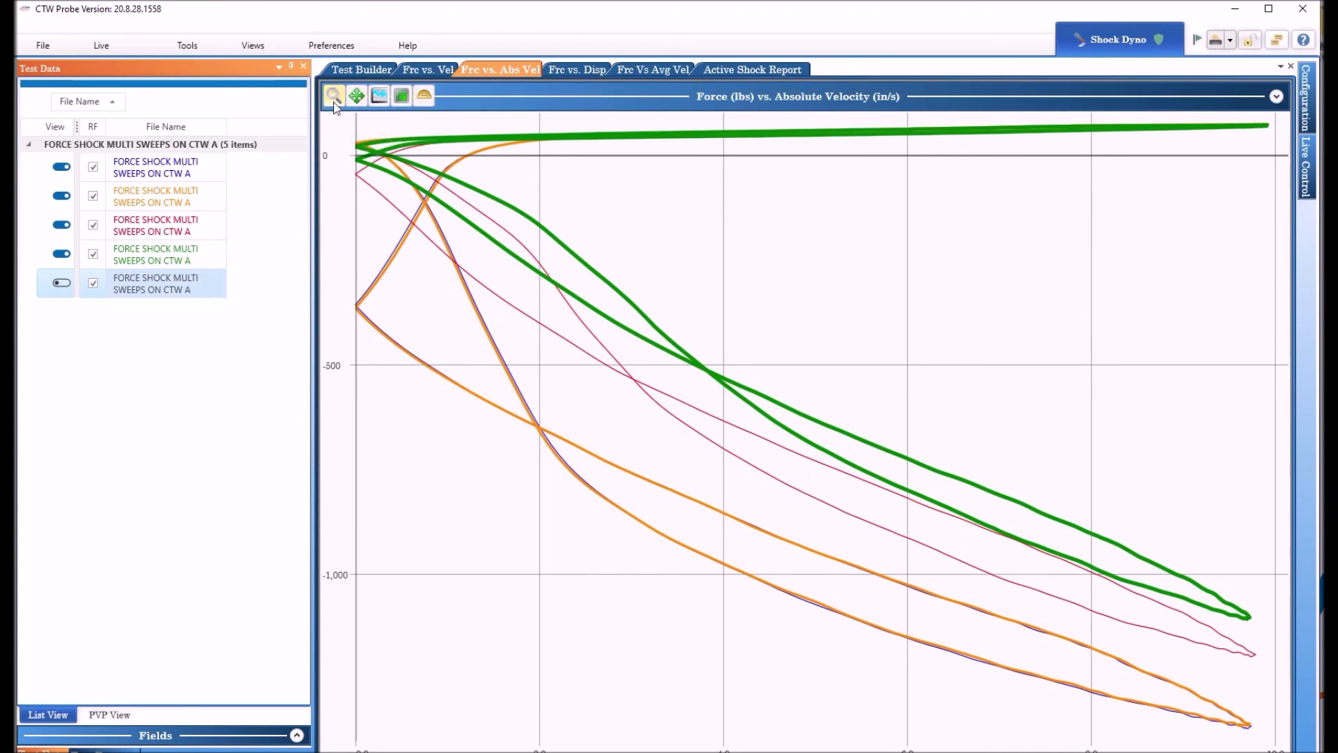
mouse_move(355, 95)
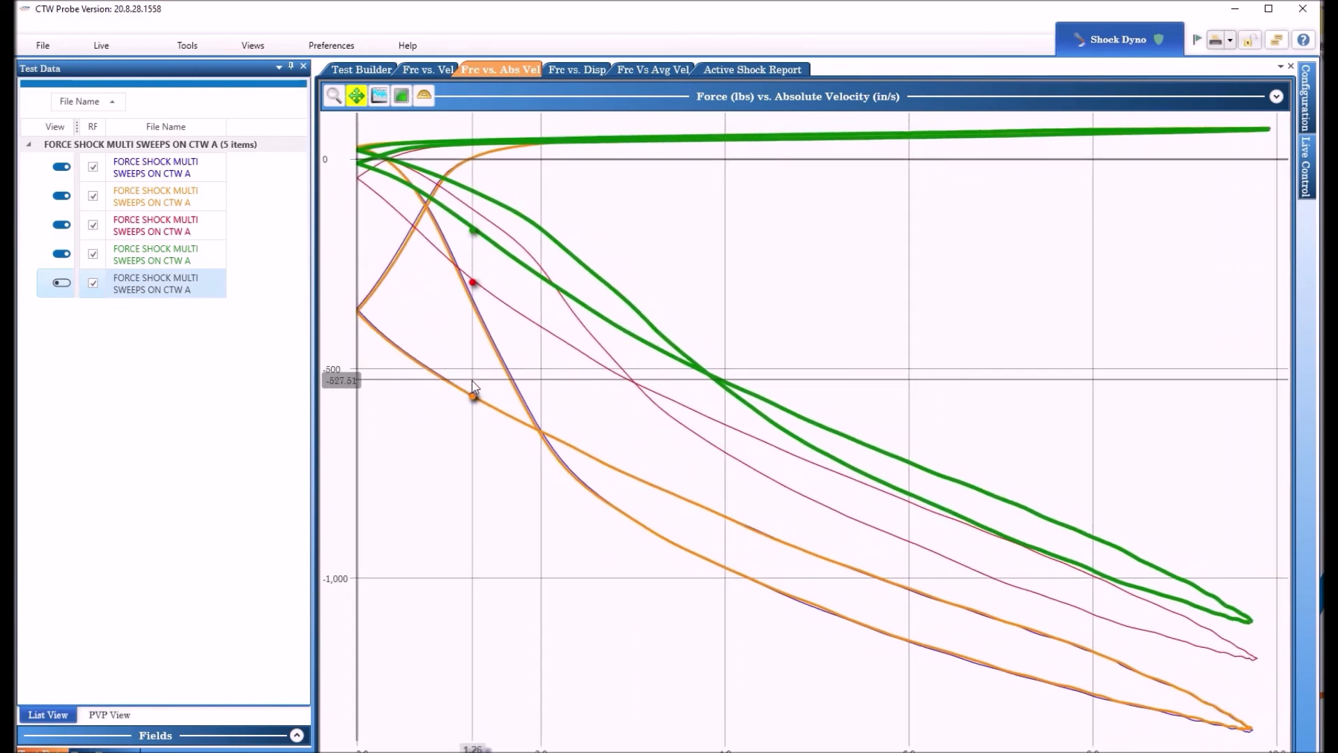
Toggle the Pan tool to reposition the plot slightly higher and left, then release it
left_click(334, 95)
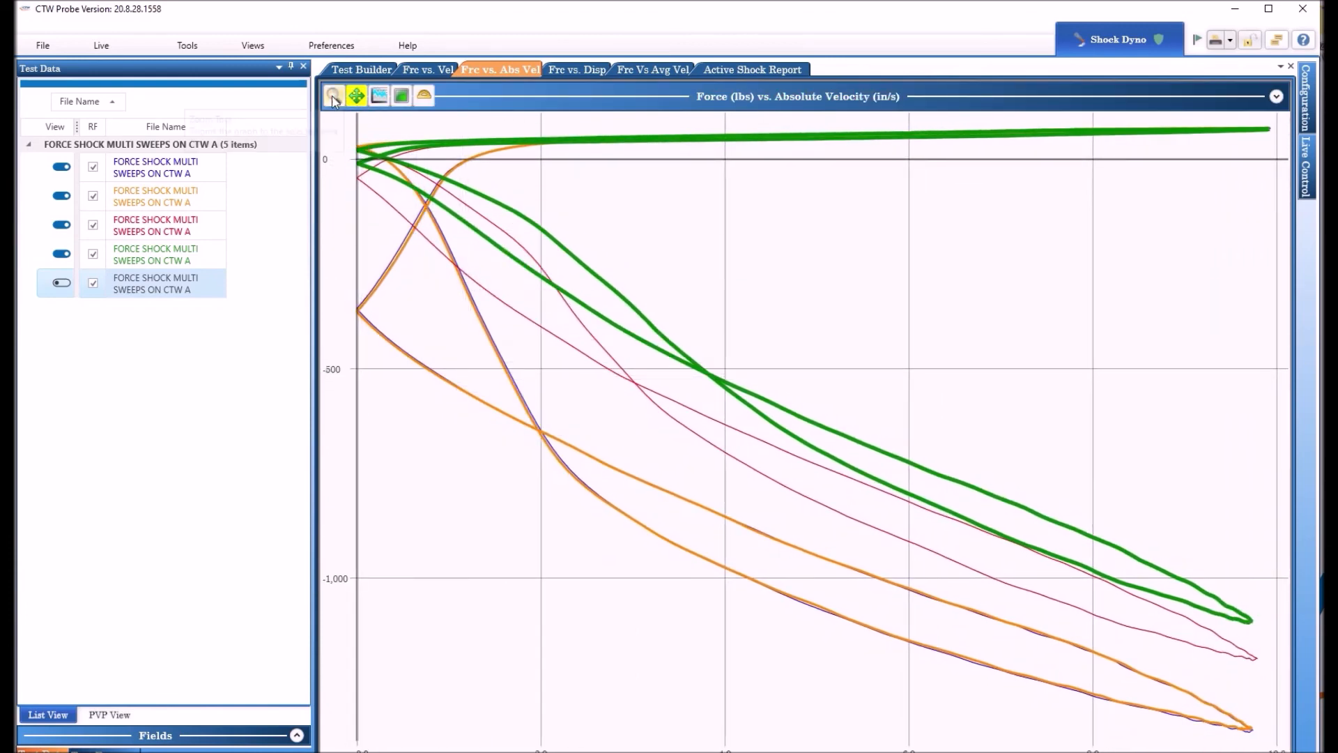
left_click(333, 95)
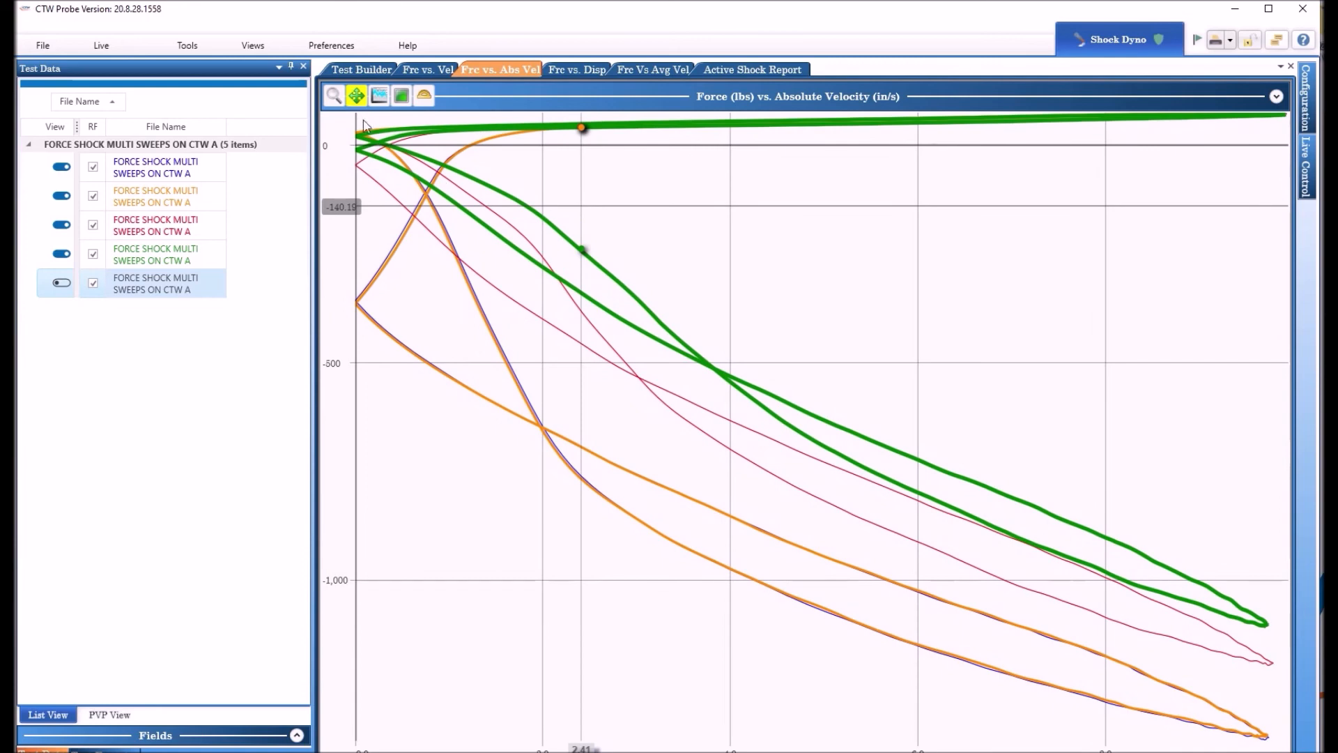
left_click(333, 94)
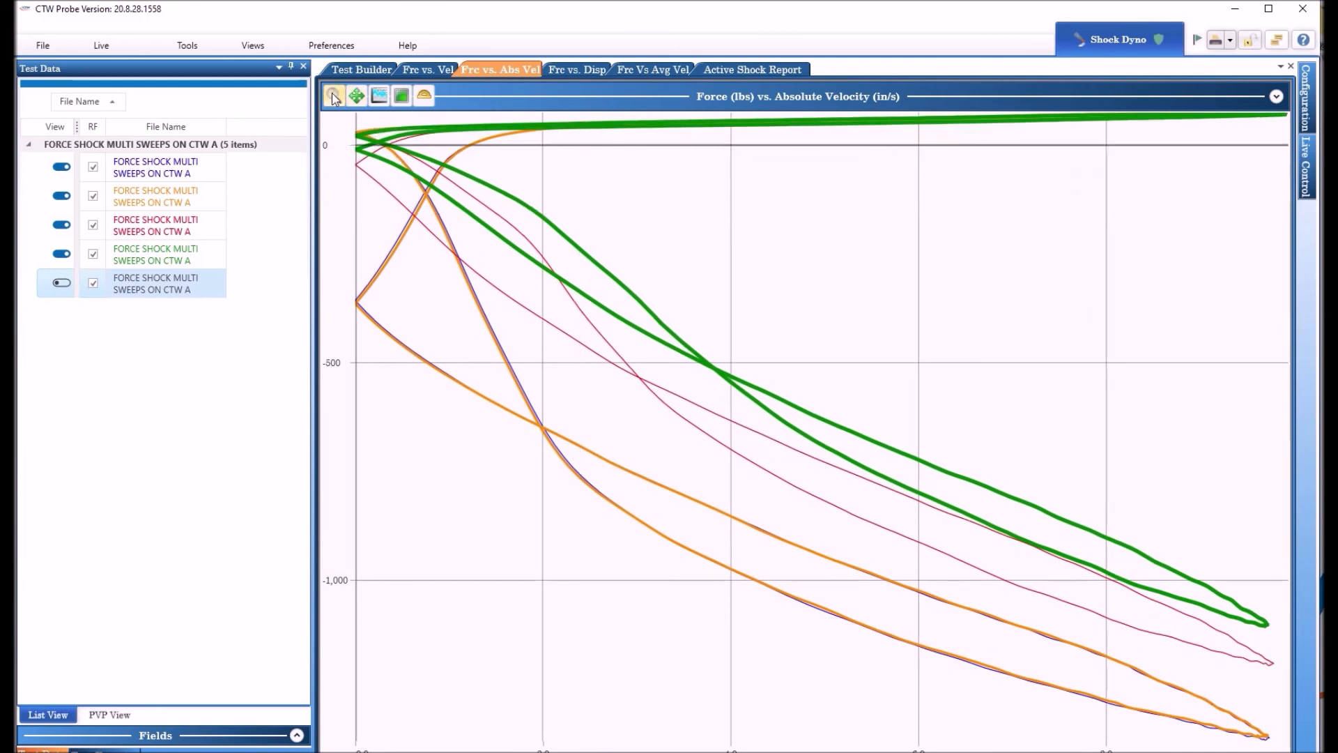
mouse_move(402, 95)
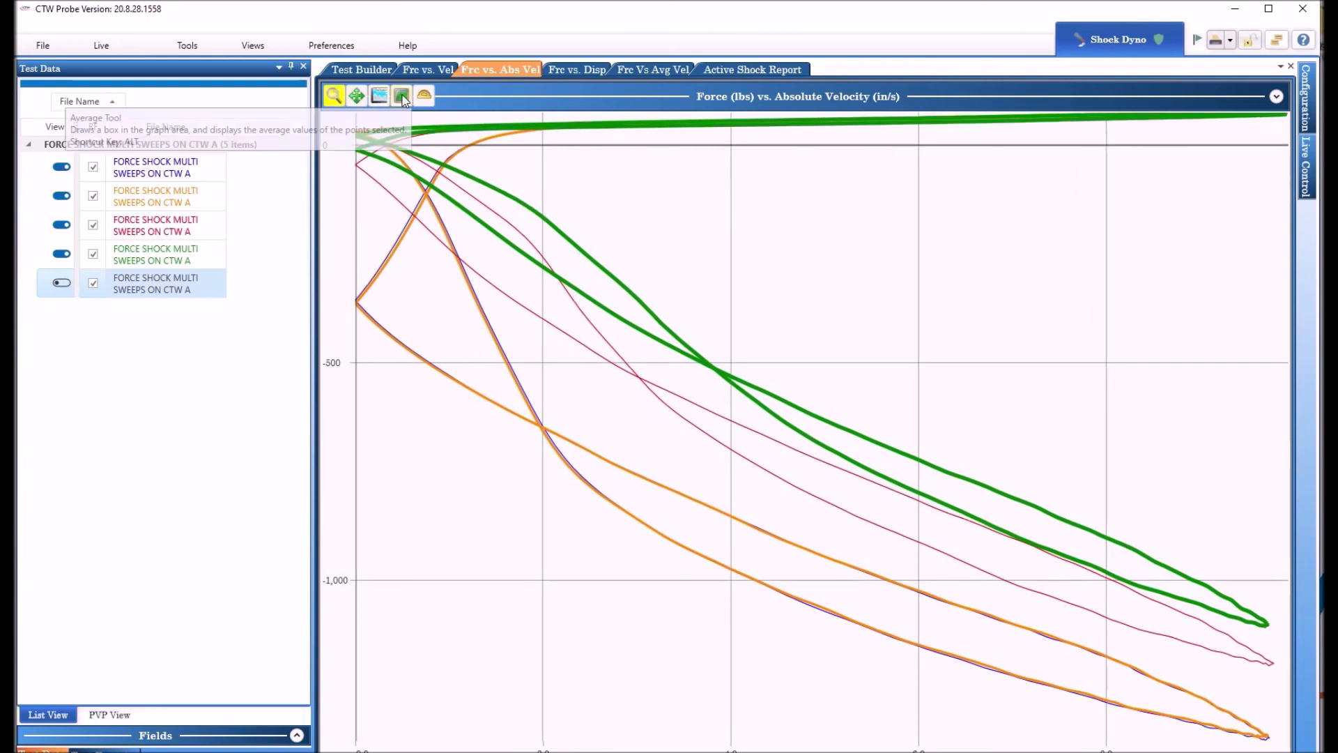
mouse_move(401, 95)
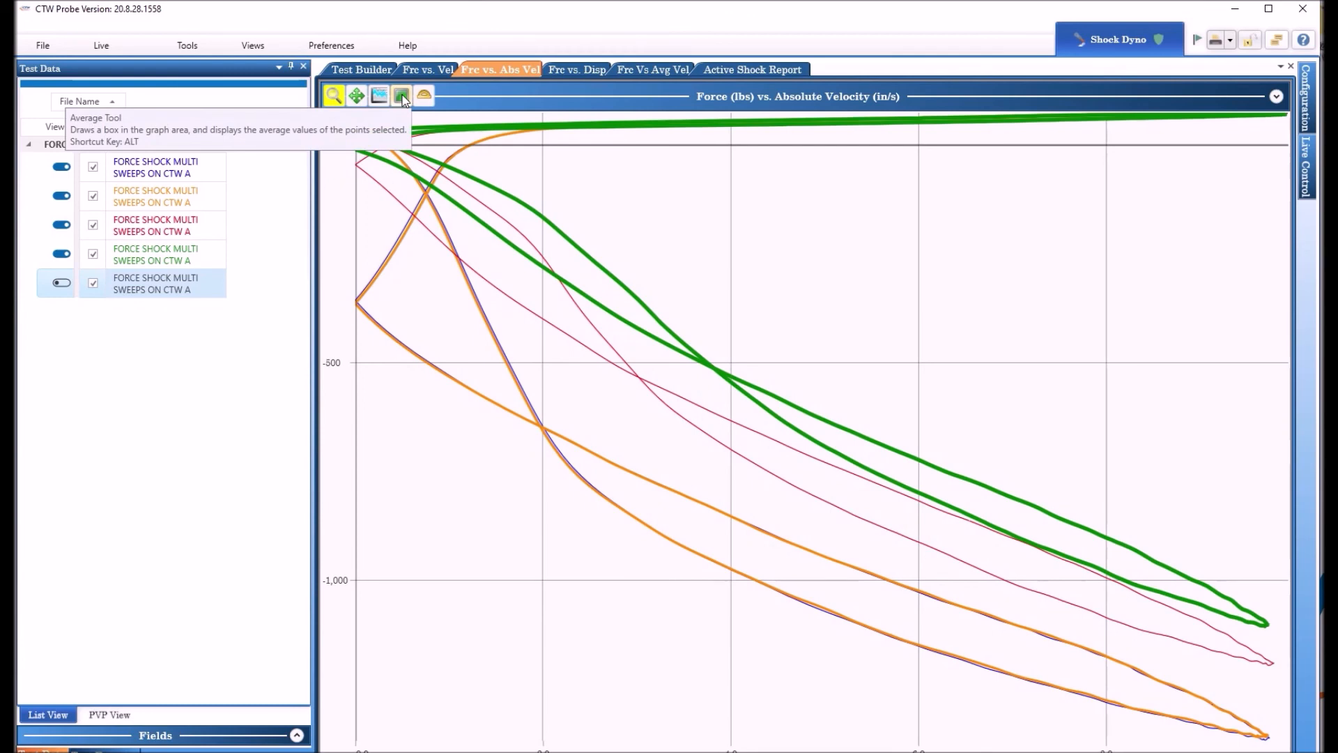
Use the Average Tool box to read per-file averages such as 2.734 in/s and -339.9 lbs
left_click(401, 95)
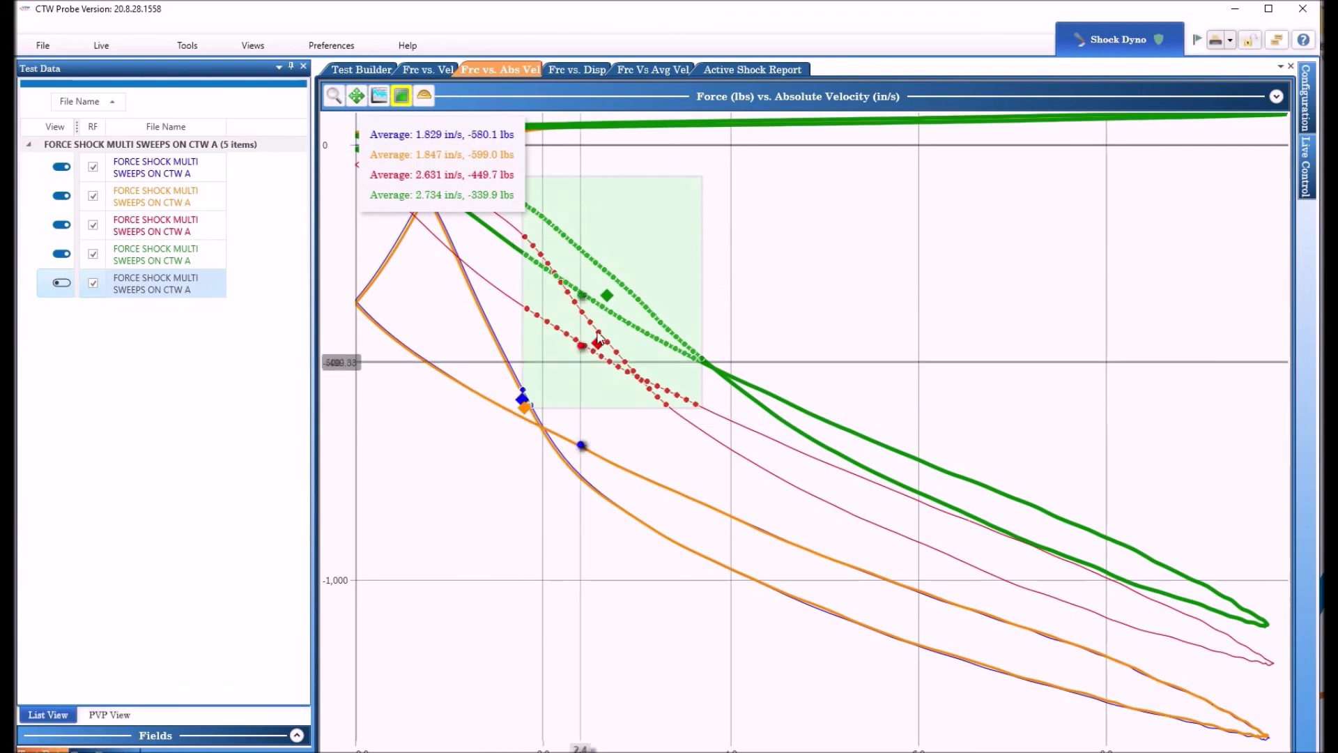
mouse_move(610, 298)
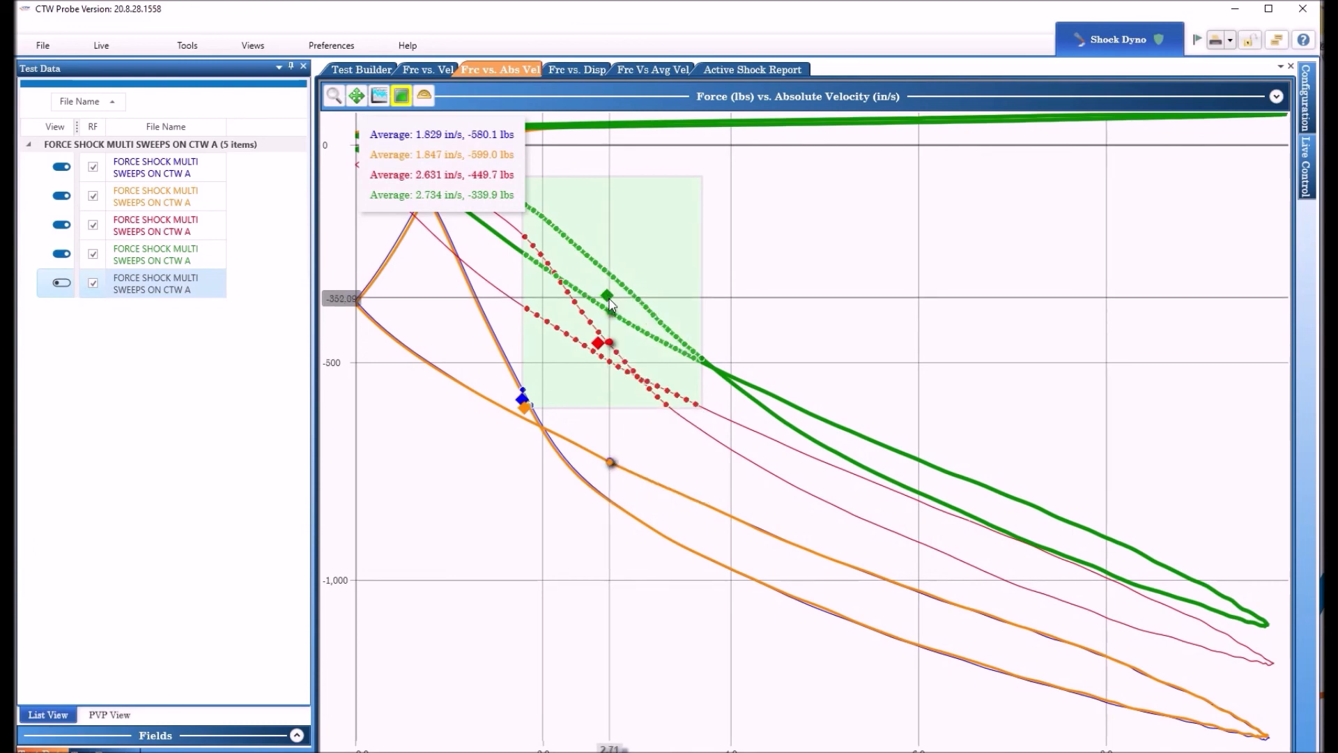
mouse_move(636, 306)
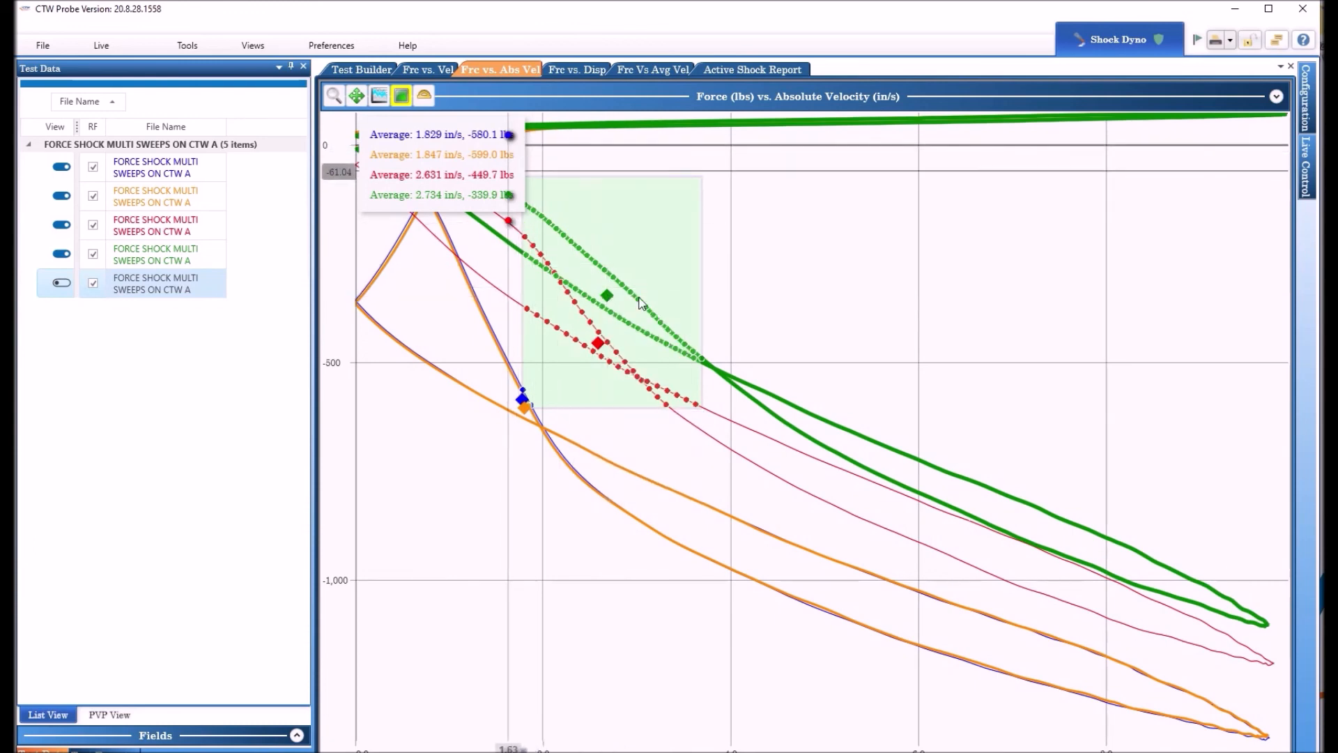
mouse_move(647, 394)
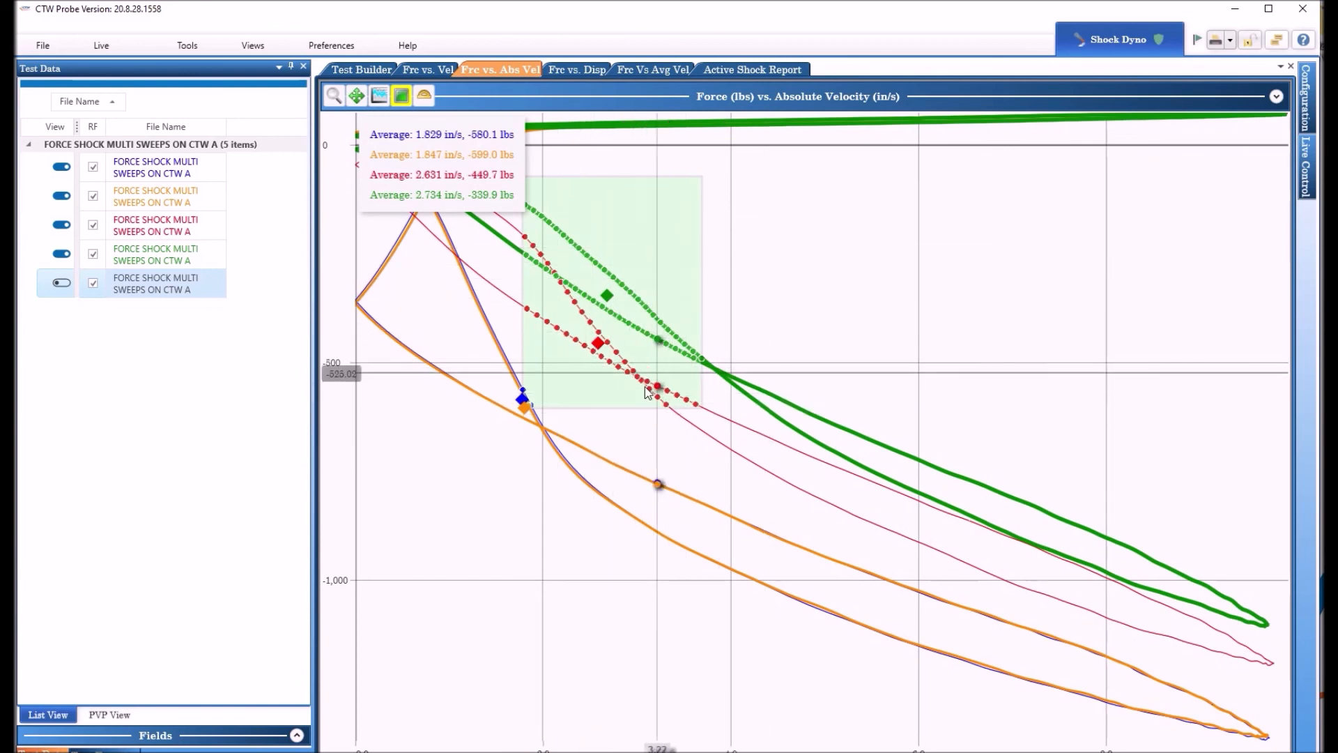
mouse_move(424, 97)
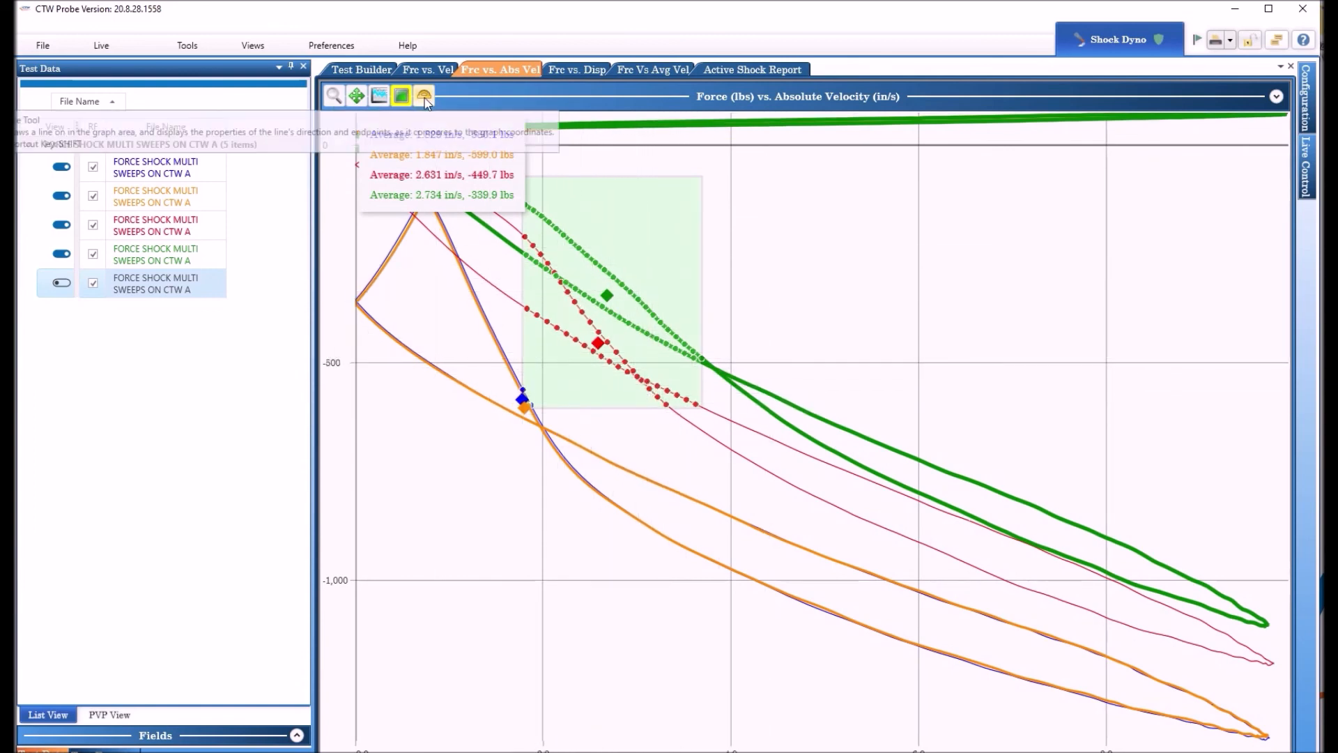
Clear the averaging box and draw a Slope Line reporting deltas and a -93.66 lbs/in/s slope
left_click(424, 97)
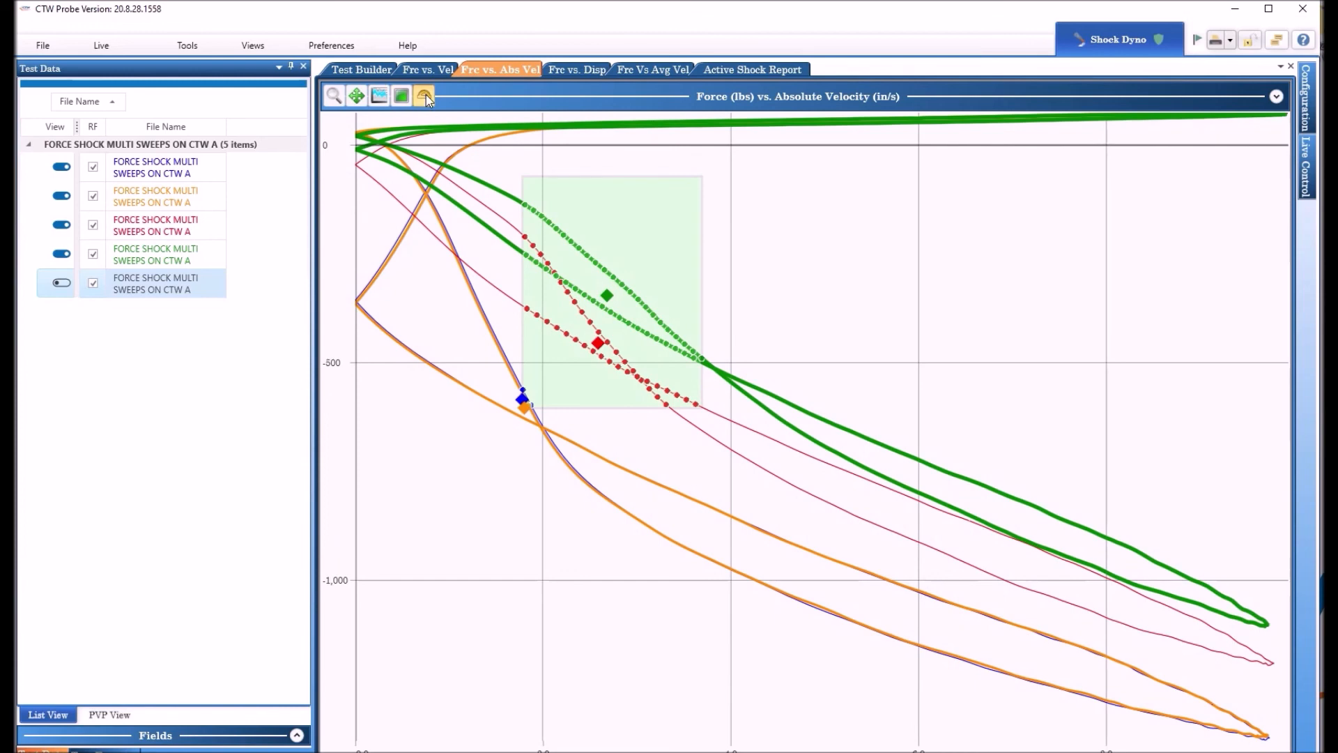
left_click(423, 95)
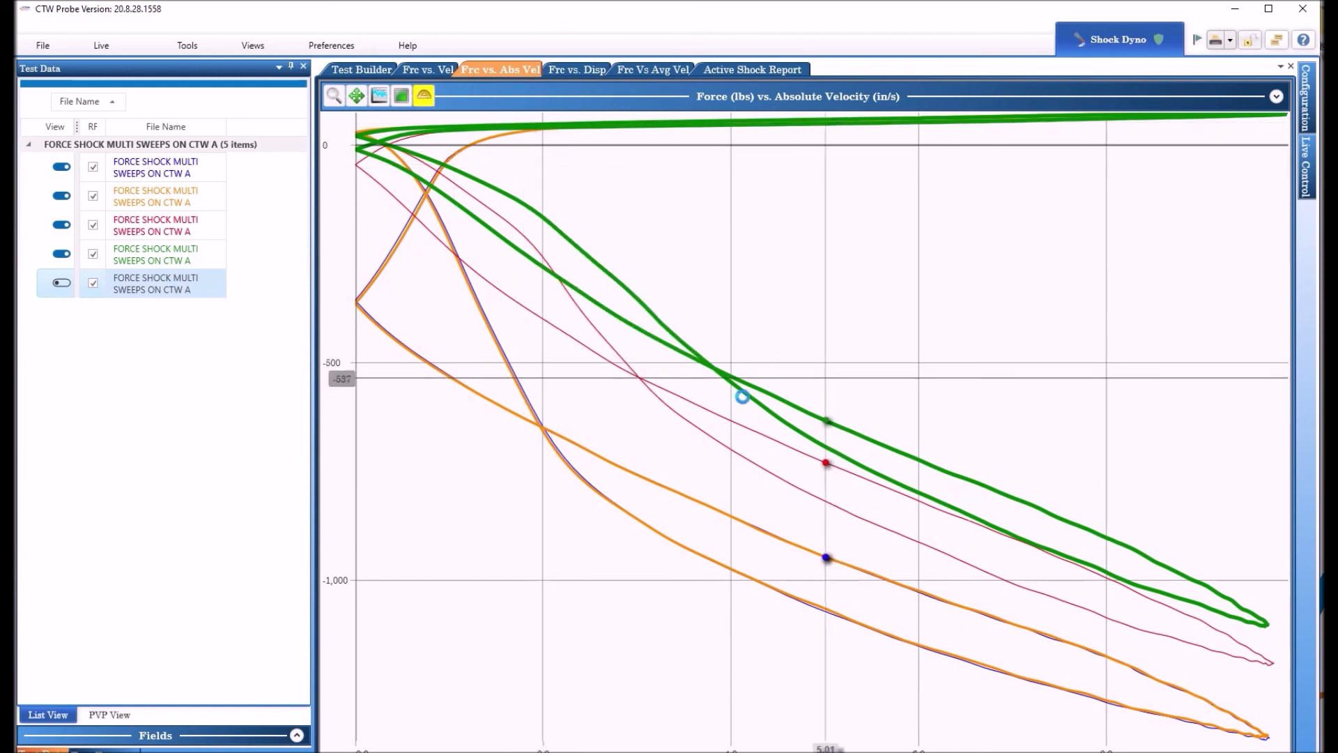
left_click(422, 96)
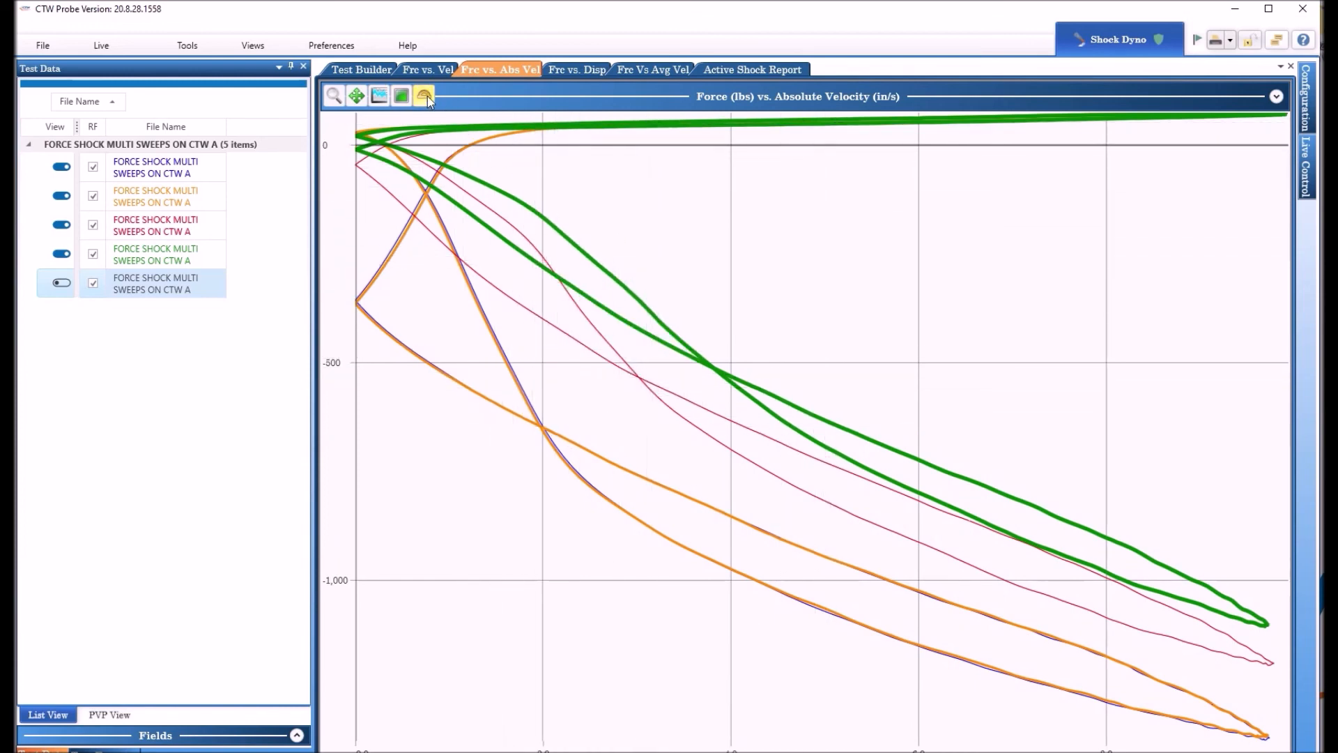
left_click(424, 94)
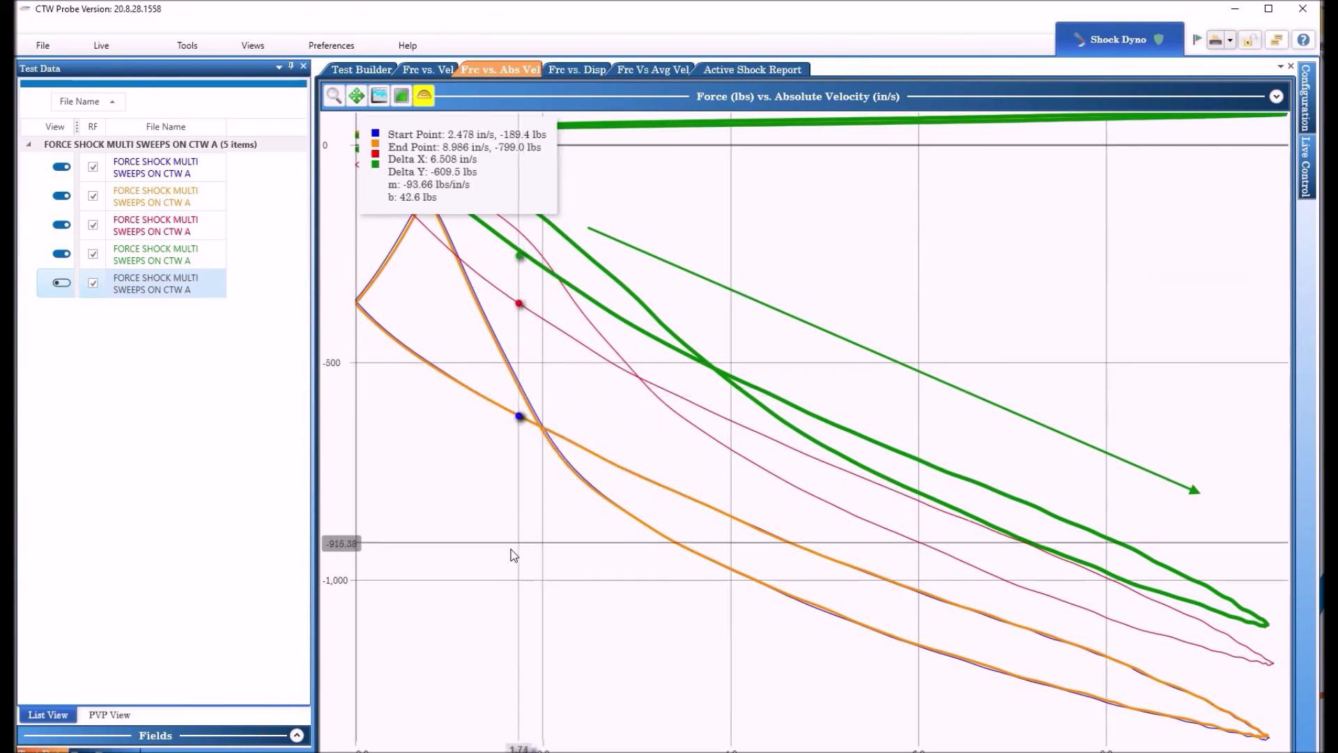
mouse_move(569, 442)
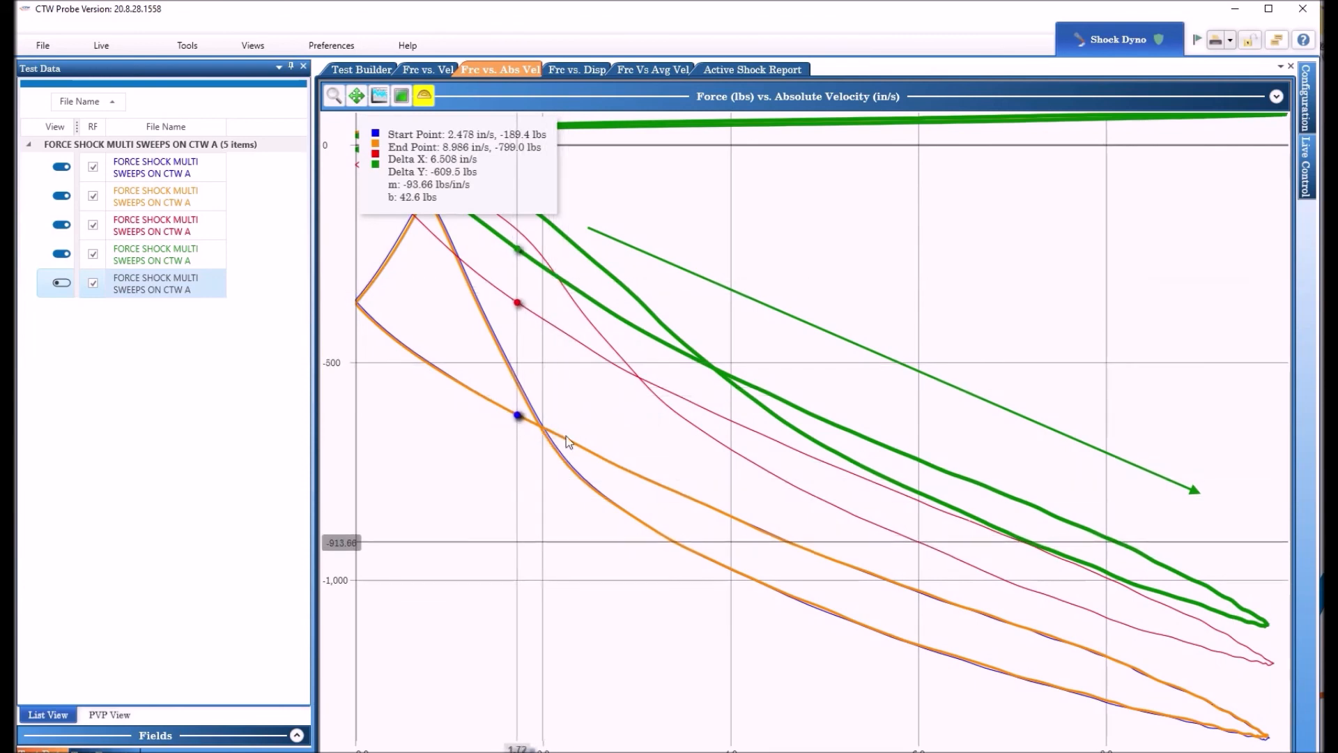
mouse_move(578, 70)
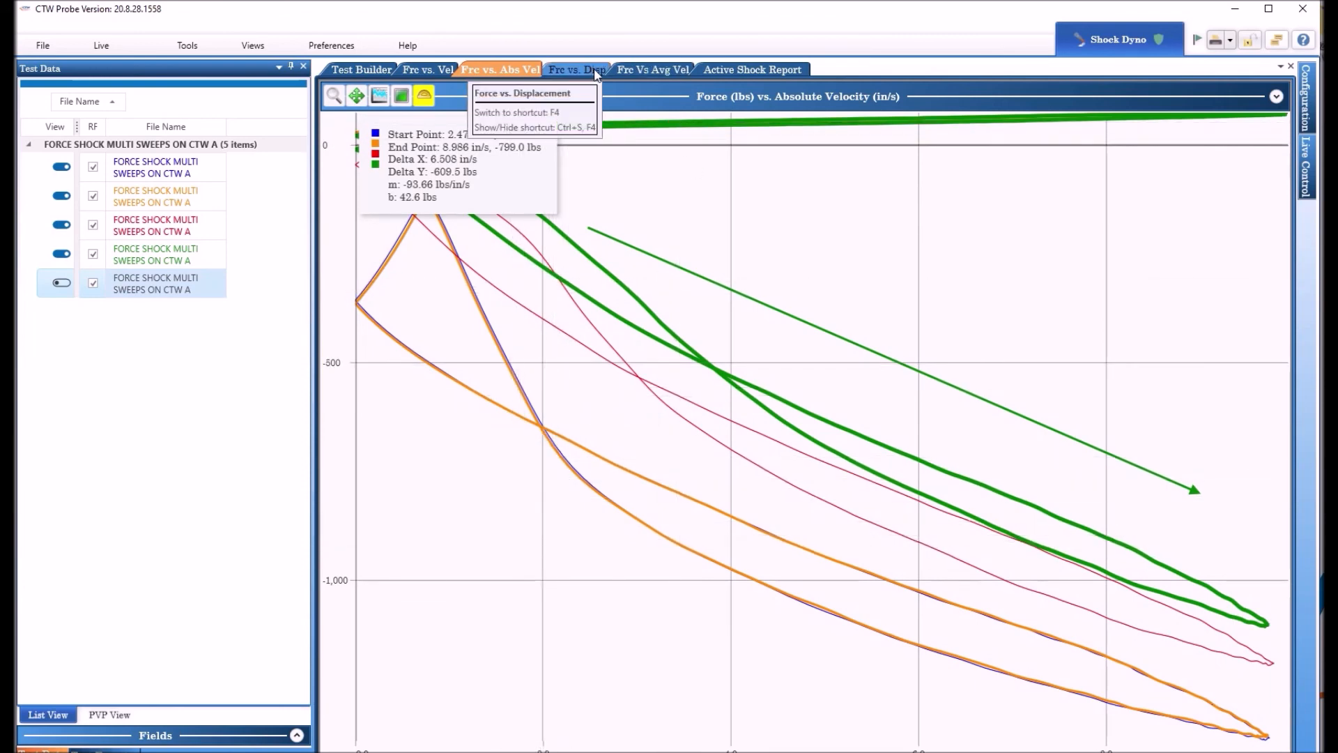
Switch to the Frc vs. Disp graph and zoom to fit the full U-shaped curves
left_click(577, 70)
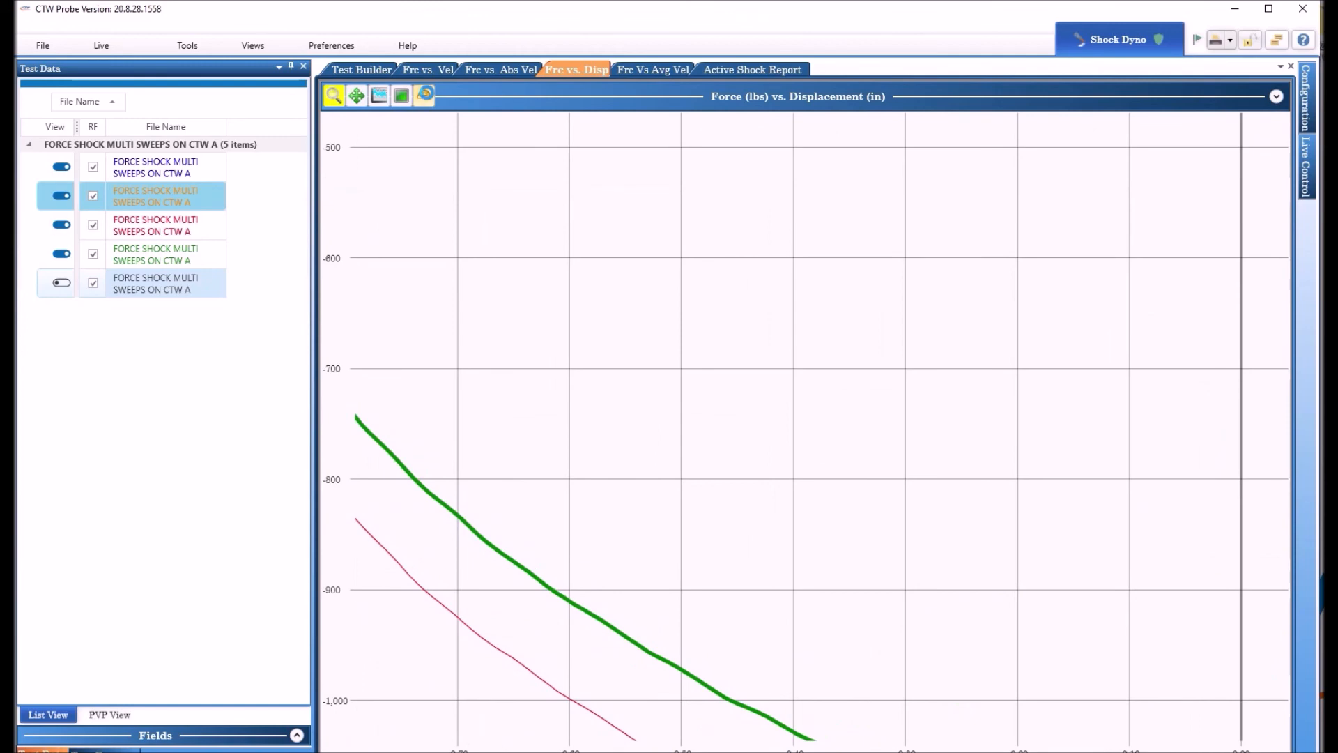
left_click(424, 95)
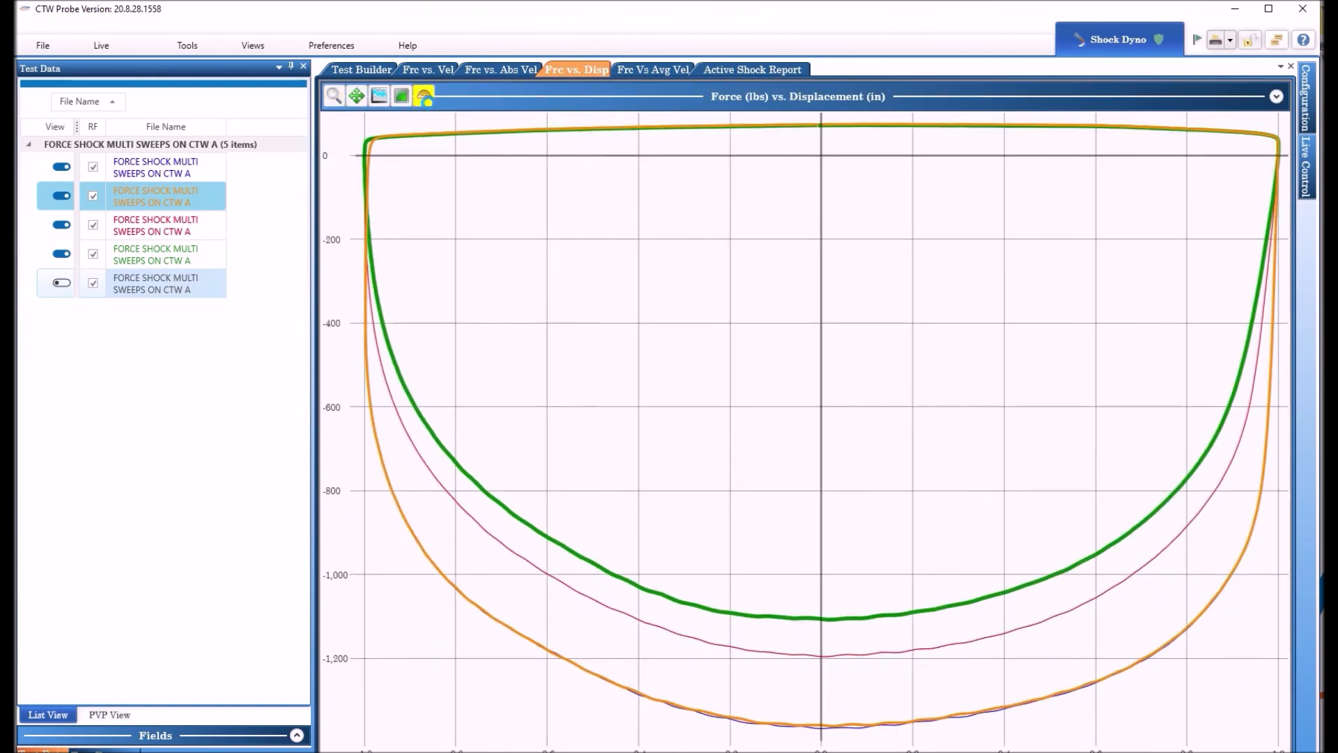